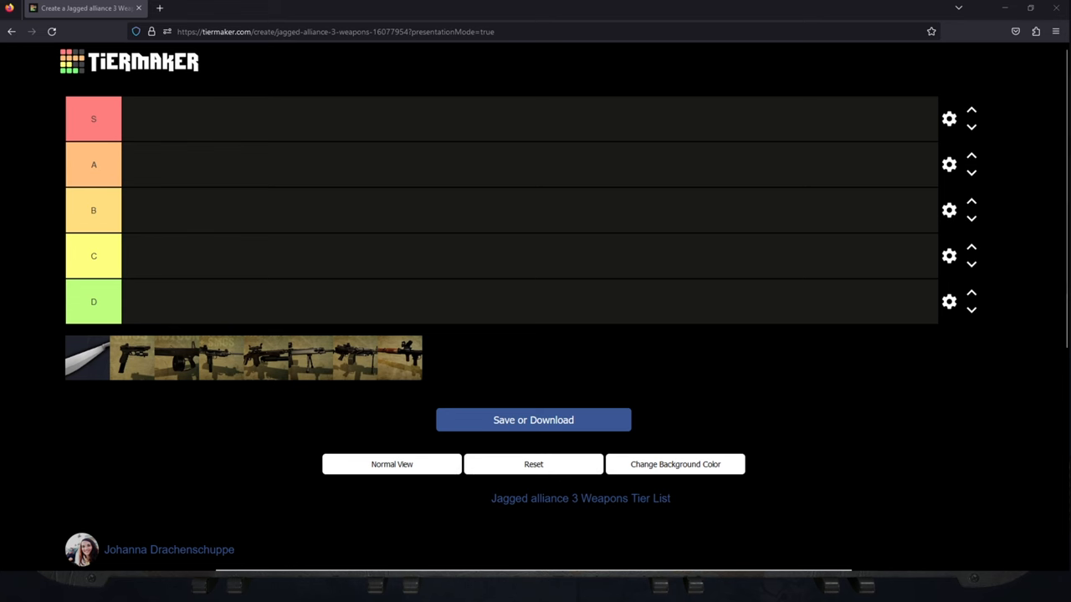
mouse_move(936, 479)
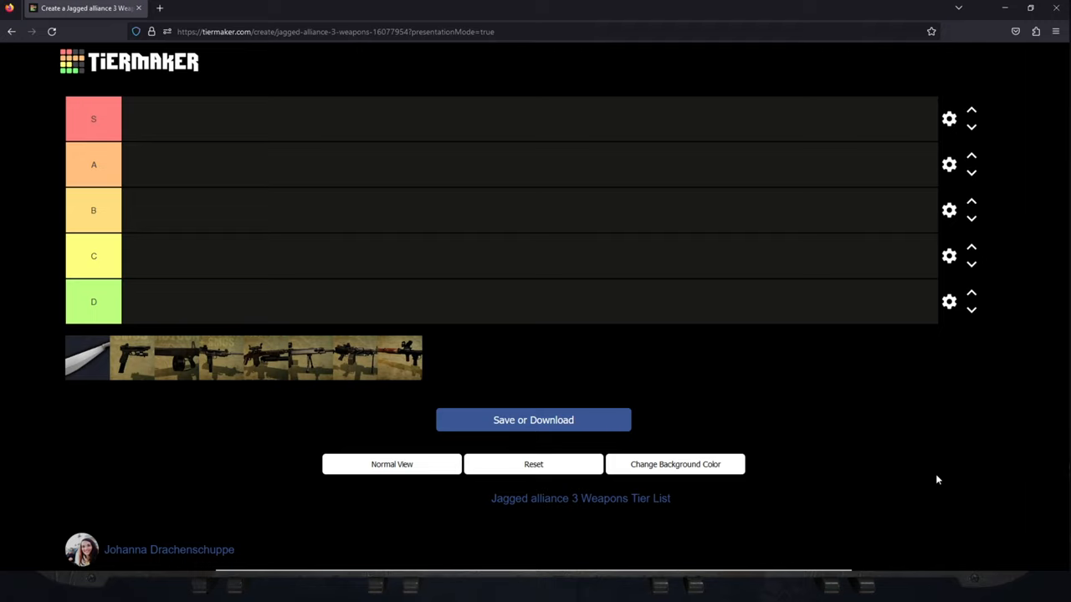
mouse_move(75, 379)
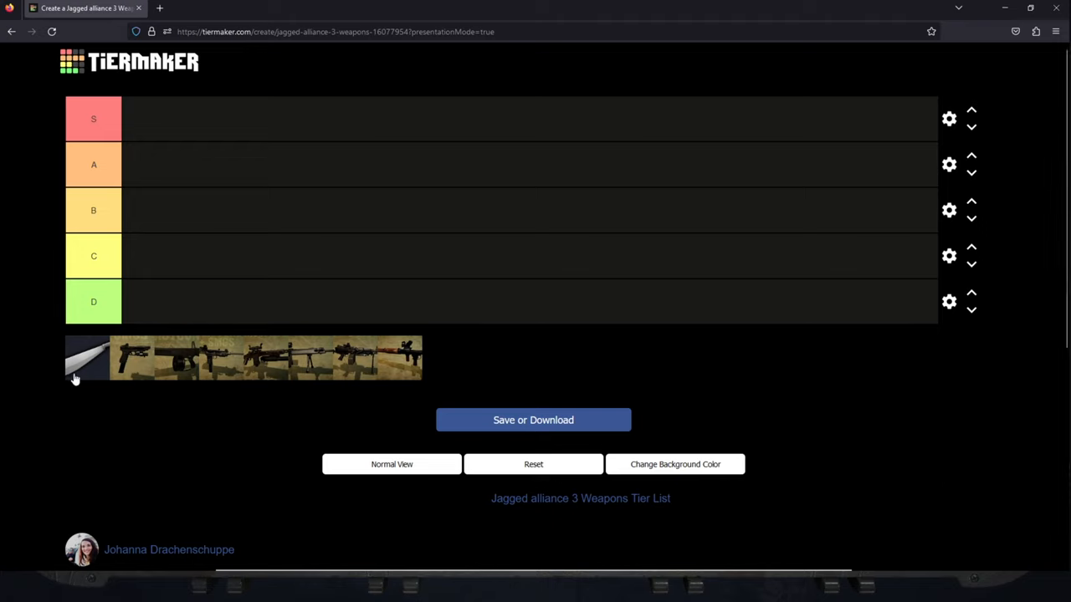
mouse_move(251, 460)
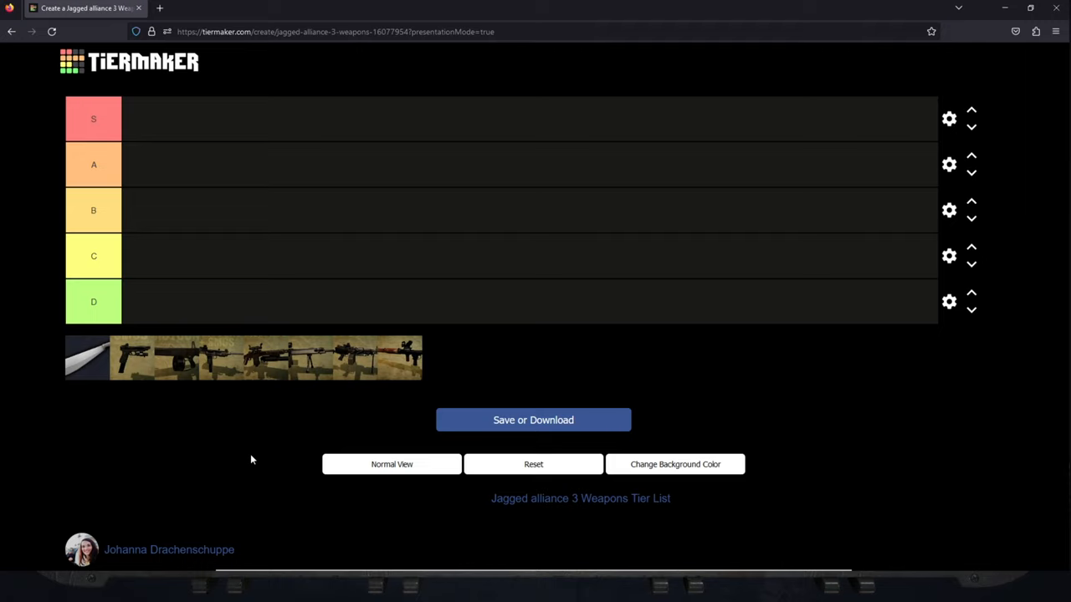
mouse_move(188, 445)
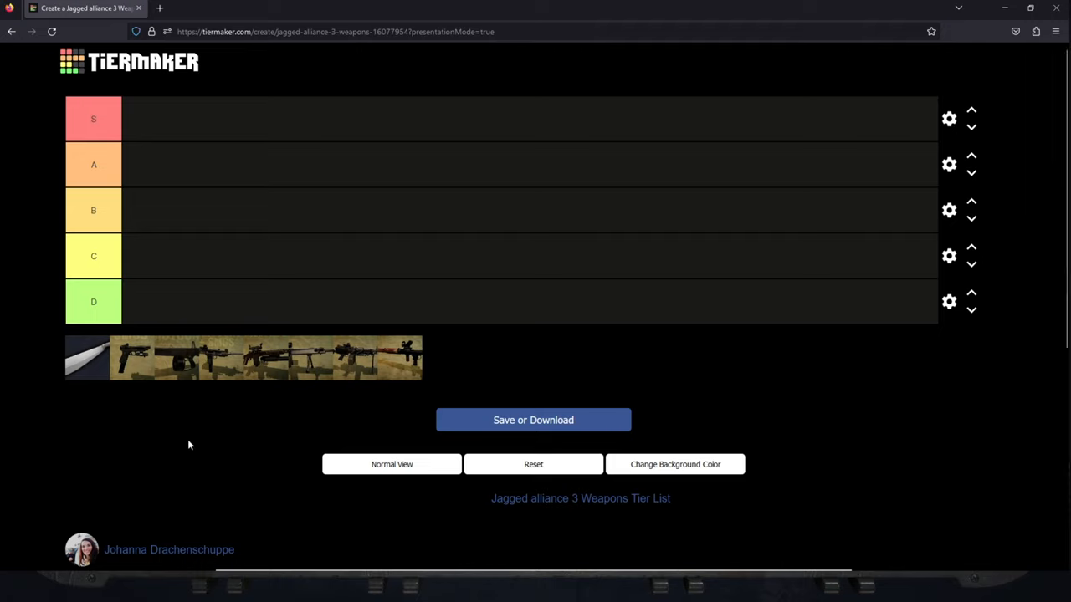
mouse_move(48, 380)
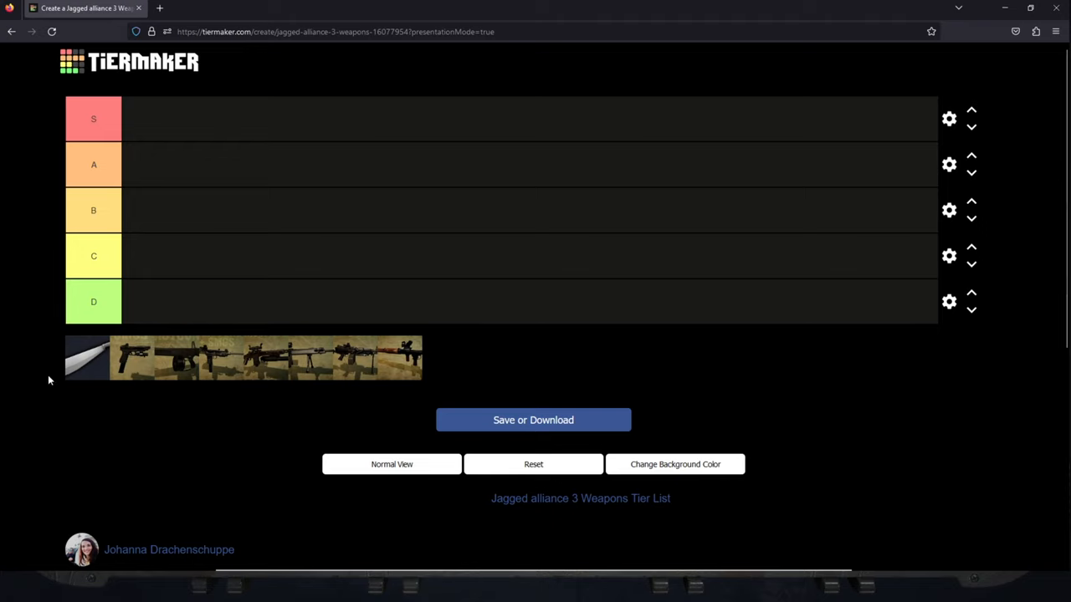
mouse_move(87, 459)
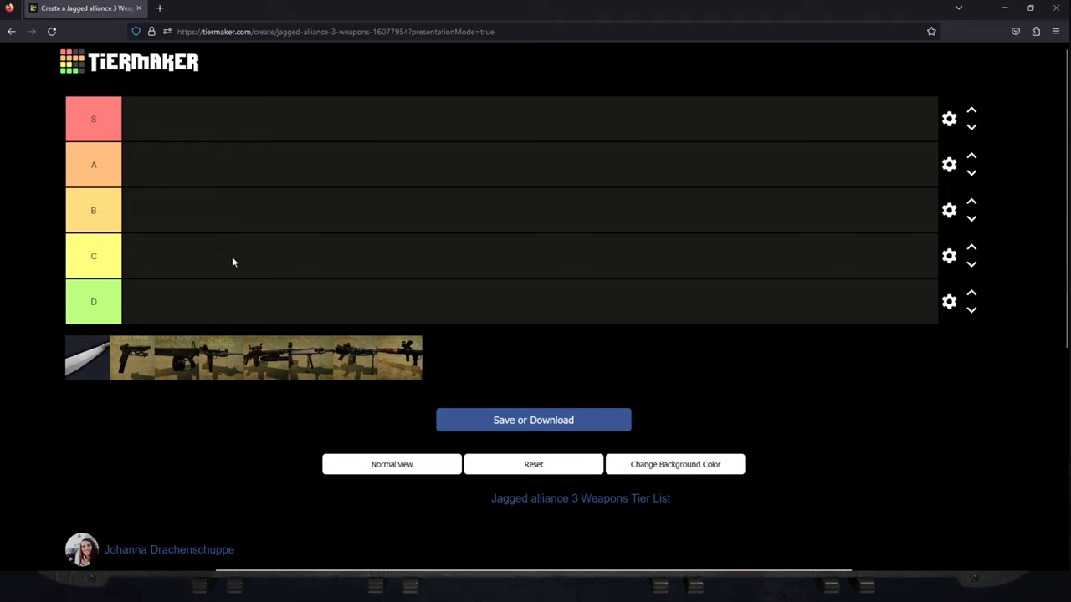
mouse_move(208, 376)
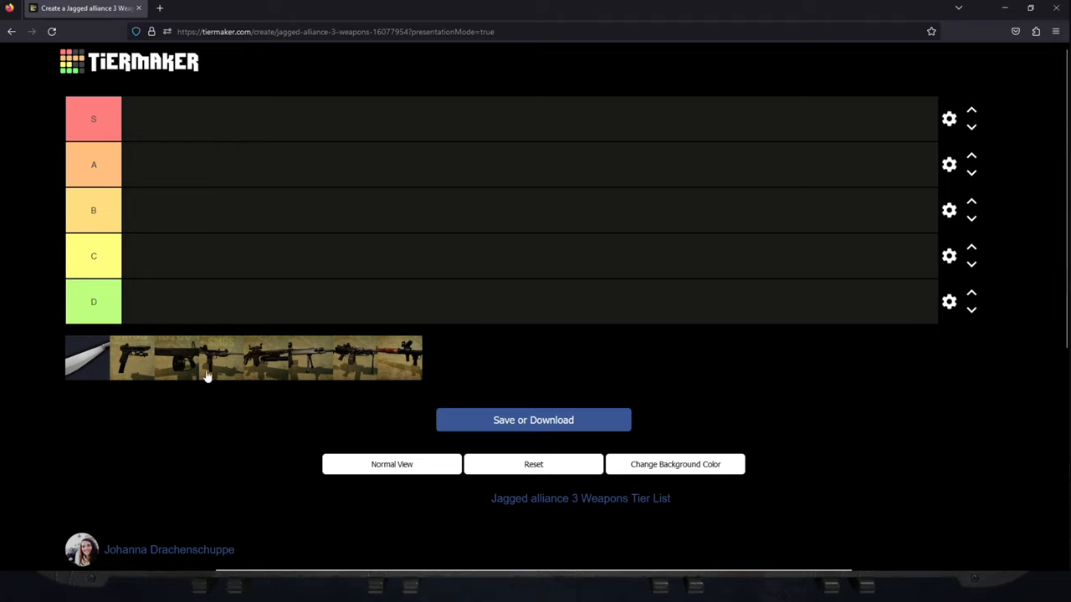
mouse_move(304, 390)
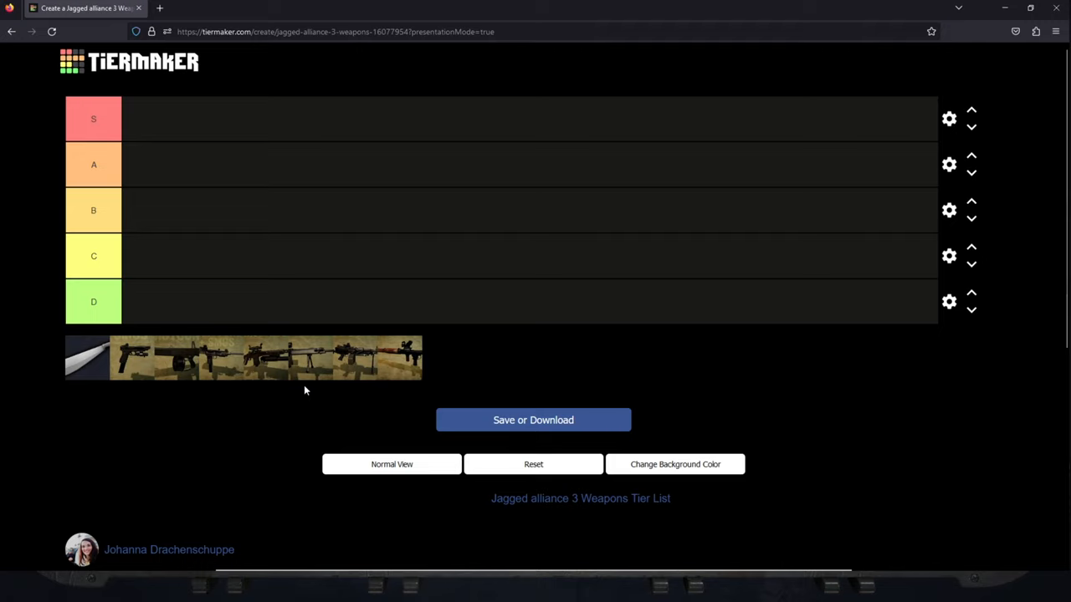
mouse_move(92, 360)
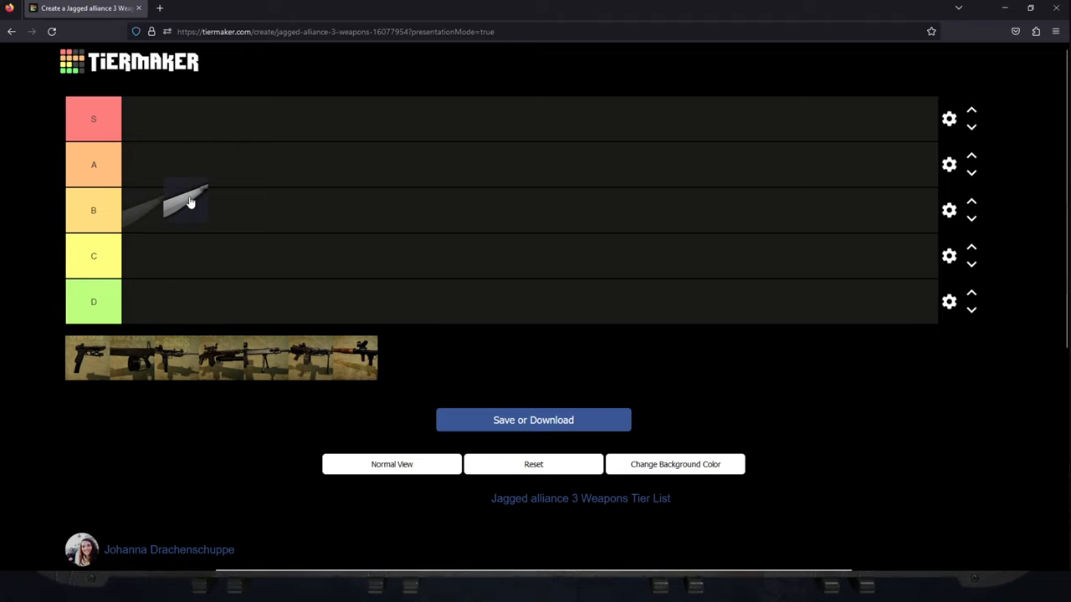
Drop the knife image from the pool into the B tier row.
left_click_drag(188, 205, 146, 209)
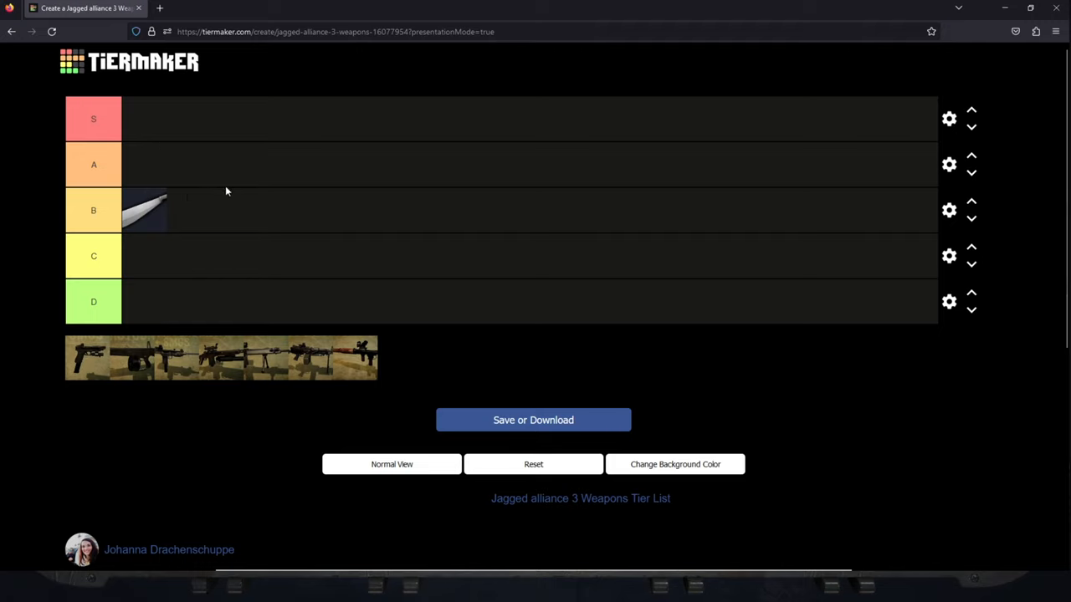
mouse_move(198, 216)
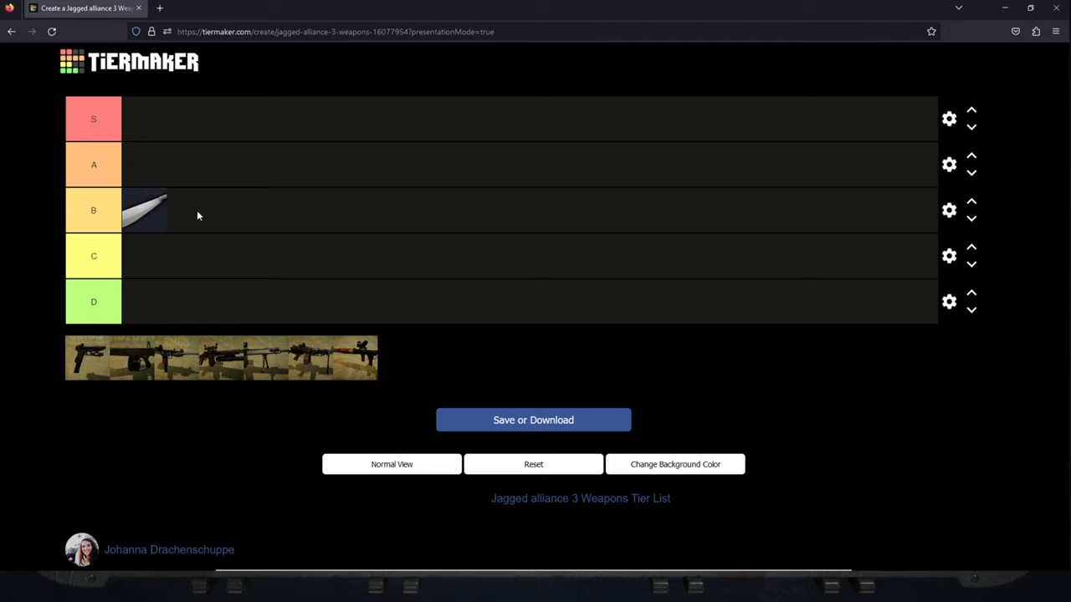
mouse_move(149, 216)
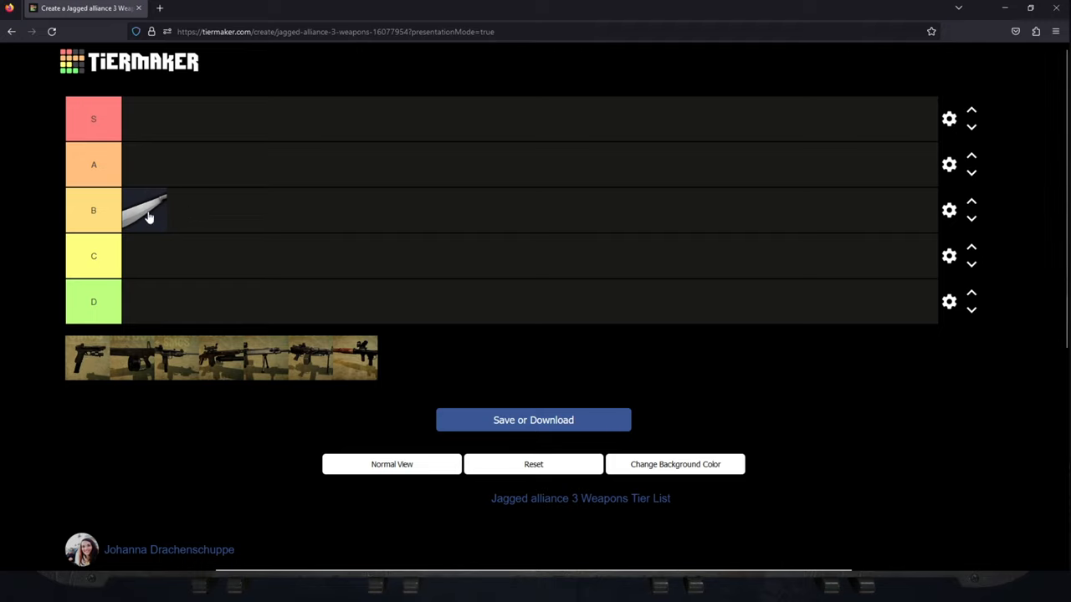
mouse_move(90, 373)
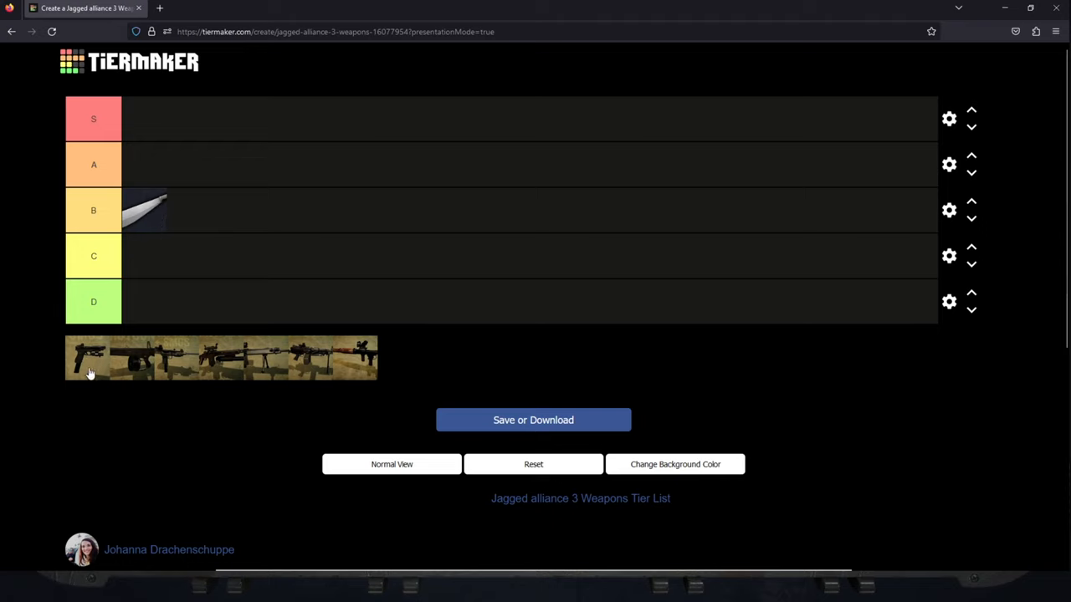
Move the pistol image from the pool into the D tier row.
left_click_drag(79, 358, 145, 302)
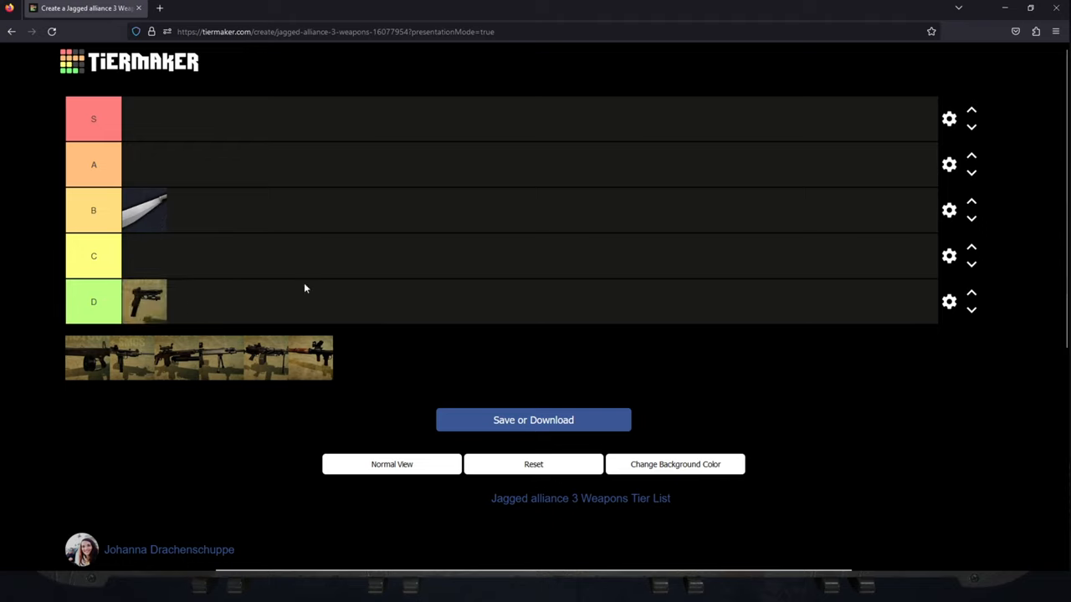
mouse_move(352, 280)
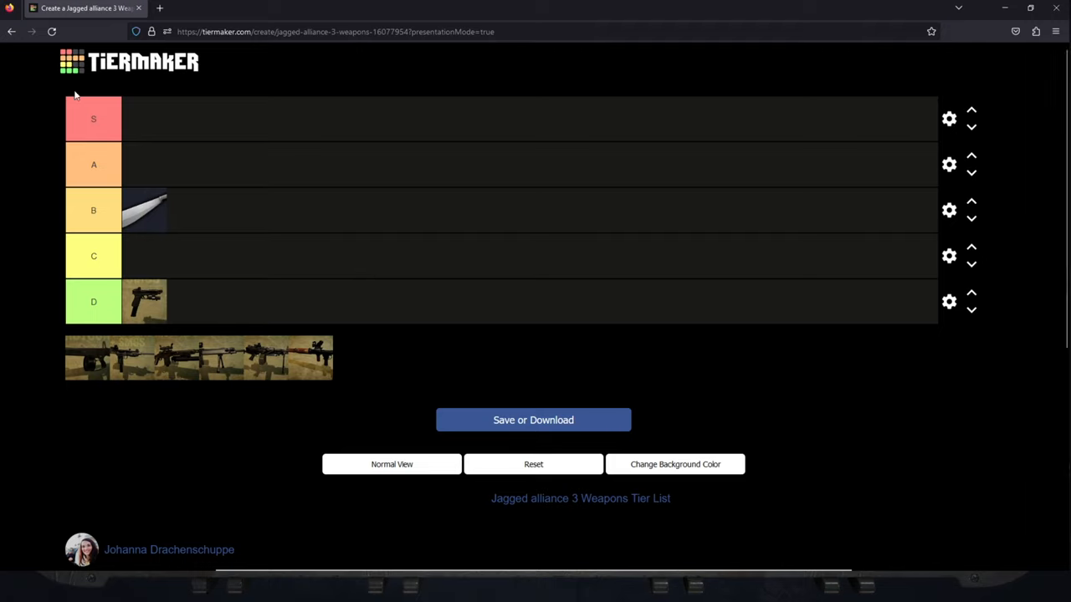
mouse_move(226, 298)
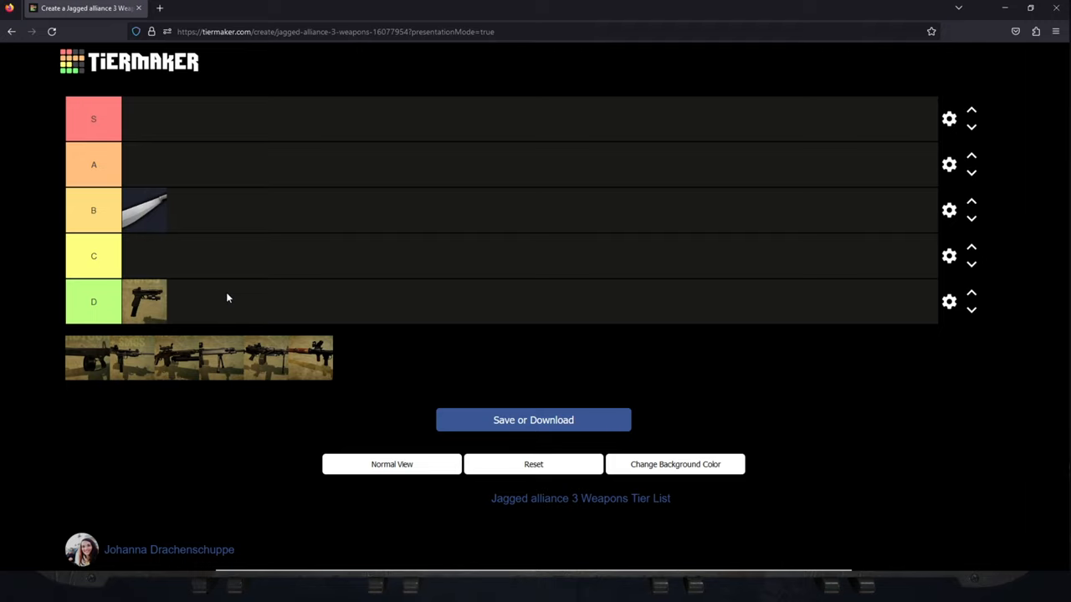
mouse_move(284, 317)
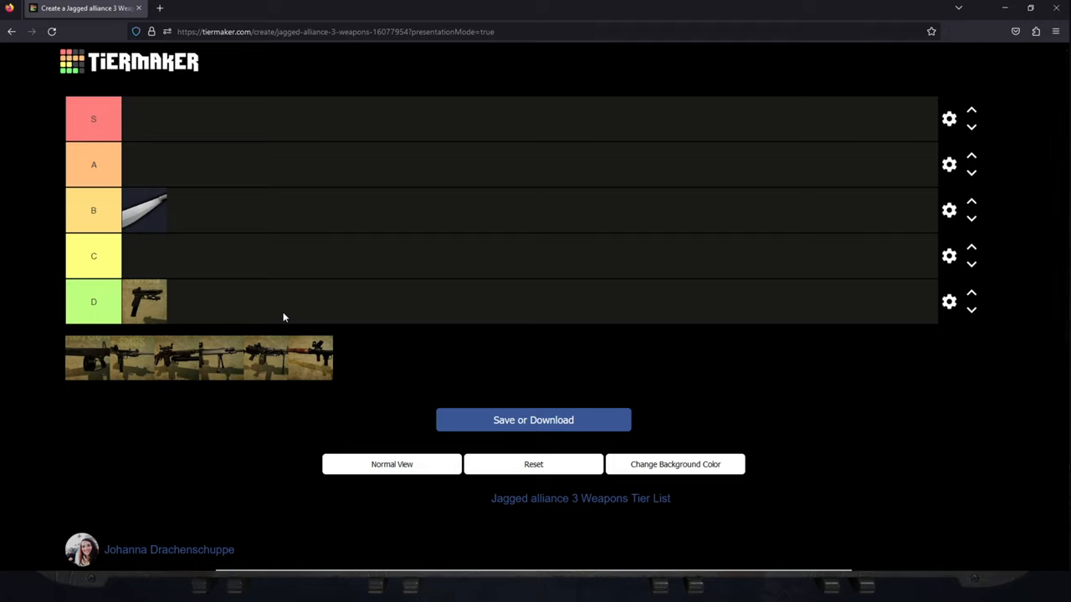
mouse_move(165, 304)
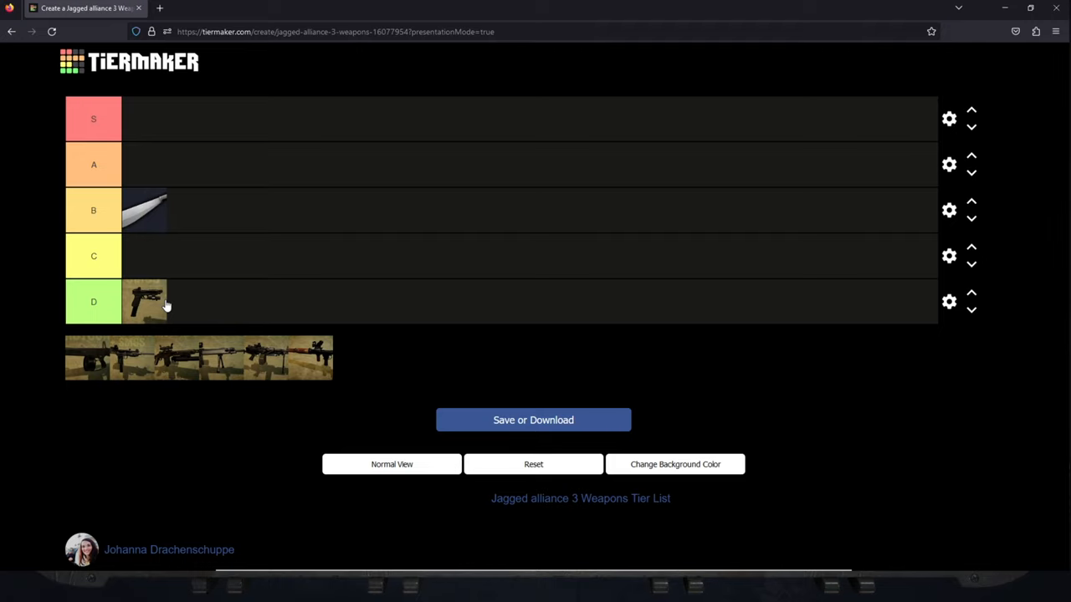
mouse_move(140, 320)
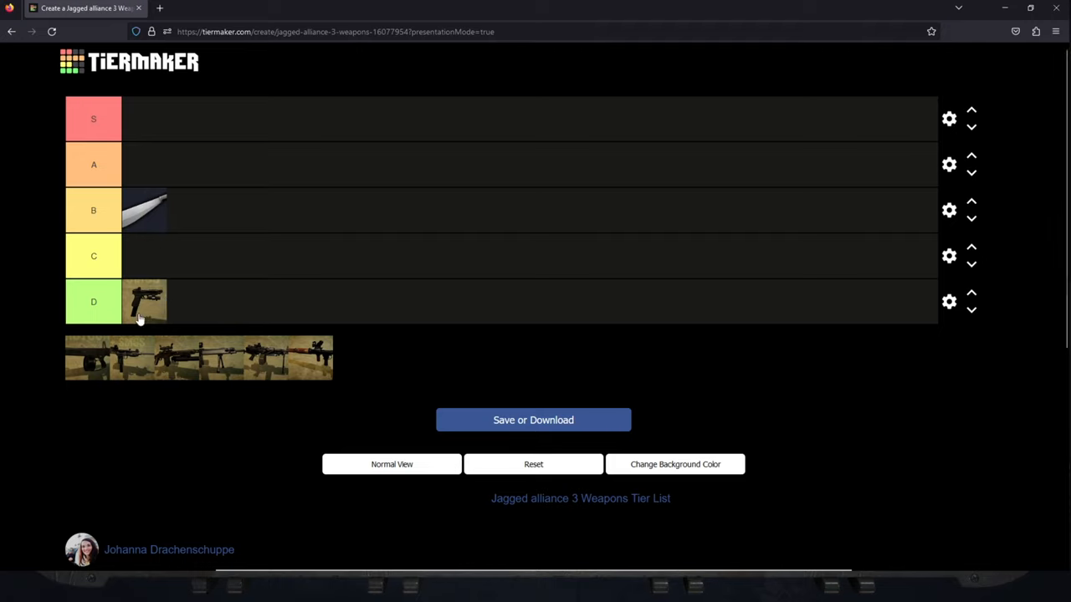
mouse_move(162, 339)
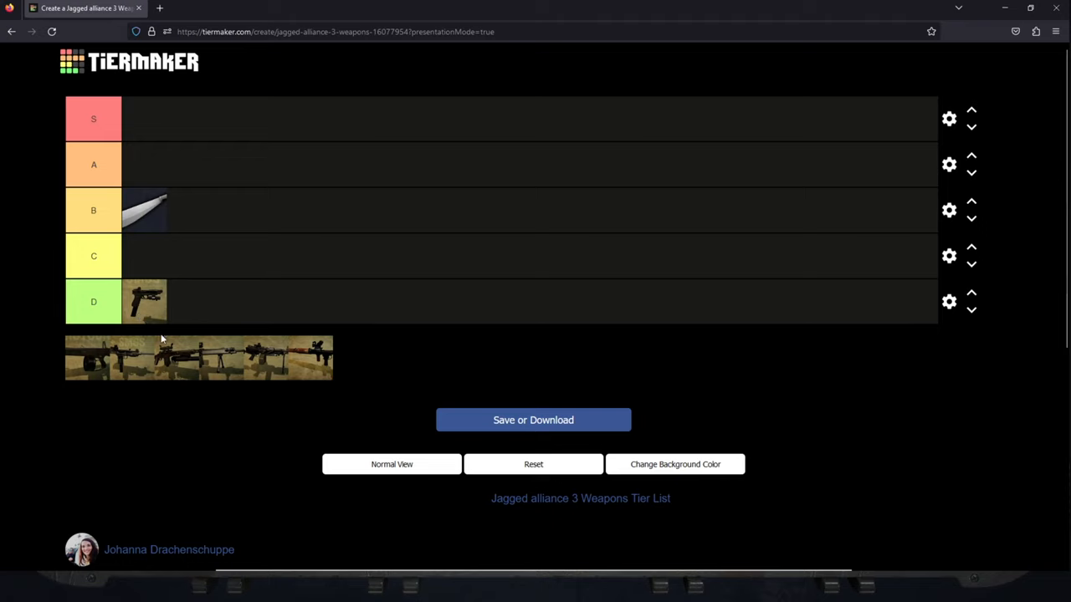
mouse_move(141, 319)
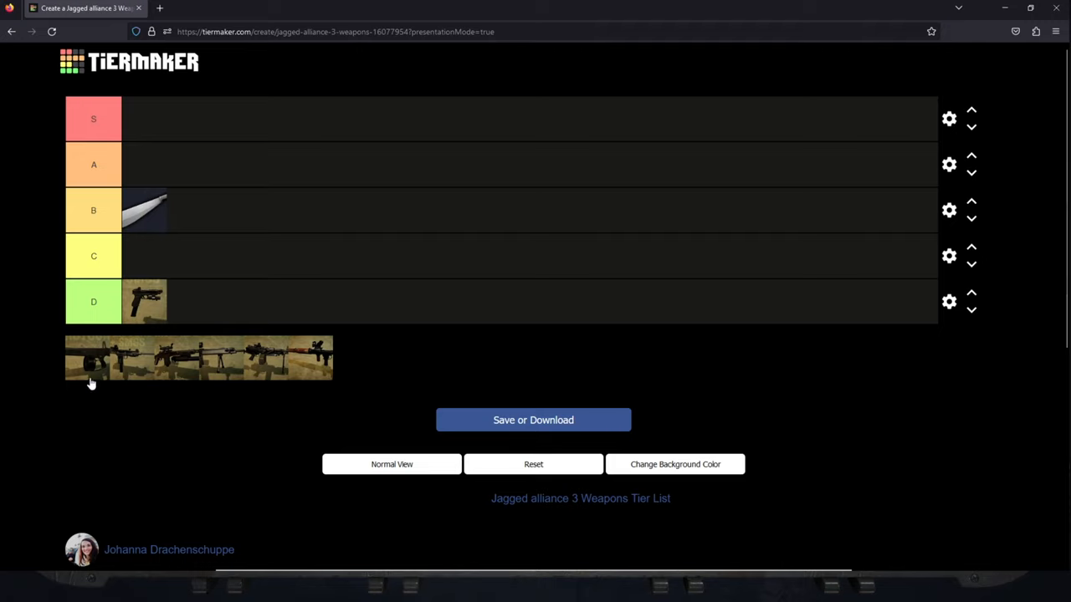
mouse_move(86, 372)
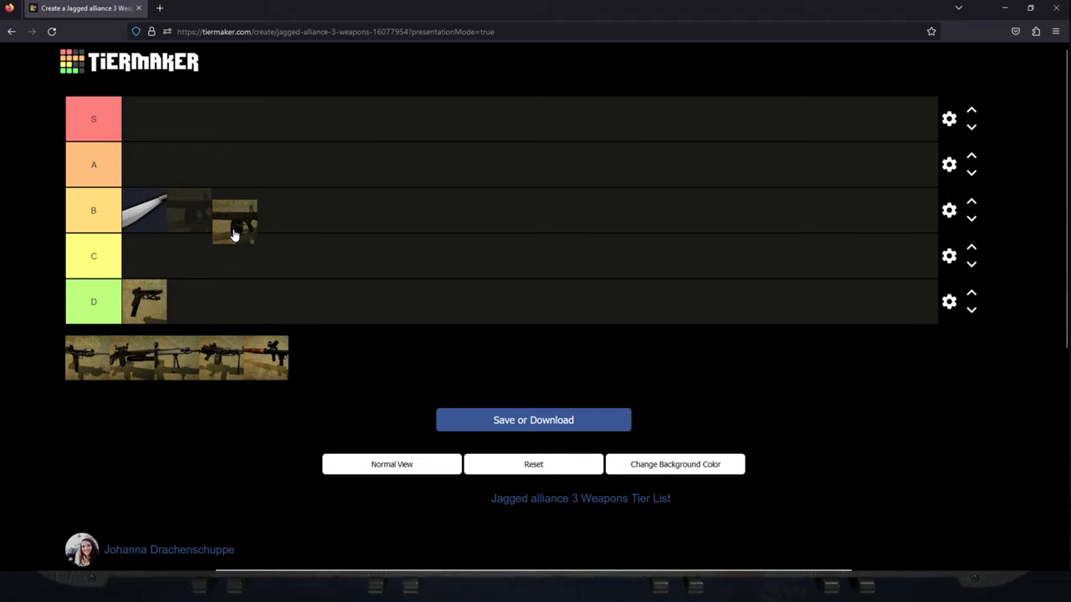
Place the drum-fed submachine gun in tier B beside the knife.
left_click_drag(234, 226, 243, 175)
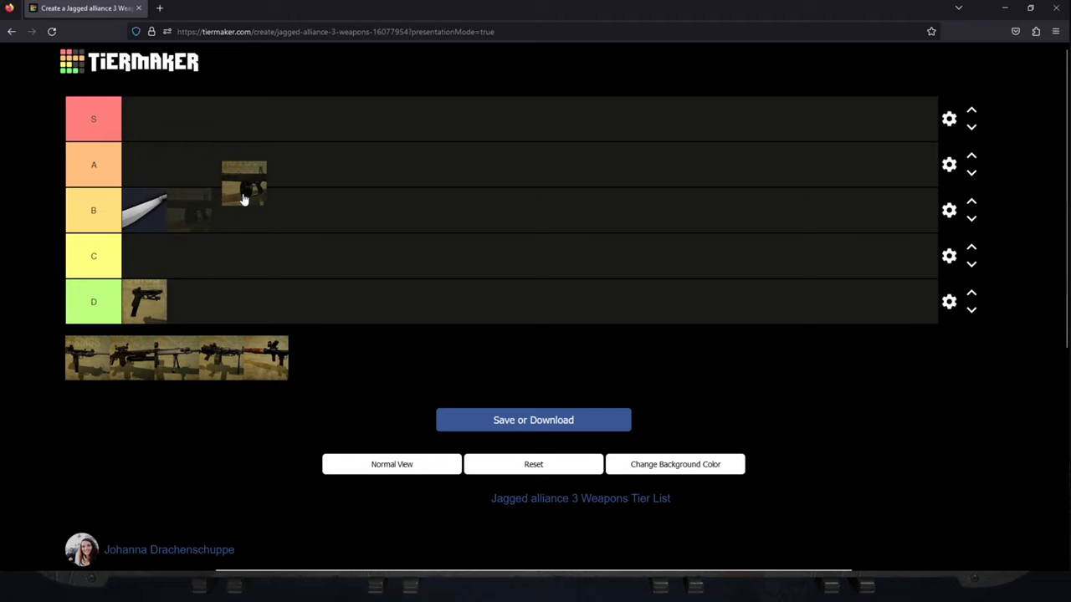
left_click_drag(243, 180, 188, 209)
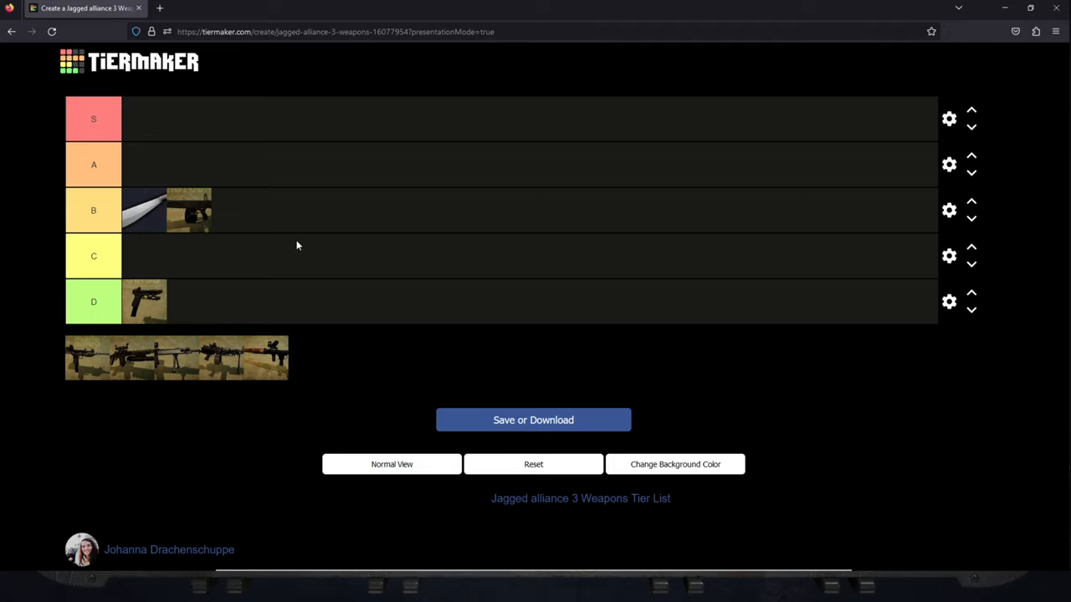
mouse_move(178, 221)
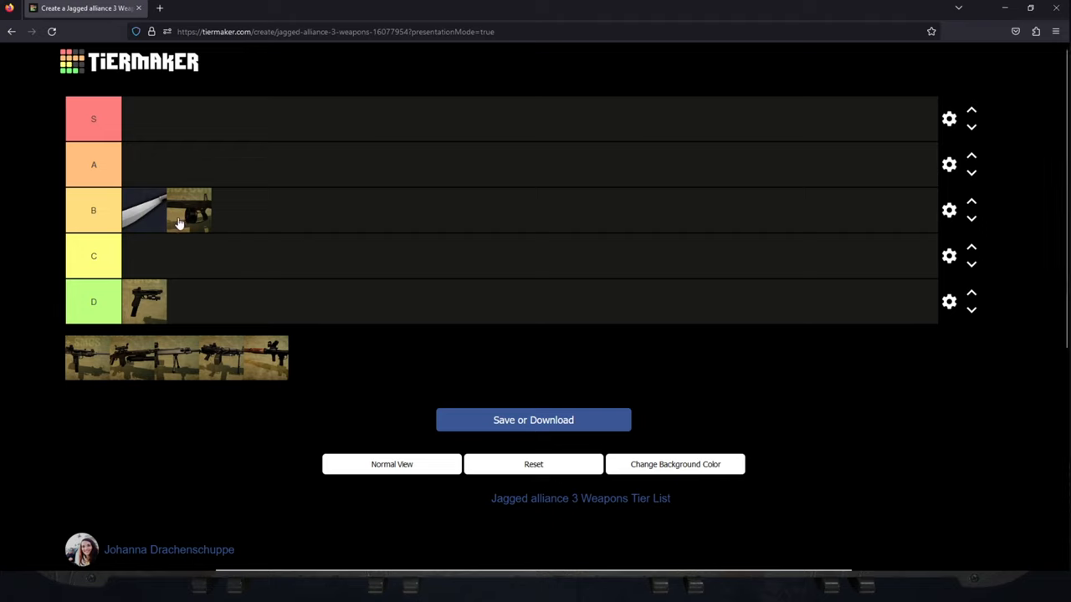
mouse_move(195, 199)
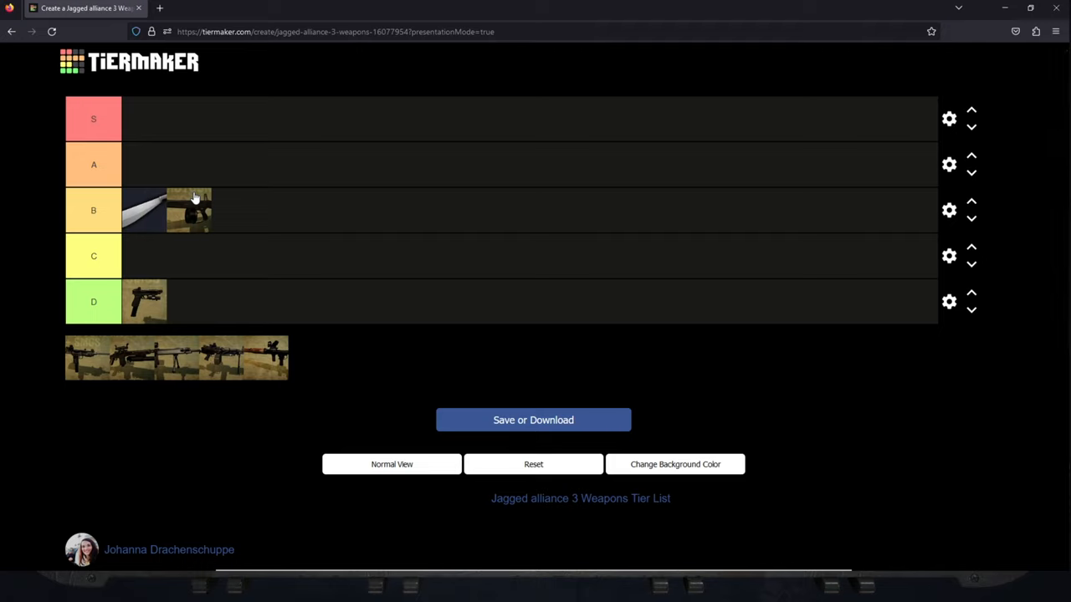
mouse_move(242, 209)
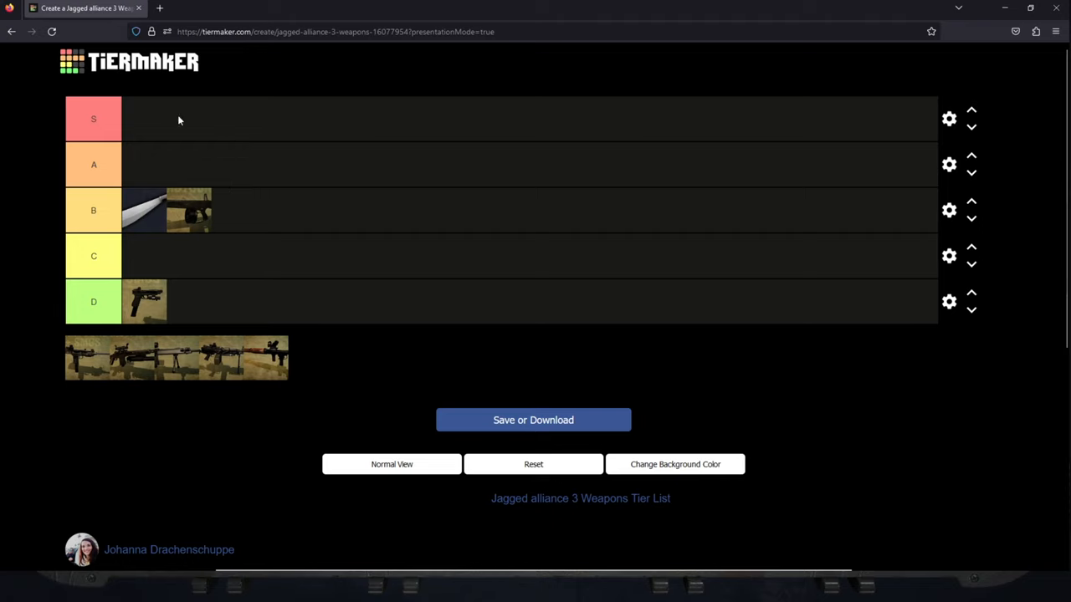
mouse_move(157, 211)
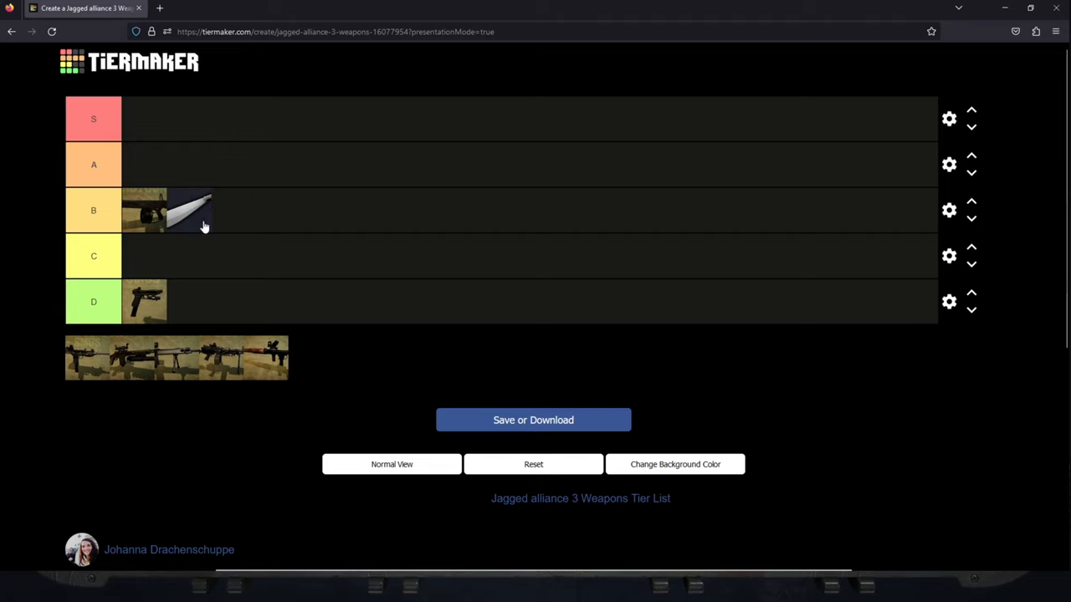
mouse_move(194, 216)
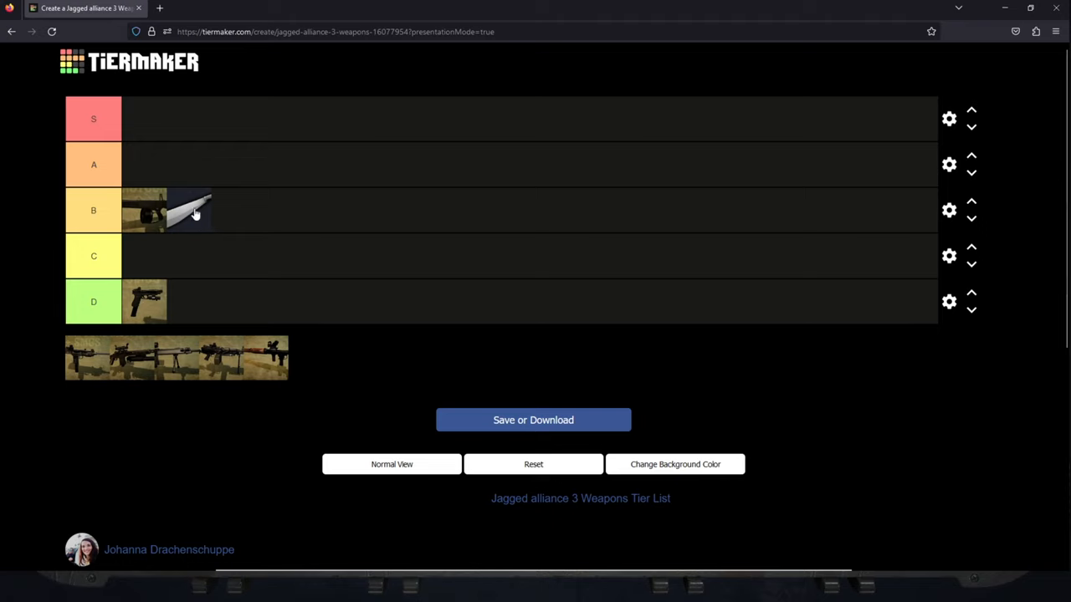
mouse_move(200, 218)
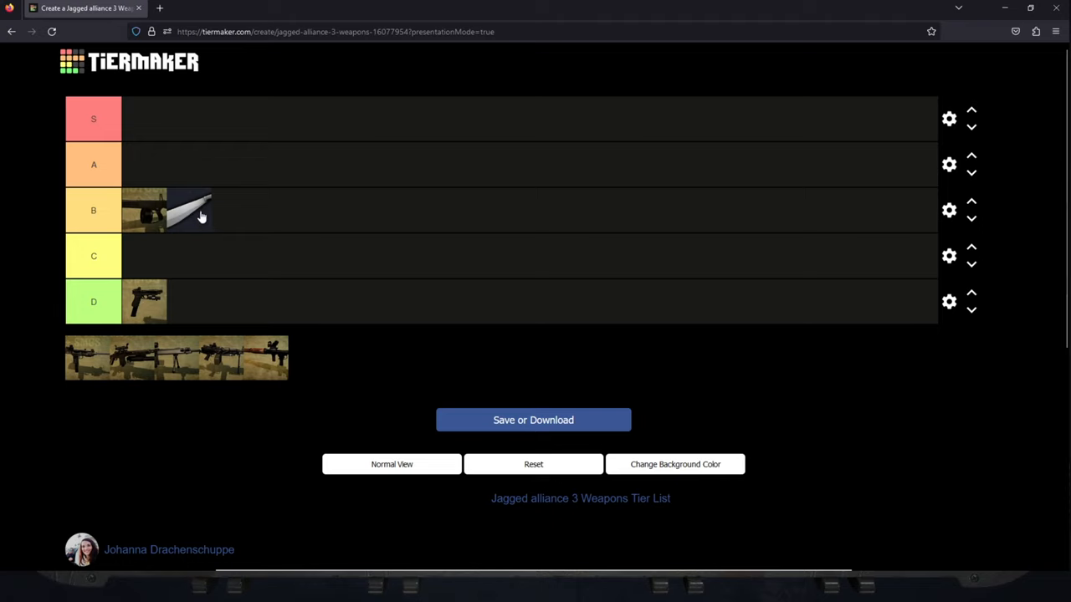
mouse_move(136, 211)
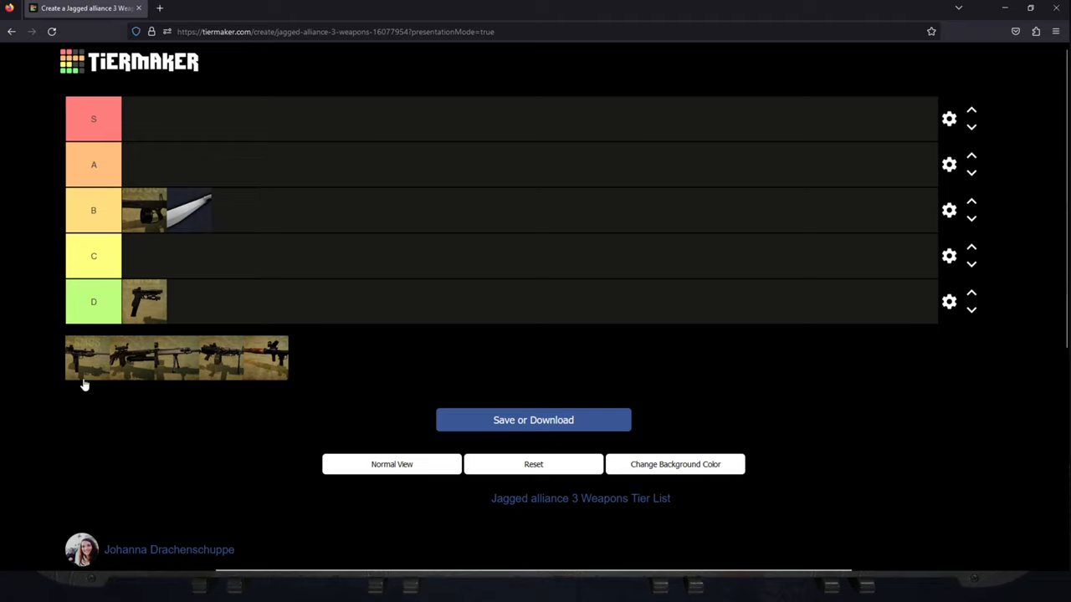
mouse_move(87, 372)
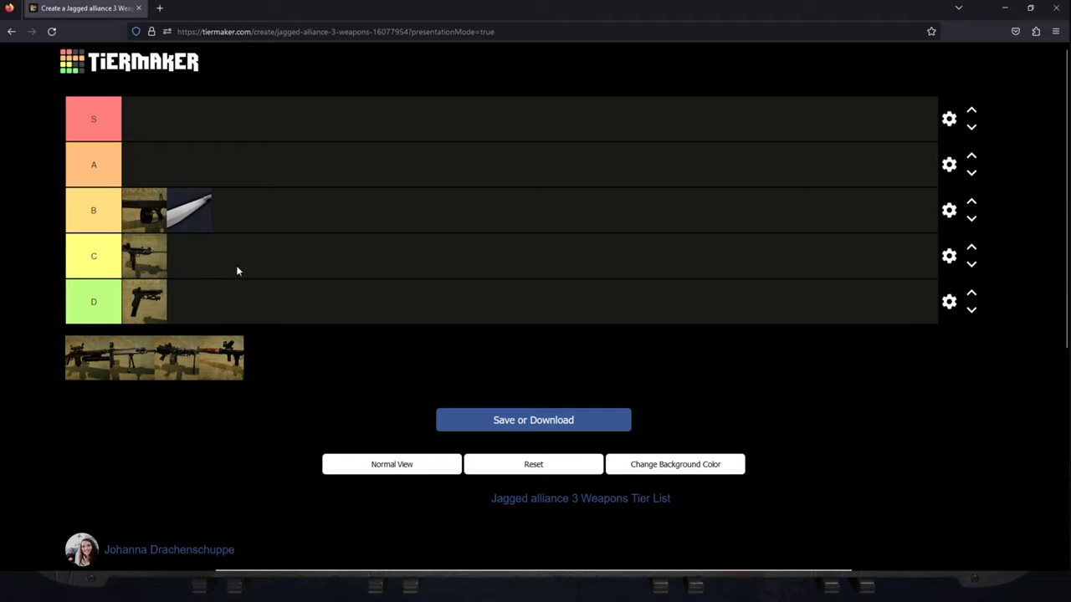
mouse_move(192, 294)
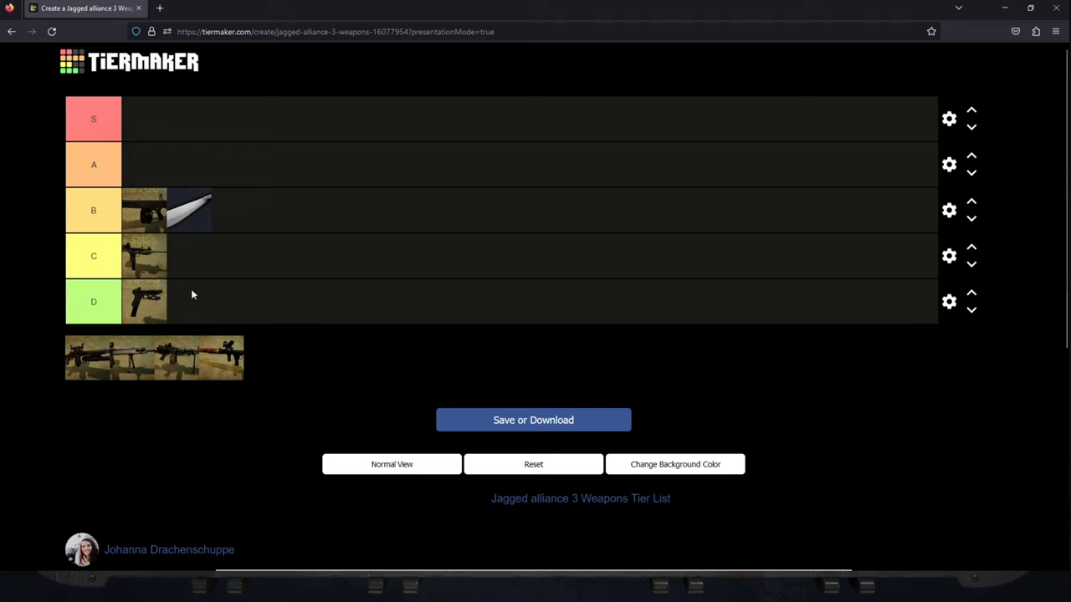
mouse_move(165, 266)
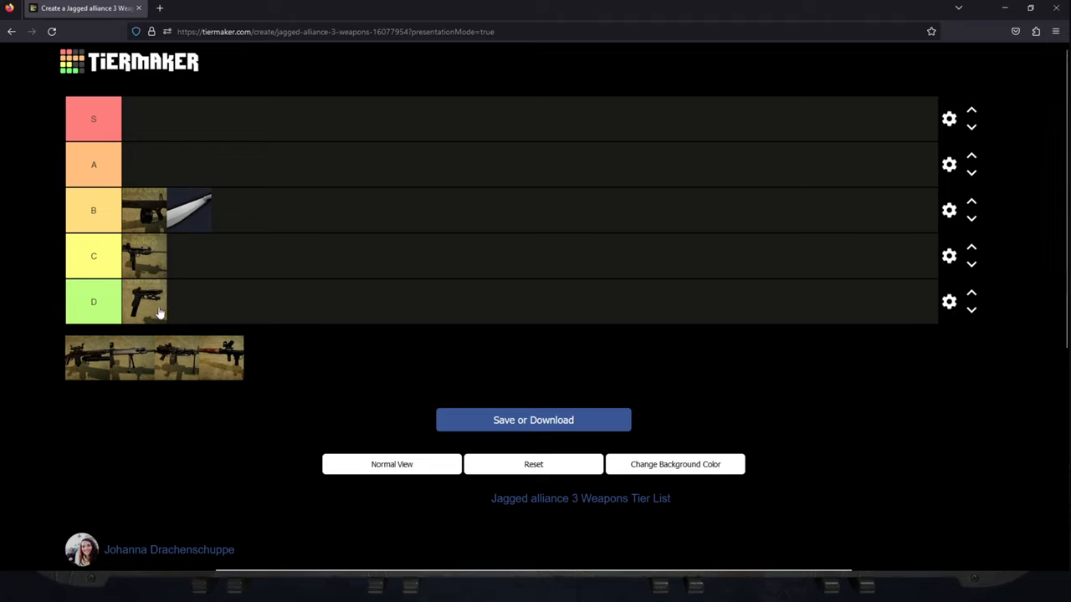
mouse_move(201, 261)
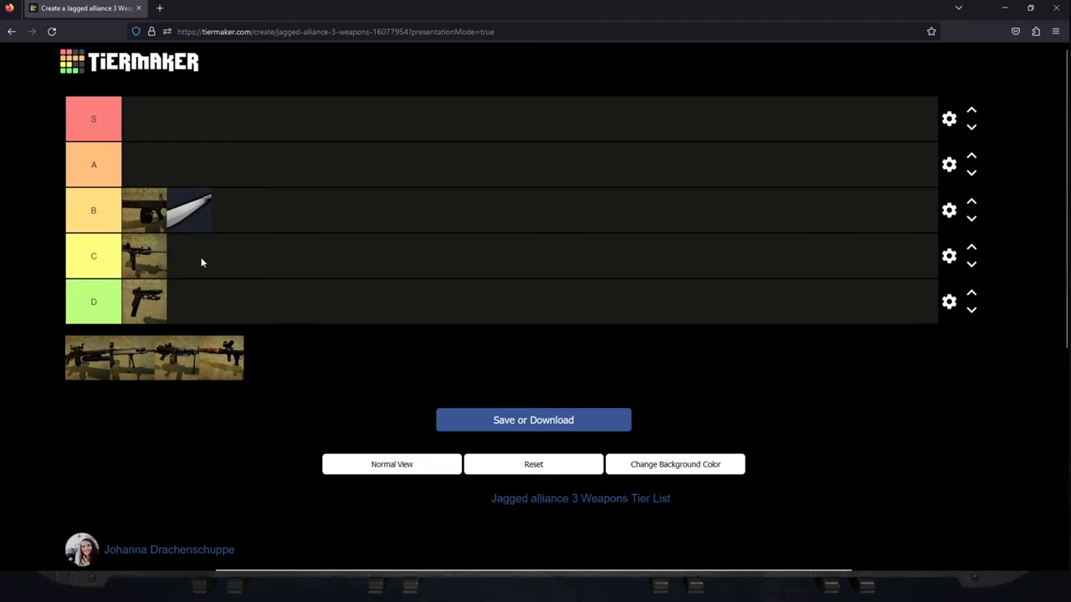
mouse_move(150, 257)
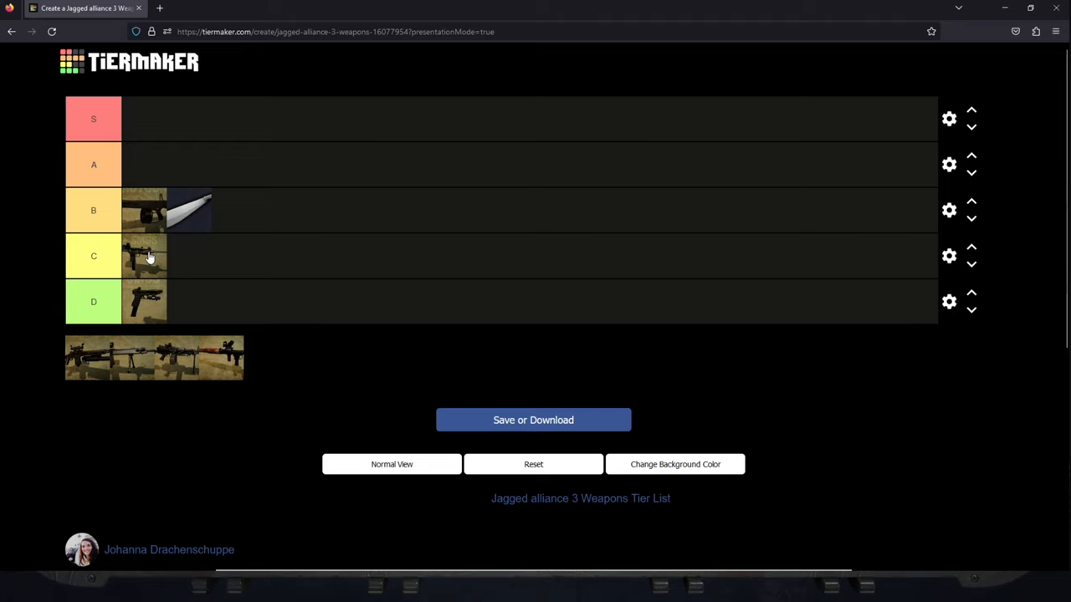
mouse_move(135, 264)
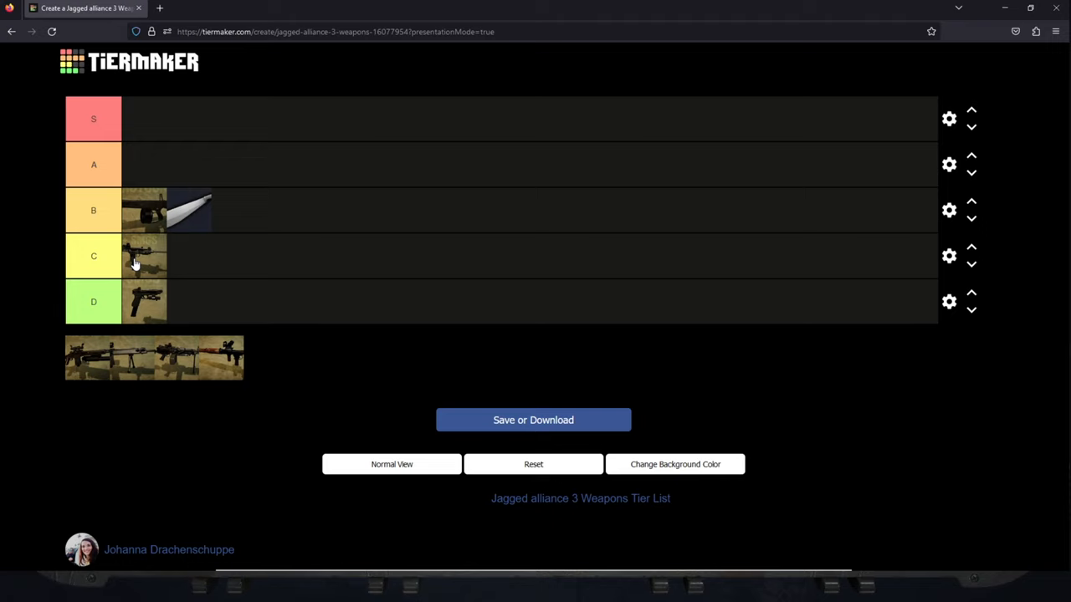
mouse_move(139, 264)
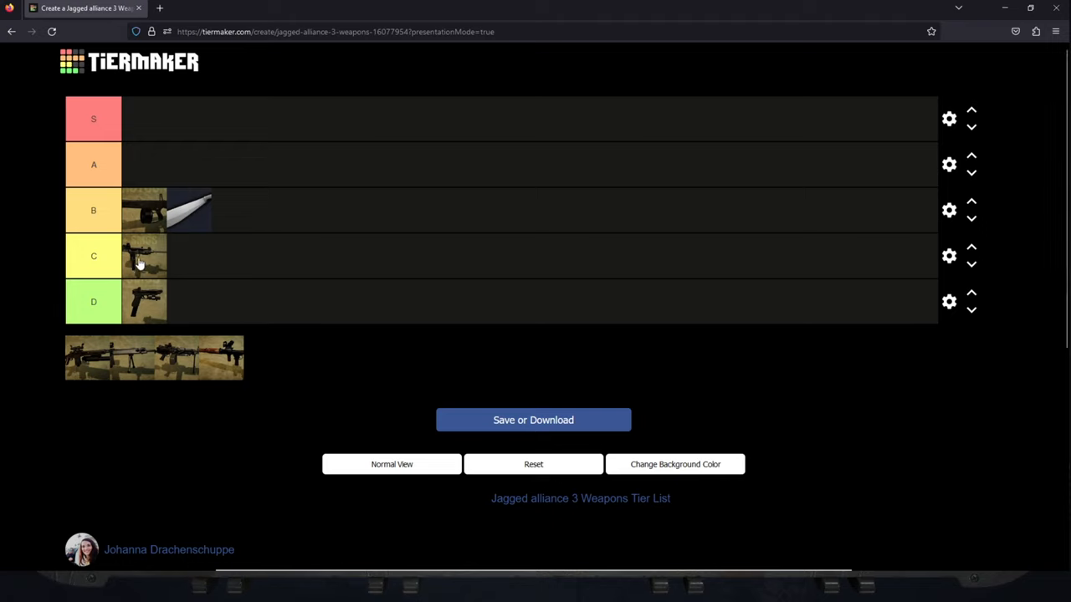
mouse_move(166, 201)
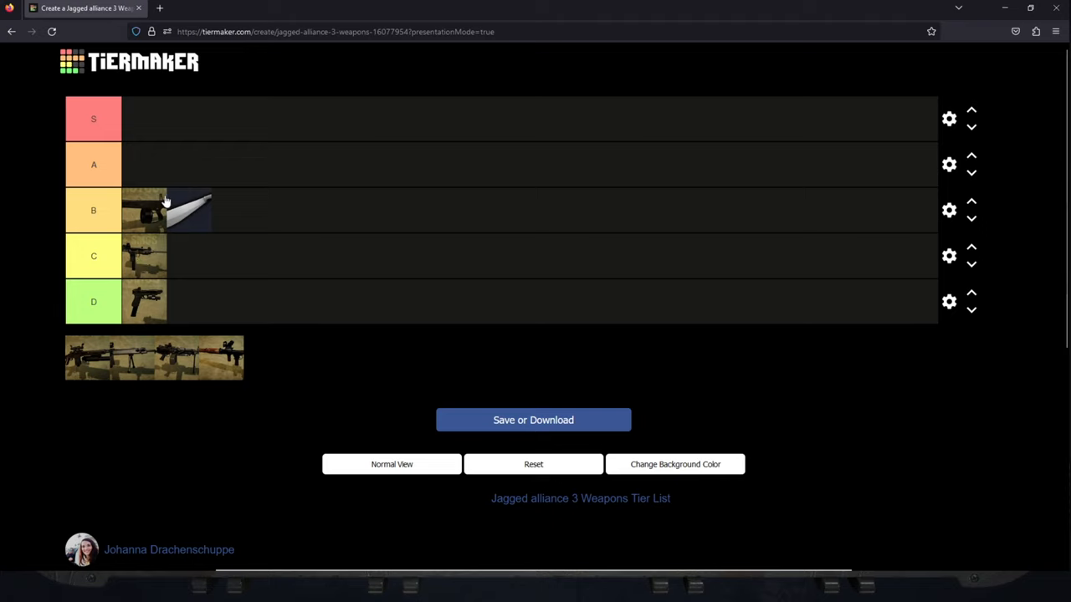
mouse_move(199, 211)
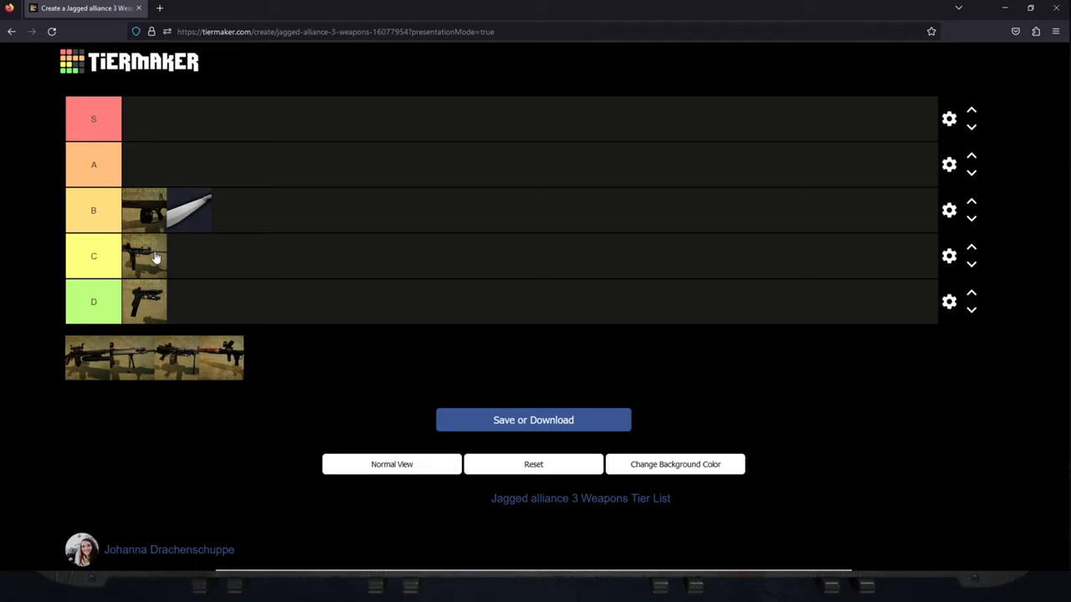
mouse_move(209, 274)
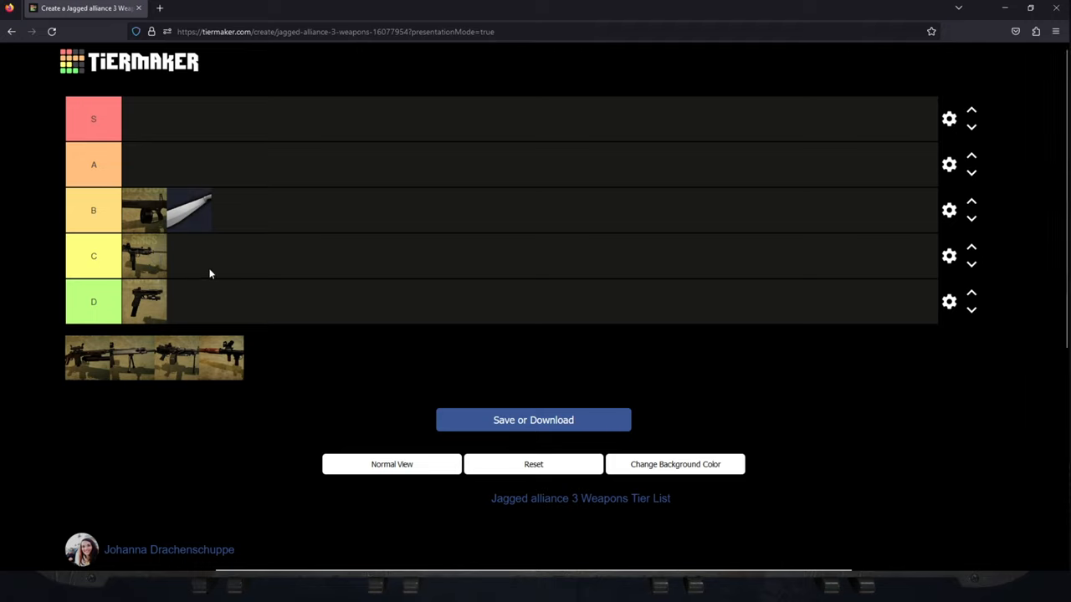
mouse_move(176, 268)
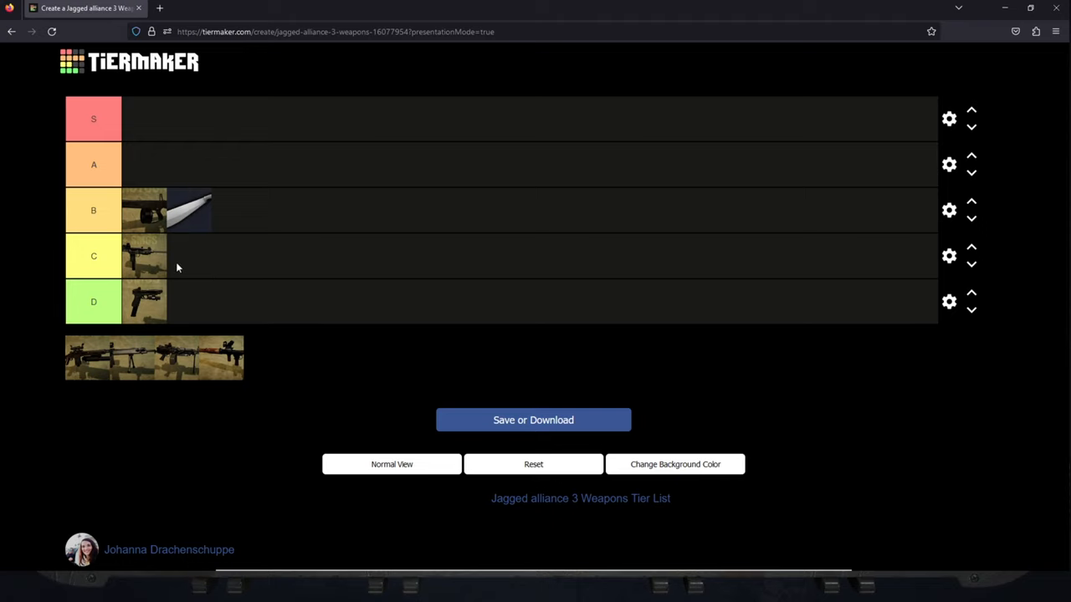
mouse_move(148, 269)
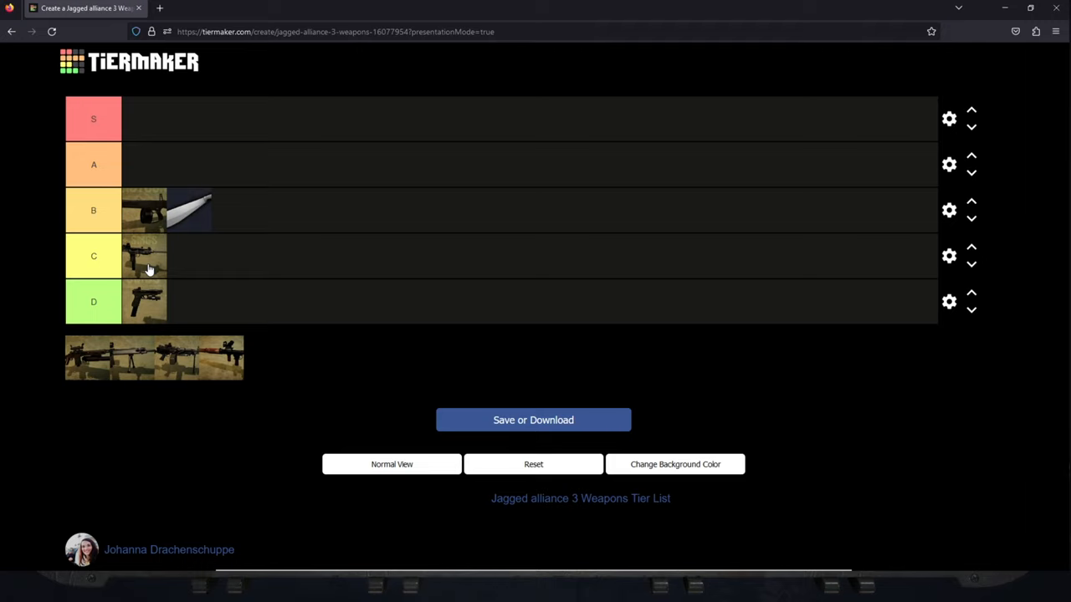
mouse_move(173, 261)
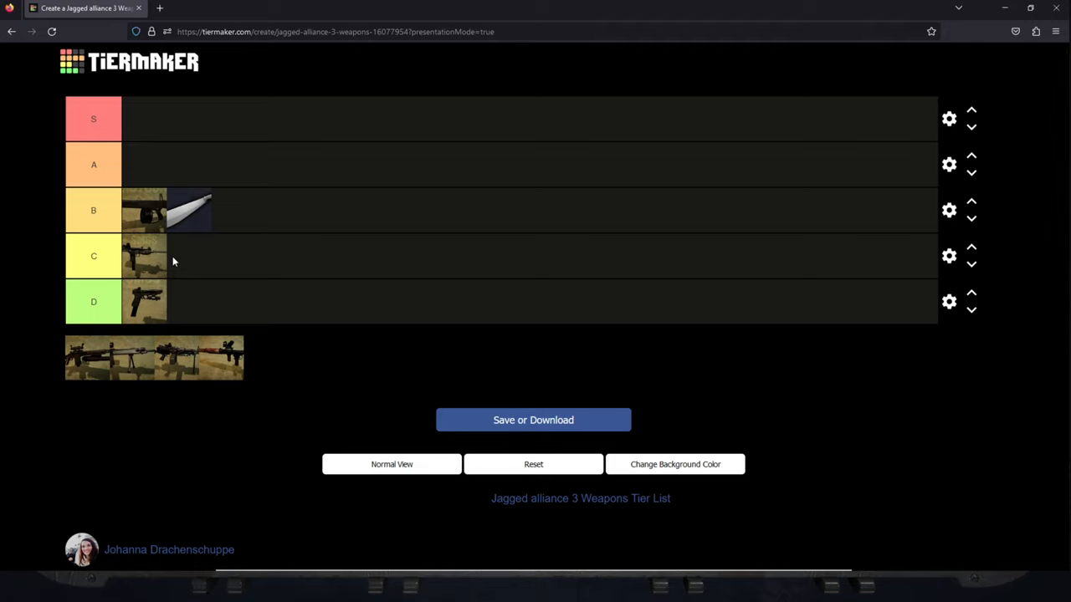
mouse_move(146, 263)
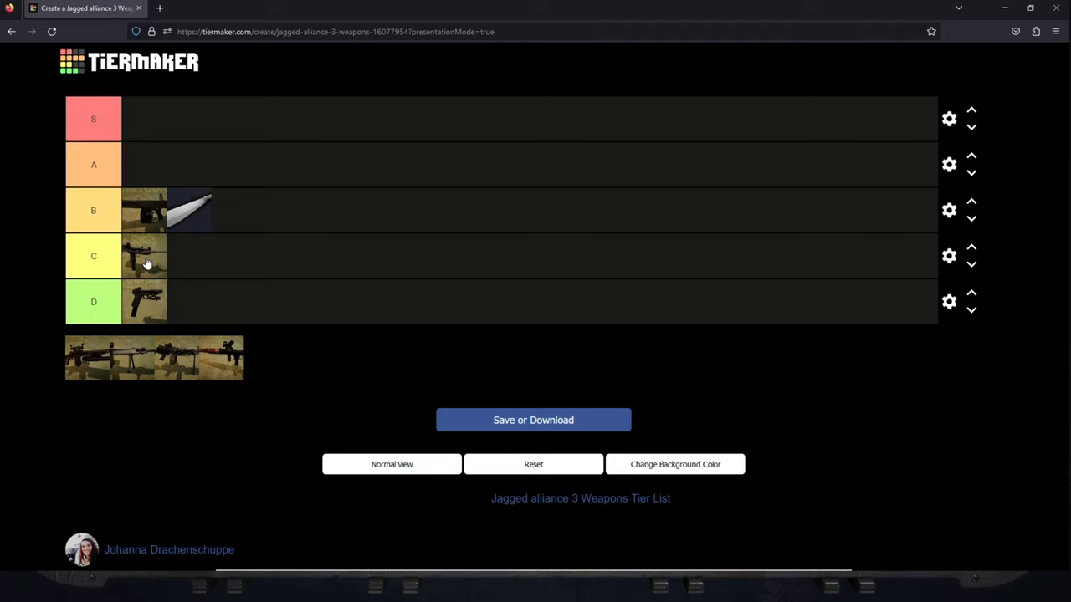
mouse_move(191, 259)
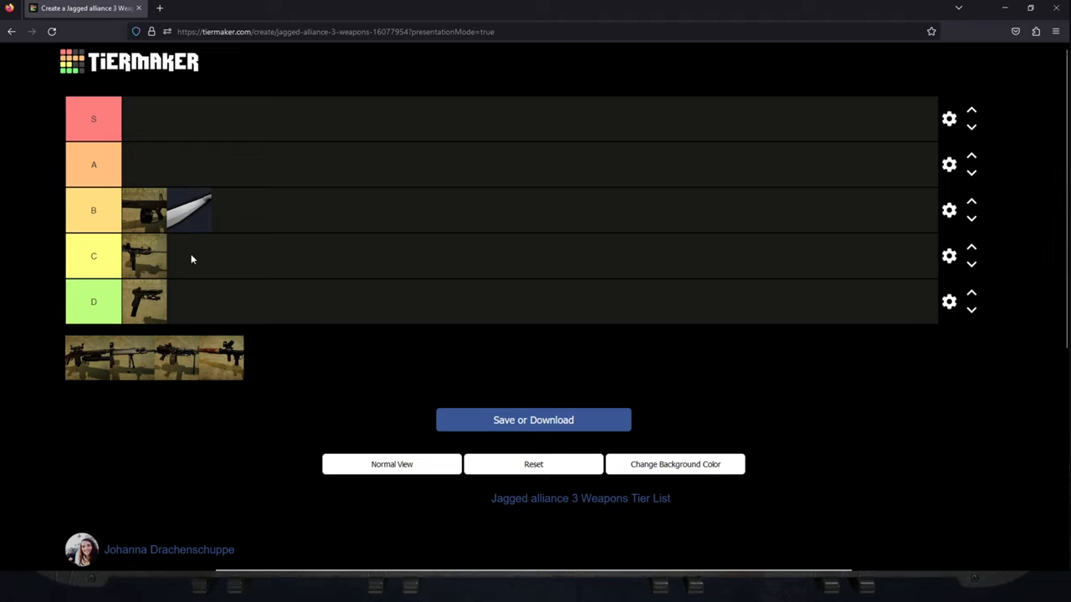
mouse_move(166, 257)
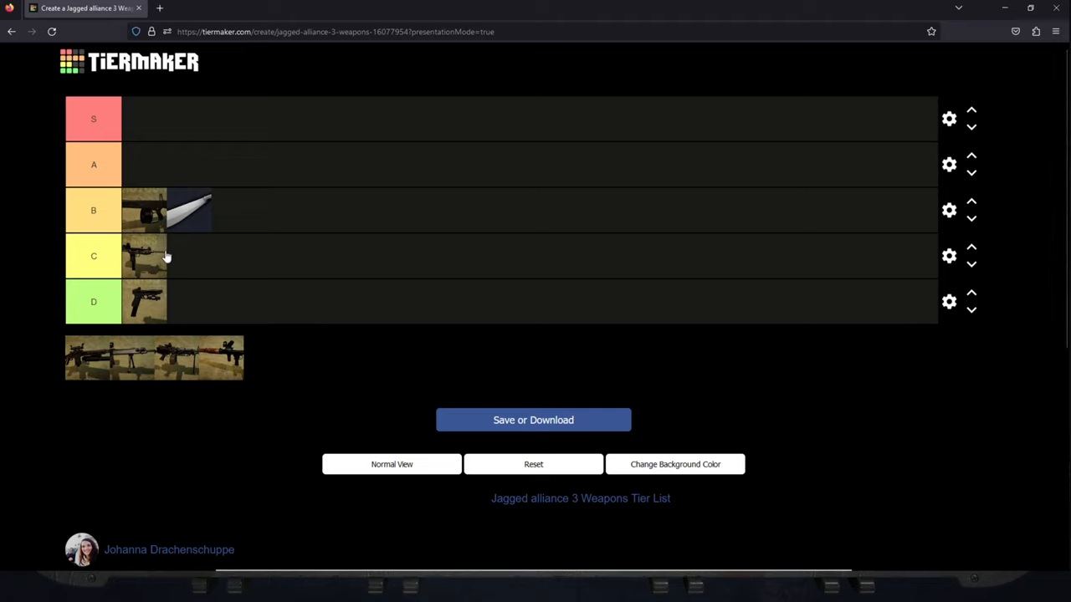
mouse_move(198, 262)
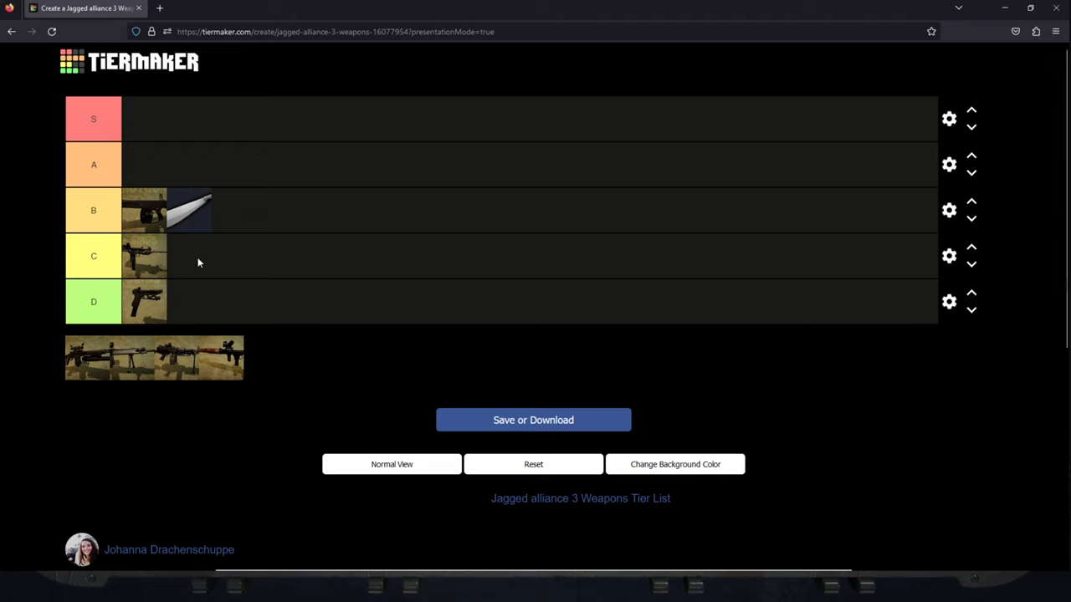
mouse_move(175, 264)
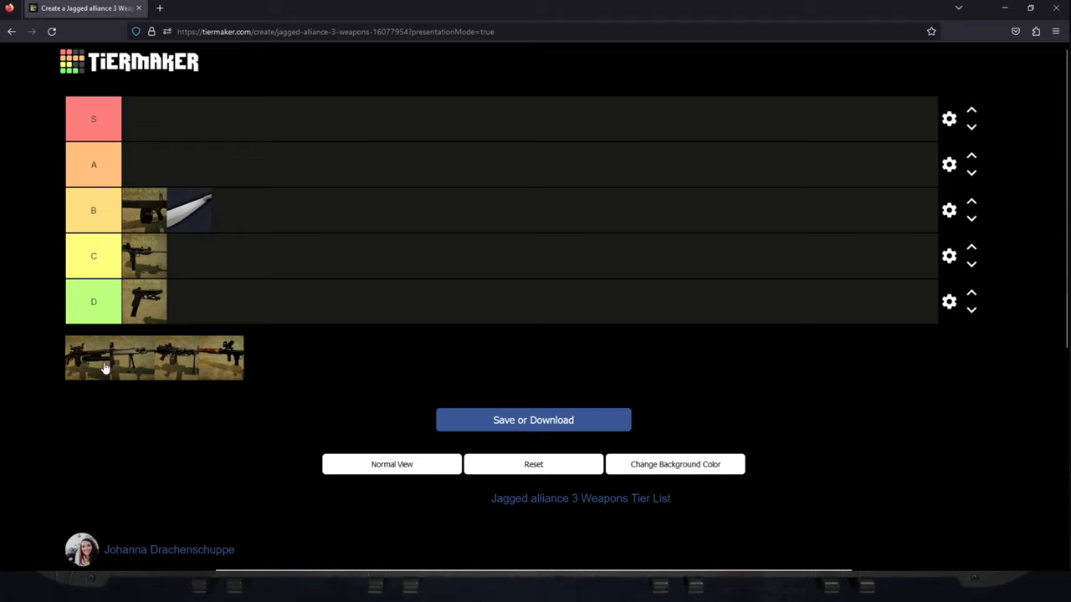
mouse_move(94, 389)
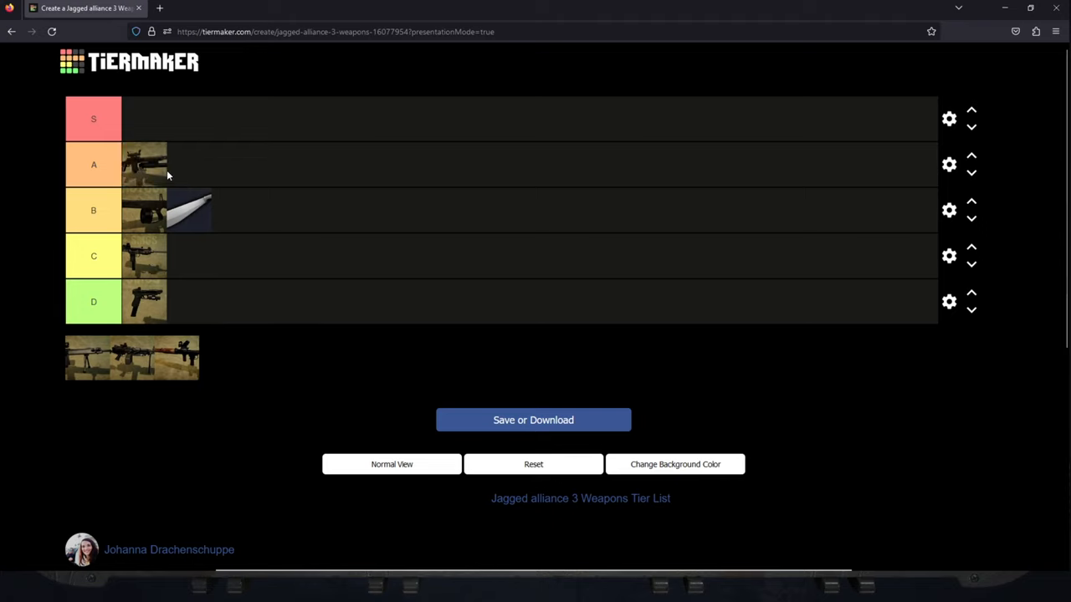
mouse_move(353, 276)
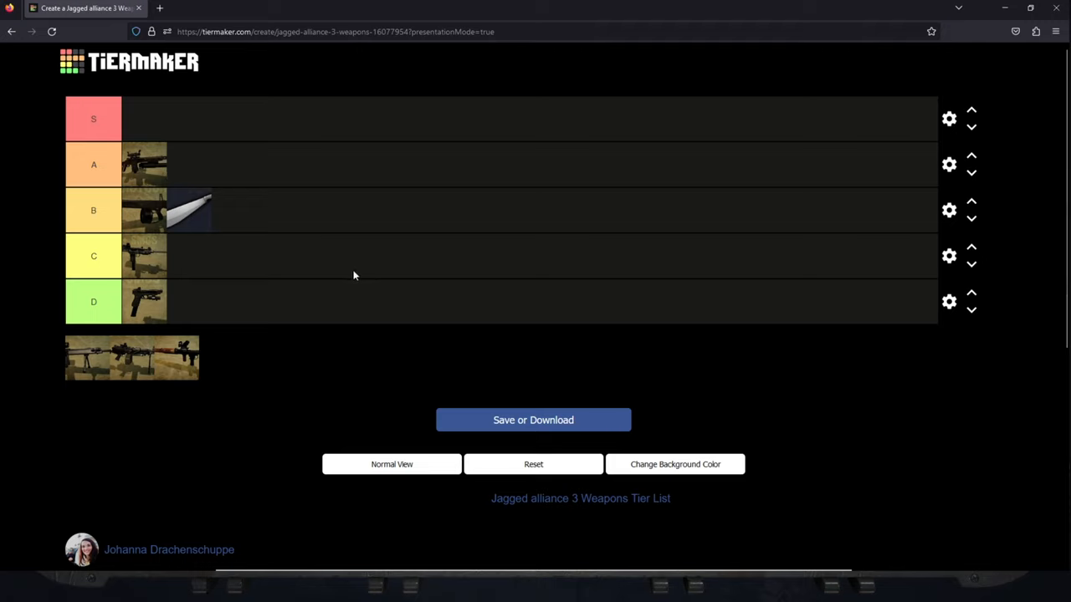
mouse_move(159, 159)
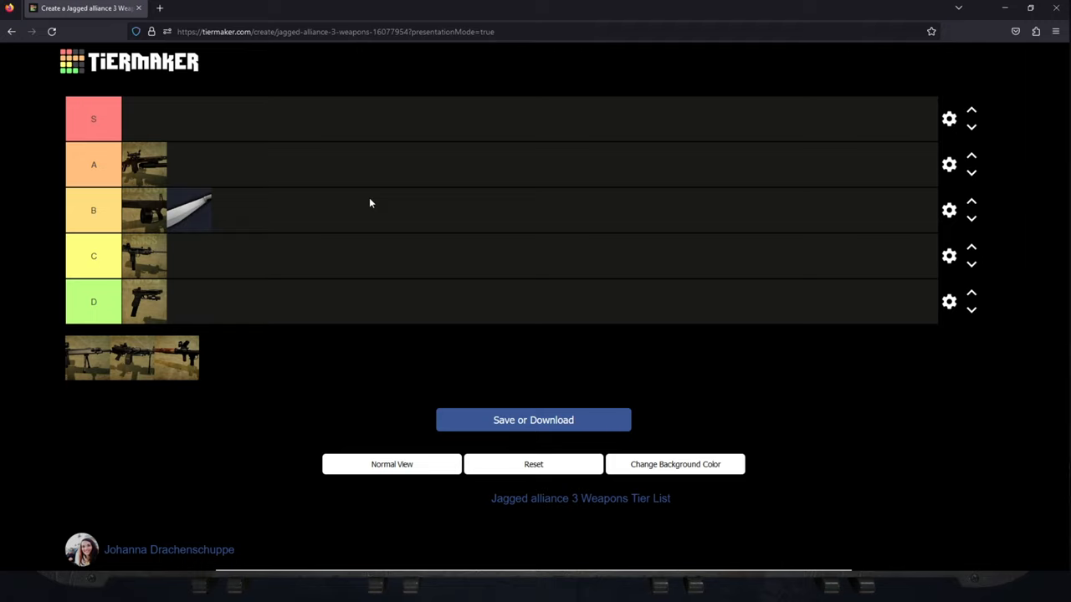
mouse_move(145, 160)
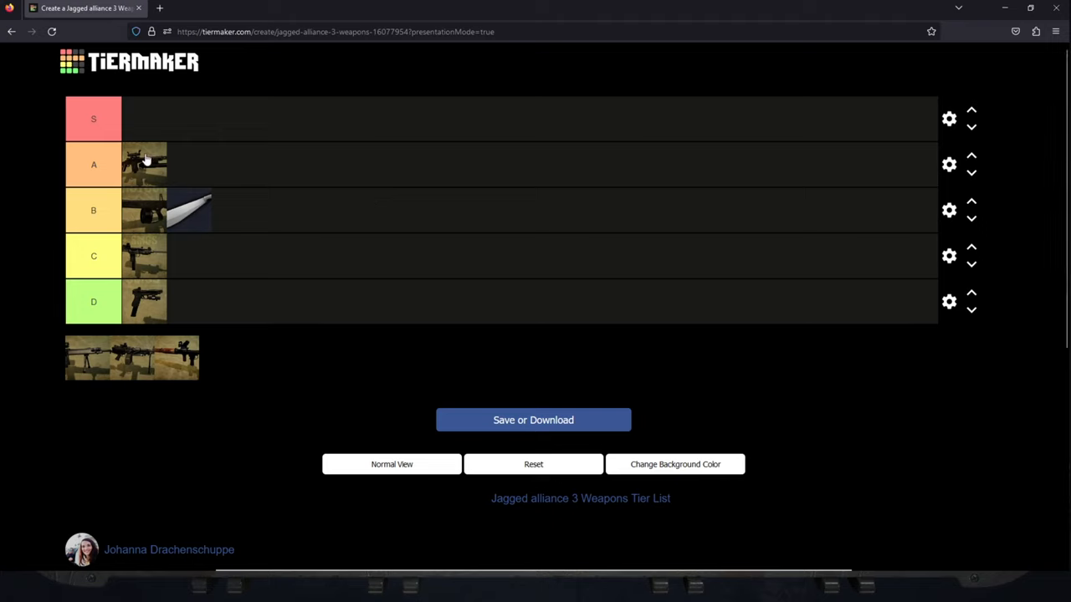
mouse_move(201, 174)
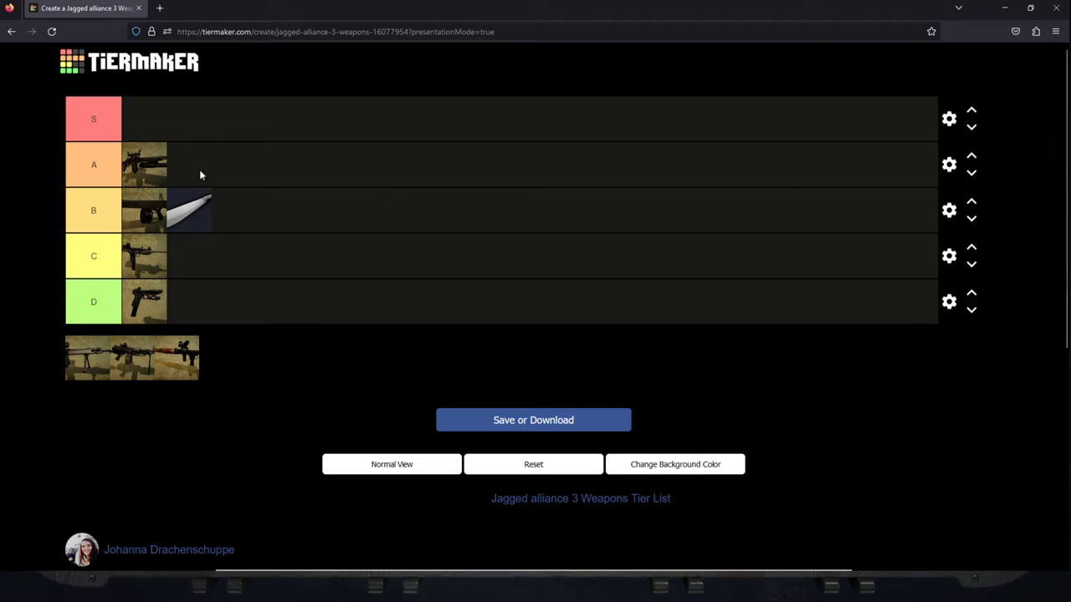
mouse_move(132, 341)
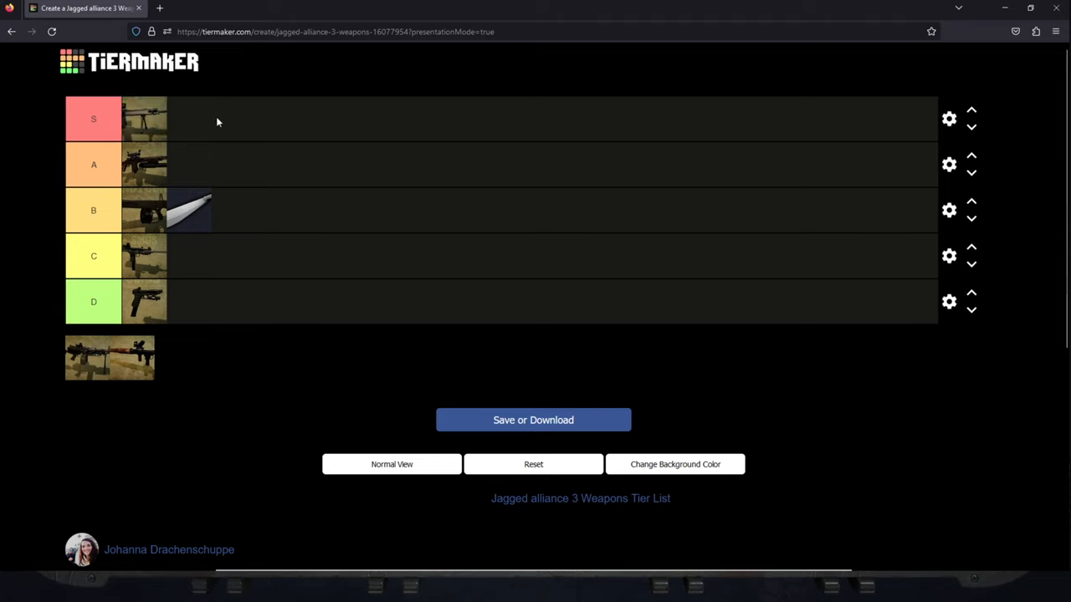
mouse_move(223, 252)
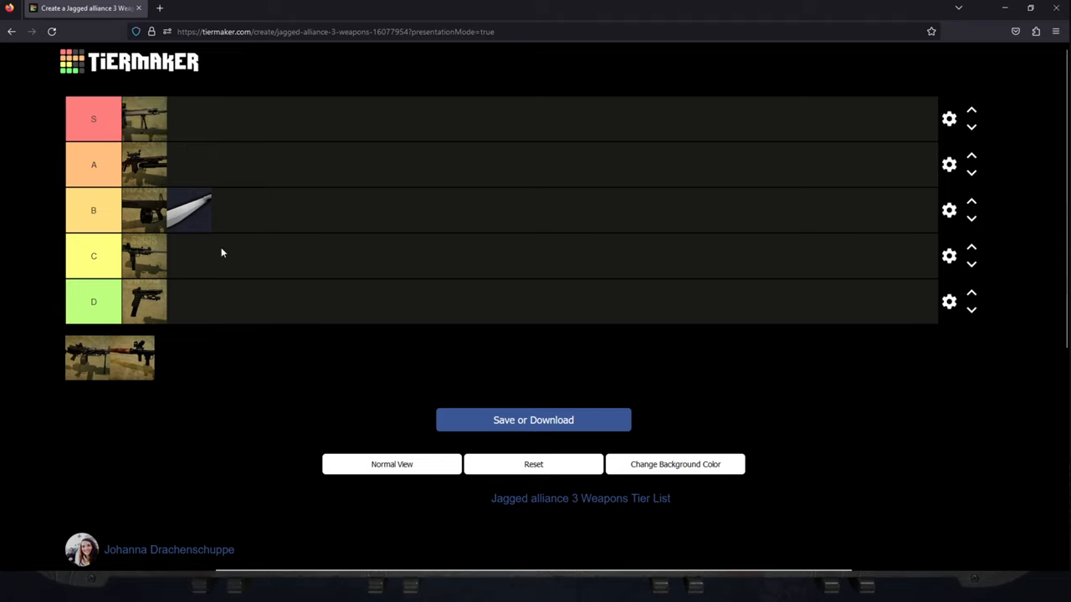
mouse_move(322, 242)
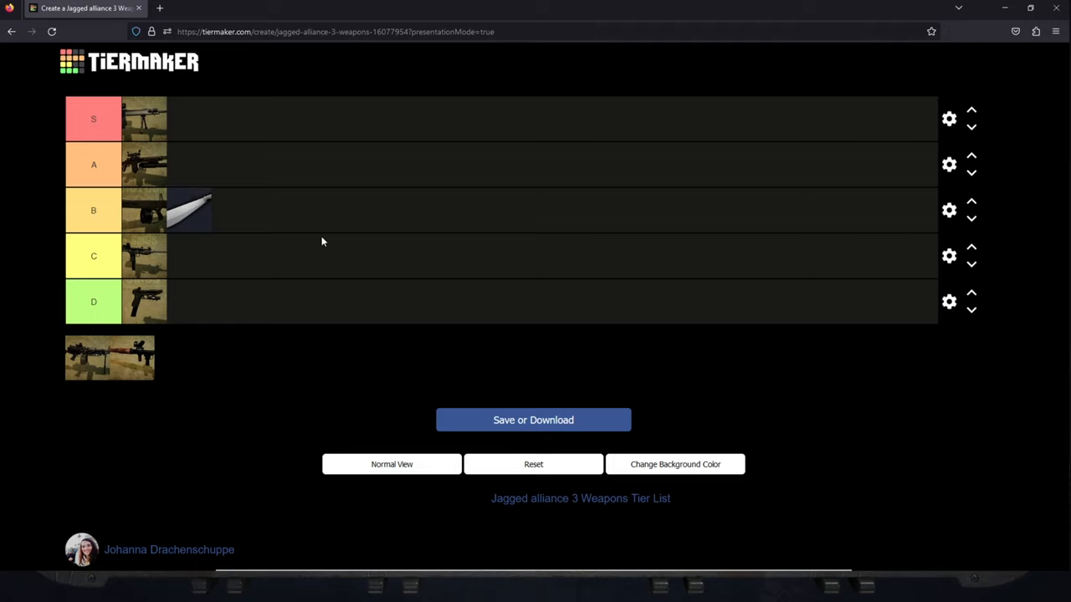
mouse_move(107, 98)
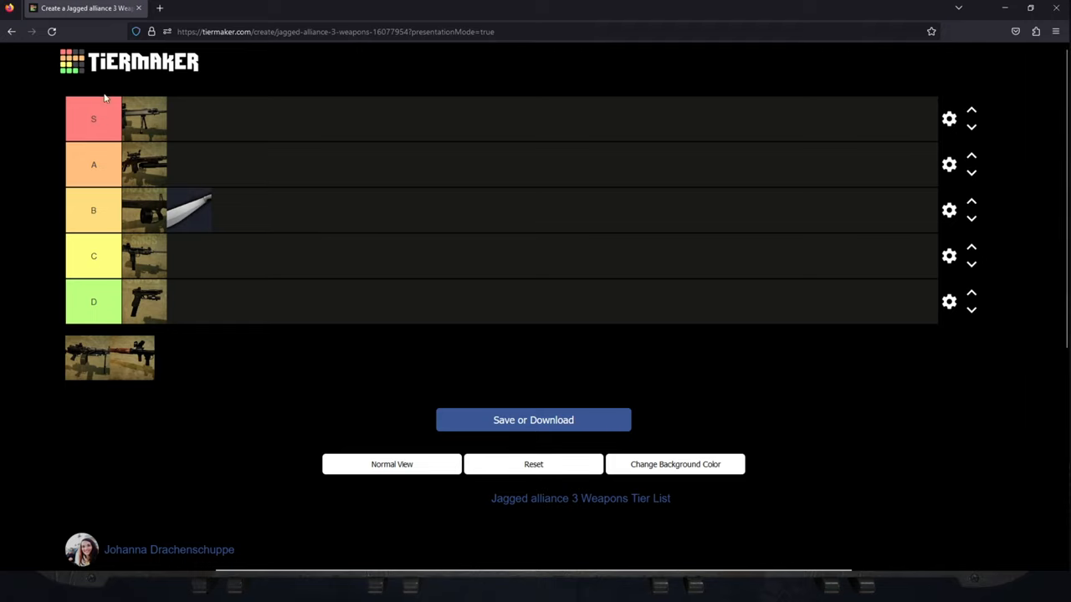
mouse_move(161, 119)
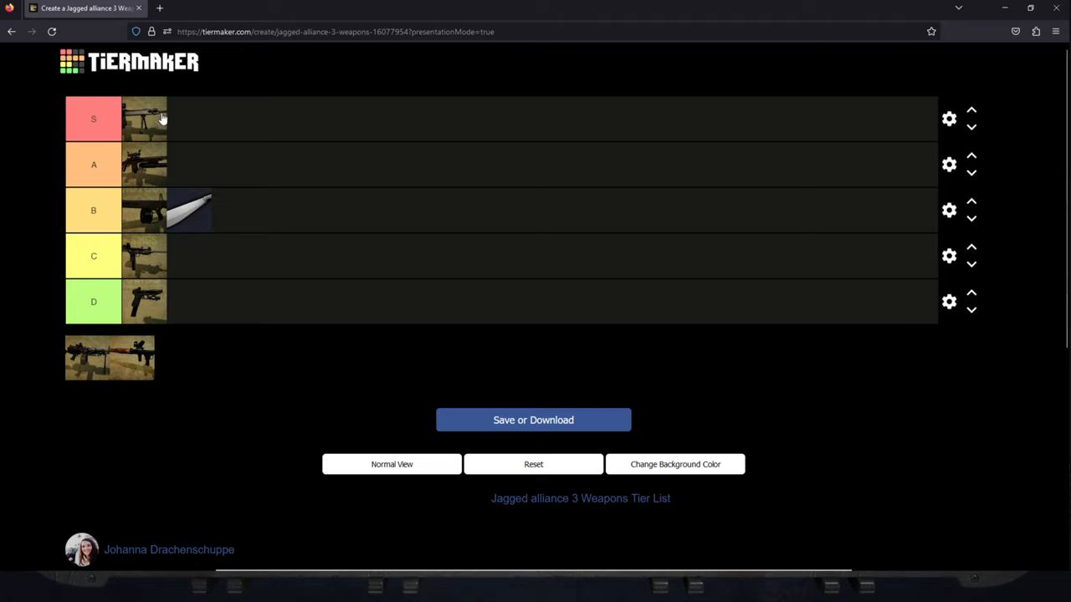
mouse_move(132, 121)
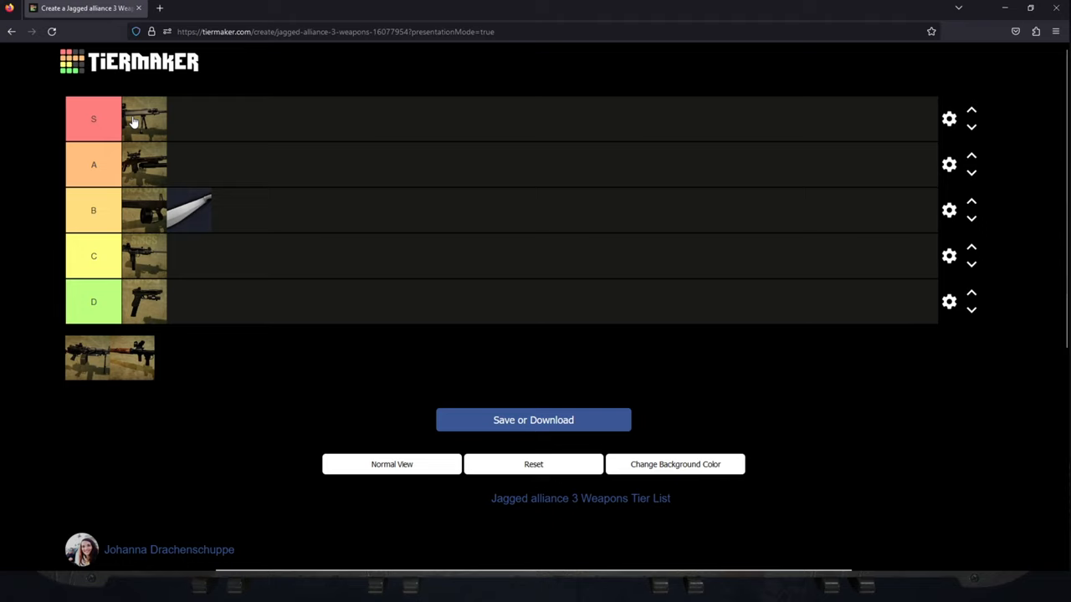
mouse_move(276, 251)
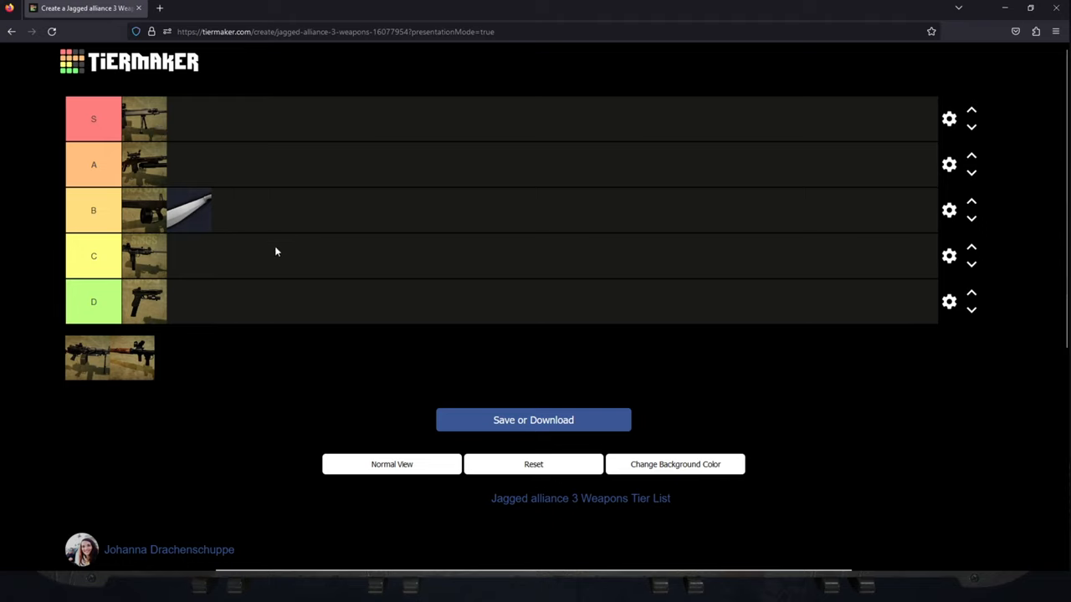
mouse_move(136, 126)
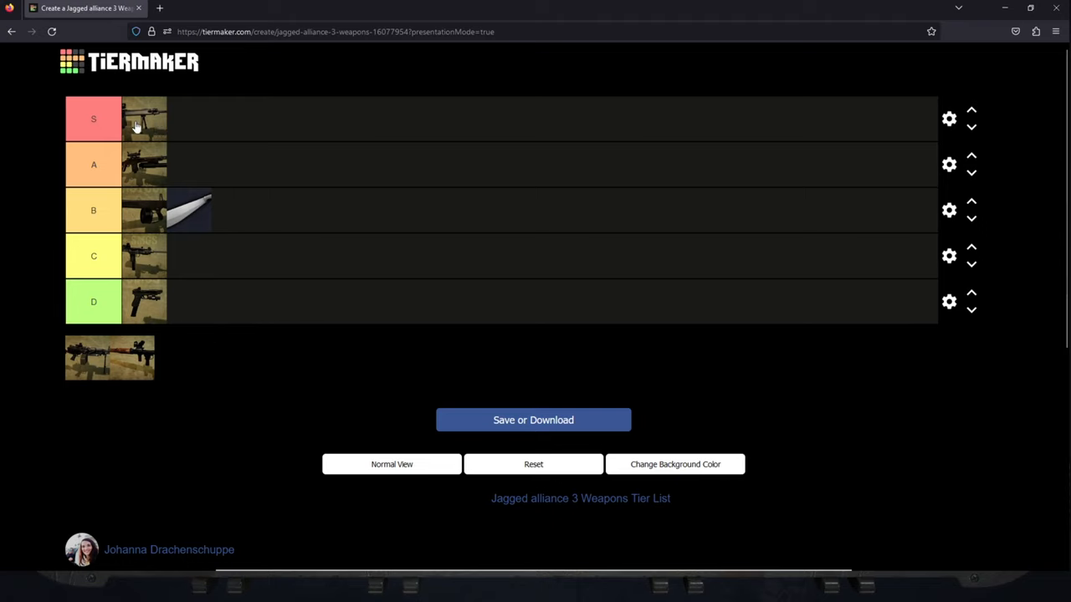
mouse_move(190, 340)
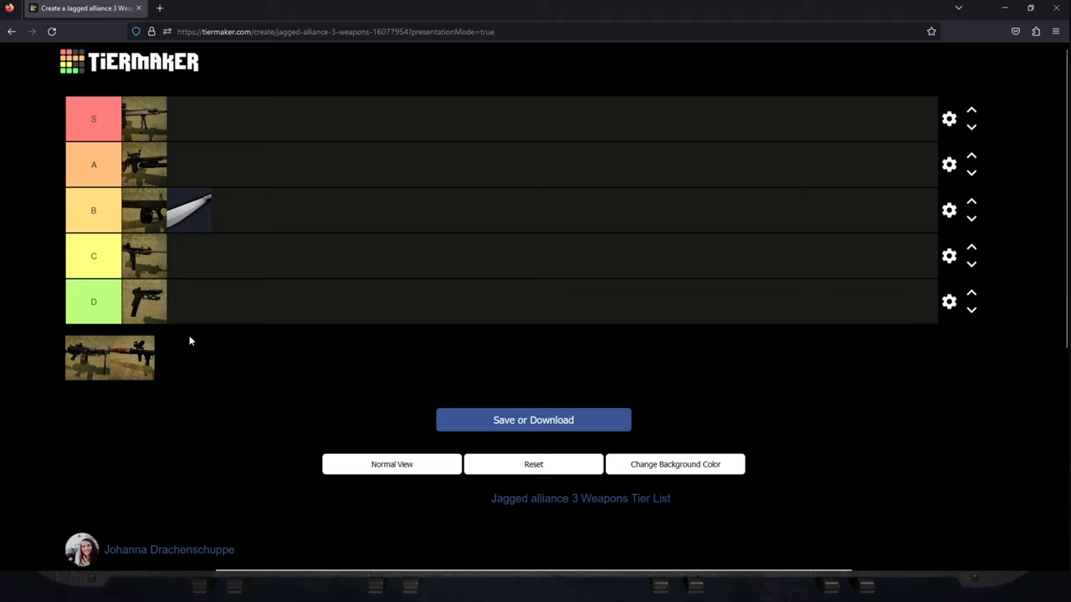
Try the unranked rifle in tiers D, C and S, then settle it in tier B.
left_click_drag(110, 357, 230, 298)
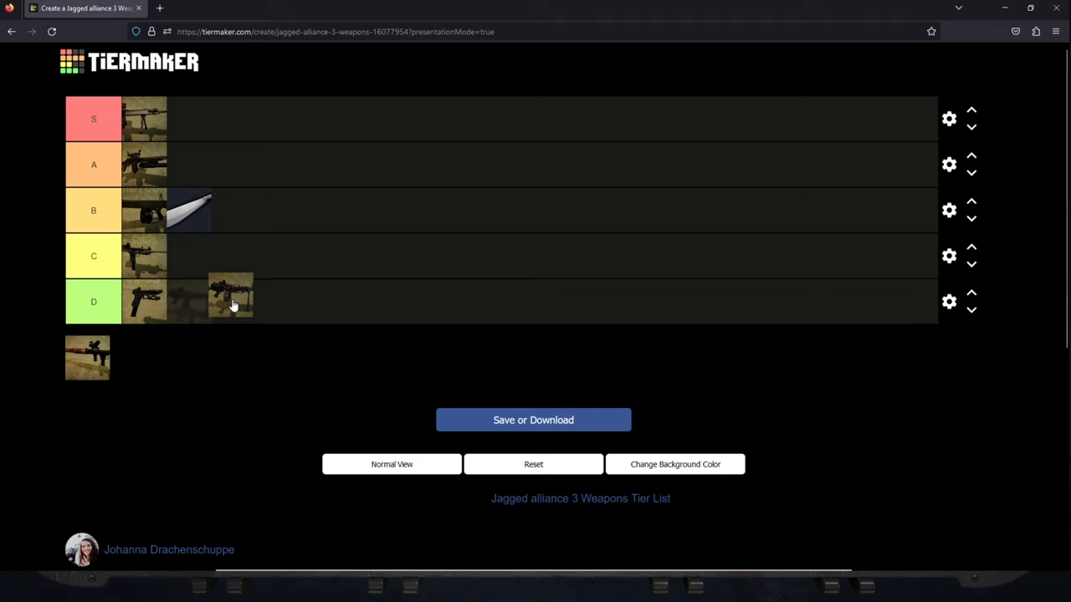
left_click_drag(230, 297, 266, 256)
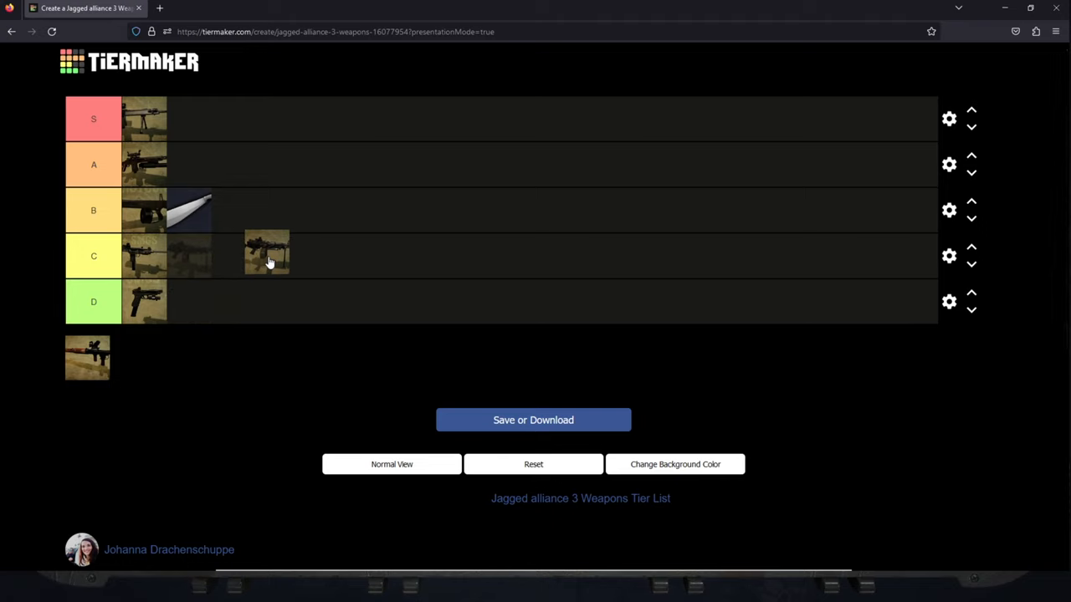
left_click_drag(266, 256, 278, 108)
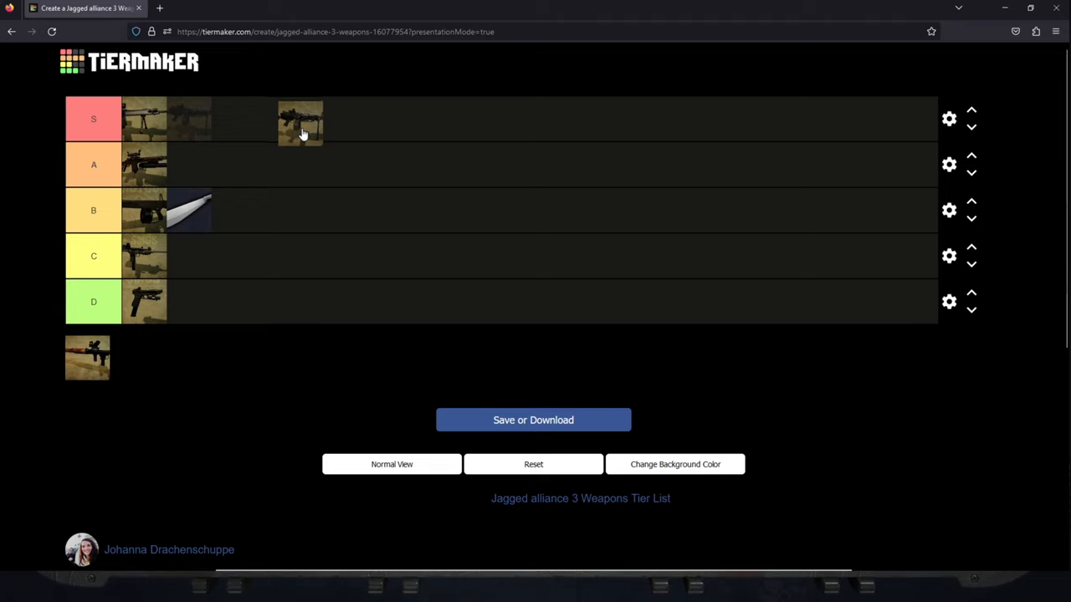
left_click_drag(300, 119, 300, 210)
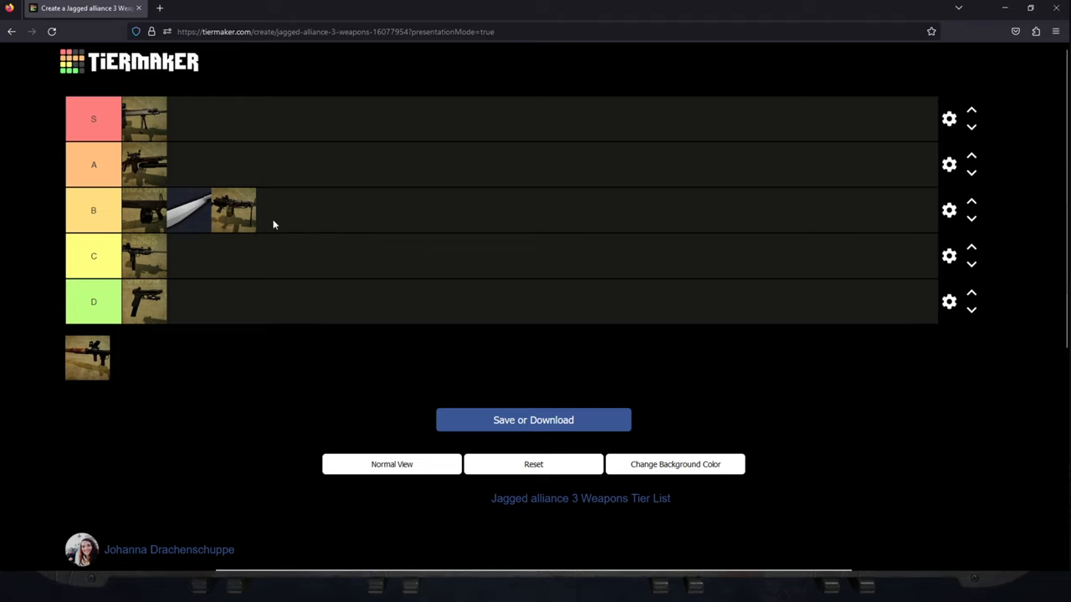
mouse_move(167, 233)
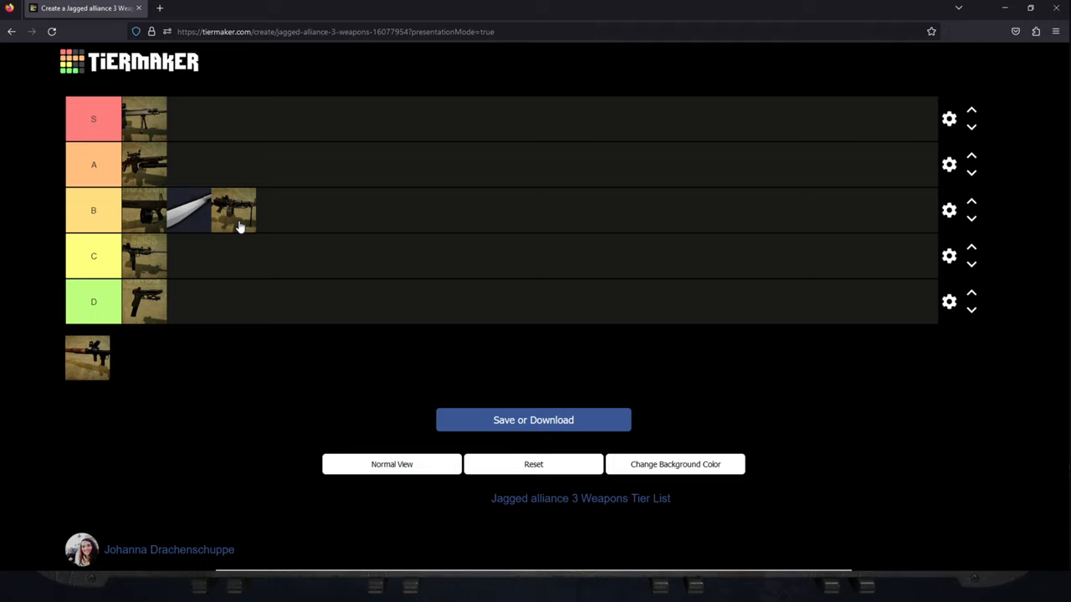
mouse_move(481, 224)
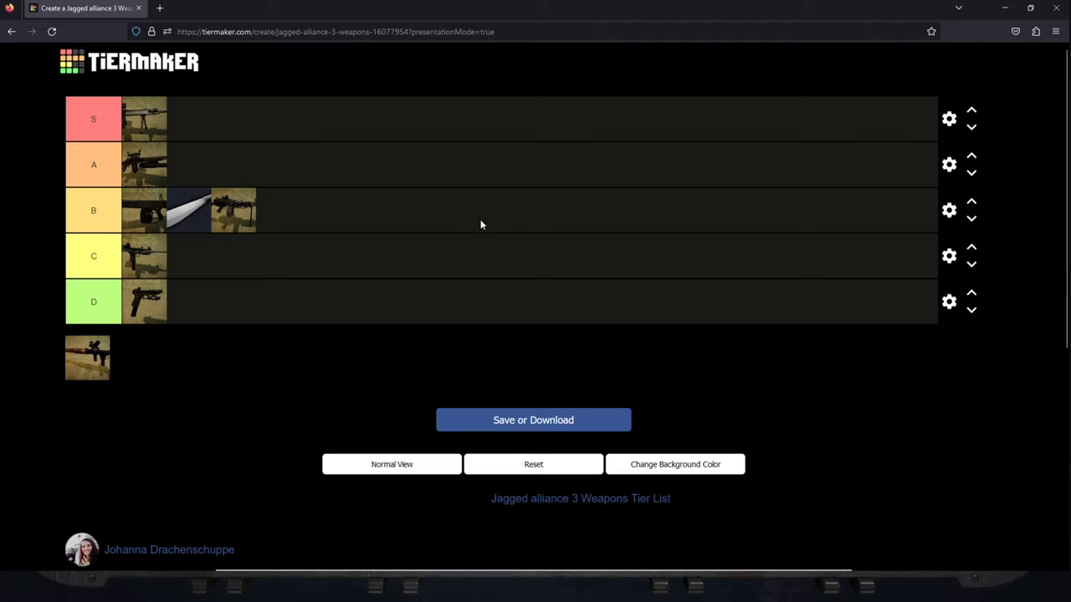
mouse_move(246, 229)
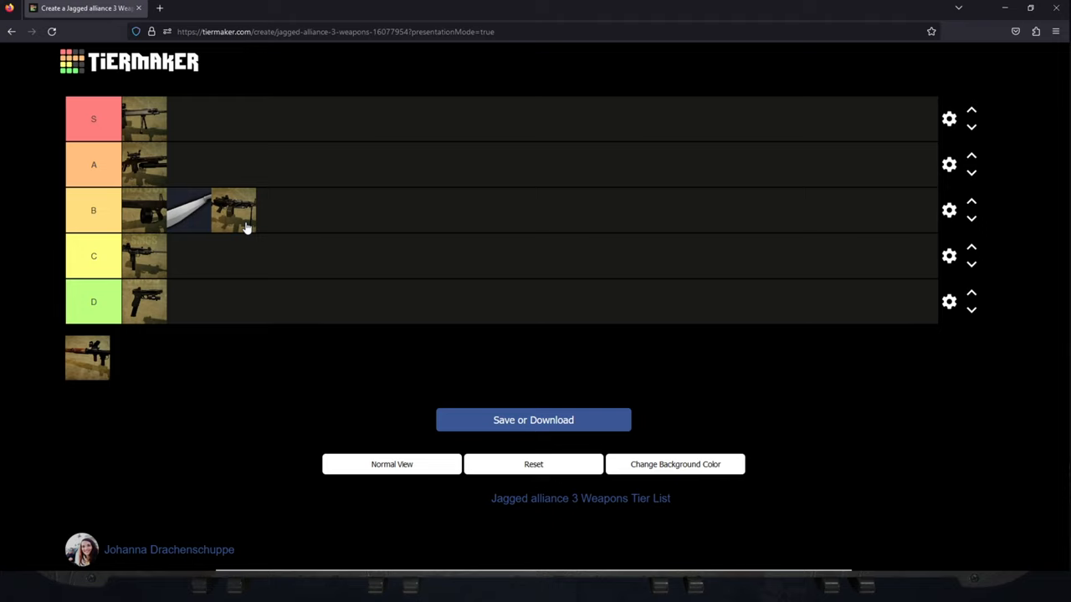
mouse_move(257, 220)
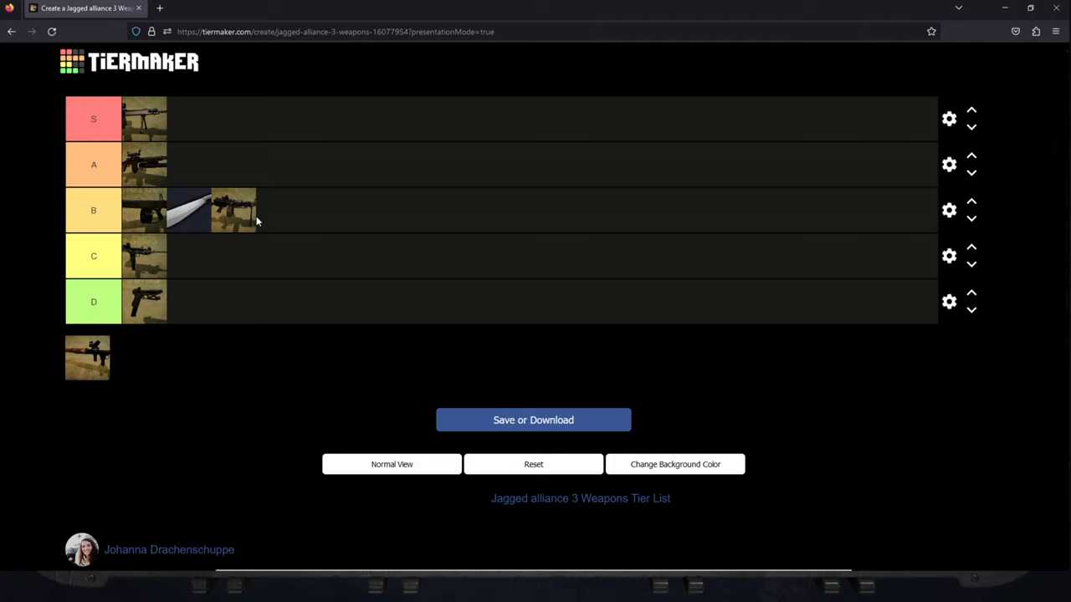
mouse_move(249, 211)
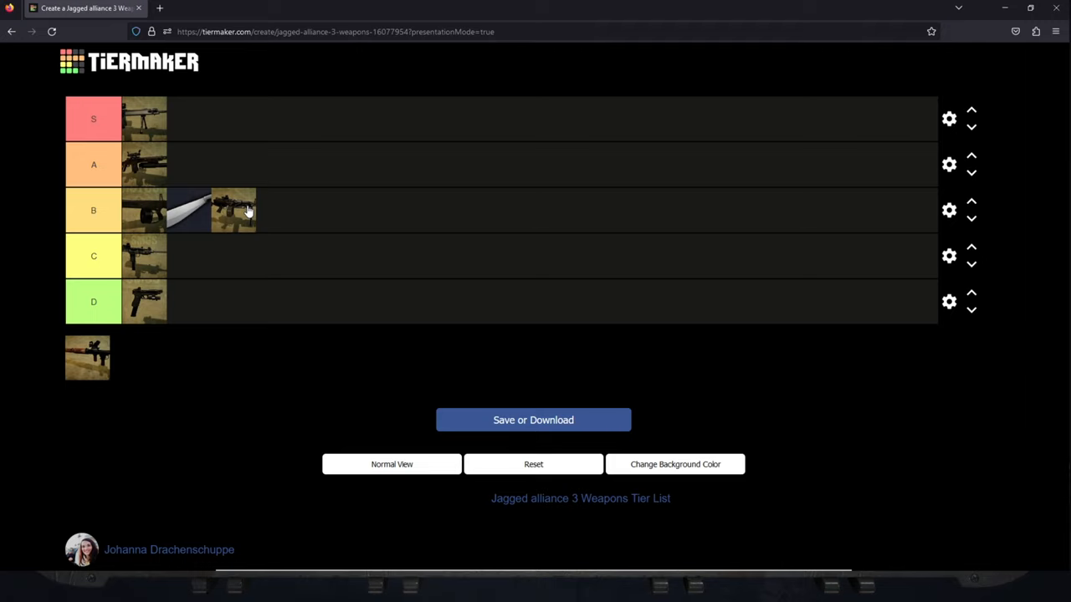
mouse_move(238, 225)
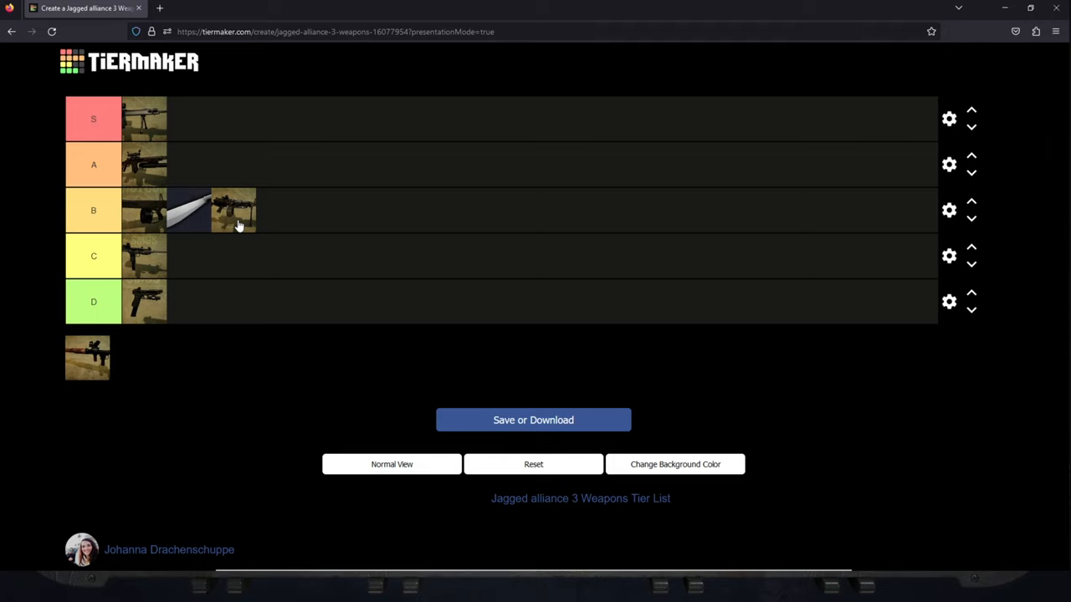
mouse_move(313, 200)
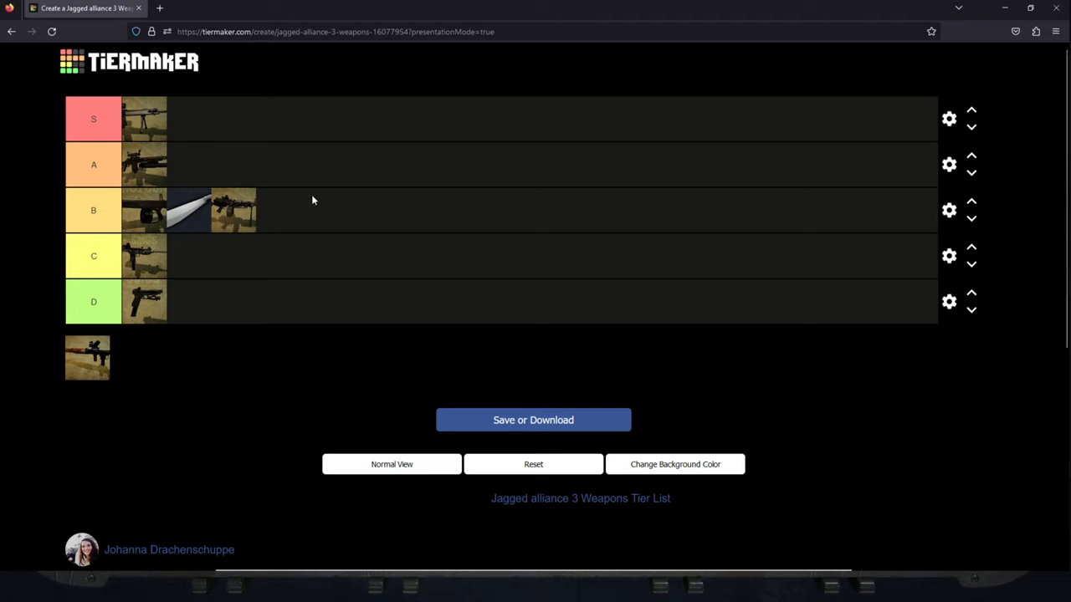
mouse_move(247, 220)
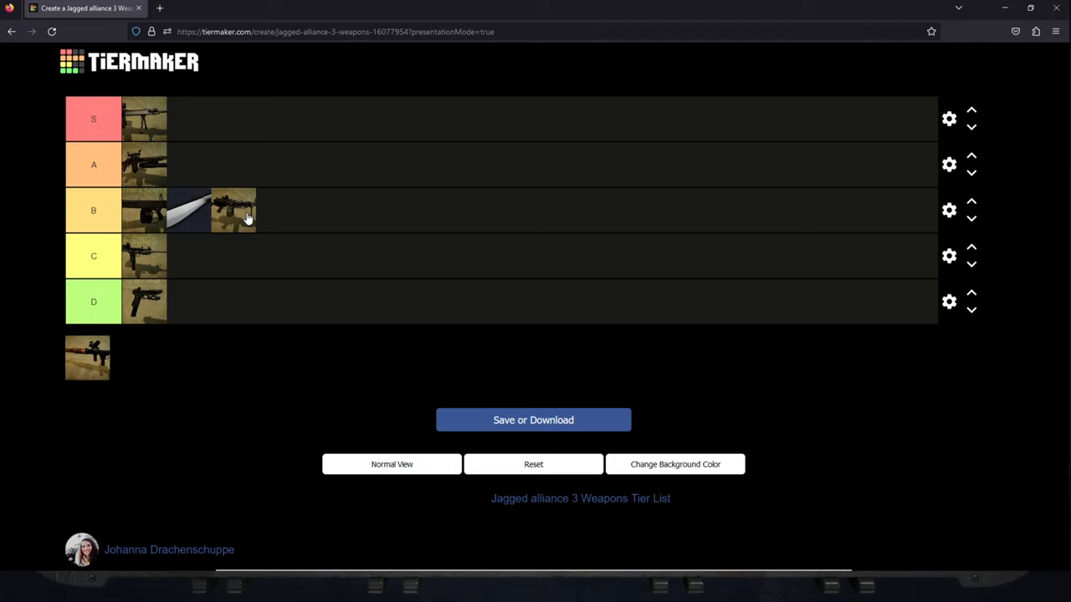
mouse_move(247, 215)
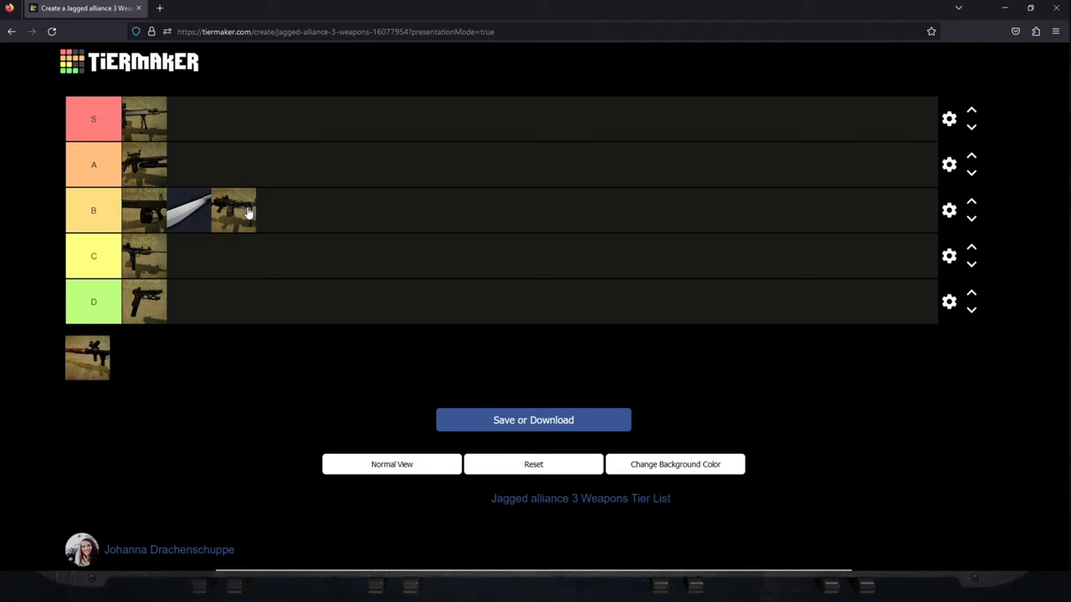
mouse_move(271, 209)
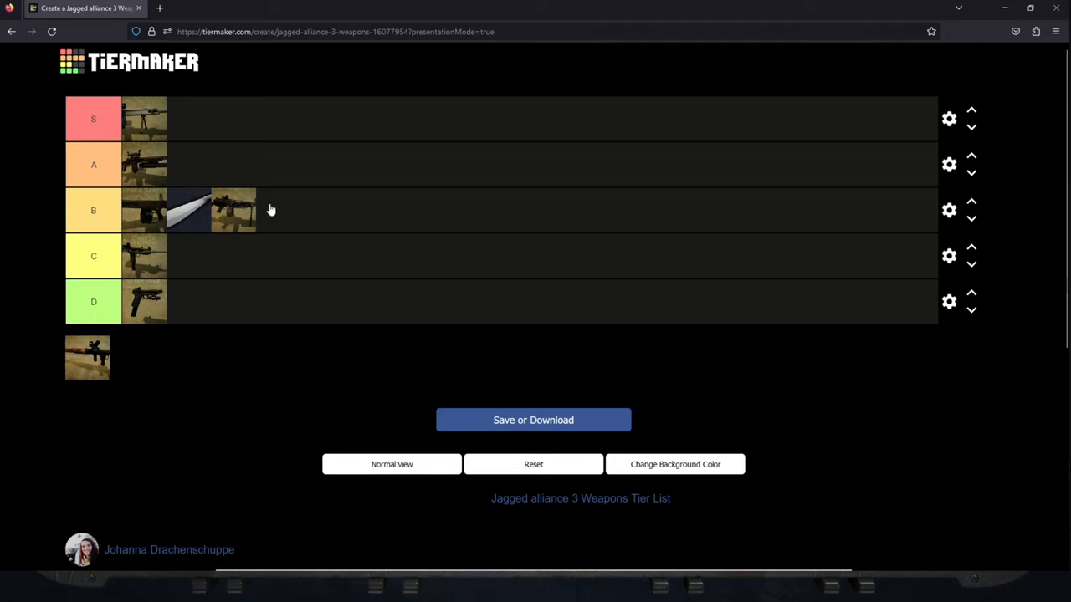
mouse_move(251, 229)
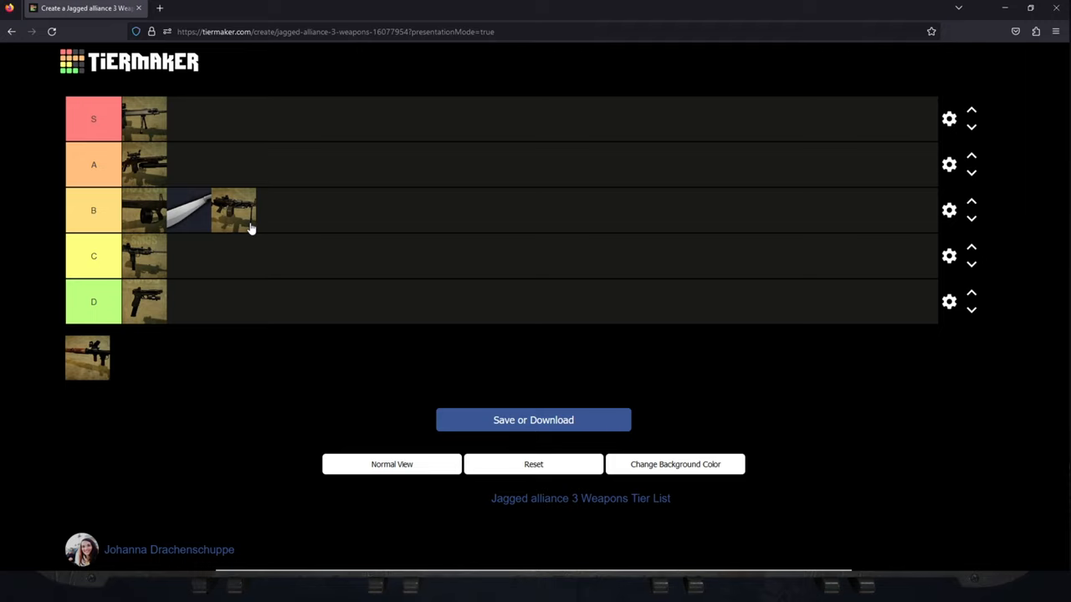
mouse_move(314, 217)
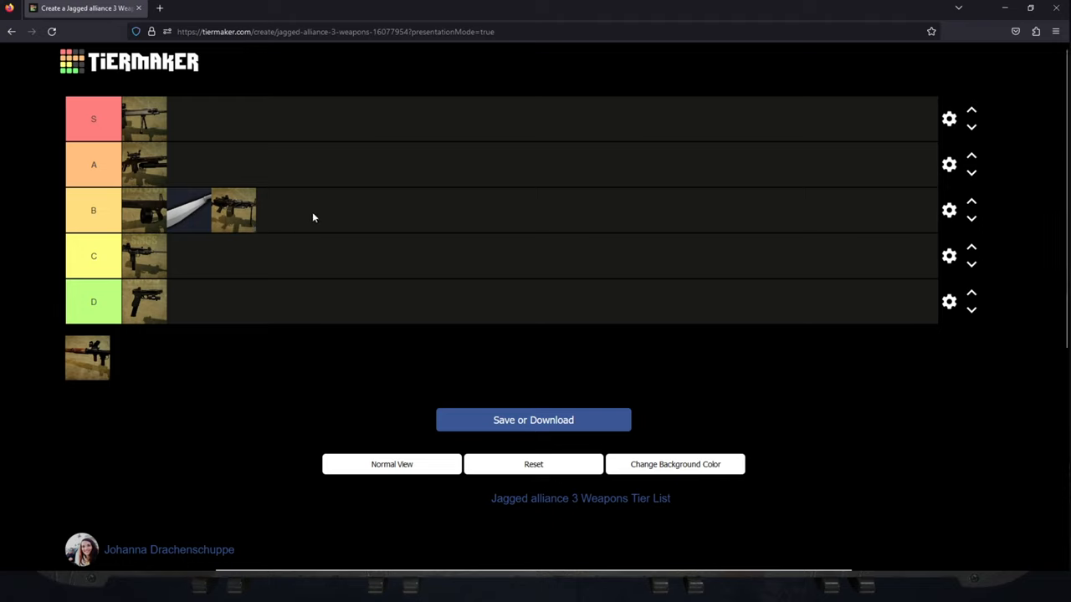
mouse_move(212, 236)
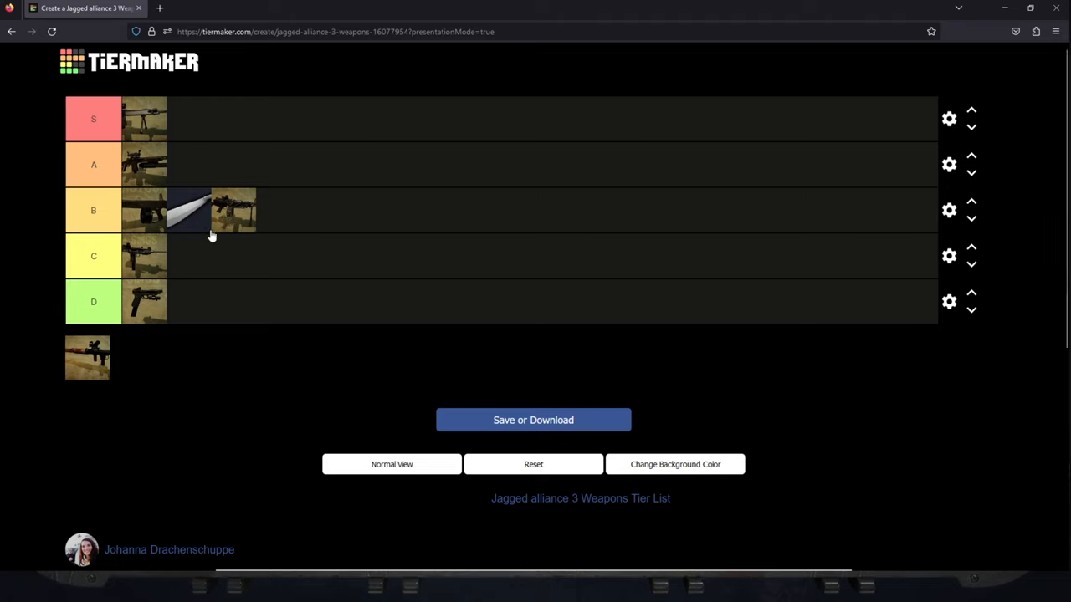
mouse_move(230, 232)
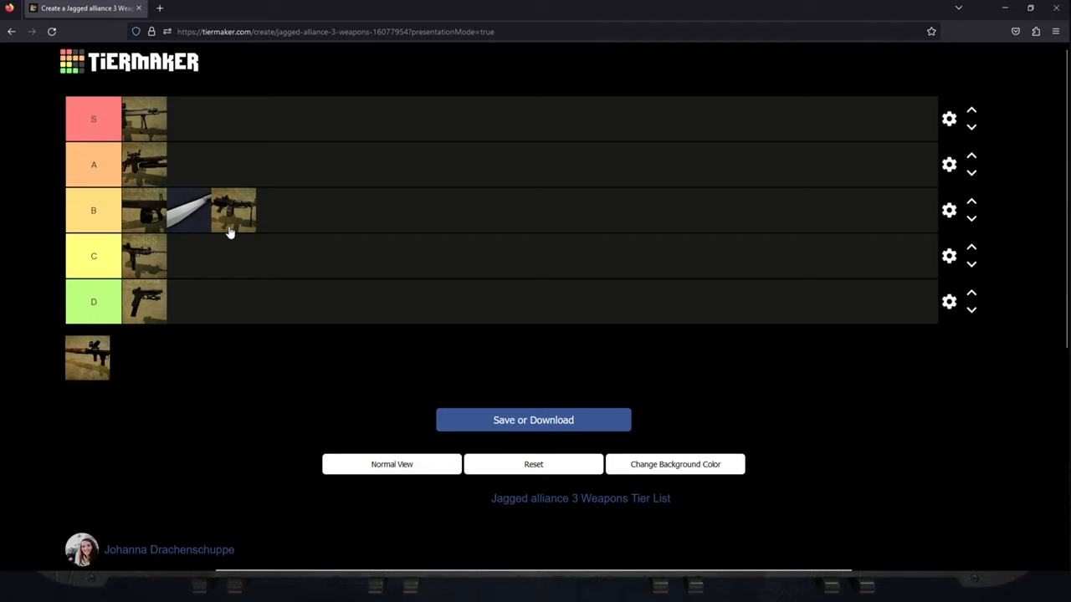
mouse_move(267, 241)
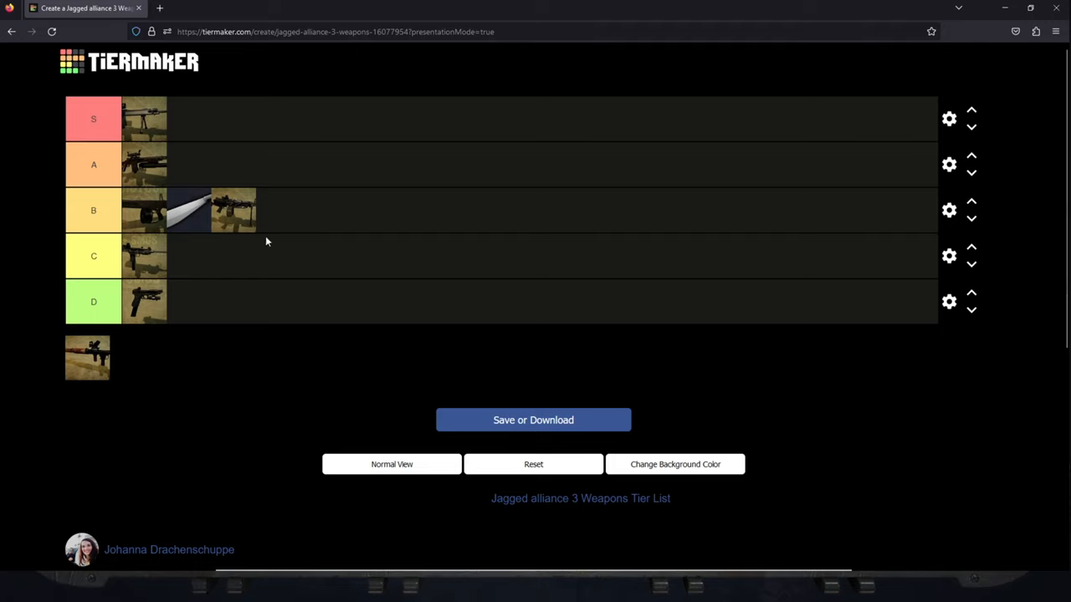
mouse_move(218, 206)
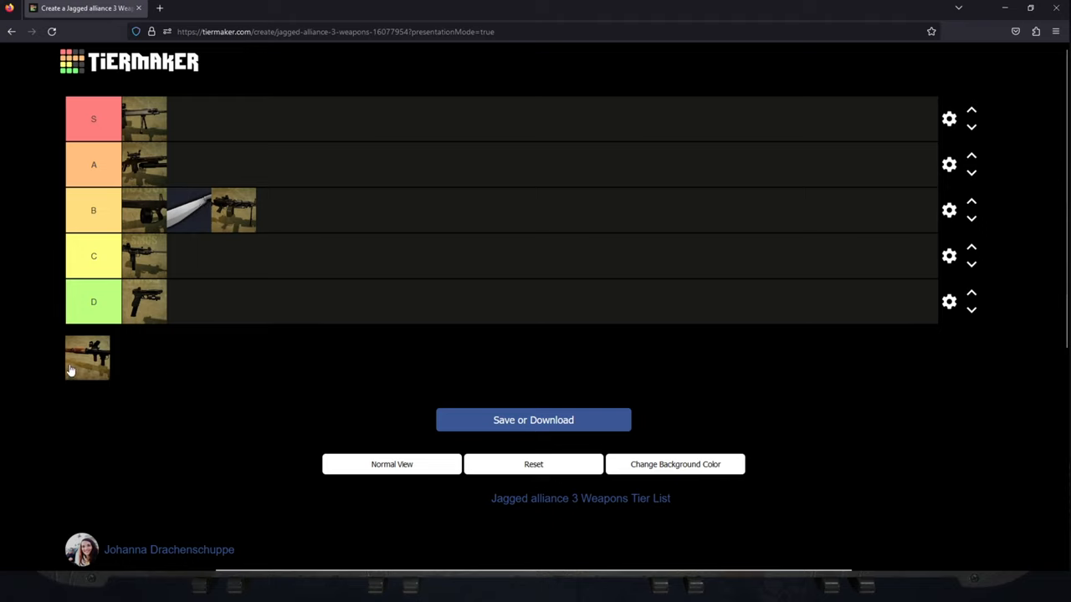
mouse_move(104, 387)
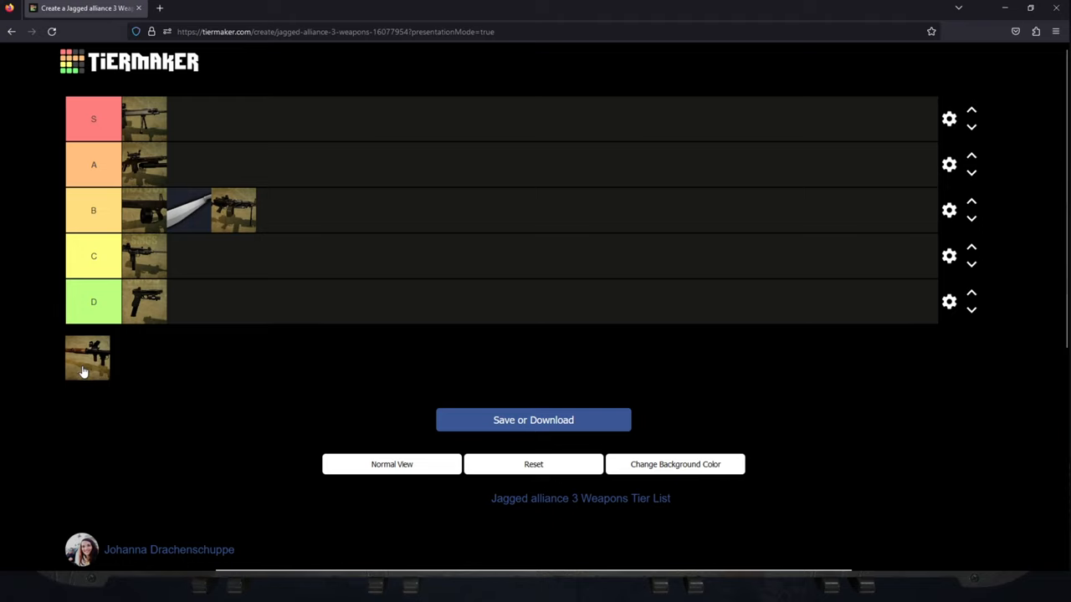
left_click_drag(87, 358, 184, 165)
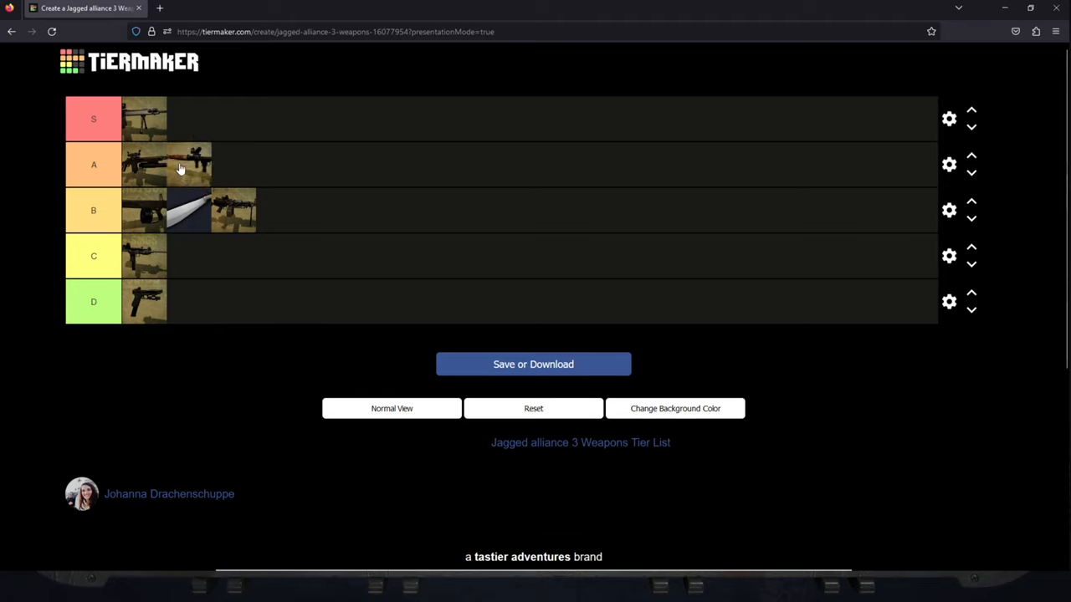
mouse_move(429, 263)
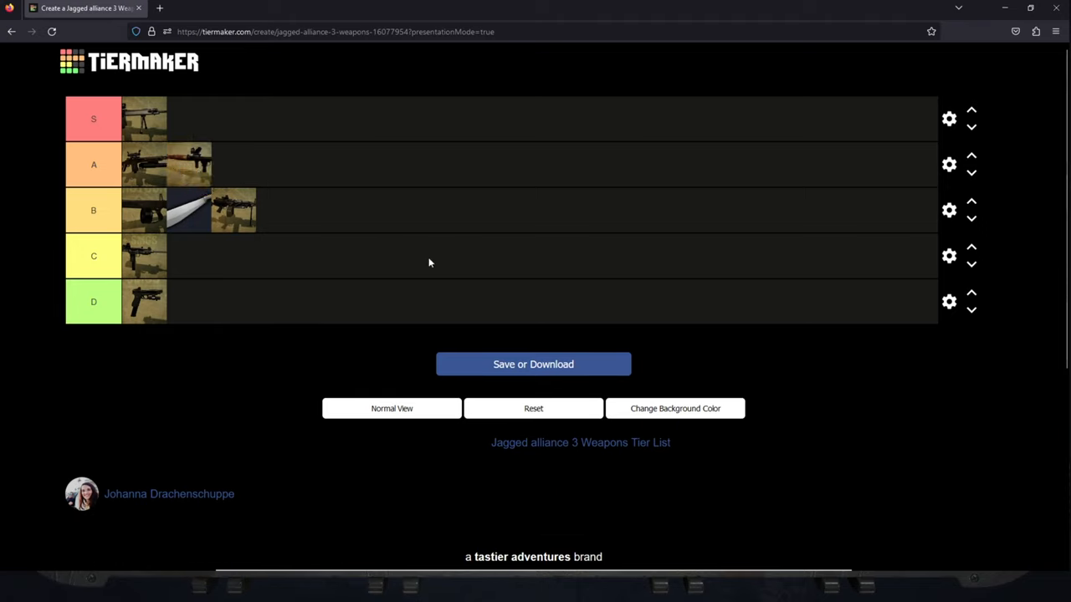
mouse_move(185, 172)
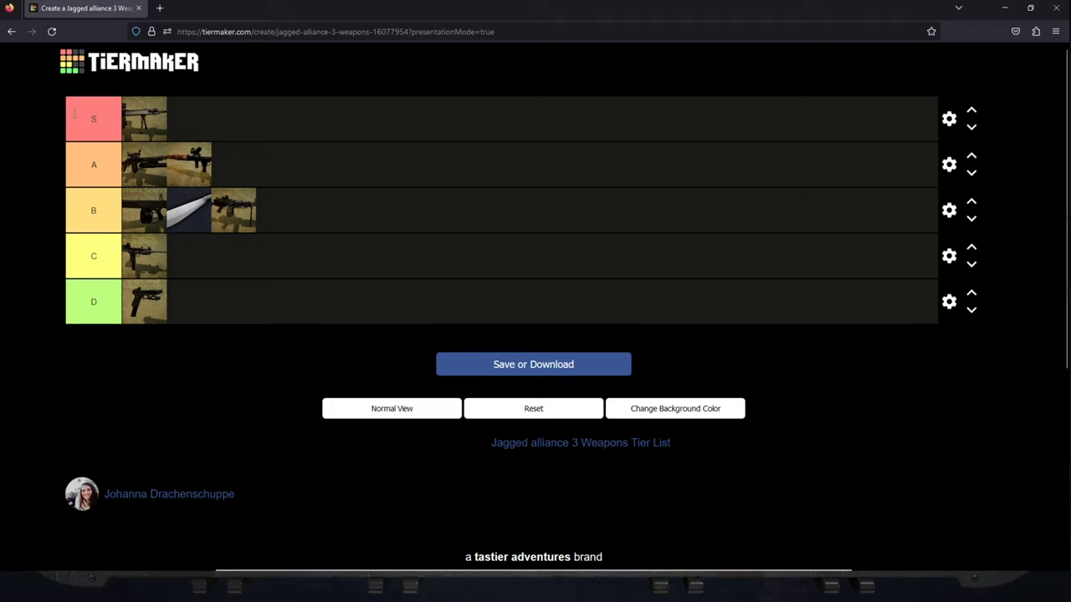
mouse_move(176, 157)
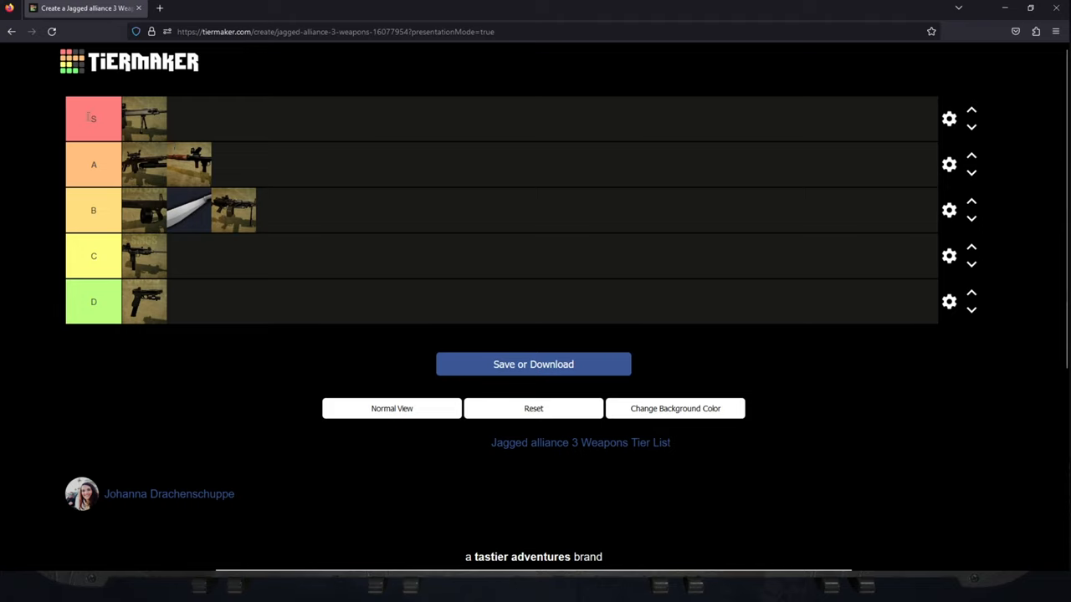
mouse_move(200, 178)
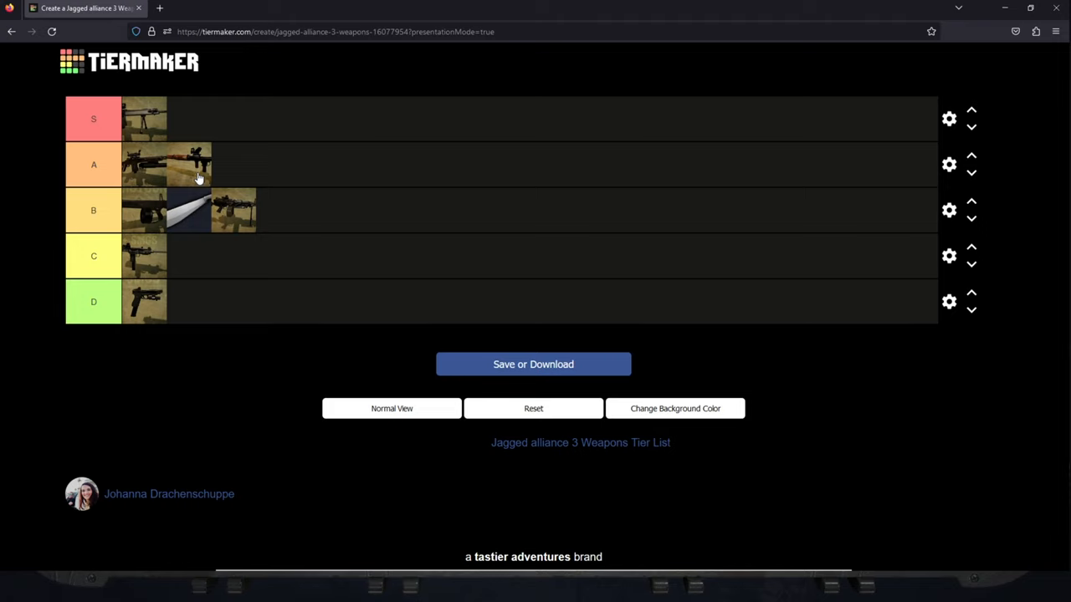
mouse_move(187, 179)
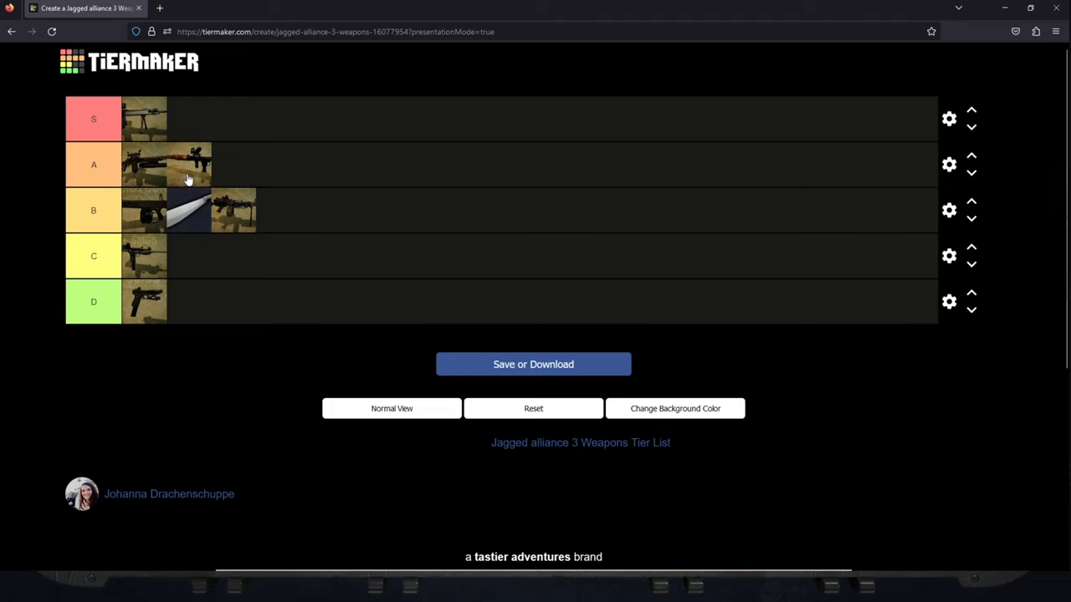
mouse_move(177, 182)
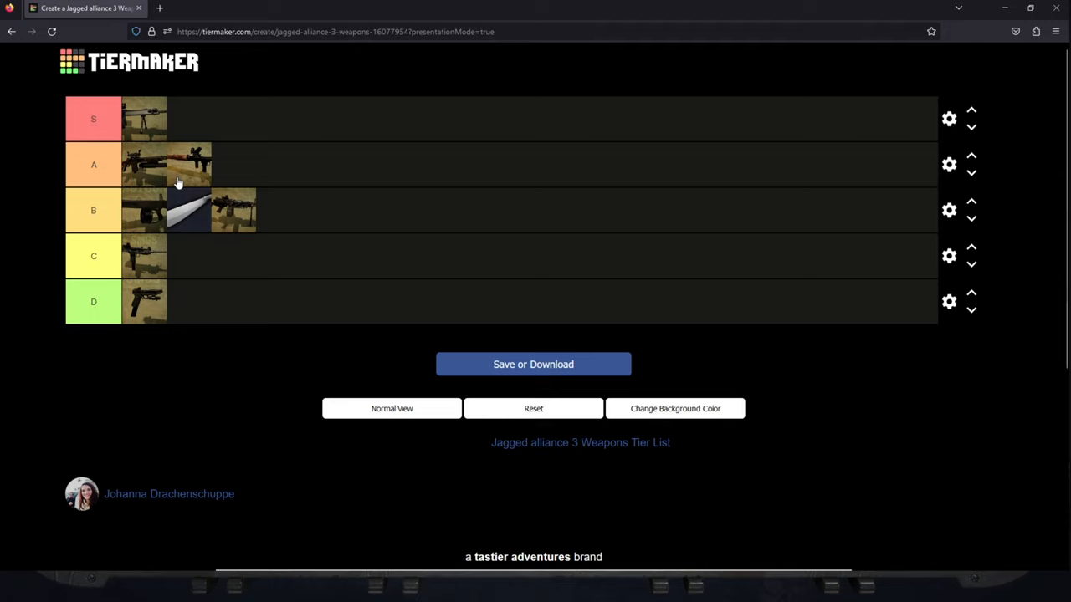
mouse_move(206, 170)
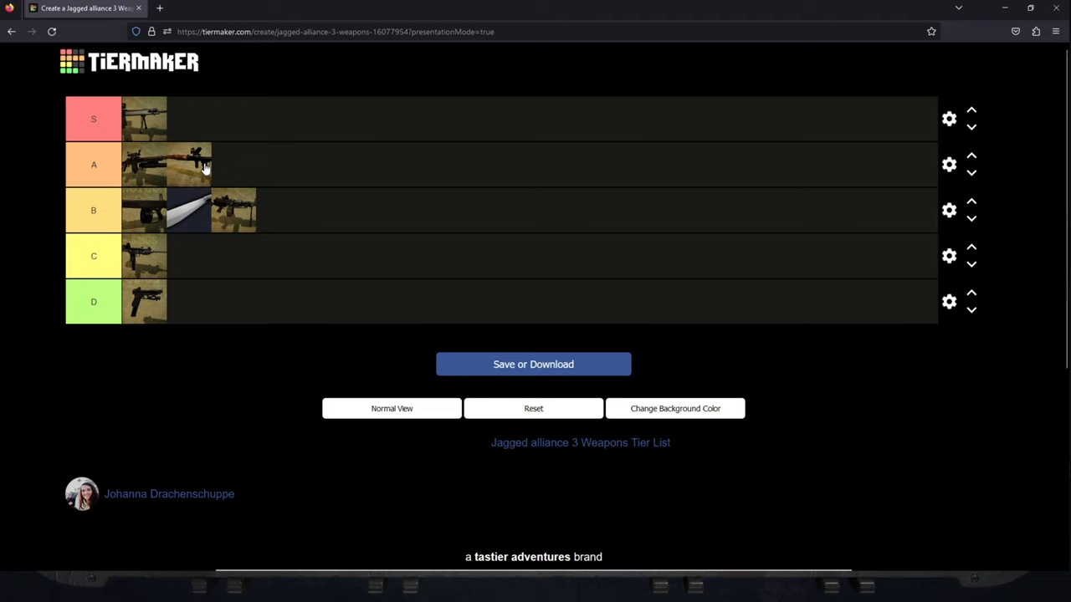
mouse_move(176, 163)
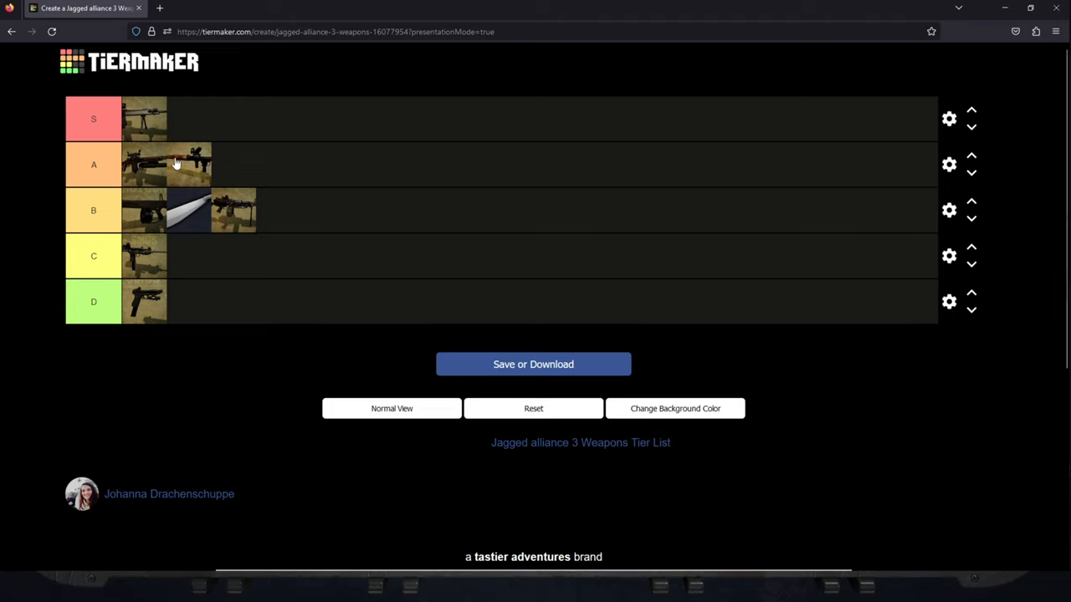
mouse_move(342, 363)
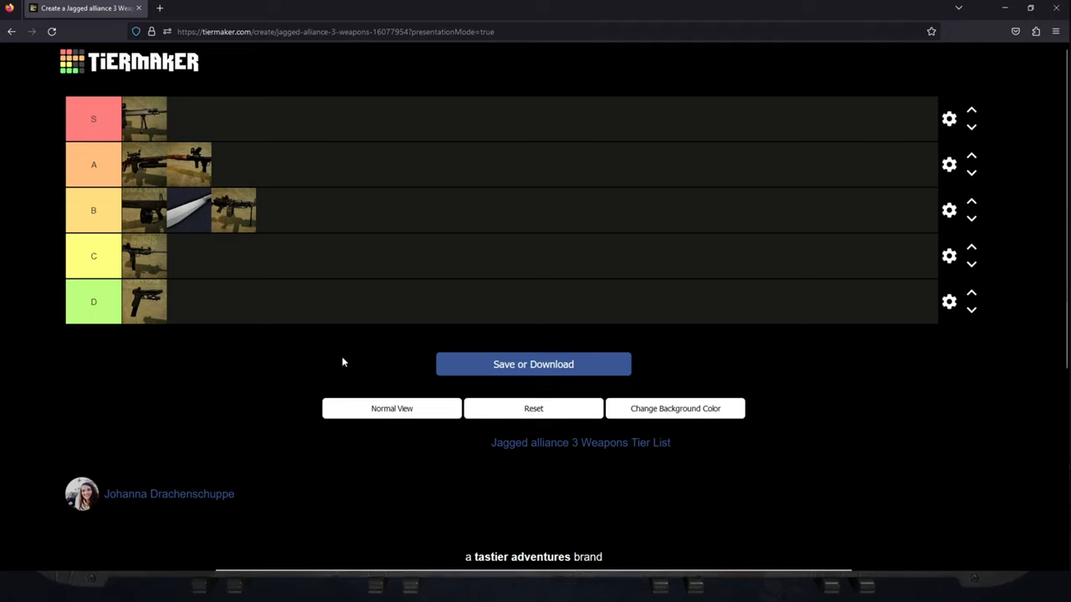
mouse_move(302, 398)
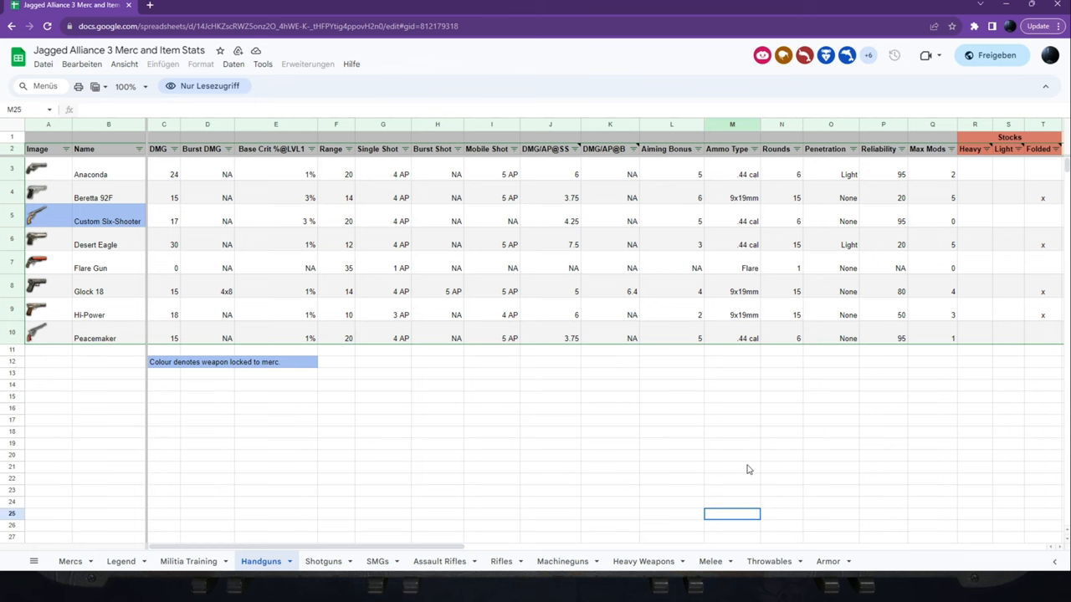
mouse_move(398, 387)
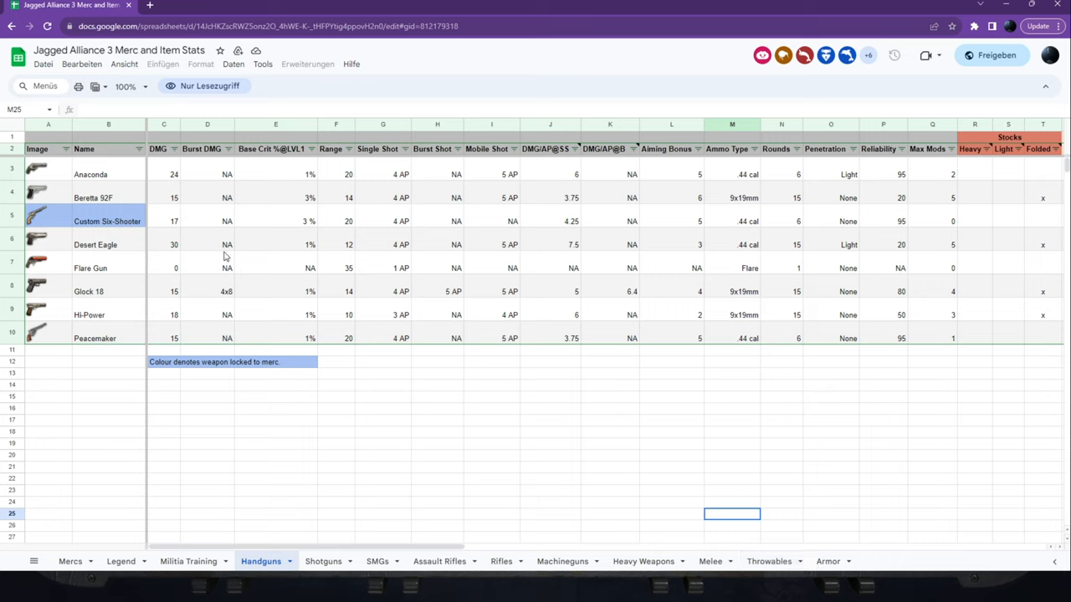
mouse_move(159, 175)
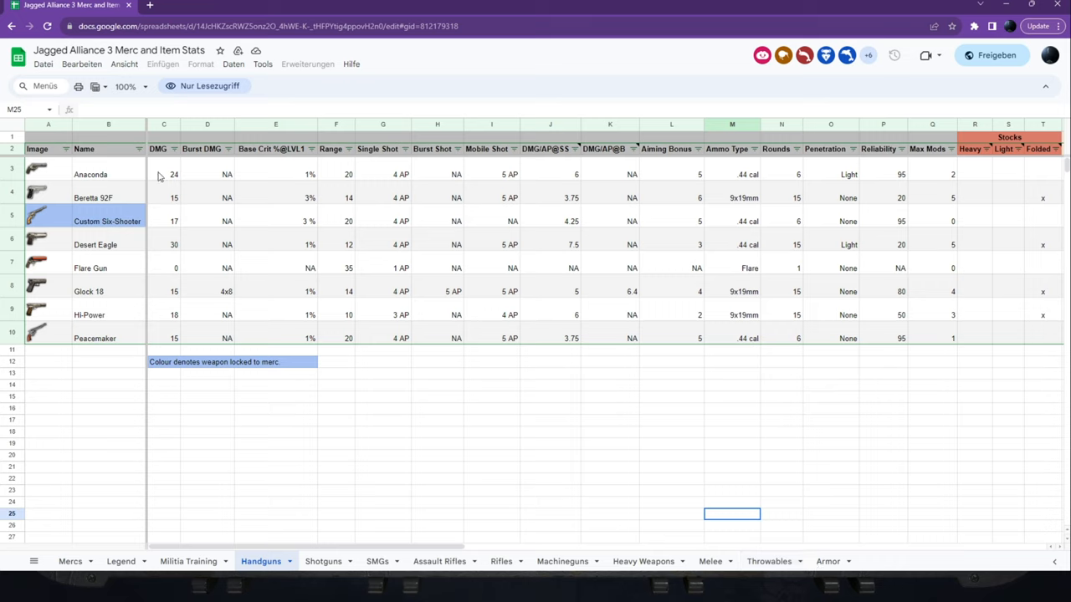
mouse_move(355, 161)
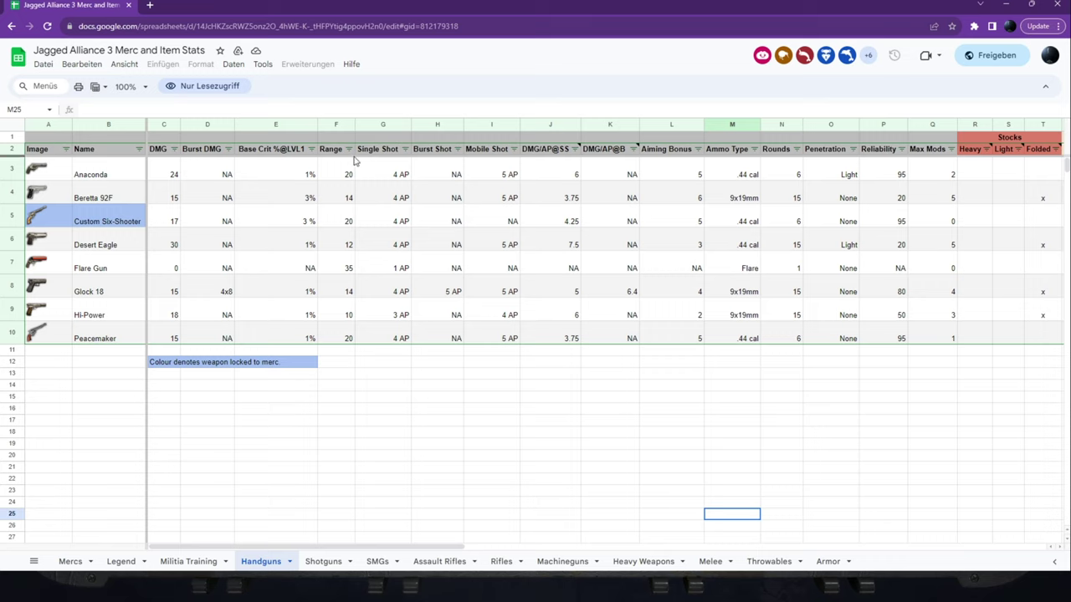
mouse_move(507, 157)
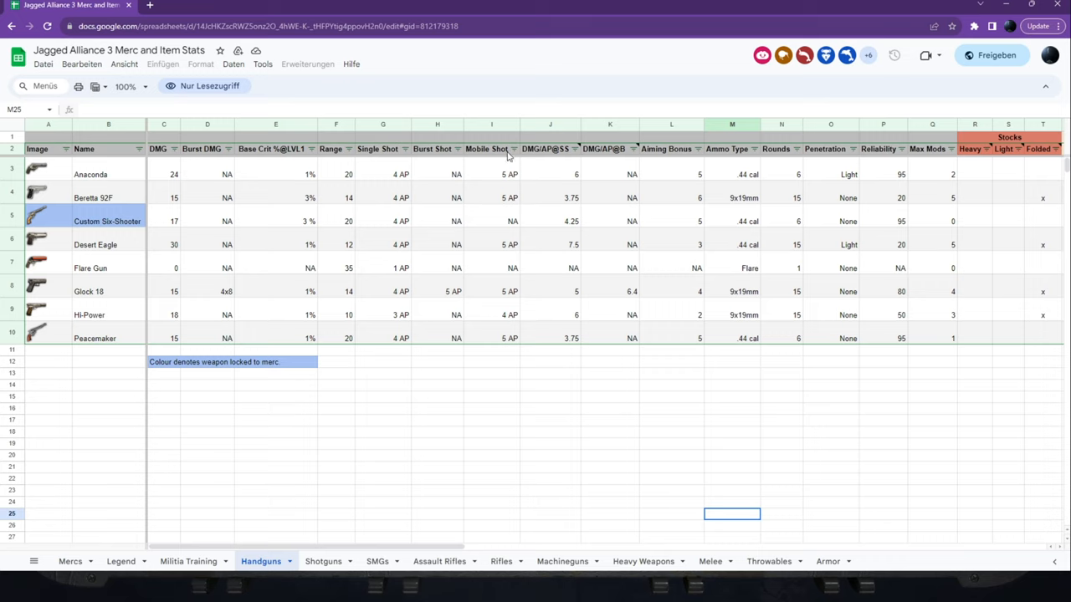
mouse_move(531, 193)
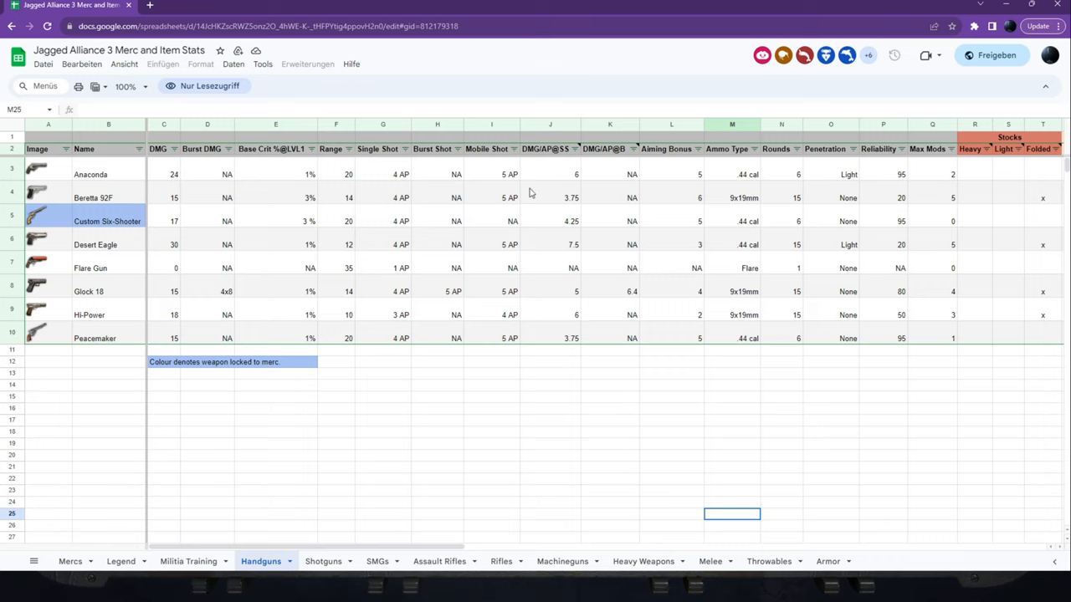
mouse_move(696, 165)
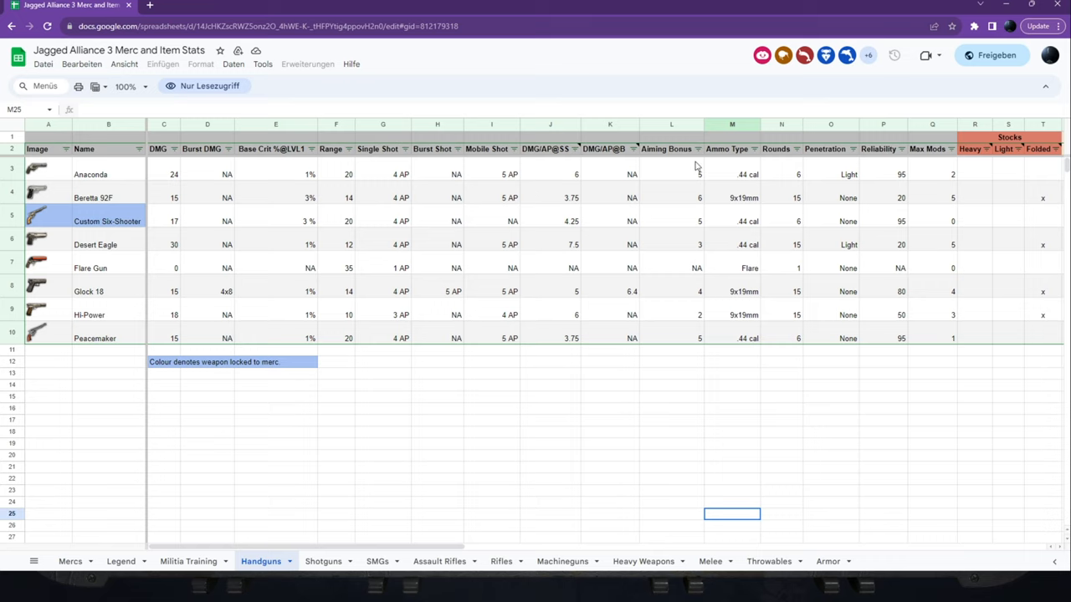
mouse_move(860, 193)
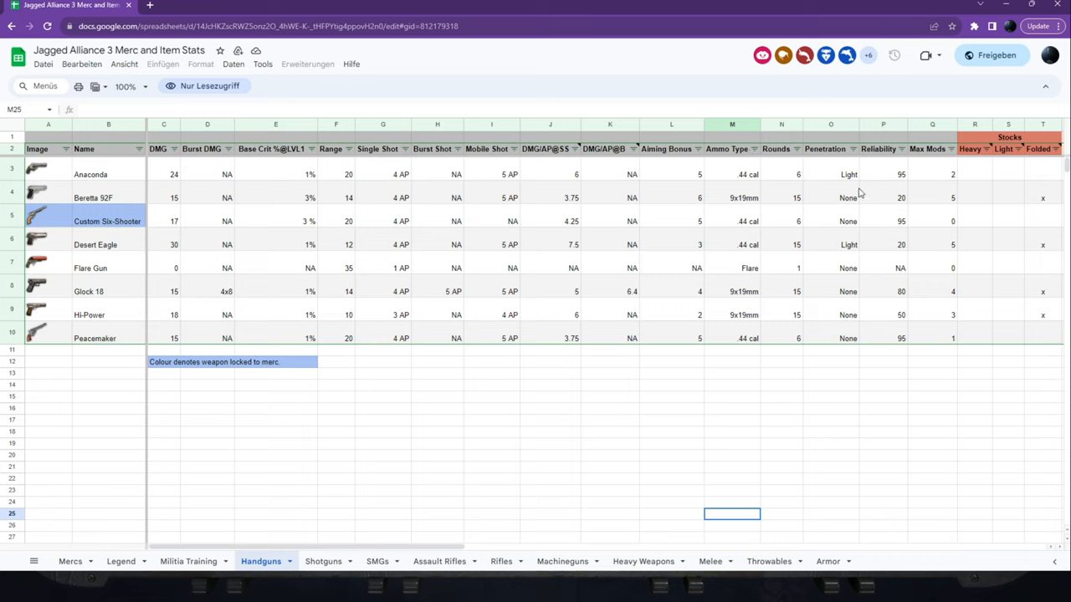
mouse_move(837, 168)
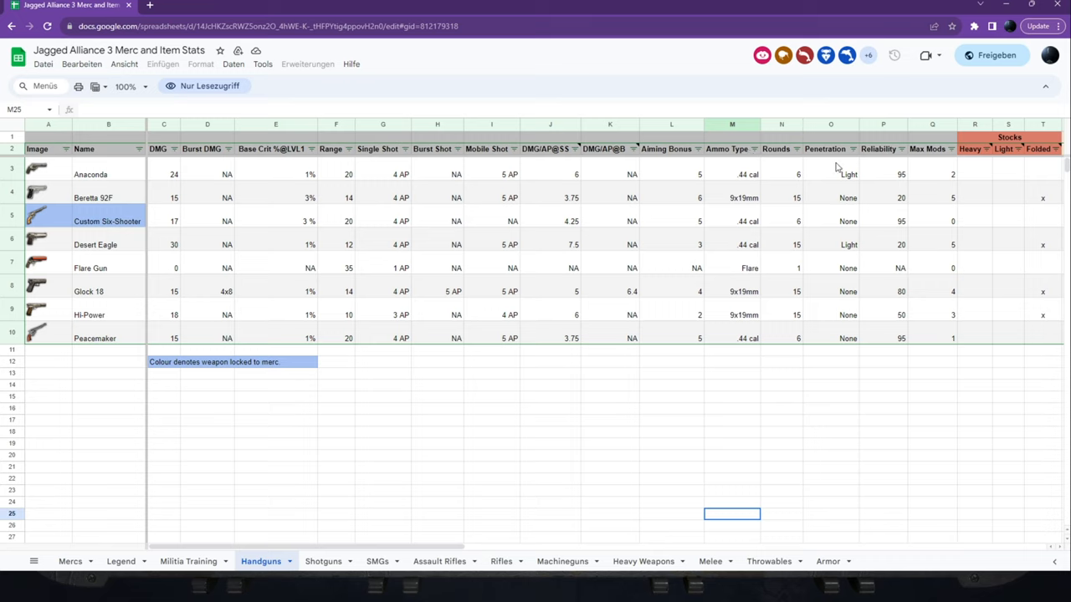
mouse_move(849, 357)
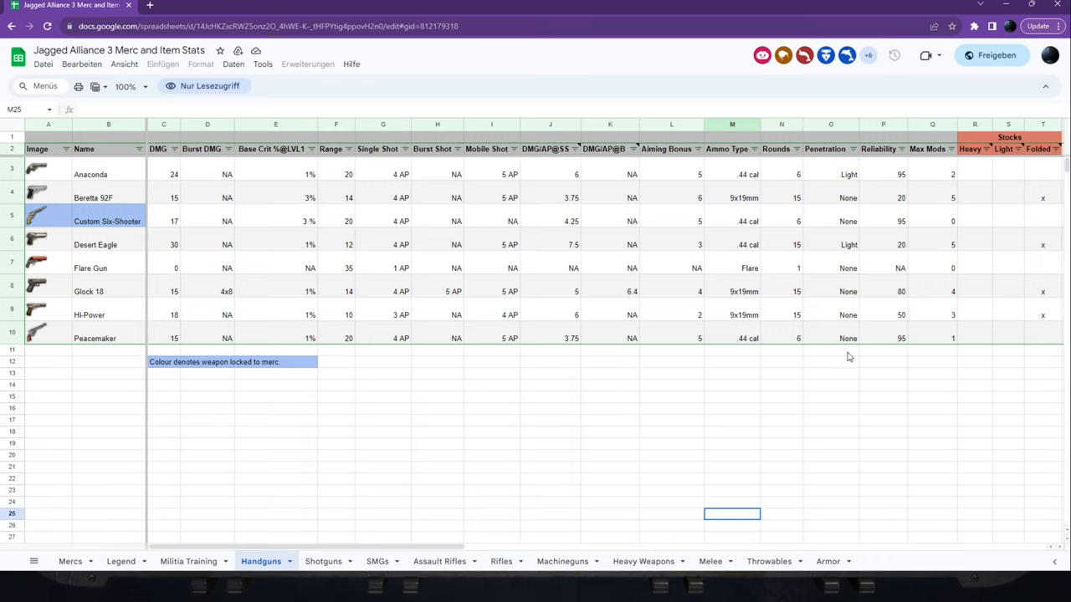
Scroll right across the Handguns sheet to view the pistols' stats.
scroll("right", 3)
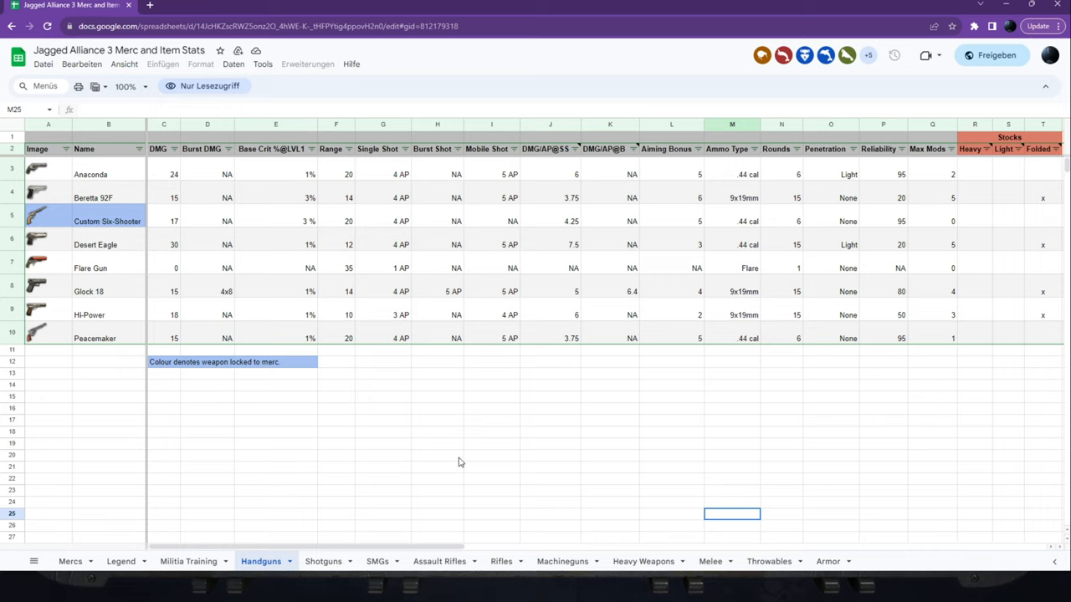
mouse_move(118, 402)
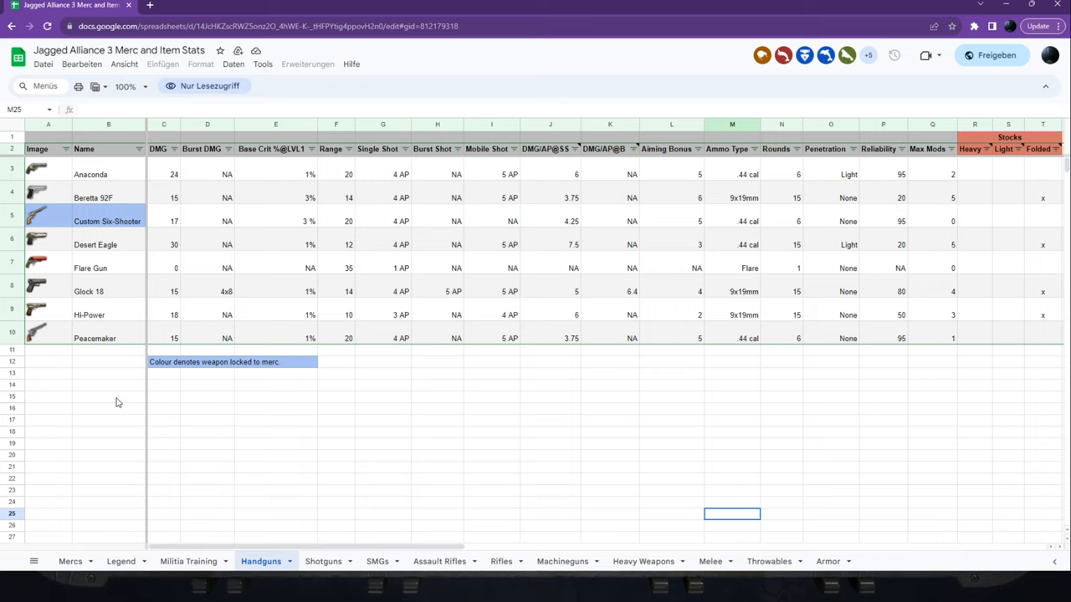
mouse_move(142, 384)
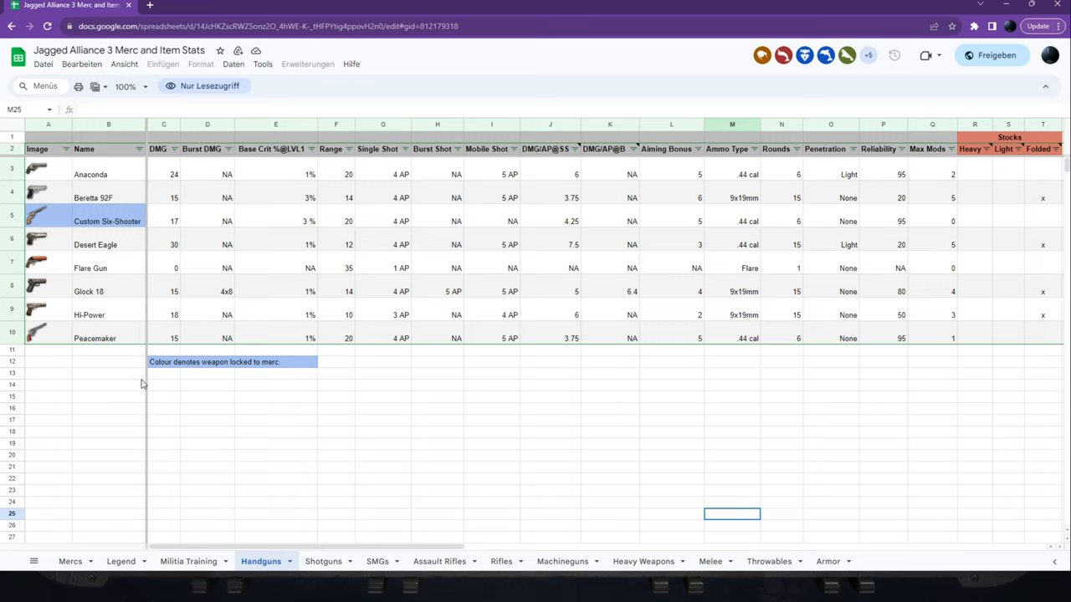
mouse_move(325, 418)
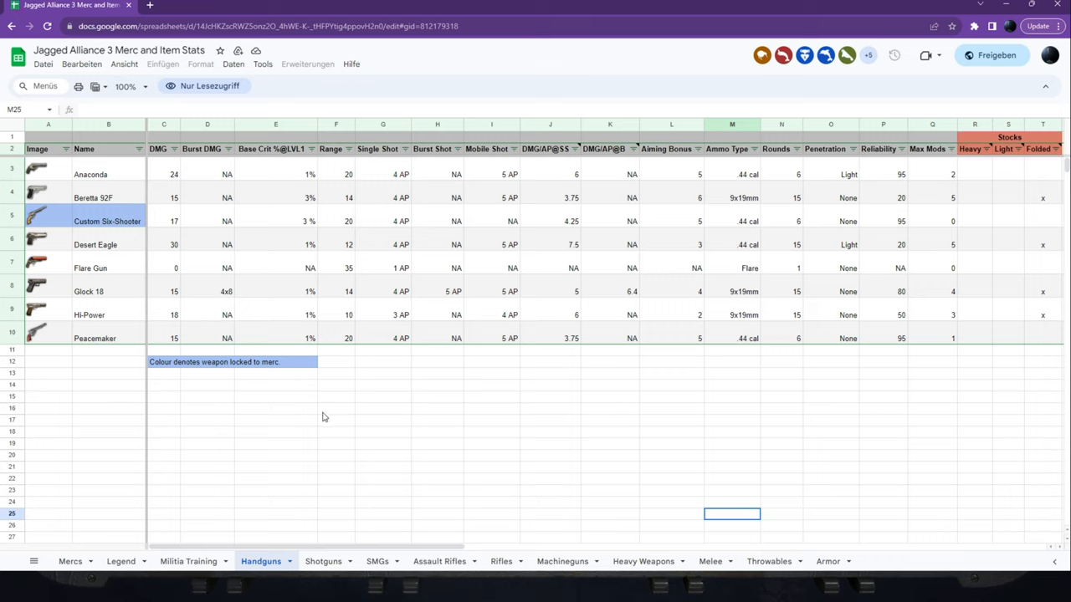
left_click(108, 174)
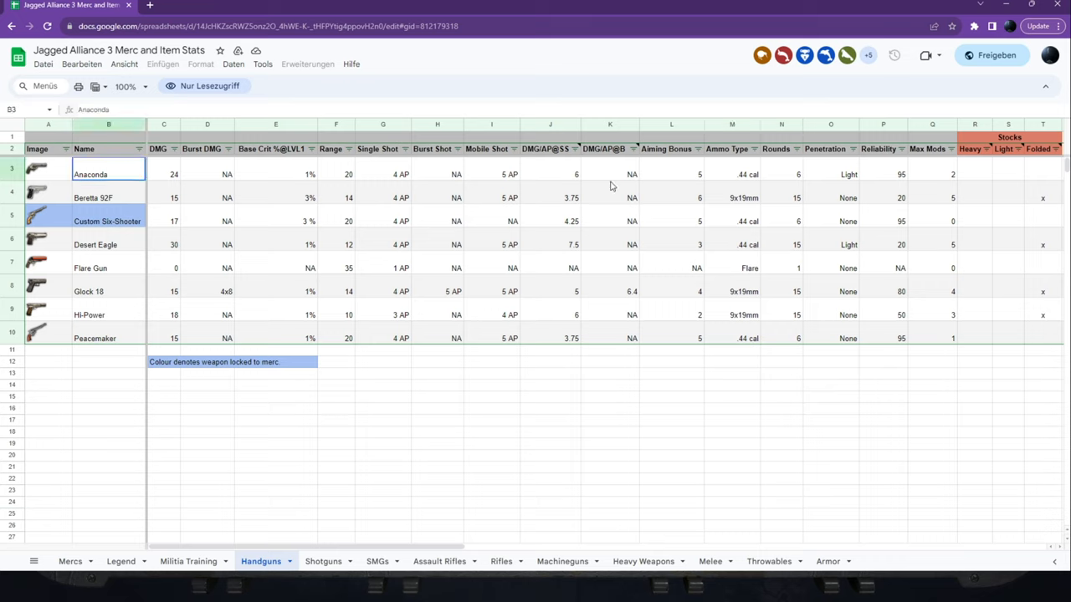
left_click(731, 174)
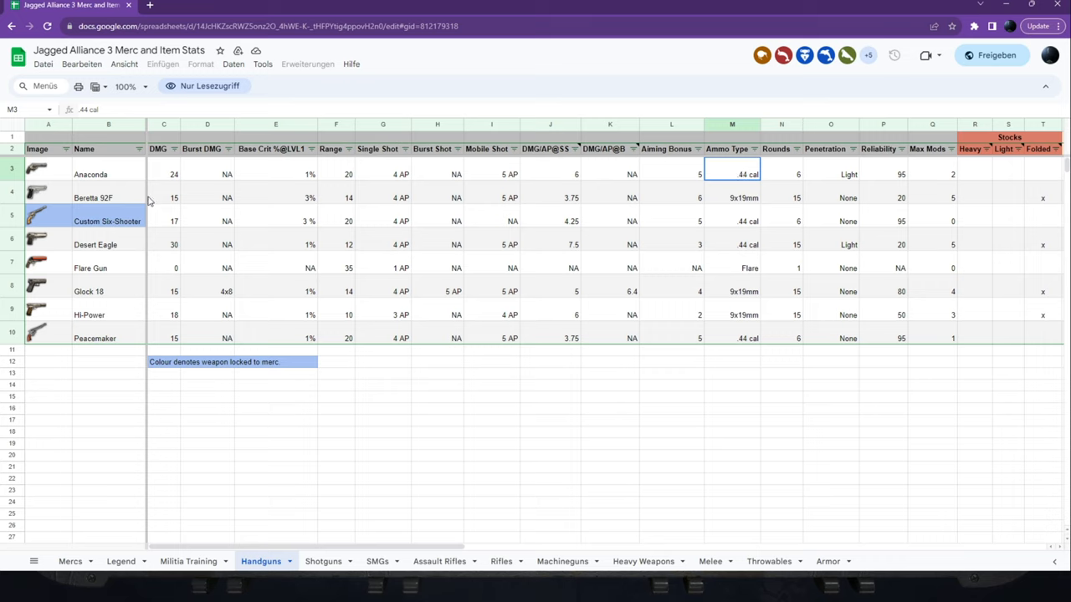
mouse_move(347, 172)
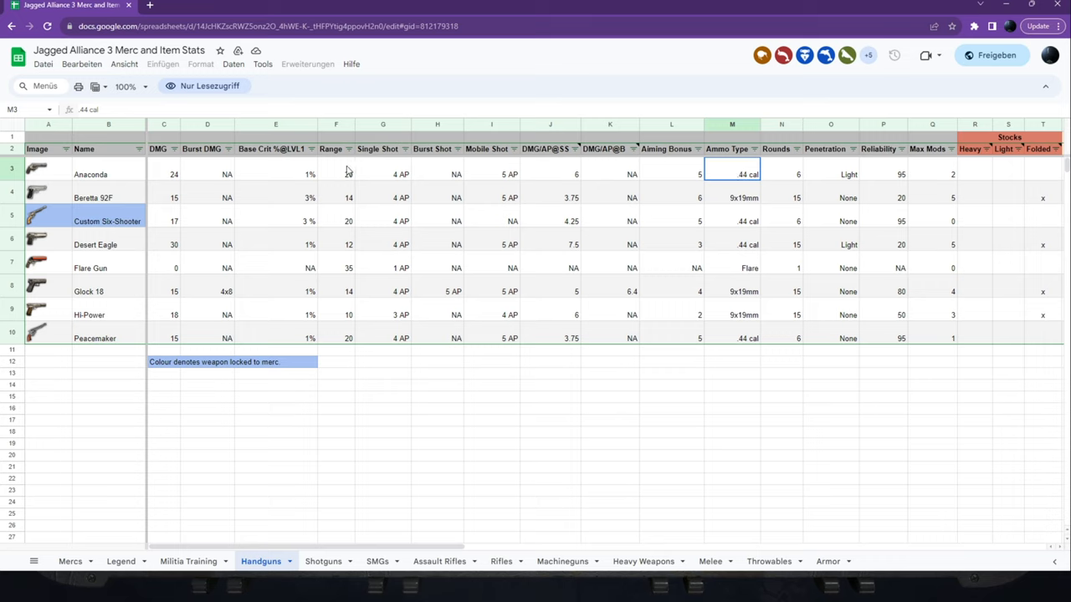
left_click(336, 174)
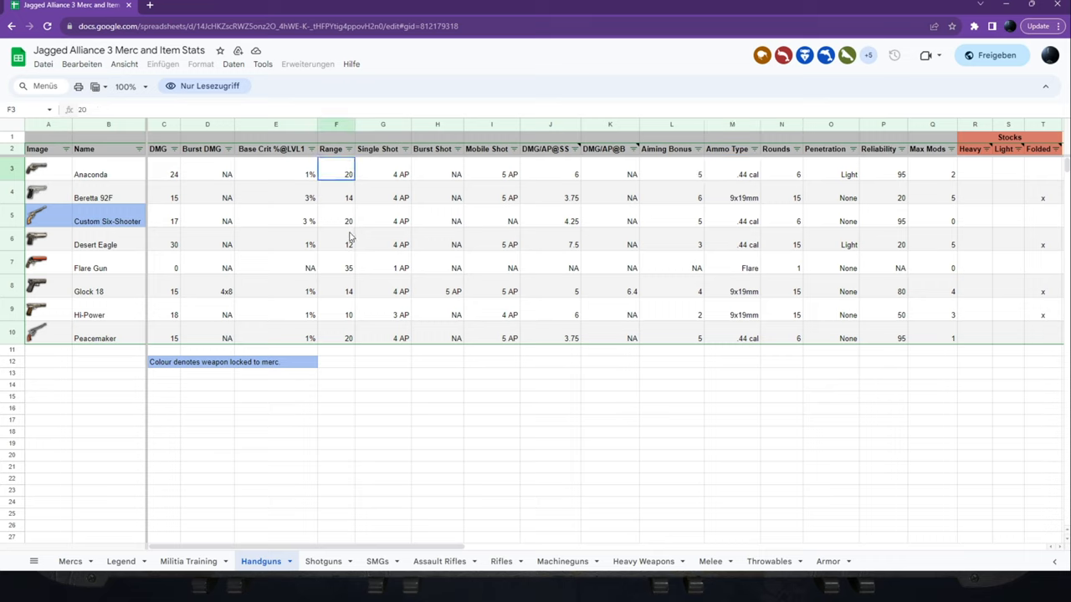
mouse_move(343, 174)
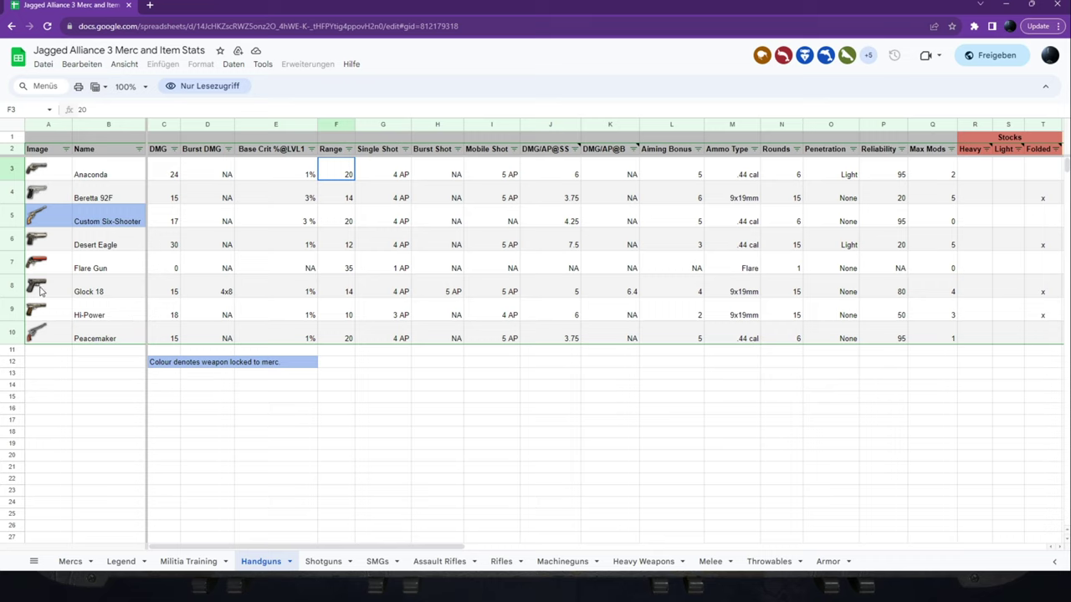
left_click(48, 291)
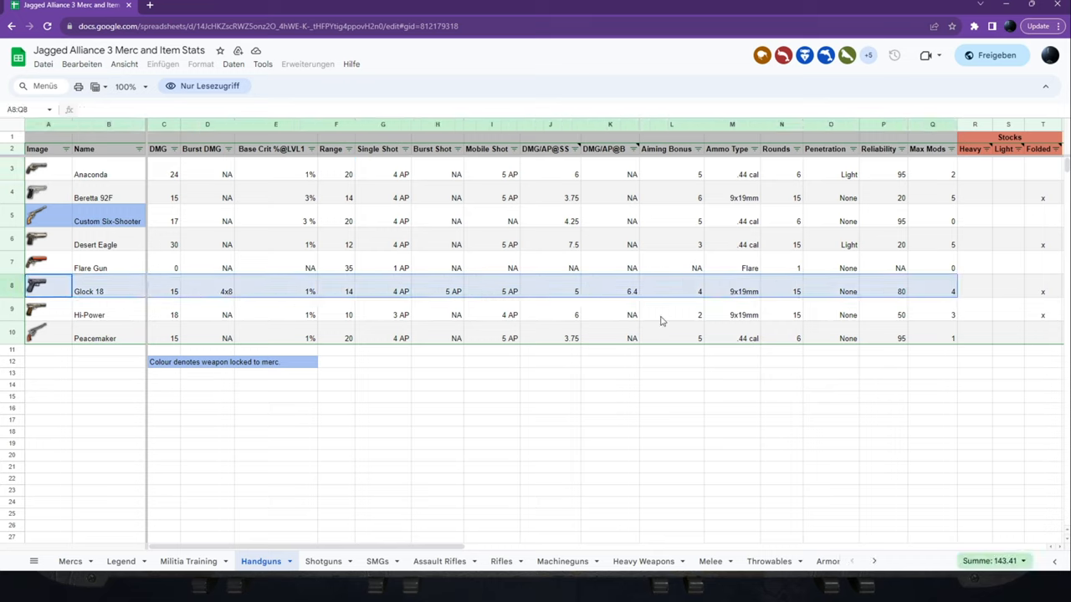
left_click(437, 291)
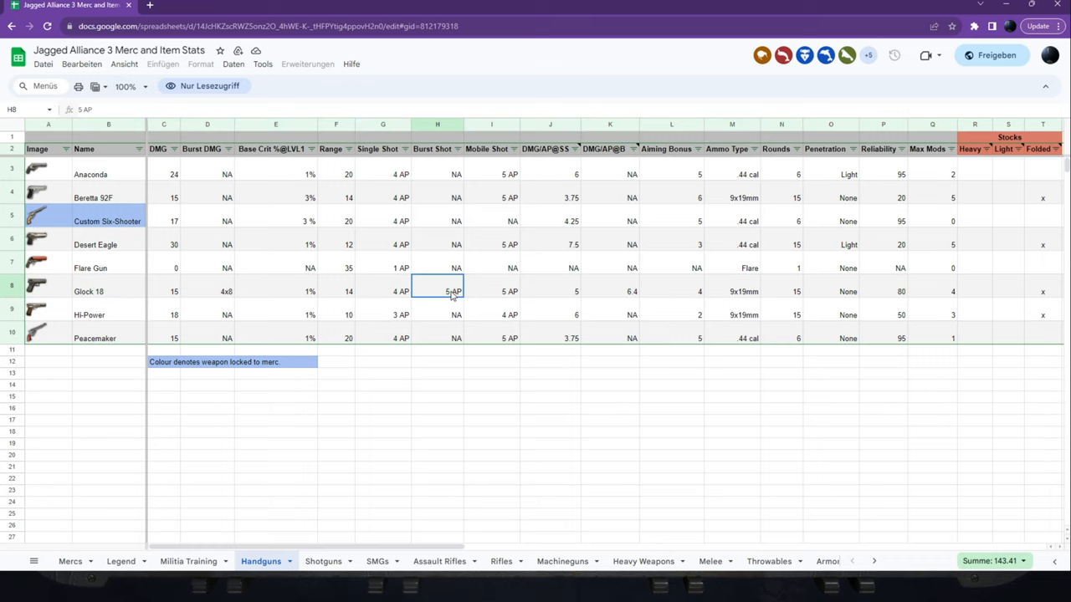
mouse_move(427, 307)
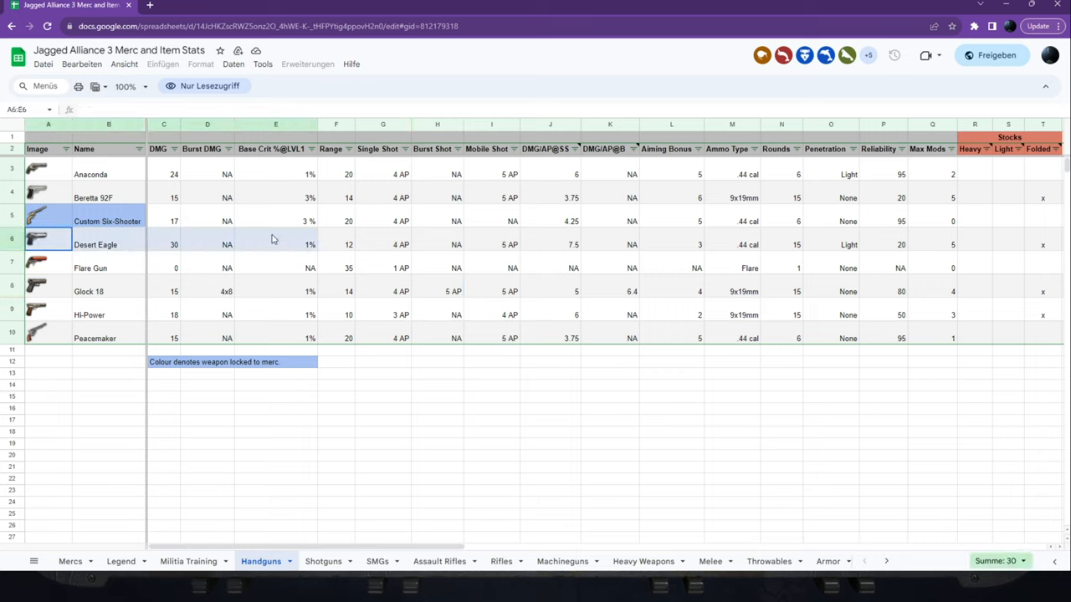
left_click(336, 268)
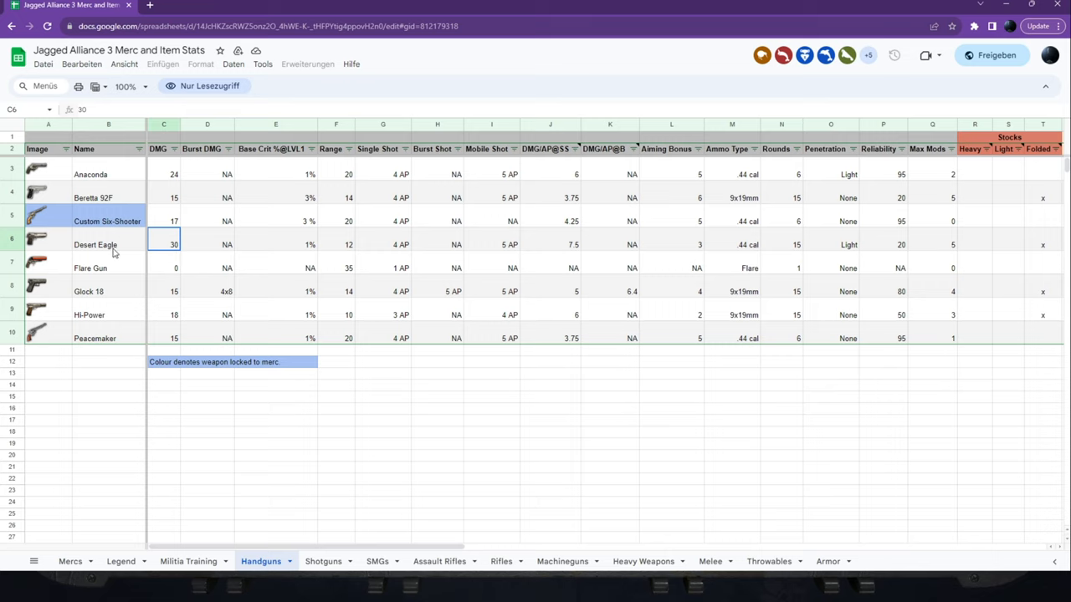
mouse_move(161, 235)
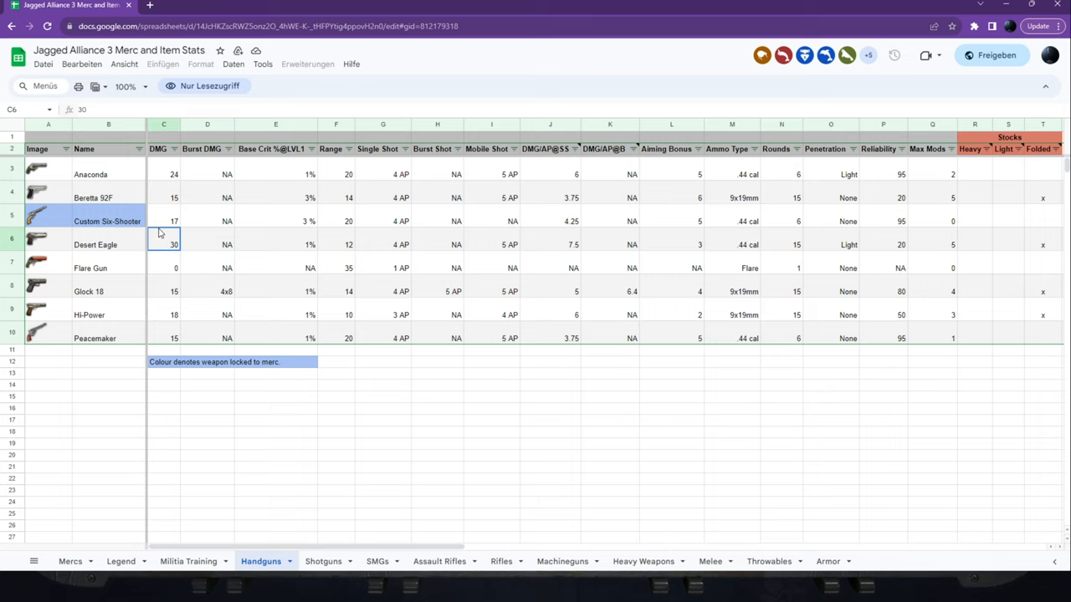
mouse_move(338, 241)
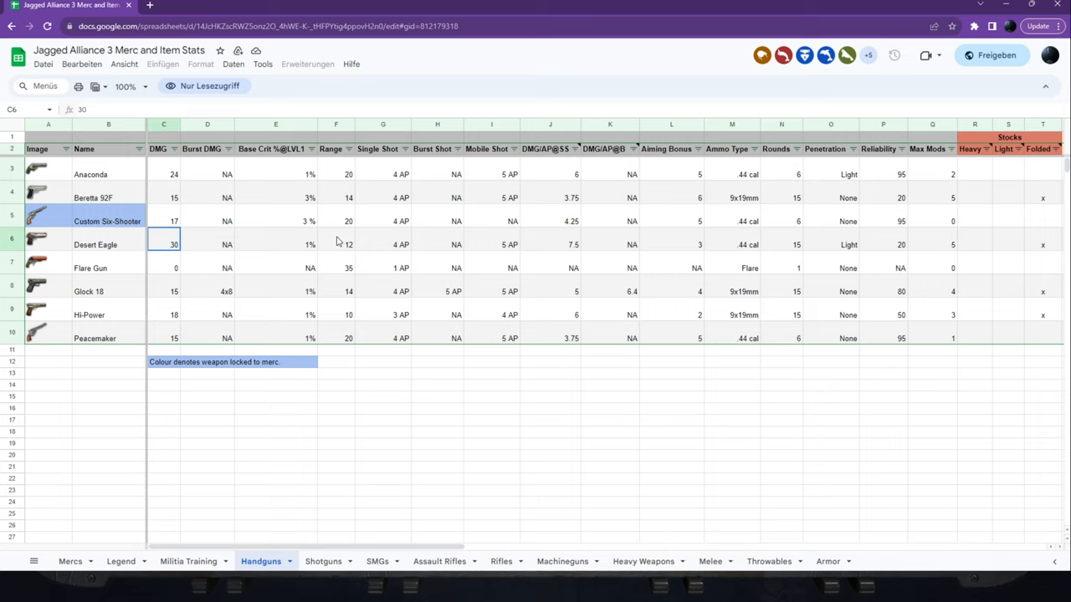
left_click(336, 244)
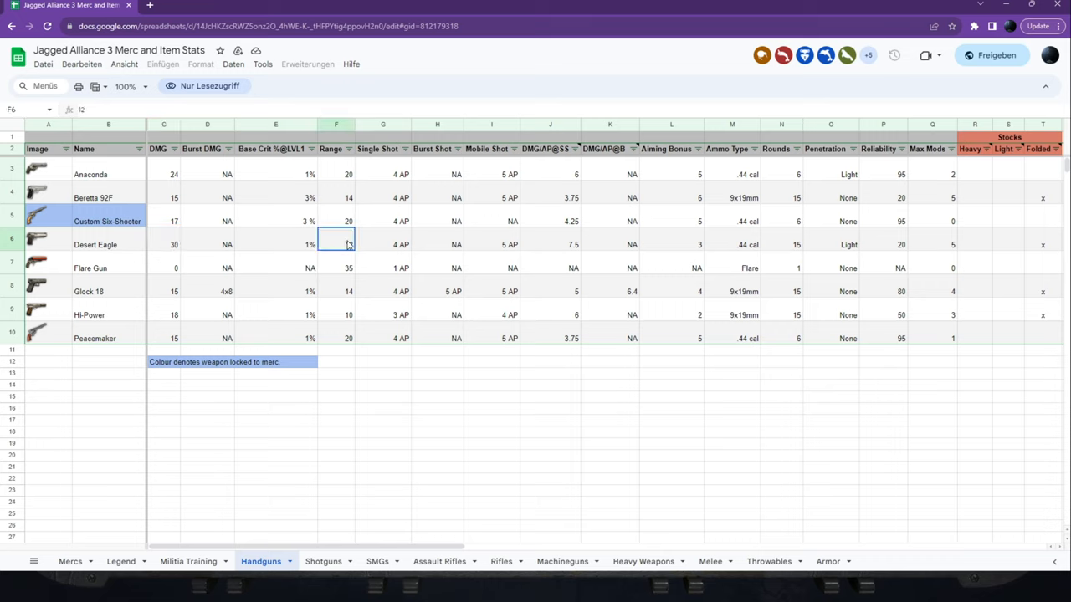
left_click(731, 174)
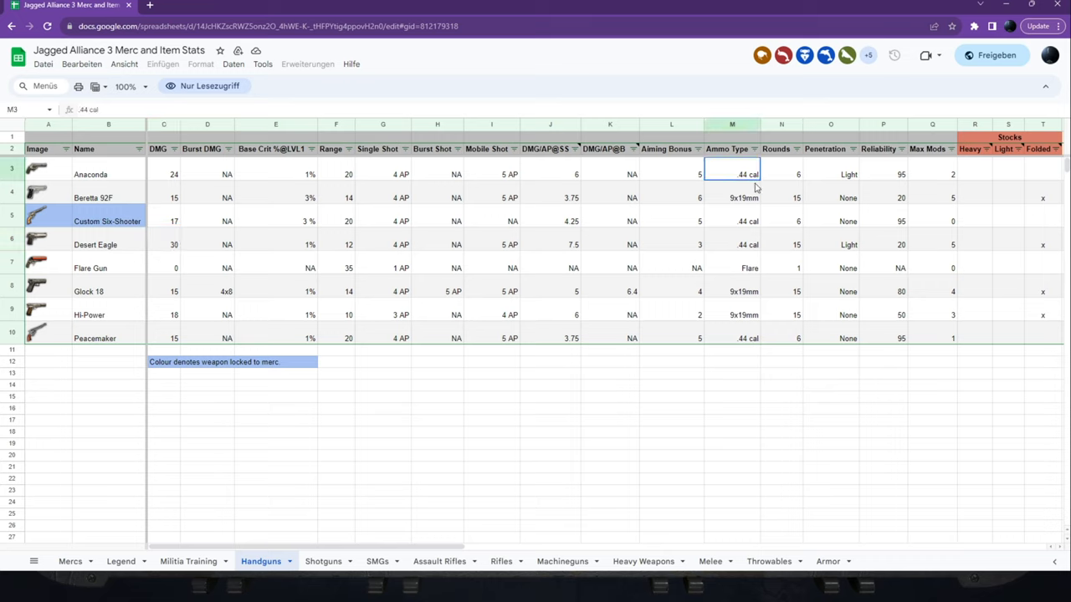
left_click(731, 244)
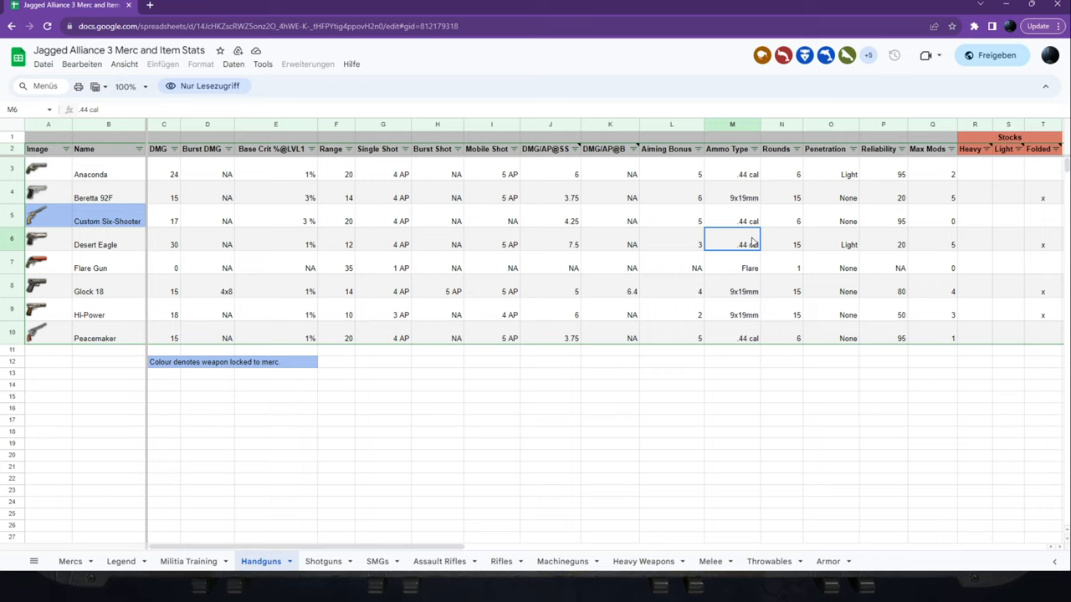
left_click(731, 291)
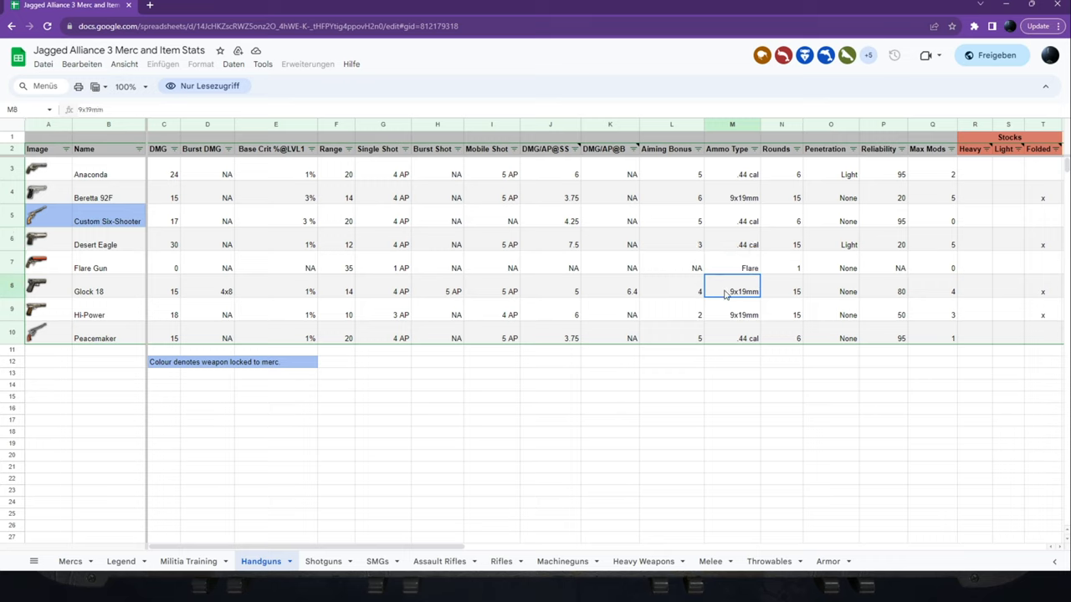
mouse_move(84, 185)
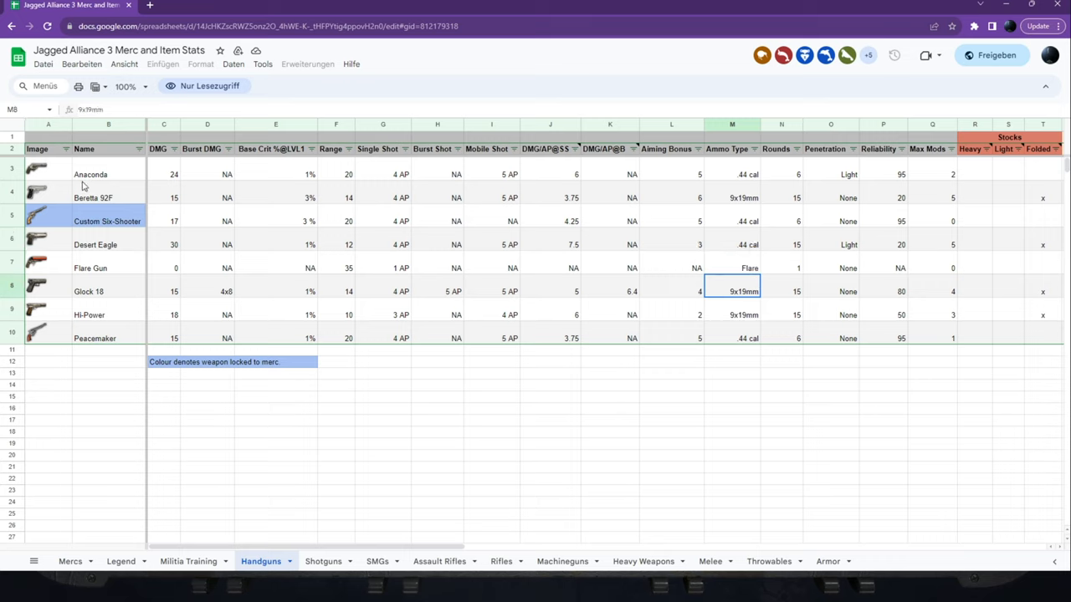
left_click(108, 174)
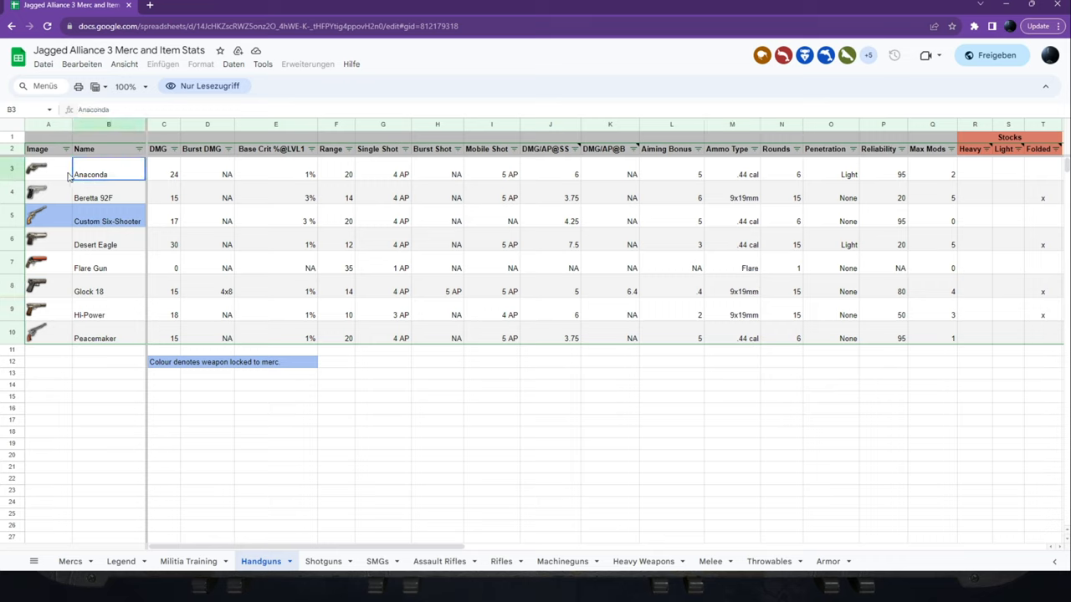
left_click(48, 174)
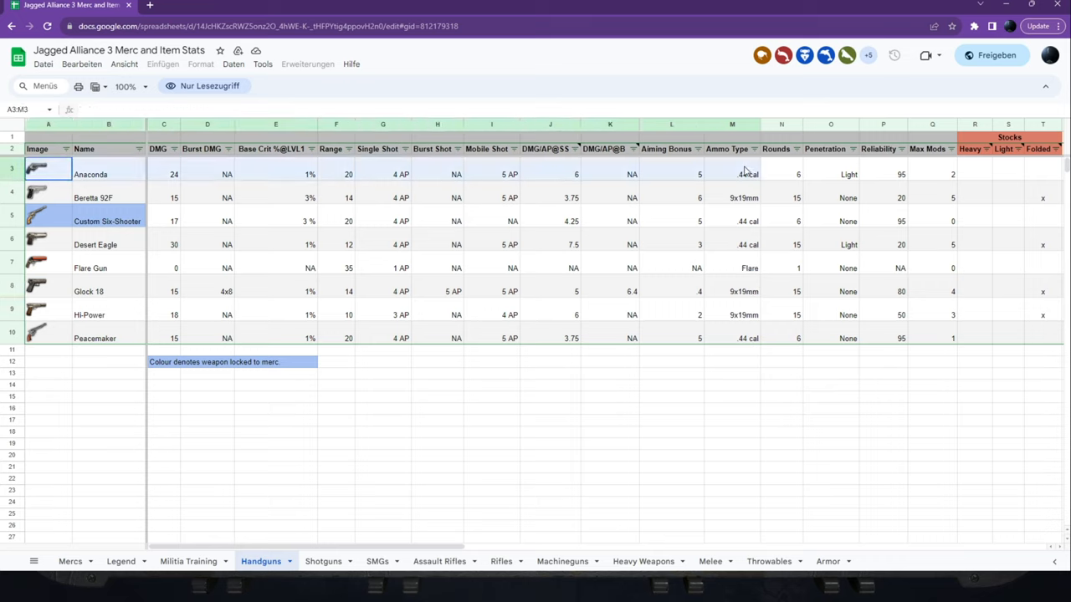
left_click(780, 174)
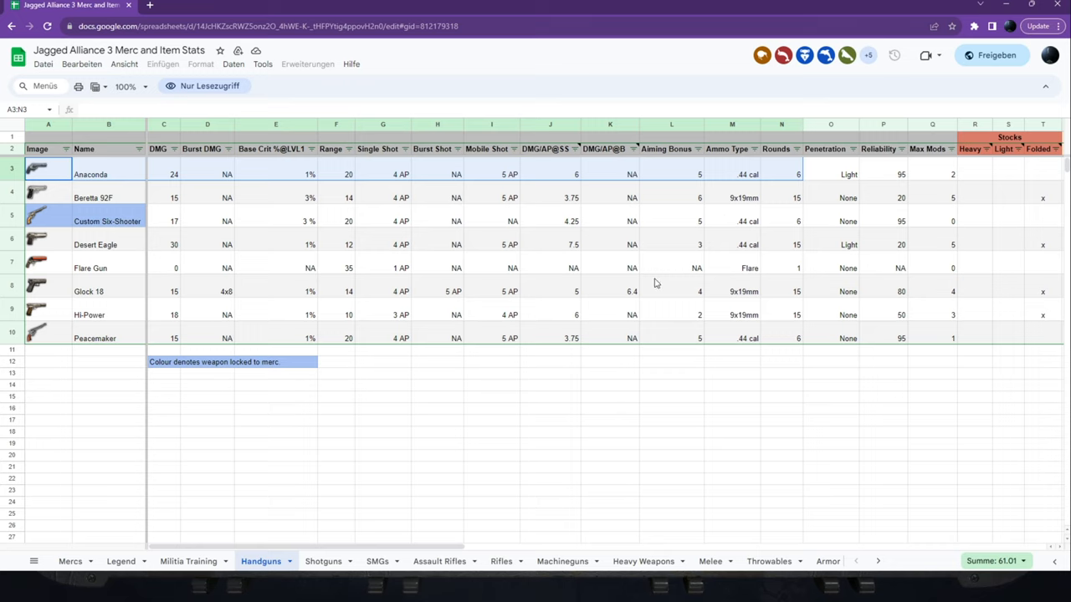
mouse_move(323, 562)
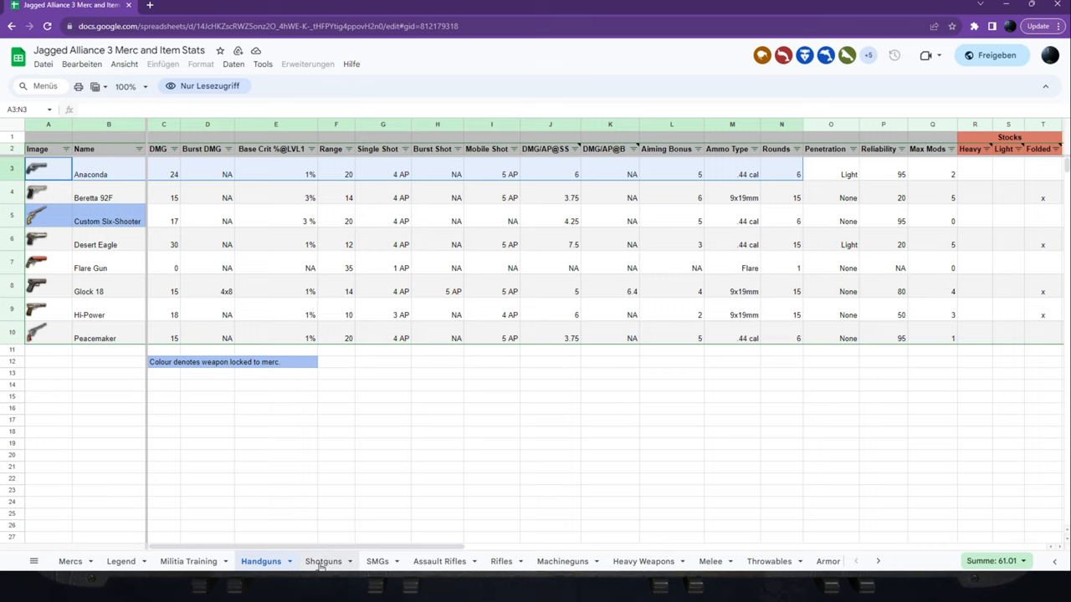
Switch to the Shotguns sheet and inspect the Auto 5 row, its Single Shot cost, and the AA12.
left_click(323, 561)
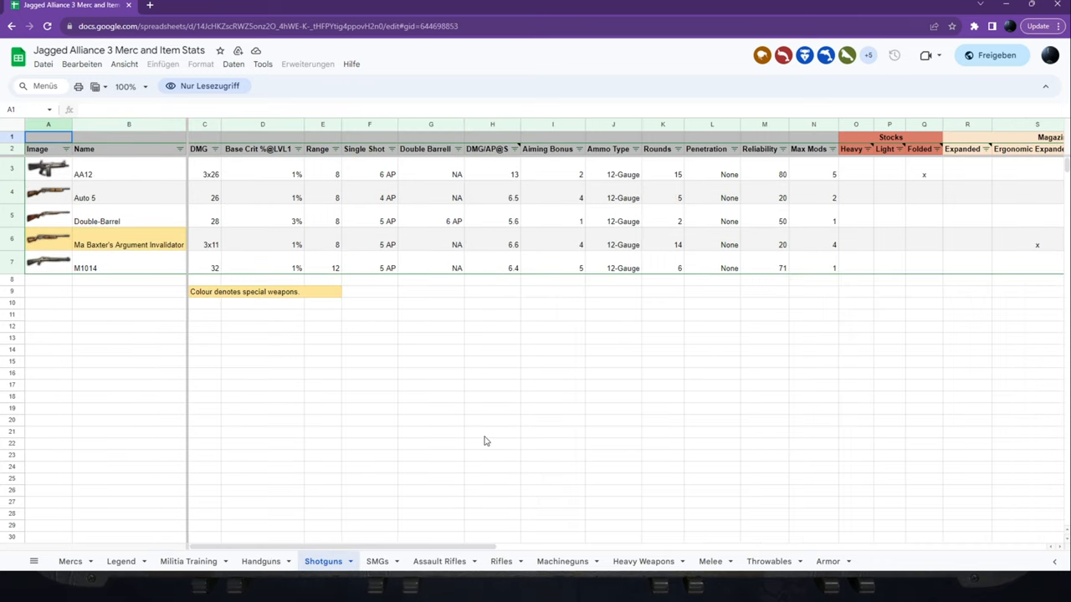
left_click(431, 350)
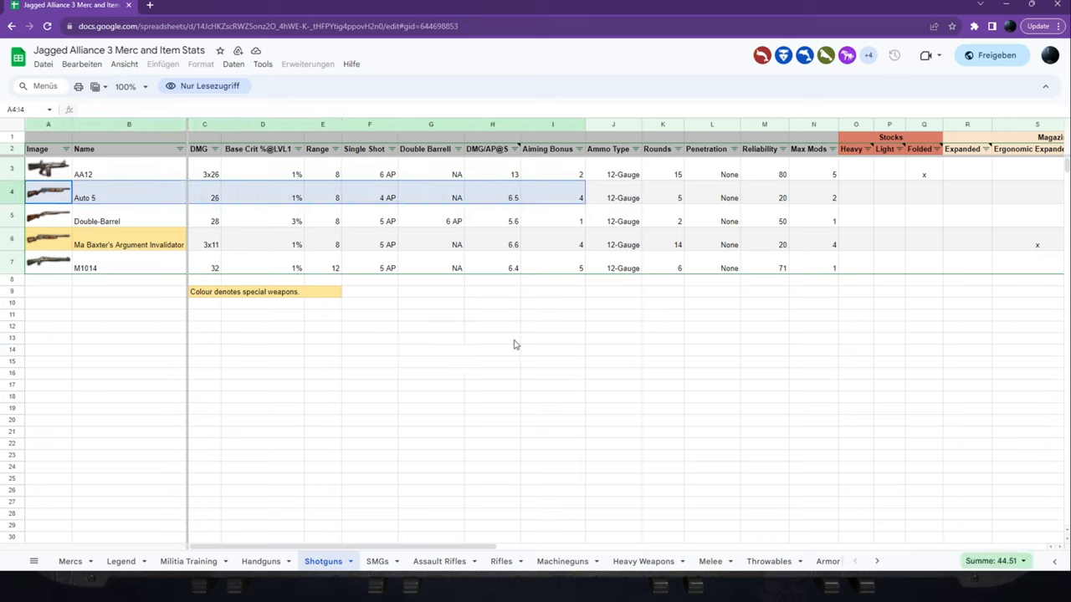
left_click(370, 197)
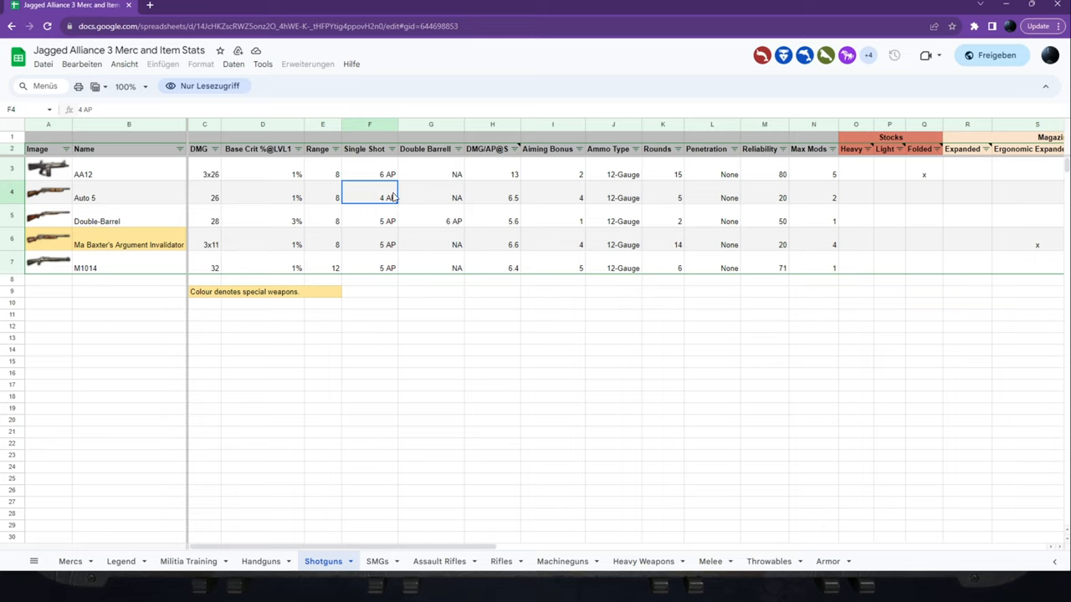
mouse_move(388, 218)
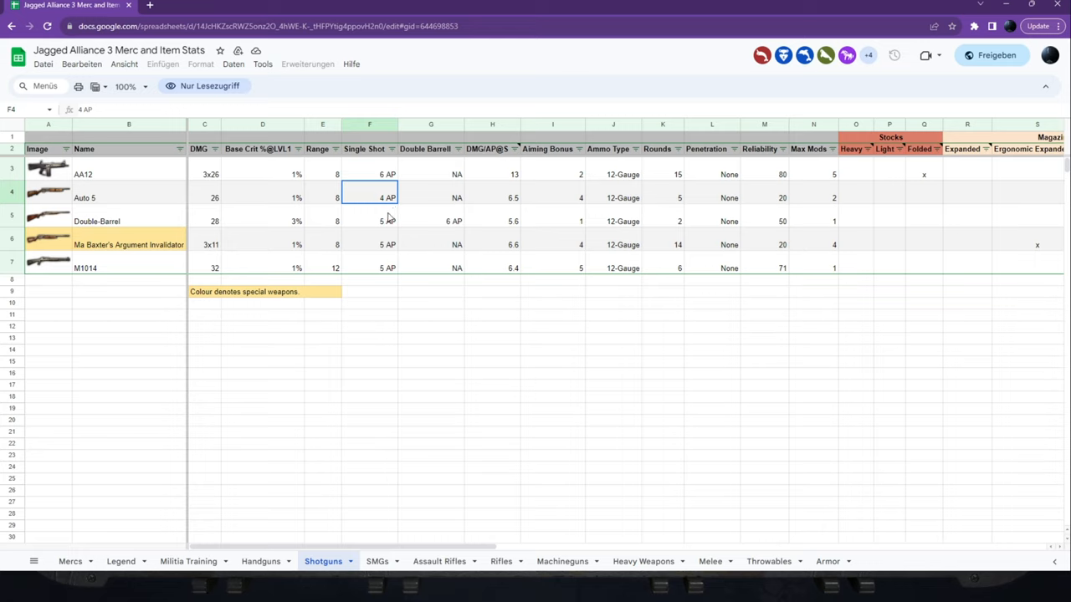
mouse_move(387, 211)
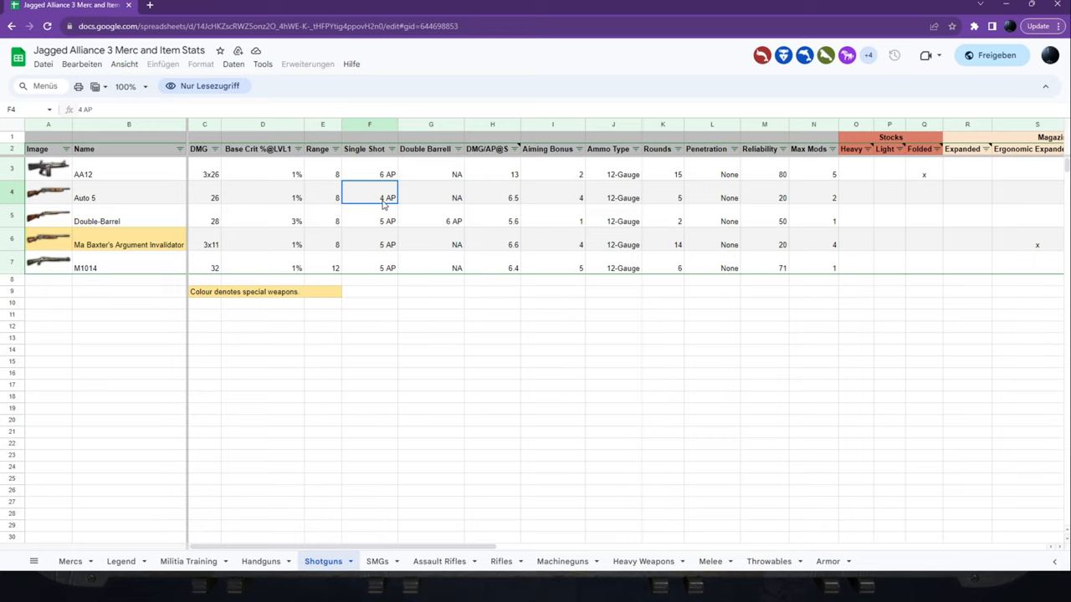
mouse_move(465, 195)
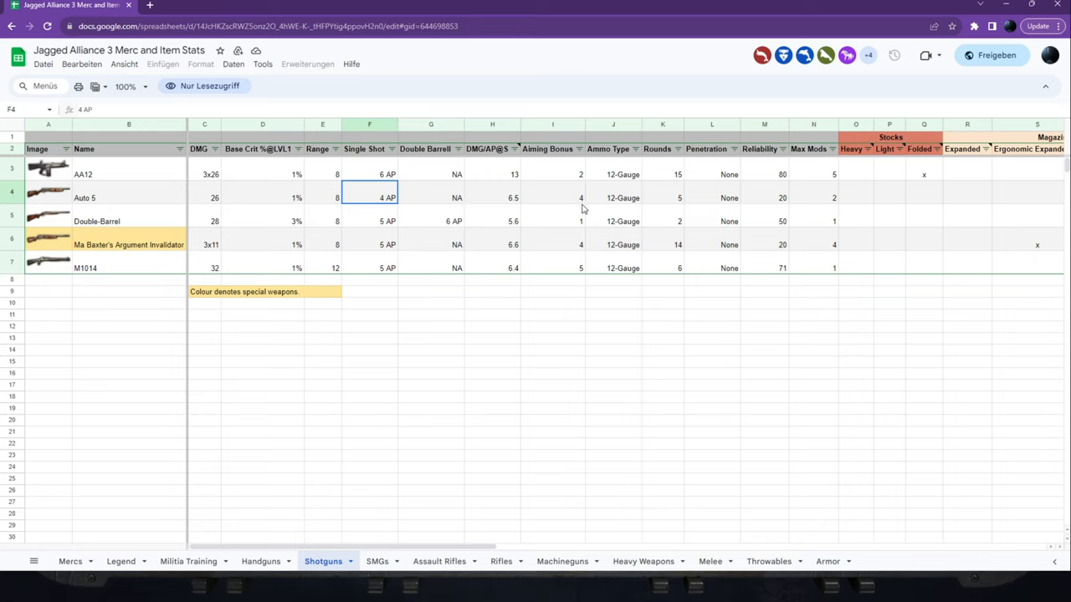
mouse_move(414, 215)
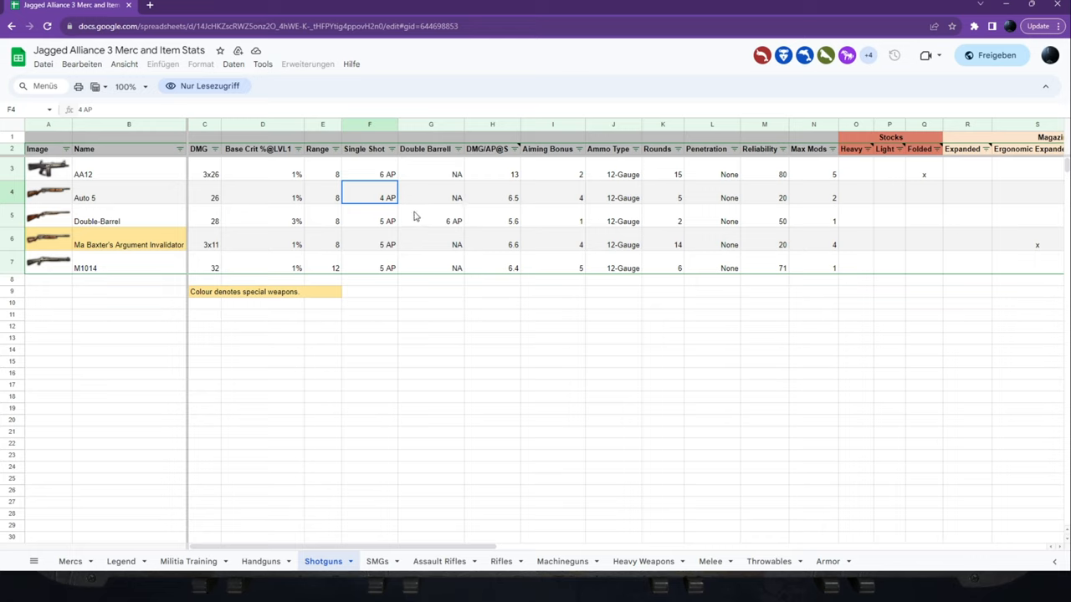
mouse_move(357, 219)
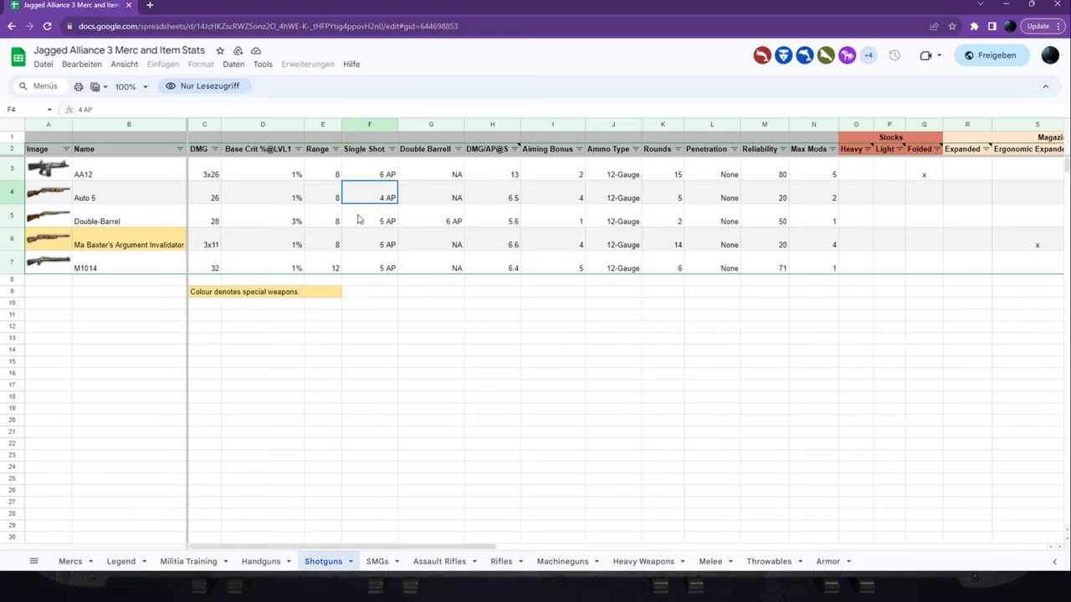
mouse_move(144, 210)
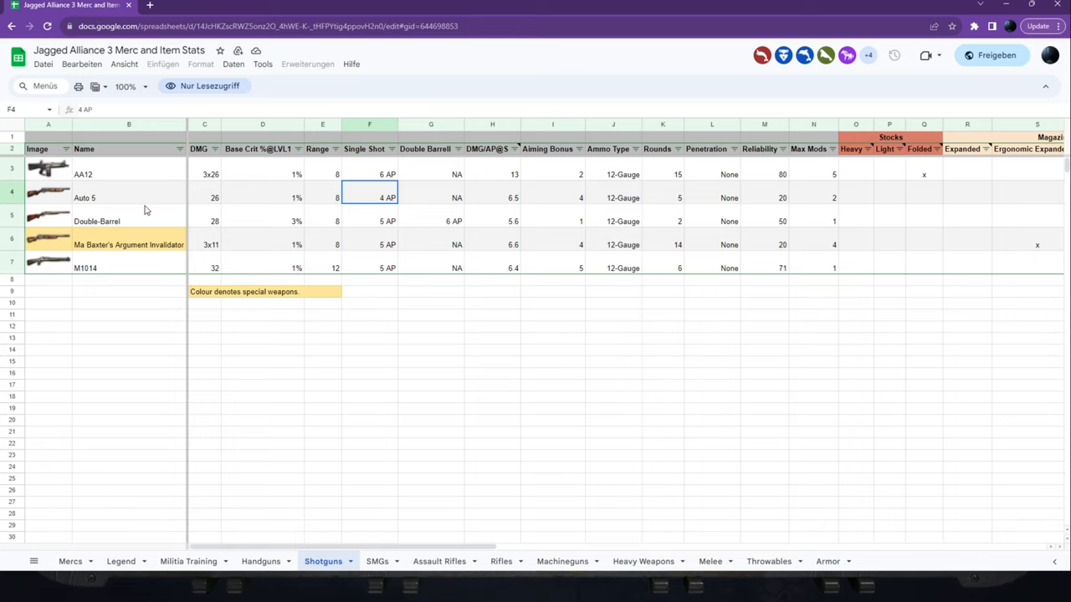
left_click(492, 303)
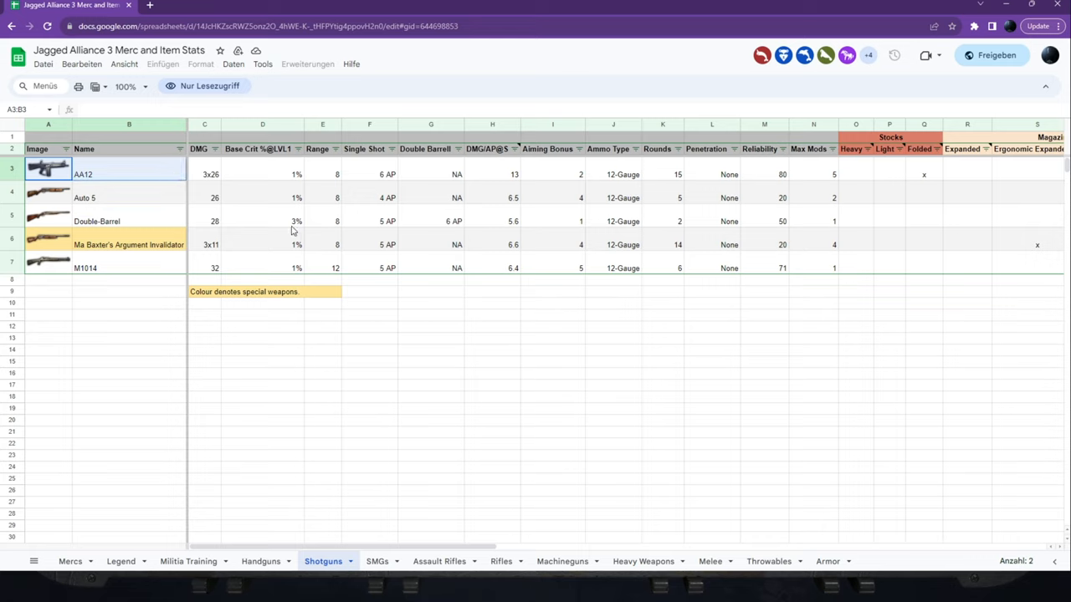
mouse_move(362, 279)
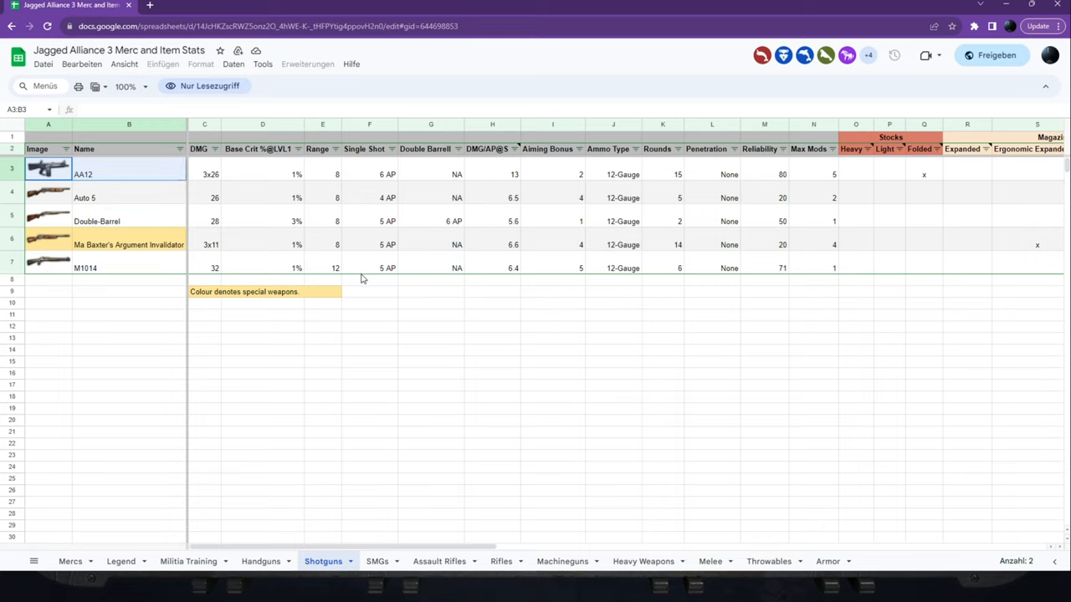
Inspect Ma Baxter's Argument Invalidator, the AA12's damage and max mods, and Auto 5 double barrel.
left_click(263, 244)
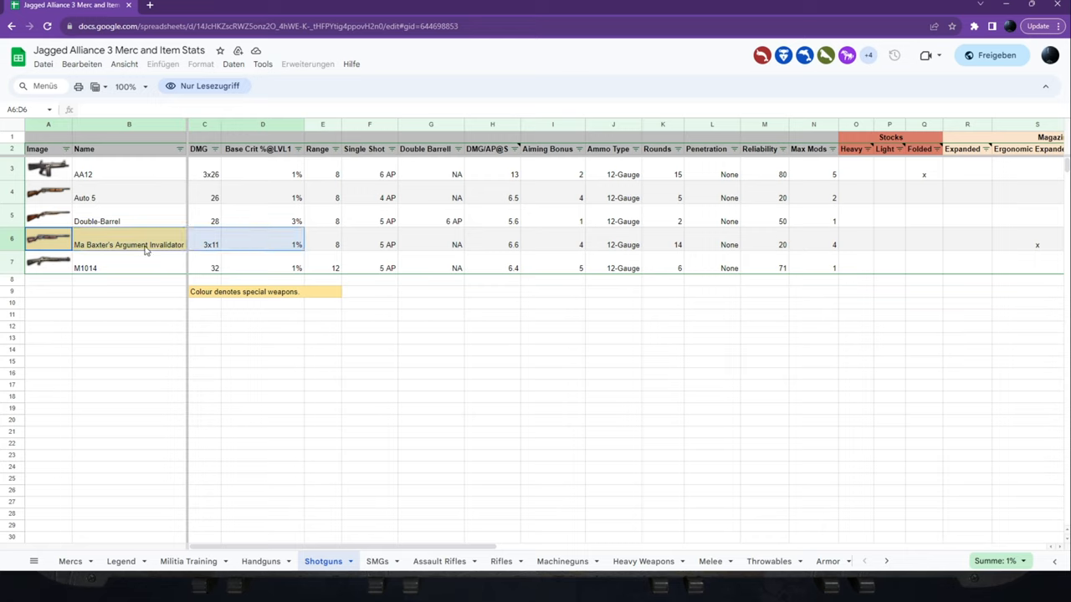
left_click(205, 174)
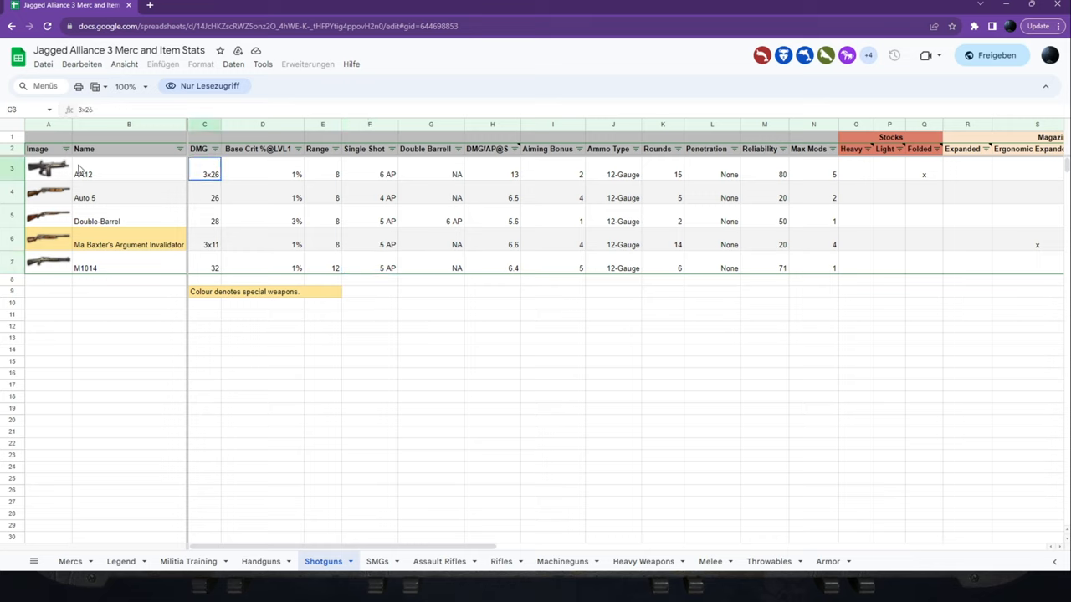
left_click(813, 174)
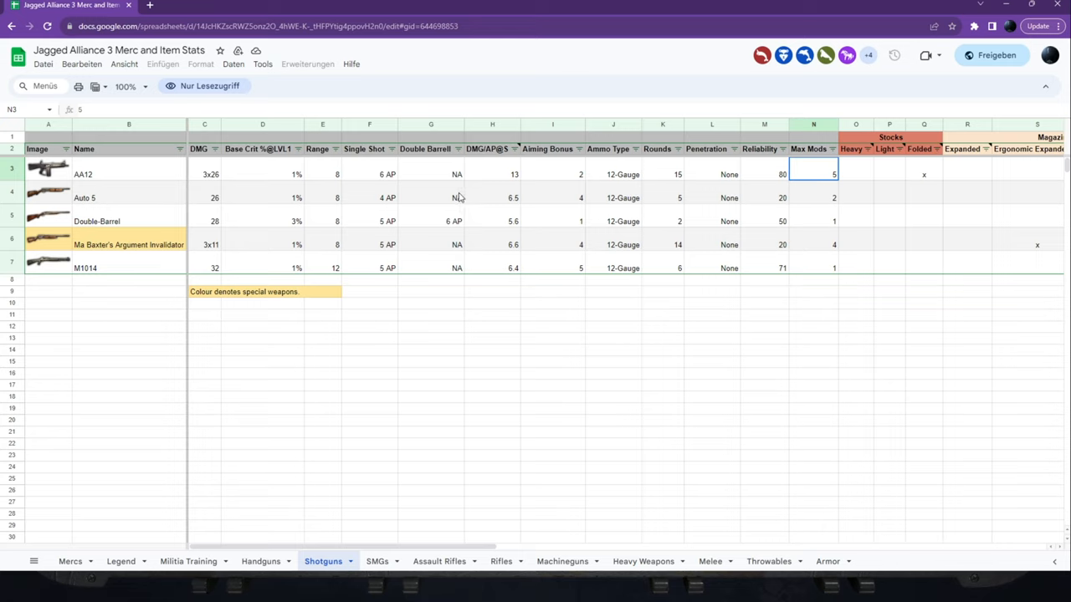
left_click(431, 198)
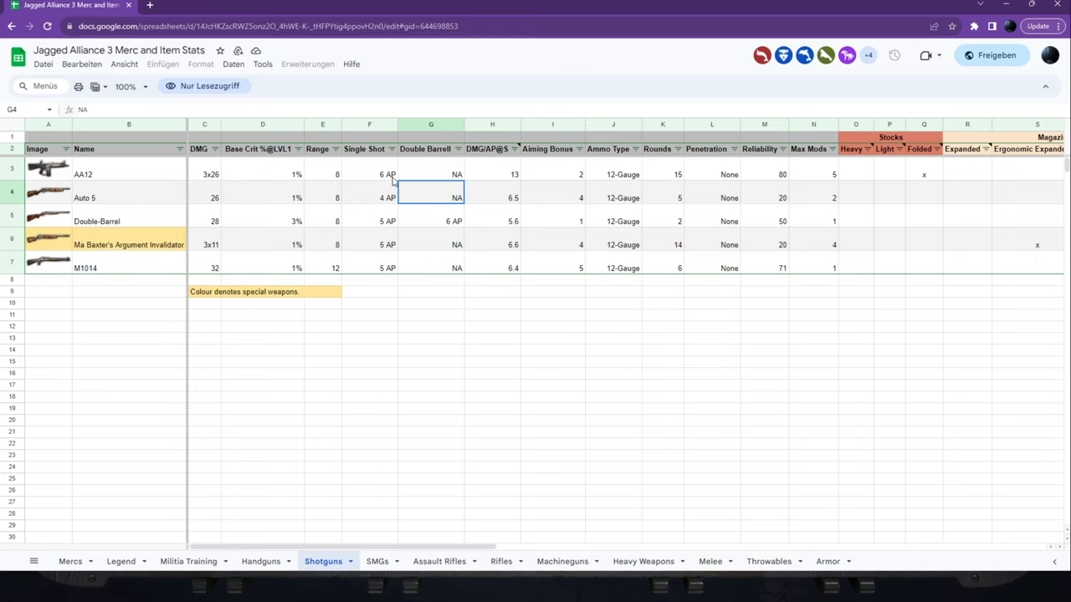
mouse_move(40, 178)
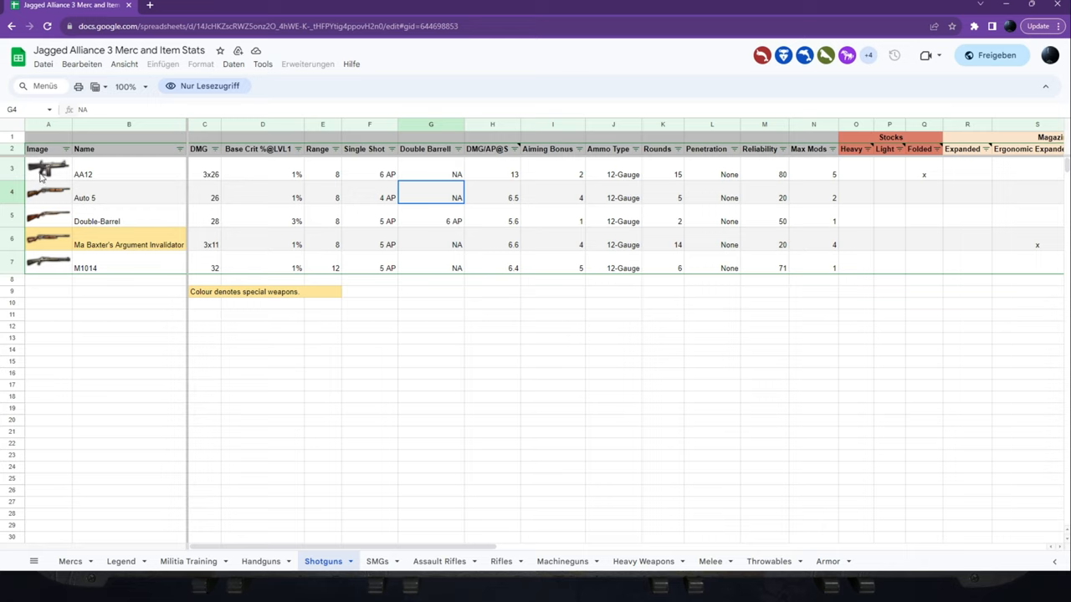
left_click(204, 174)
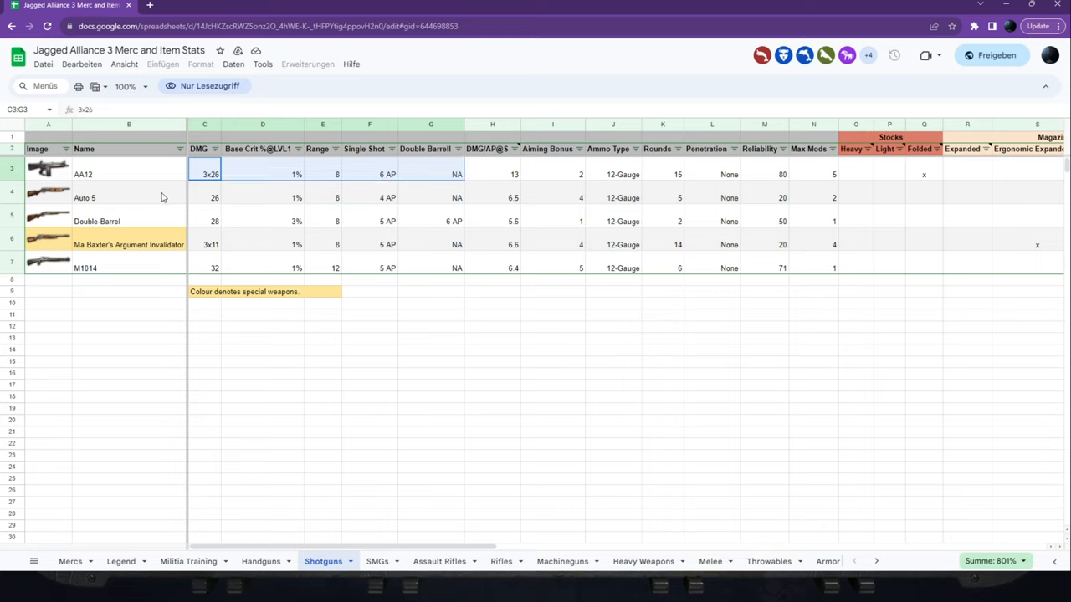
mouse_move(221, 190)
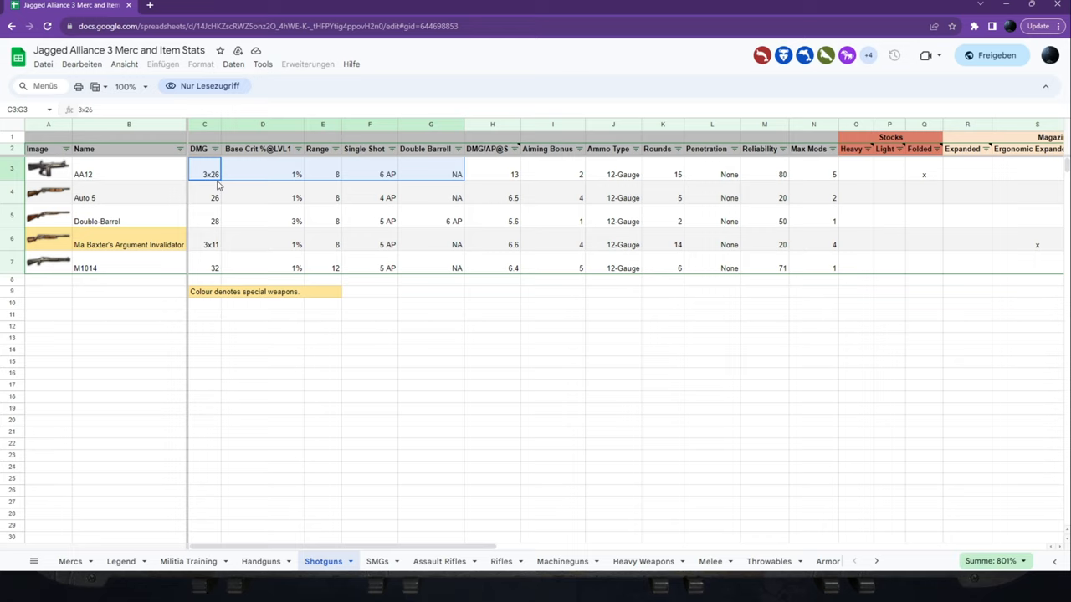
left_click(205, 174)
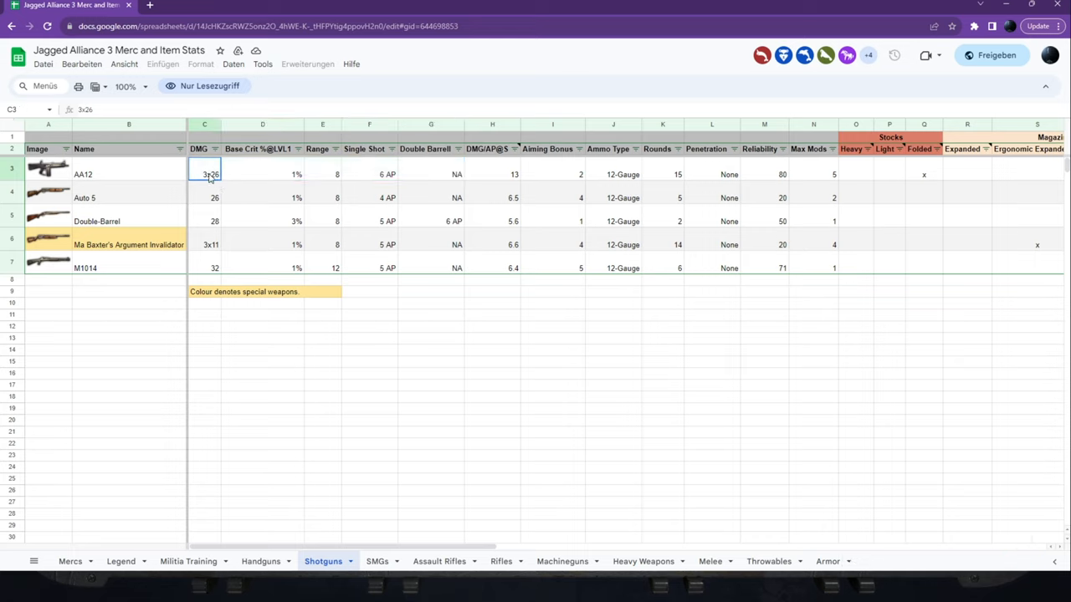
mouse_move(214, 183)
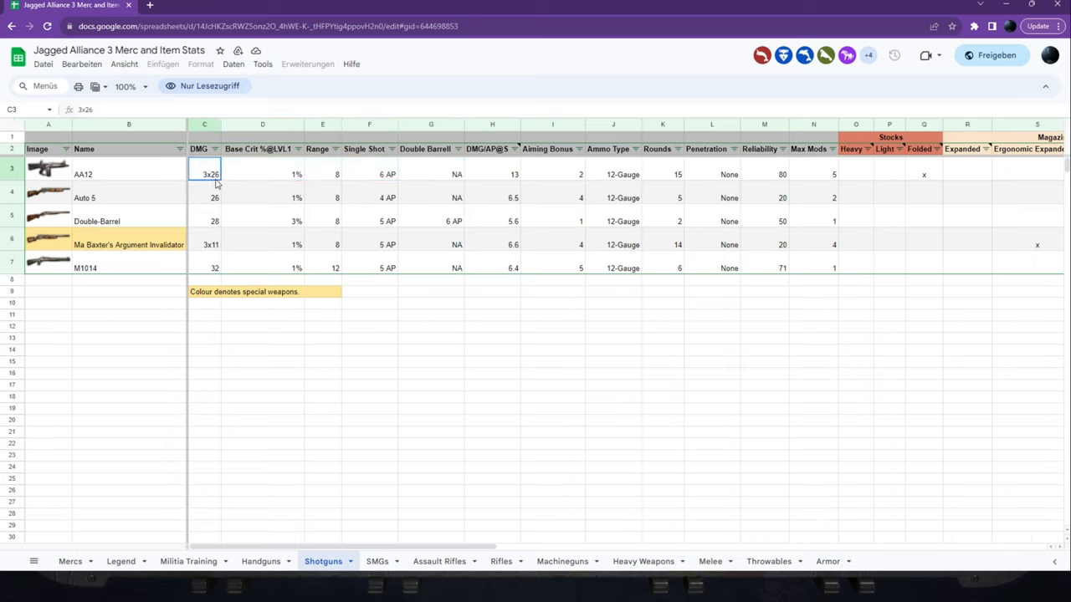
mouse_move(374, 190)
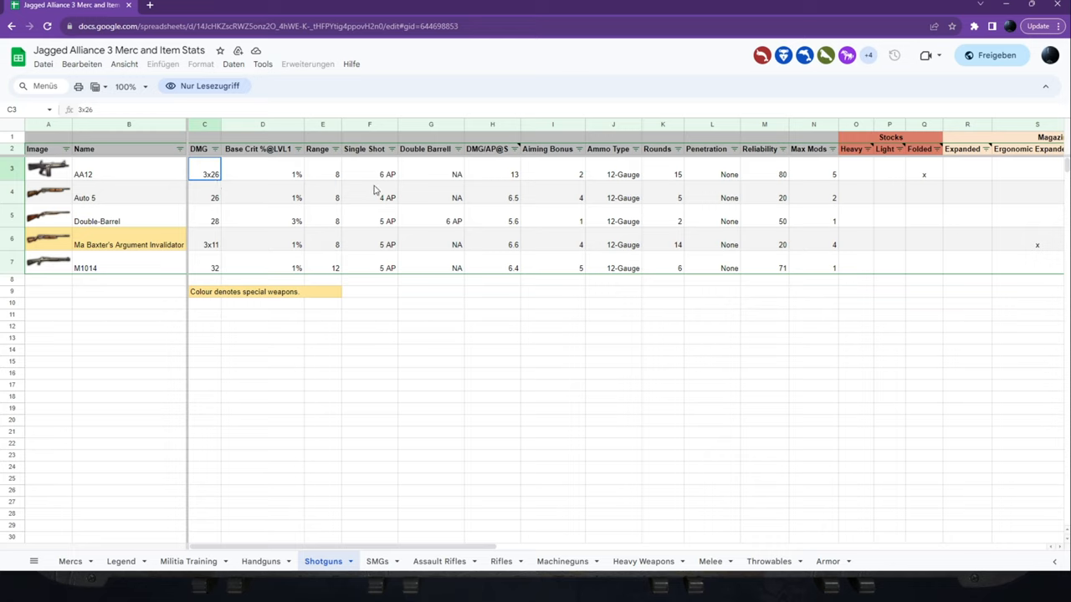
mouse_move(441, 175)
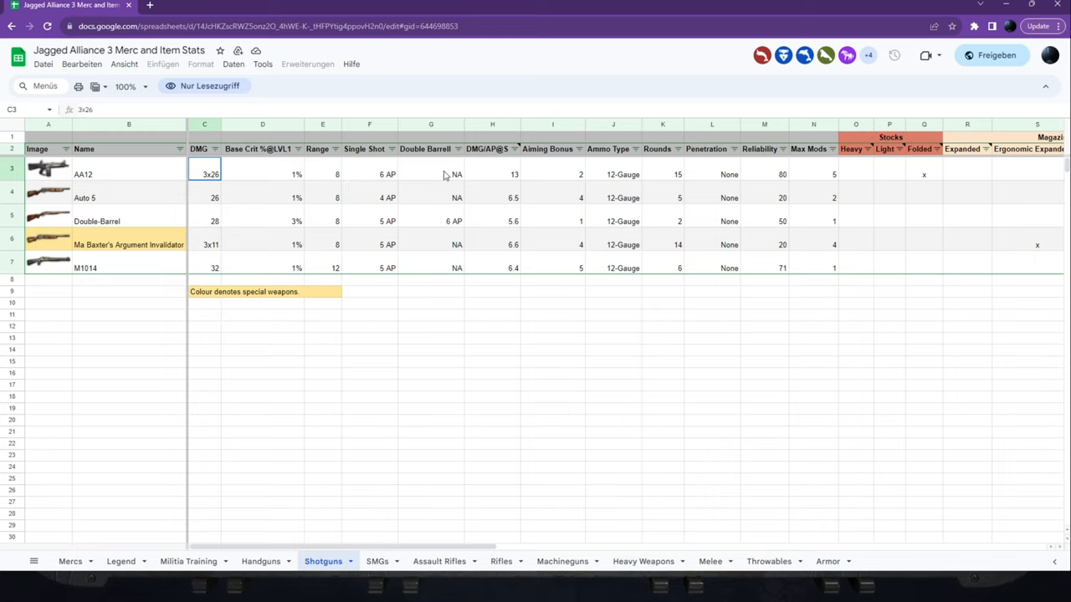
mouse_move(138, 181)
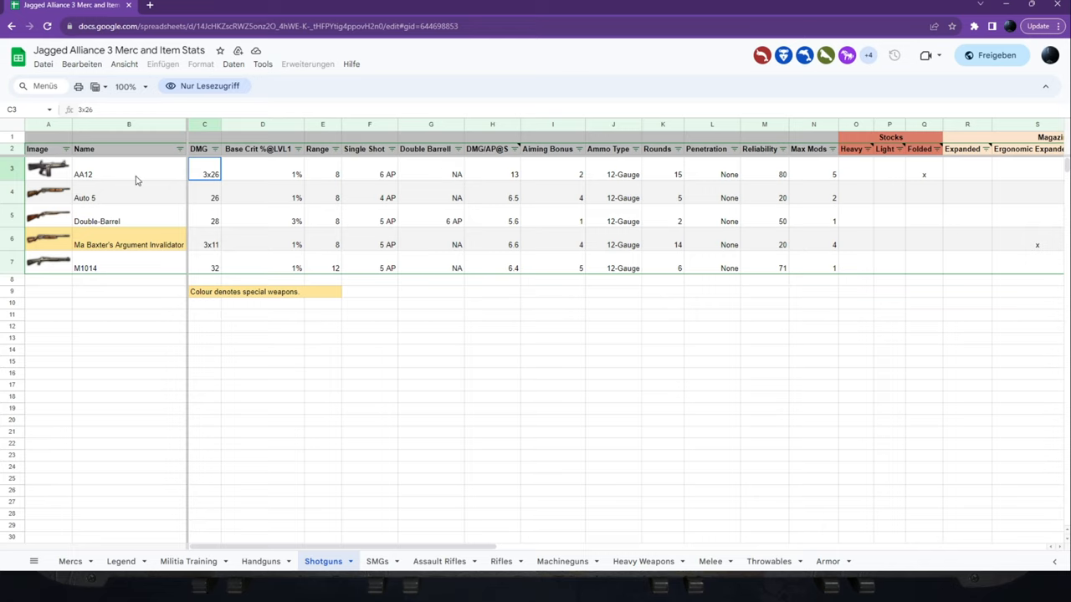
mouse_move(312, 476)
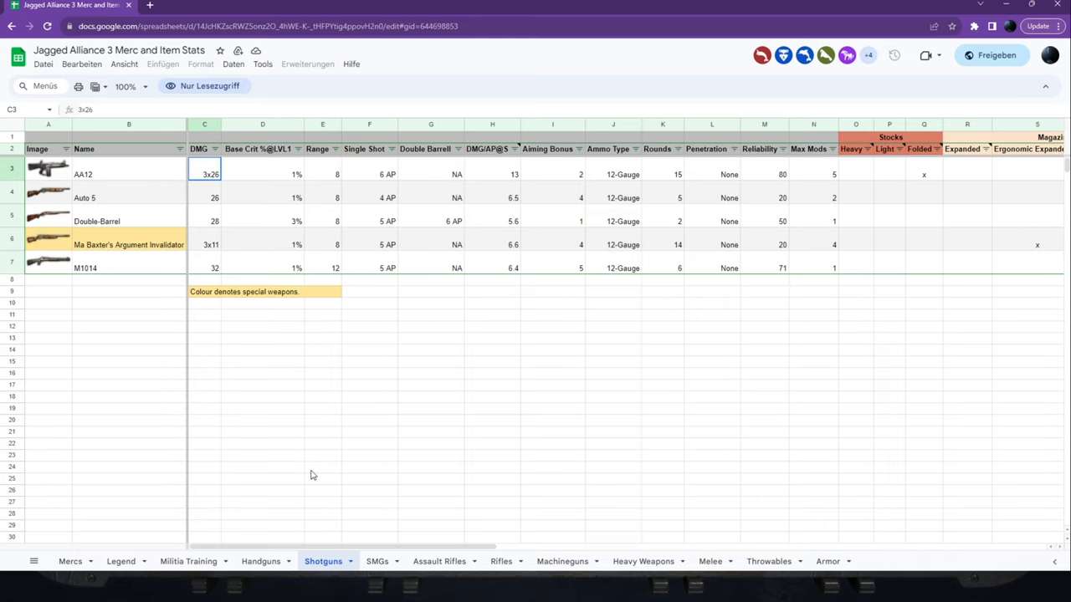
Switch to the SMGs sheet and highlight AK-SU, Commando and MP40 burst damage.
left_click(376, 562)
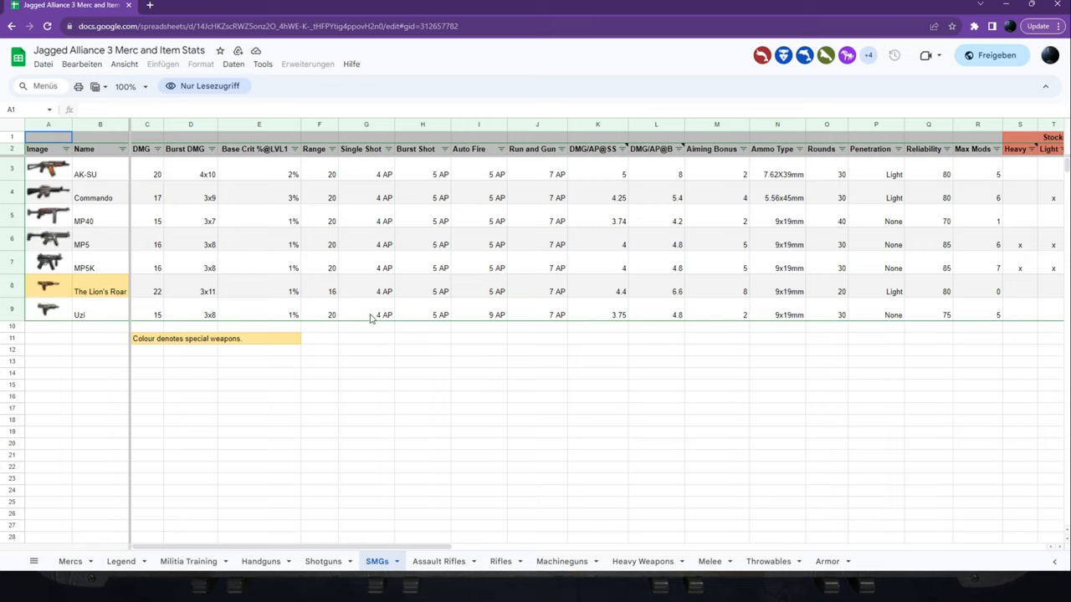
left_click(422, 443)
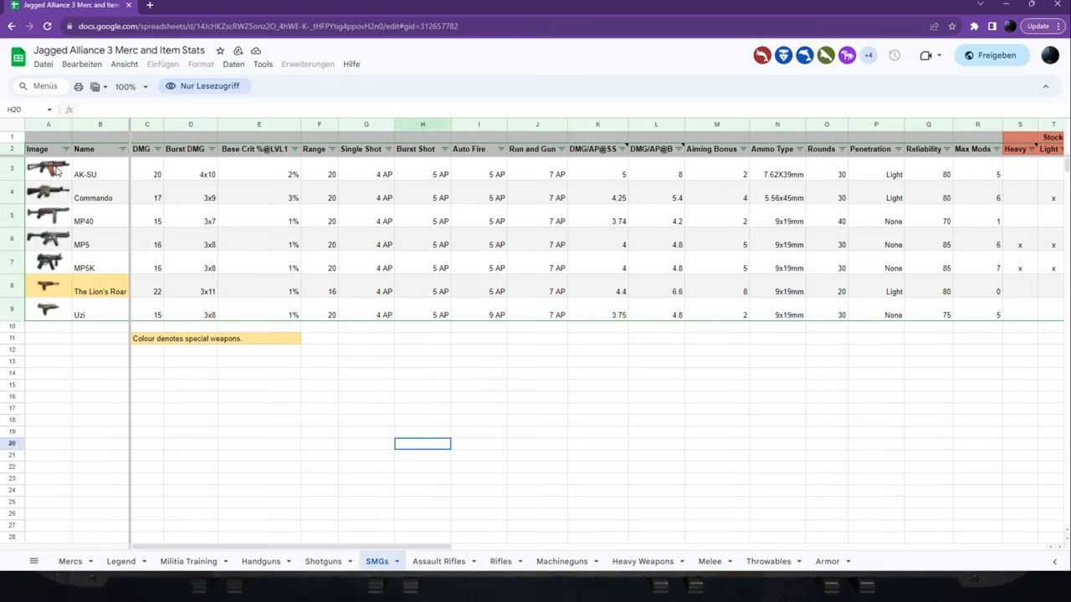
left_click_drag(48, 174, 190, 197)
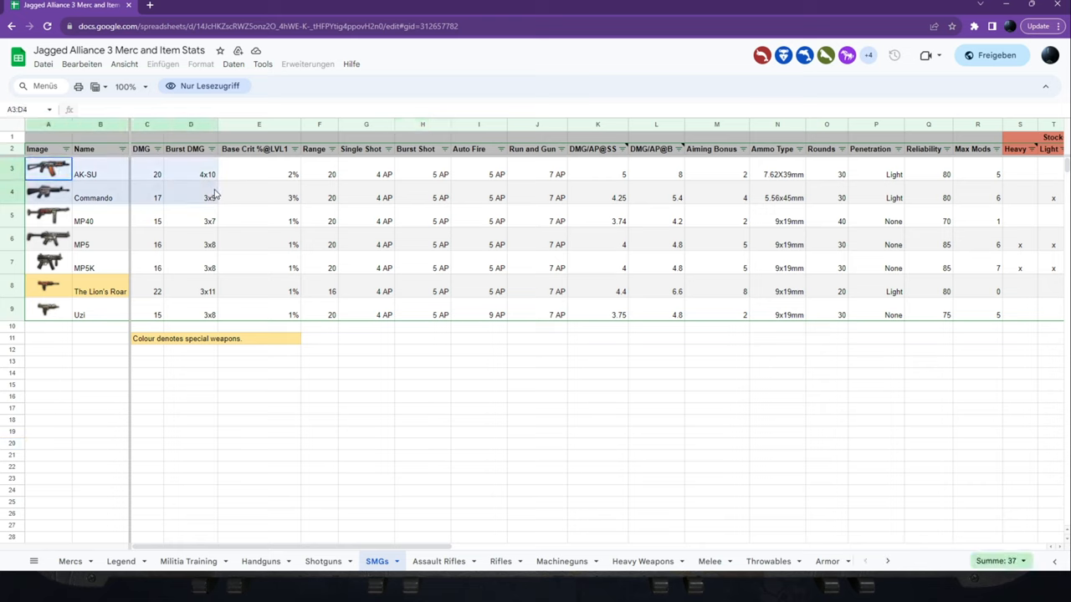
left_click(826, 245)
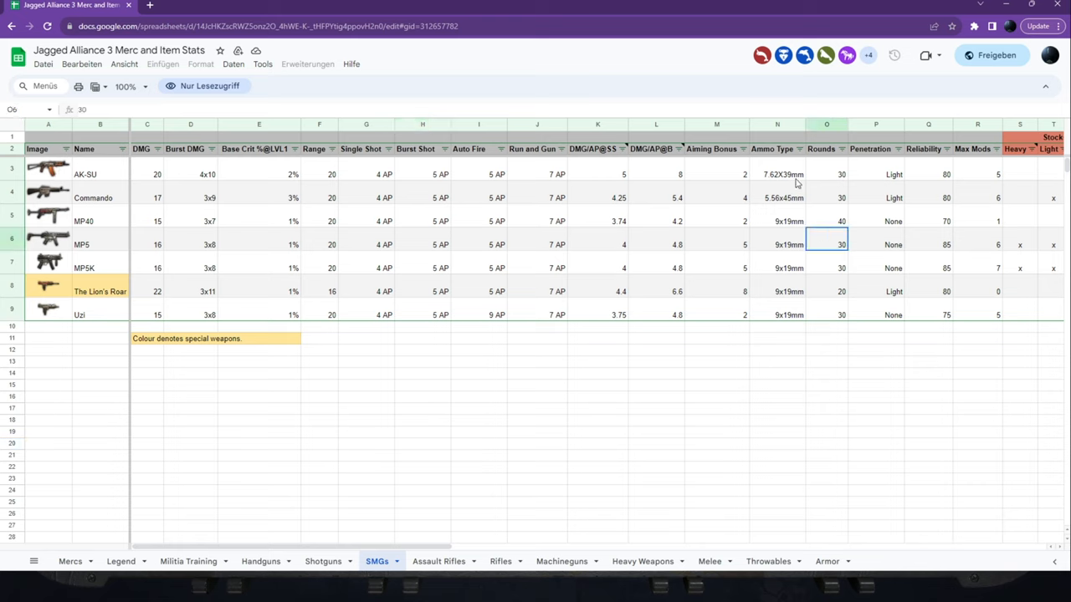
left_click(776, 197)
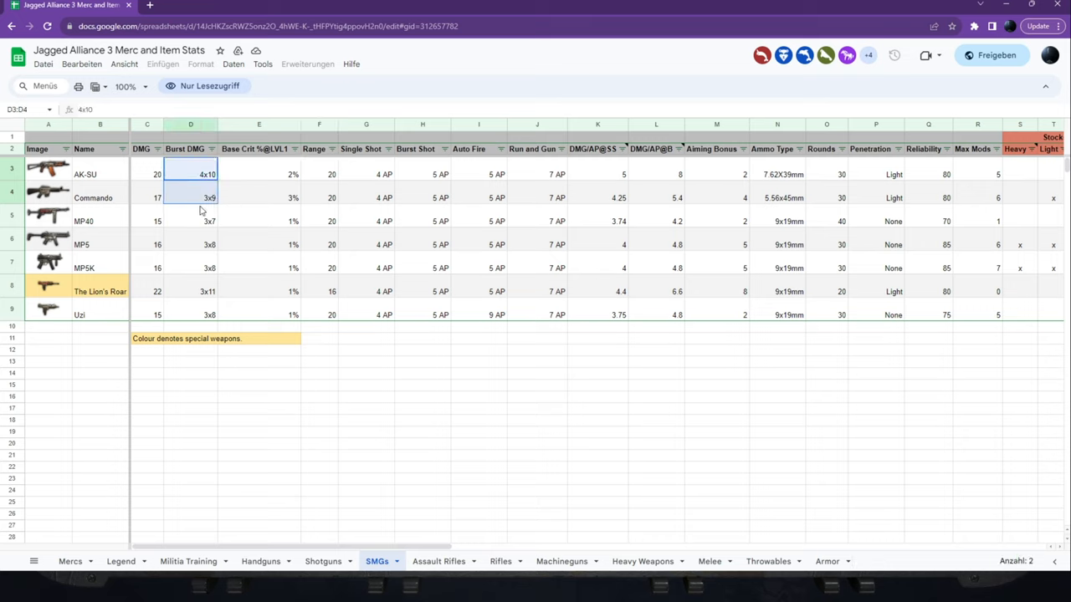
left_click(191, 220)
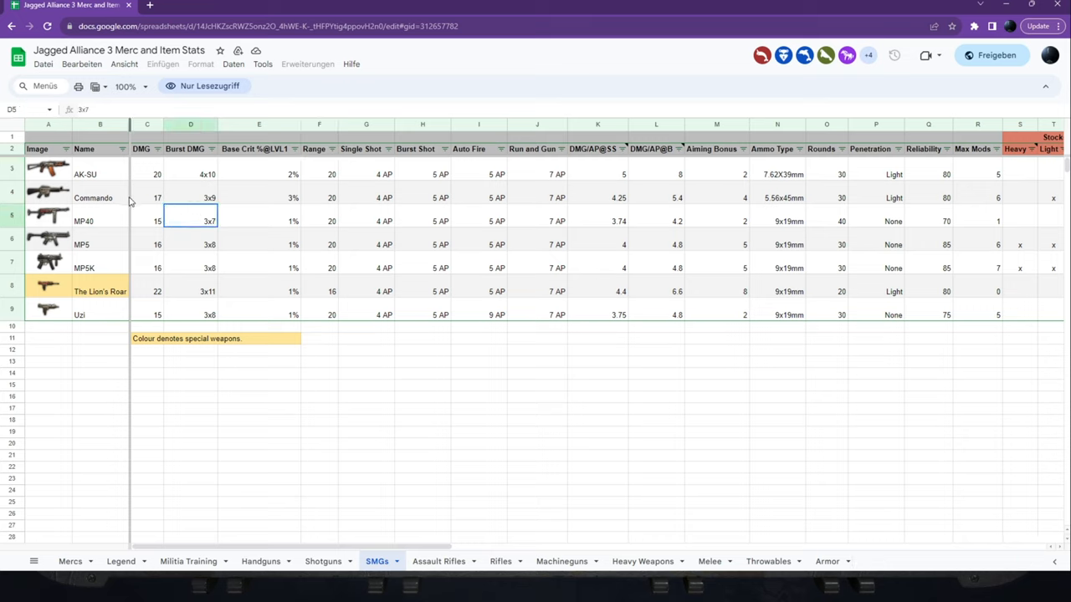
Inspect the MP5's ammo, max mods and penetration, then The Lion's Roar and MP5K.
left_click(259, 291)
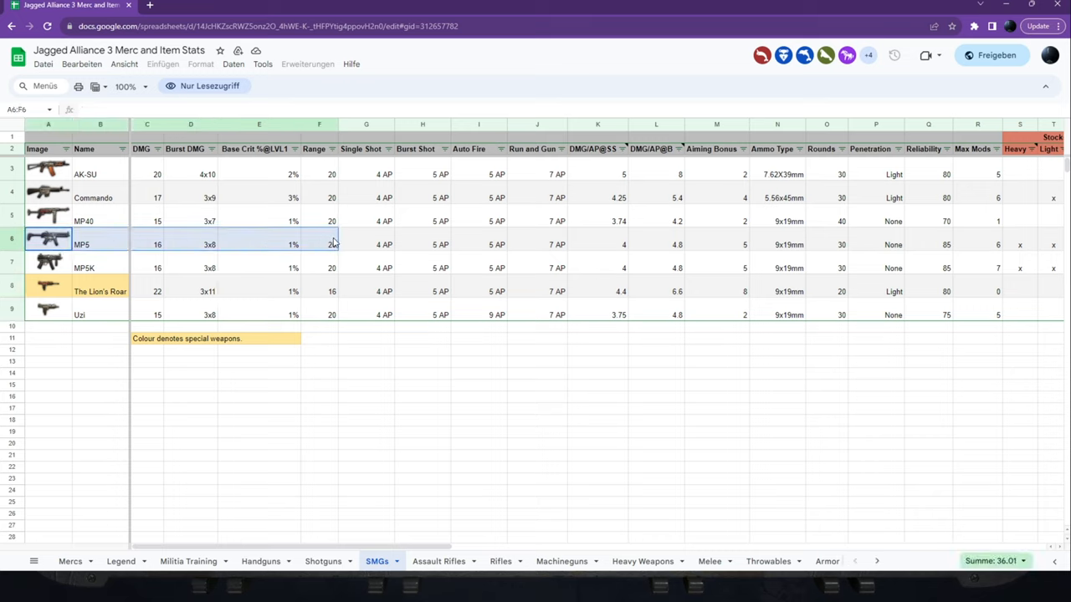
left_click(777, 244)
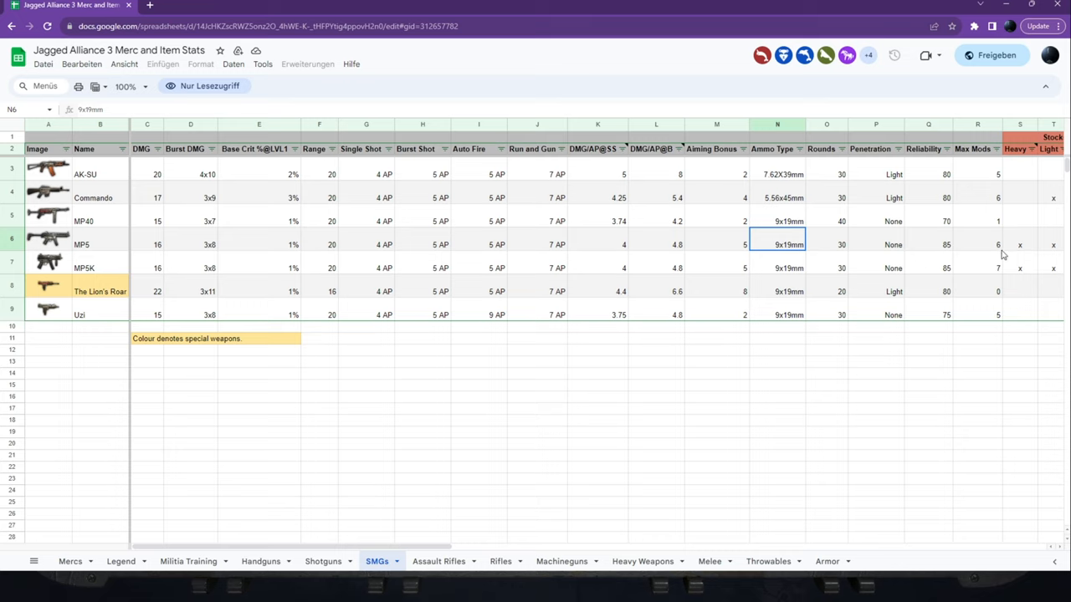
left_click(977, 245)
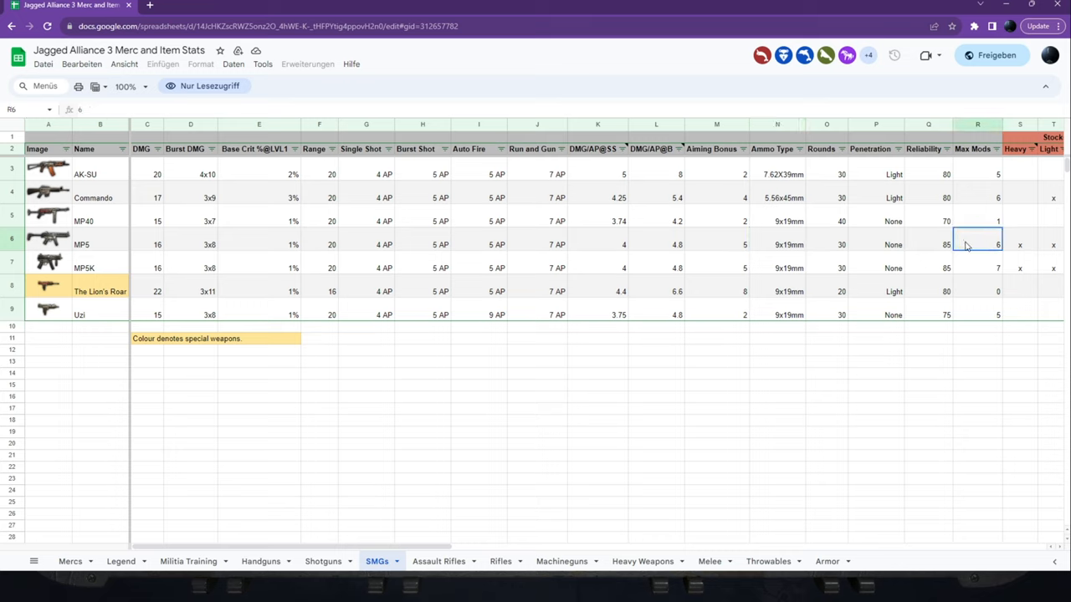
left_click(876, 244)
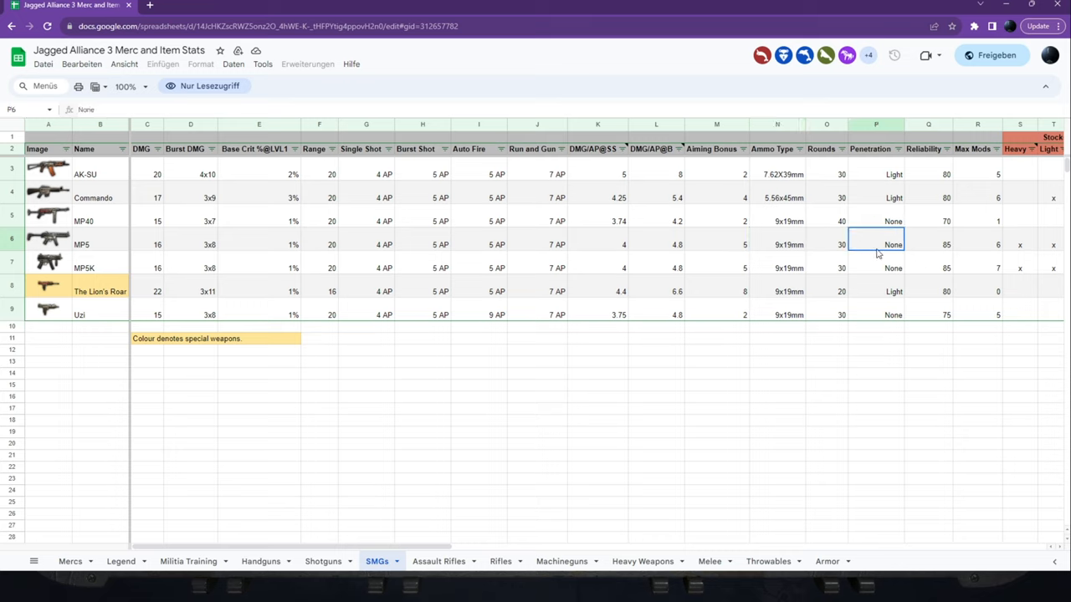
left_click_drag(47, 244, 876, 244)
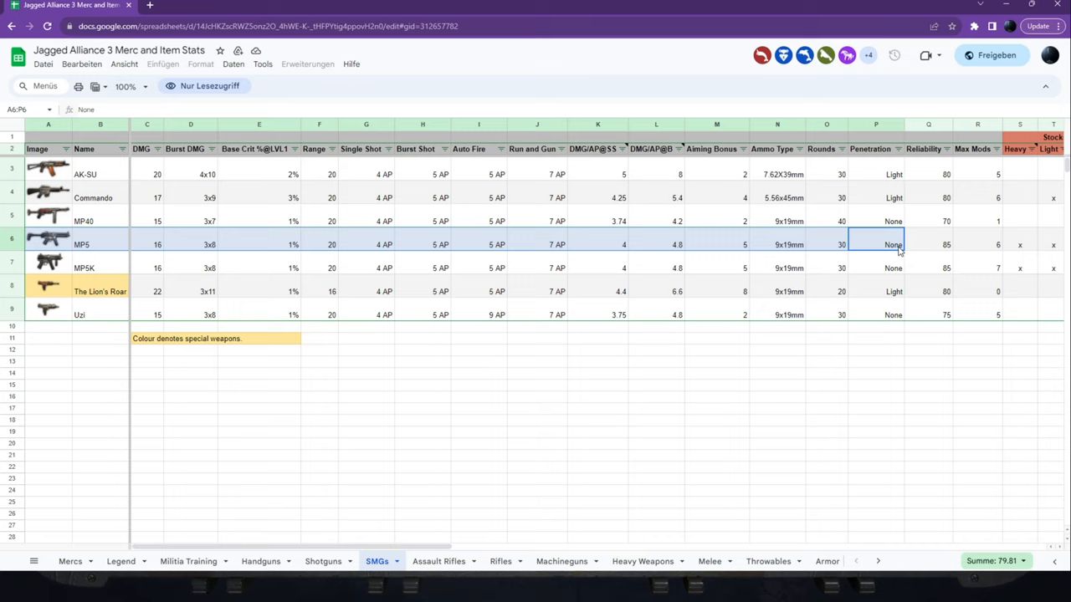
left_click(47, 285)
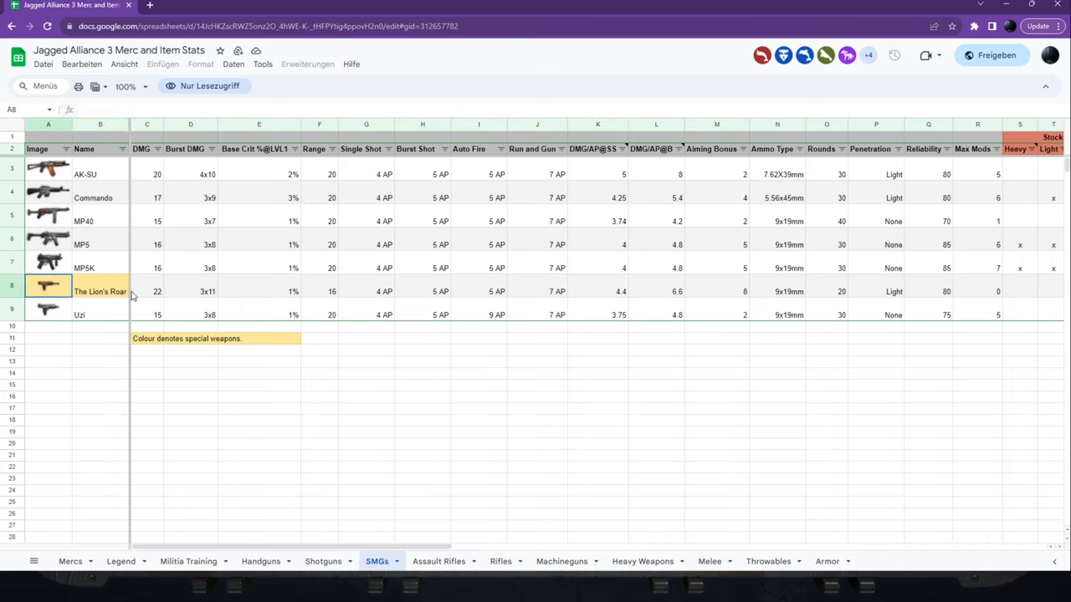
left_click(48, 267)
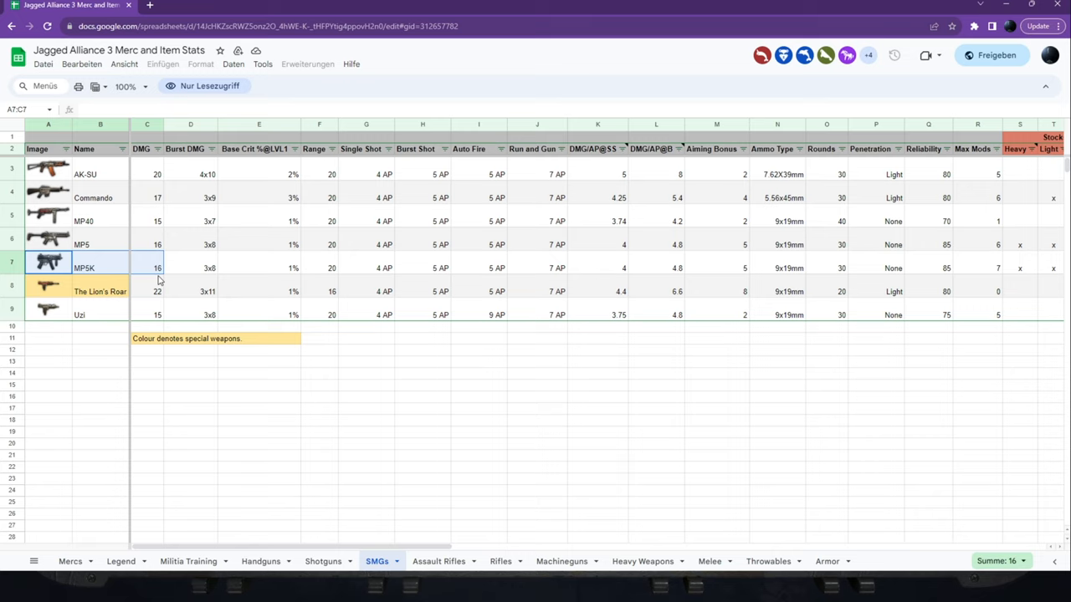
mouse_move(77, 245)
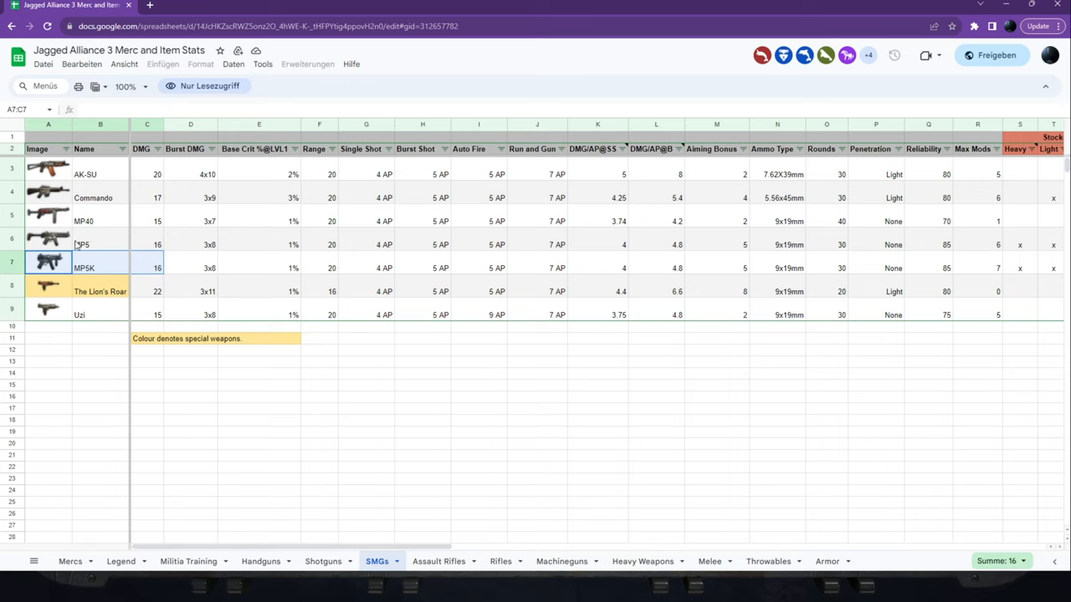
mouse_move(170, 233)
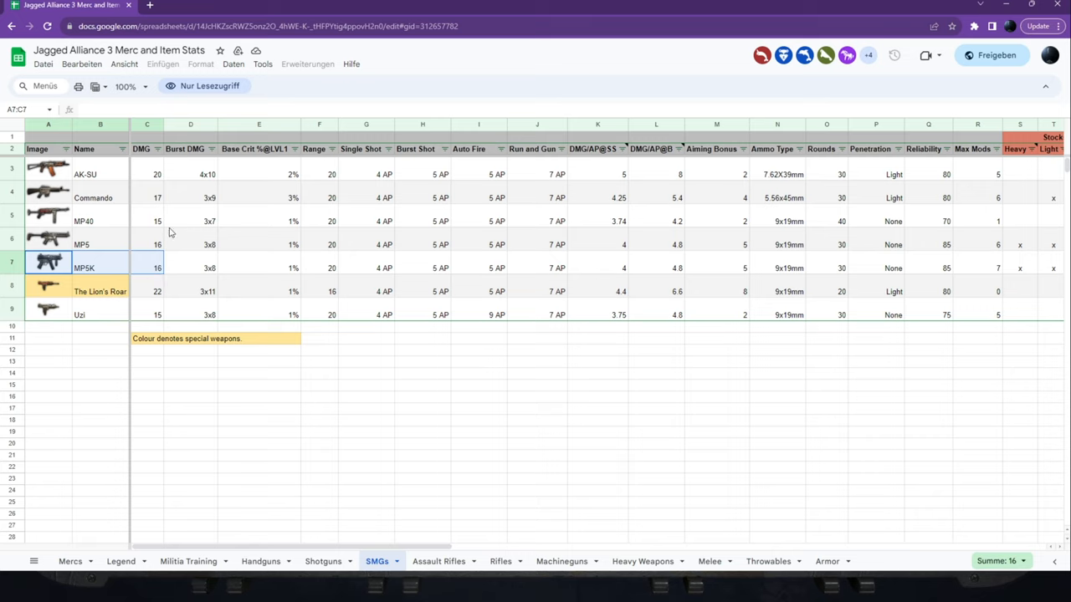
Switch to the Assault Rifles sheet and highlight the FAMAS entry.
left_click(439, 562)
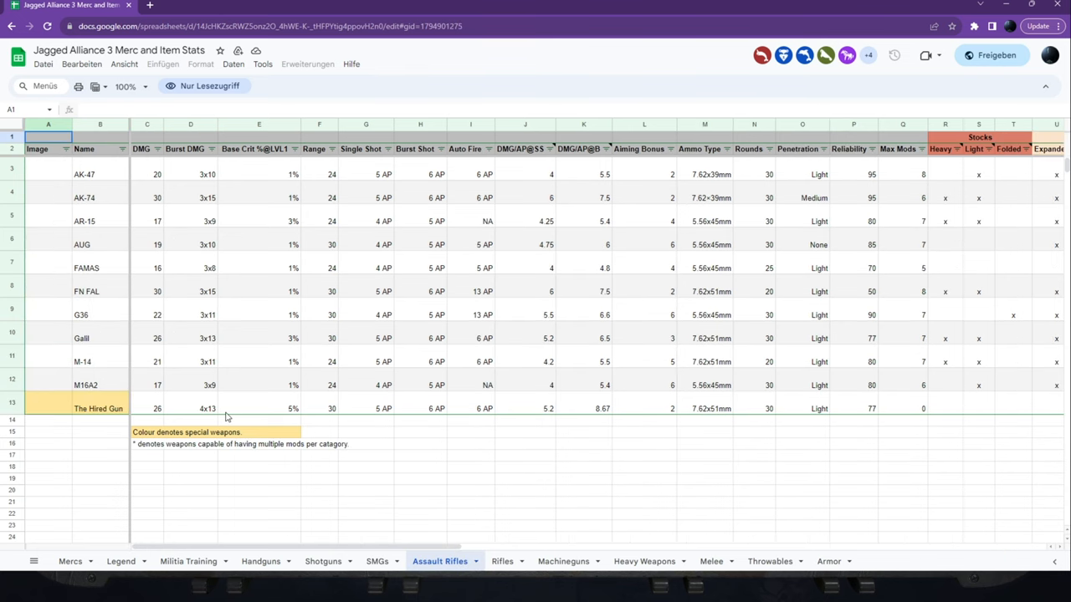
left_click(420, 477)
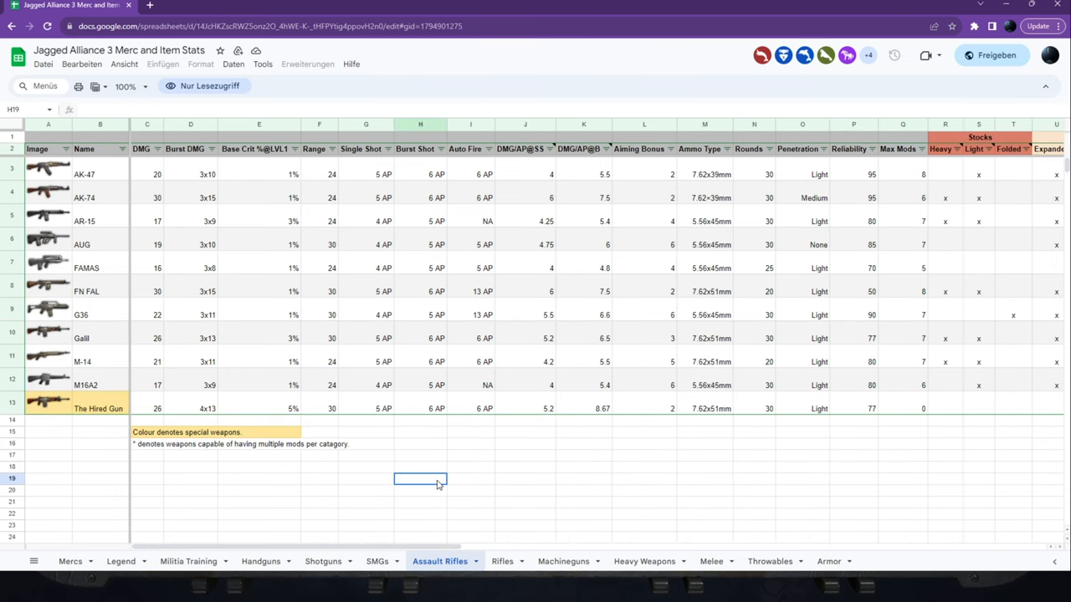
left_click(420, 456)
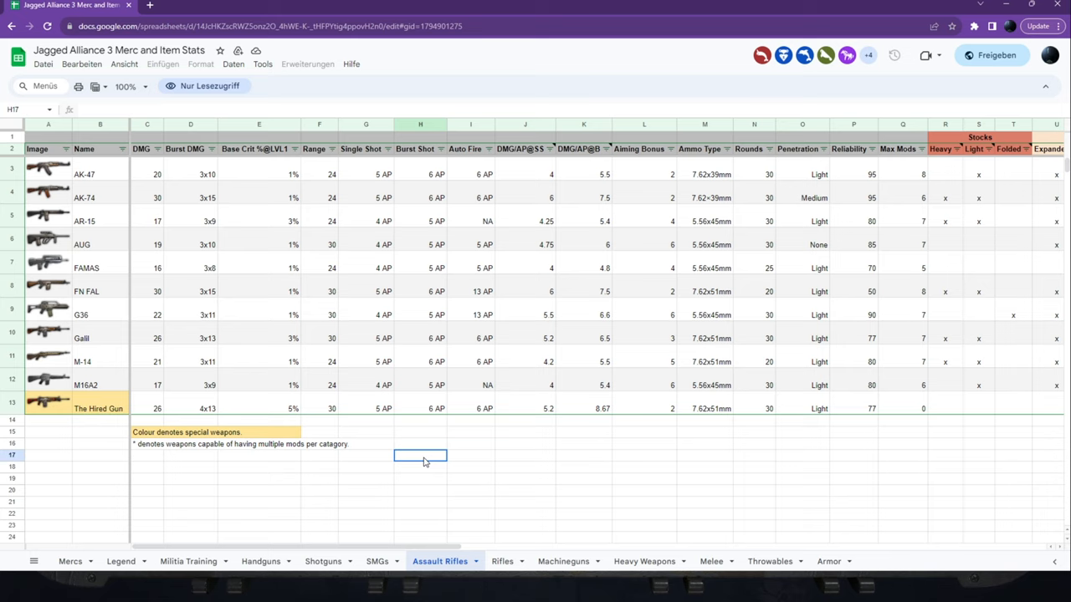
left_click(47, 267)
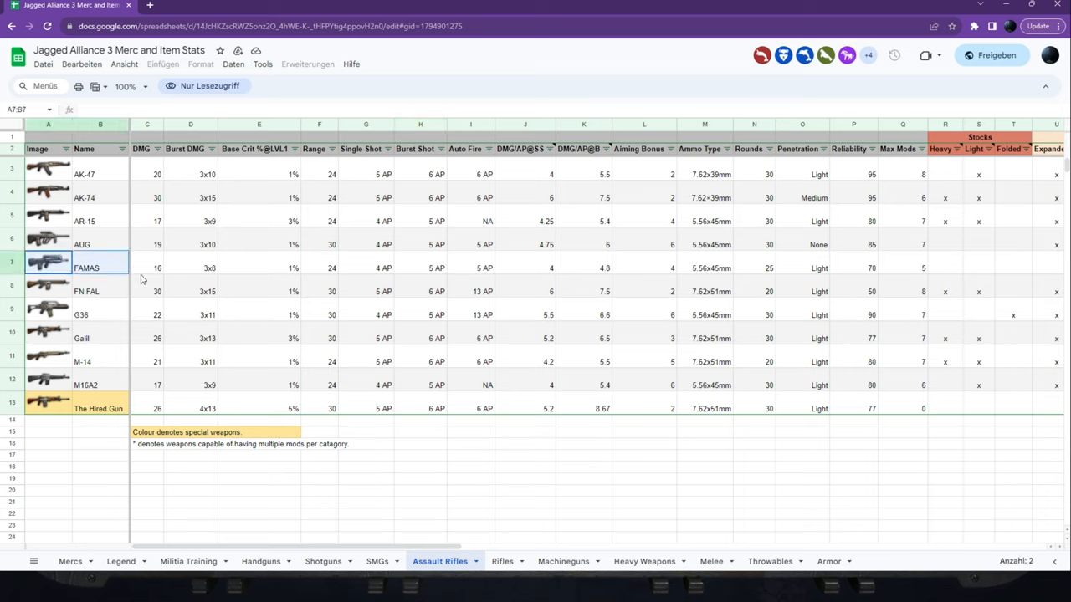
left_click(420, 479)
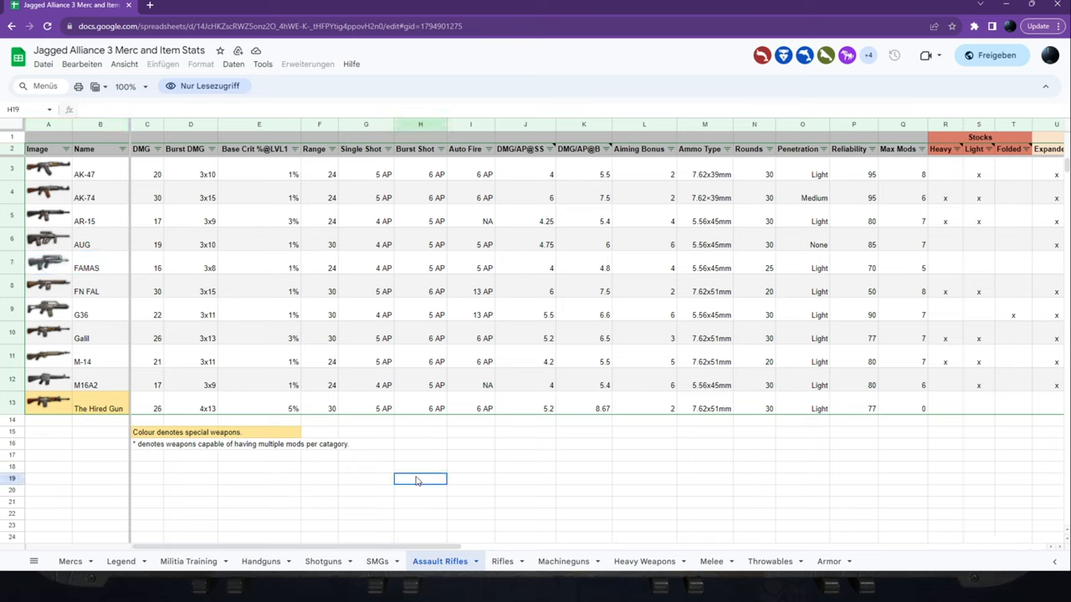
mouse_move(122, 379)
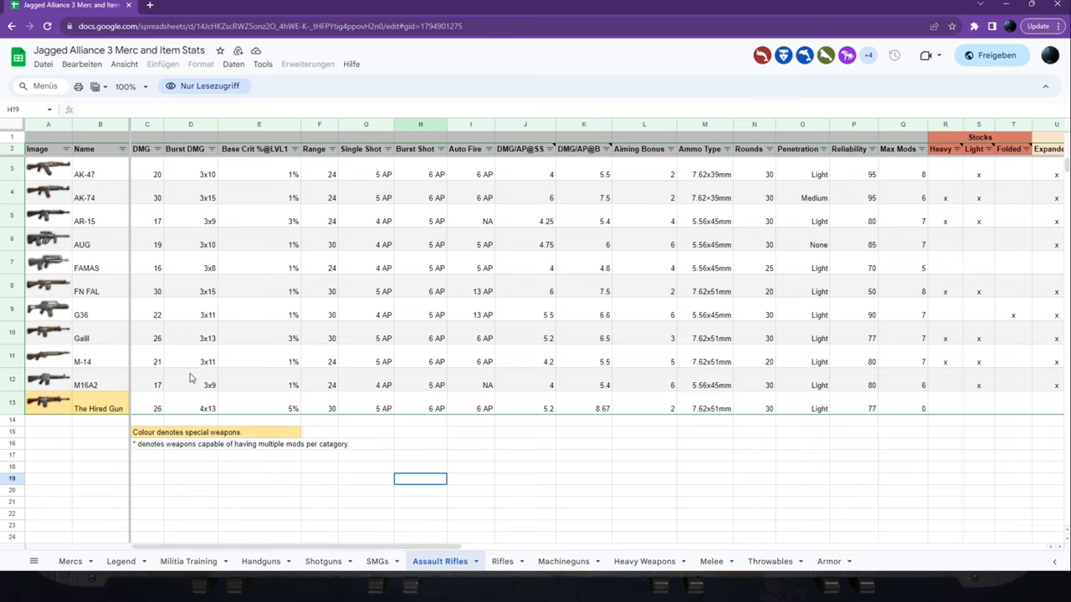
mouse_move(556, 413)
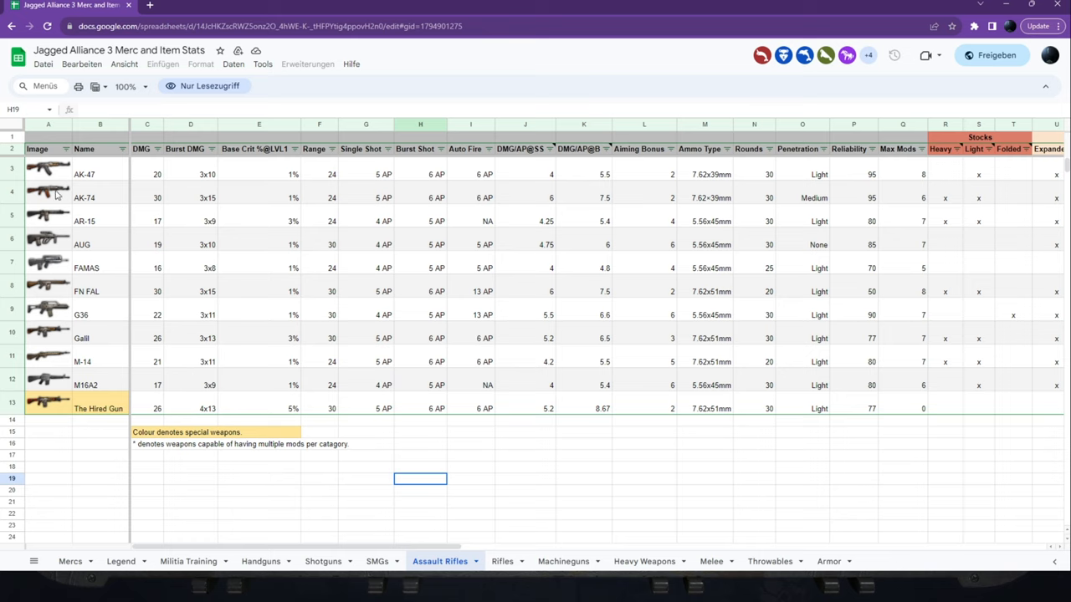
Highlight the AUG, G36 and FN FAL entries and the AK-47 to M16A2 max mods.
left_click(48, 244)
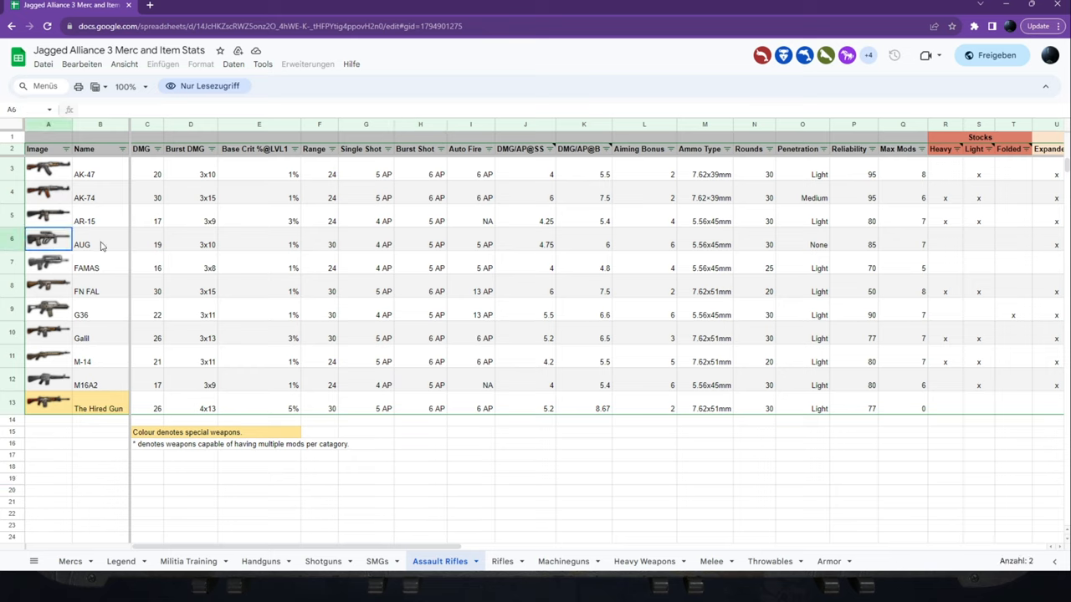
left_click(48, 314)
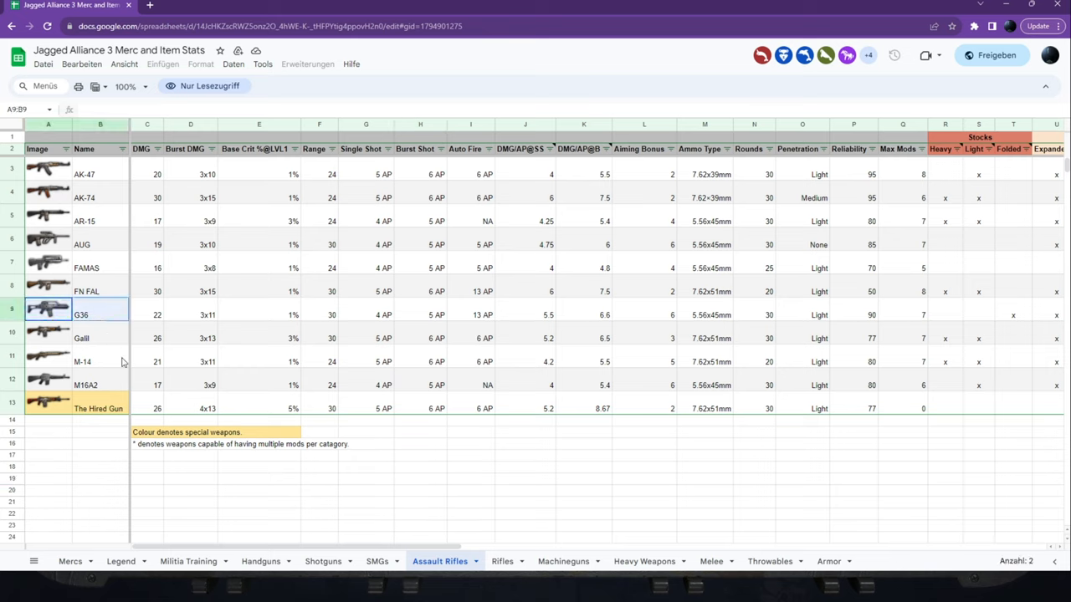
left_click(134, 290)
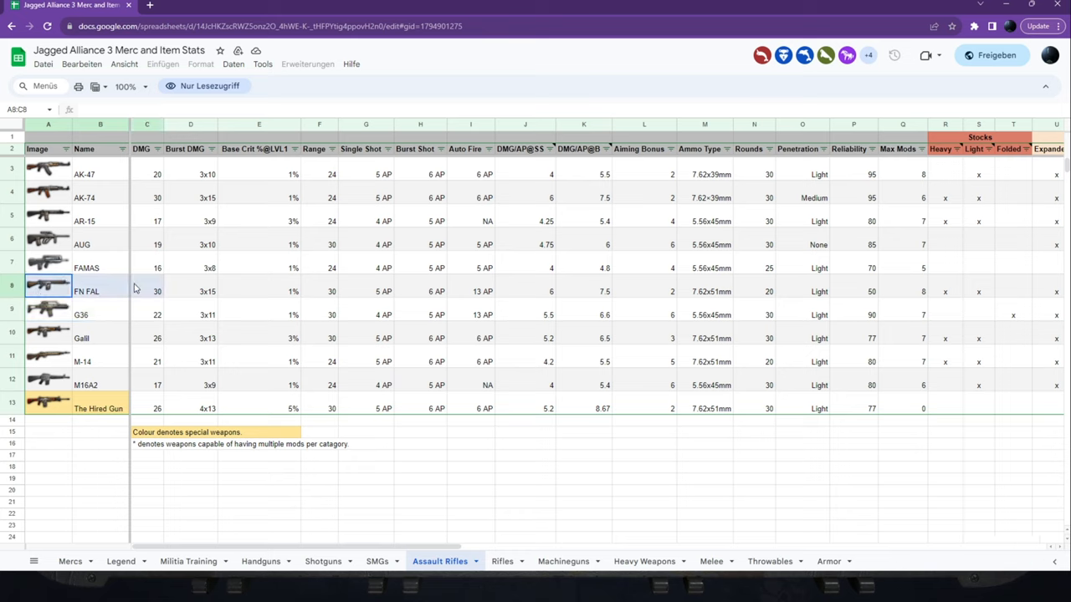
left_click(147, 291)
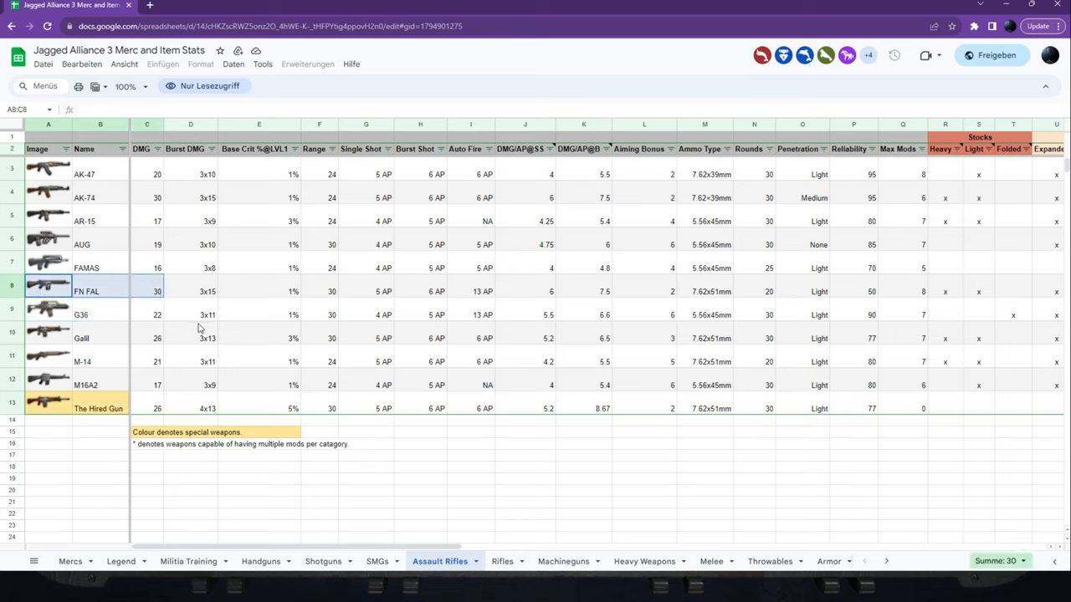
left_click(259, 385)
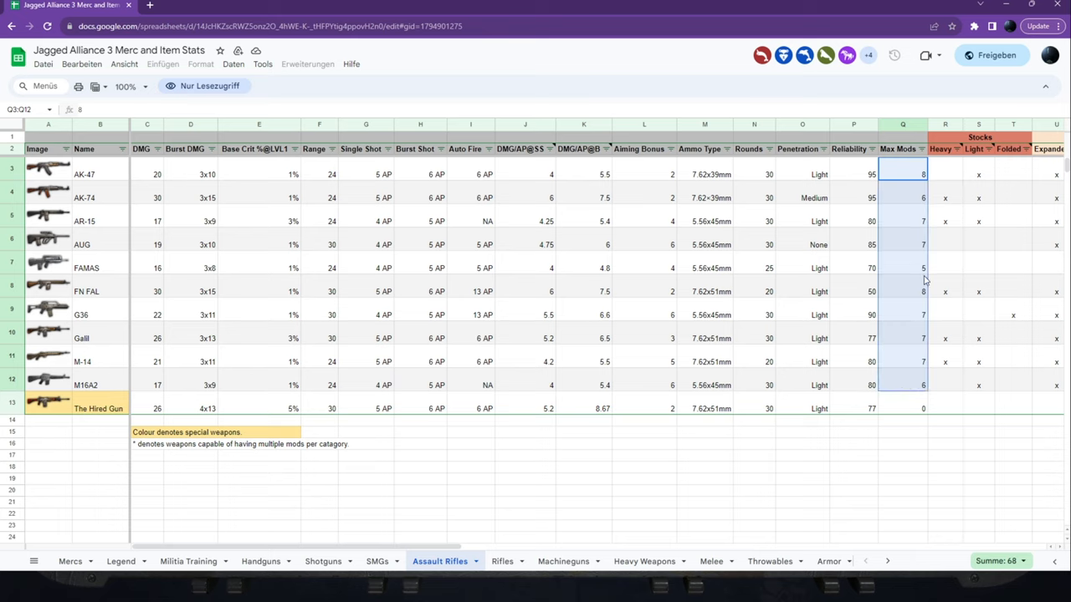
mouse_move(913, 378)
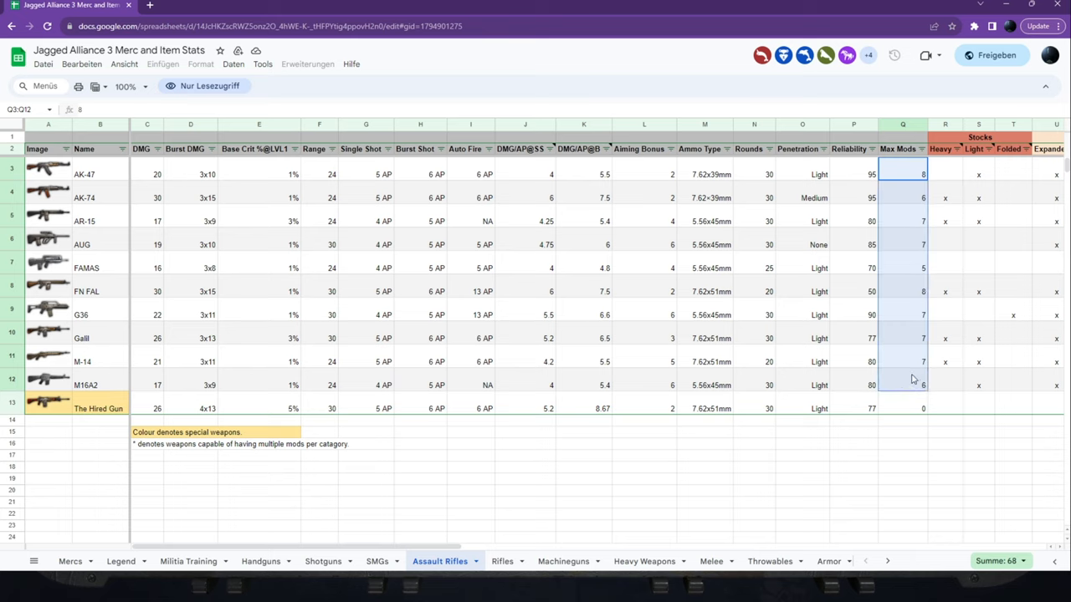
mouse_move(894, 376)
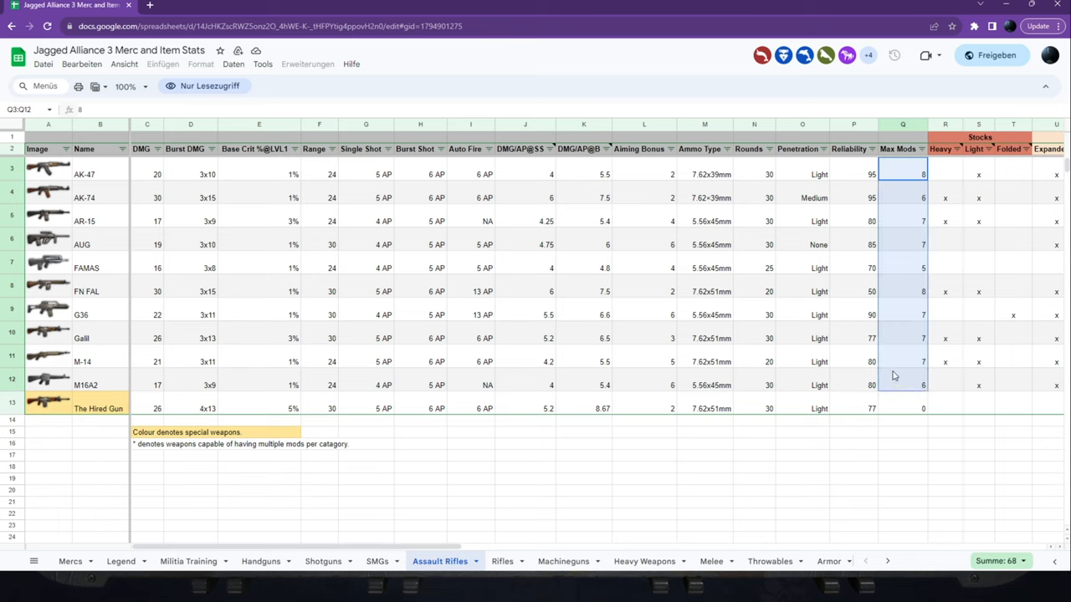
mouse_move(841, 375)
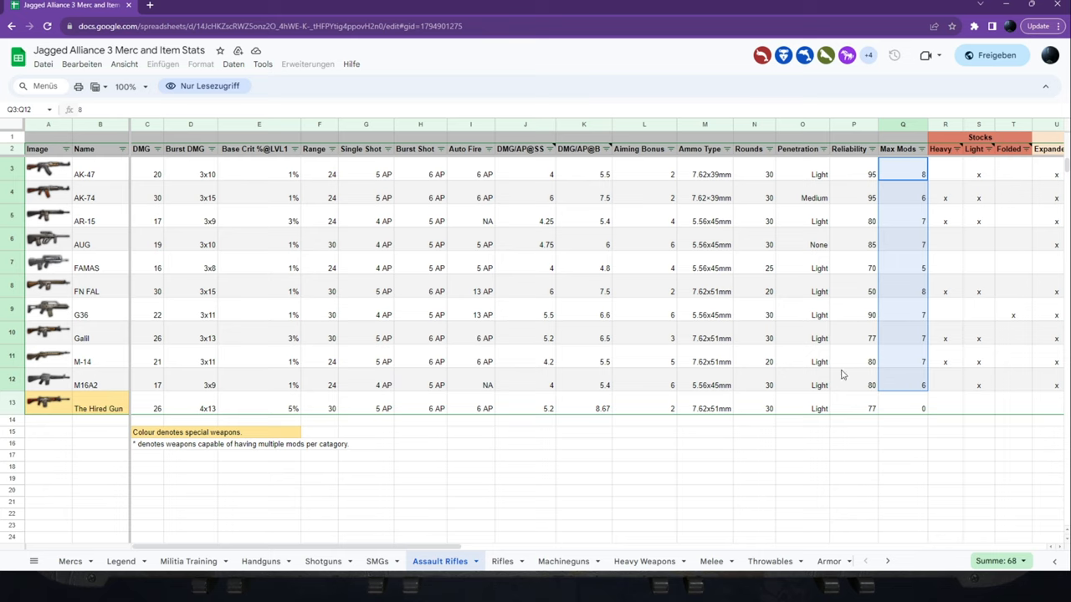
mouse_move(821, 303)
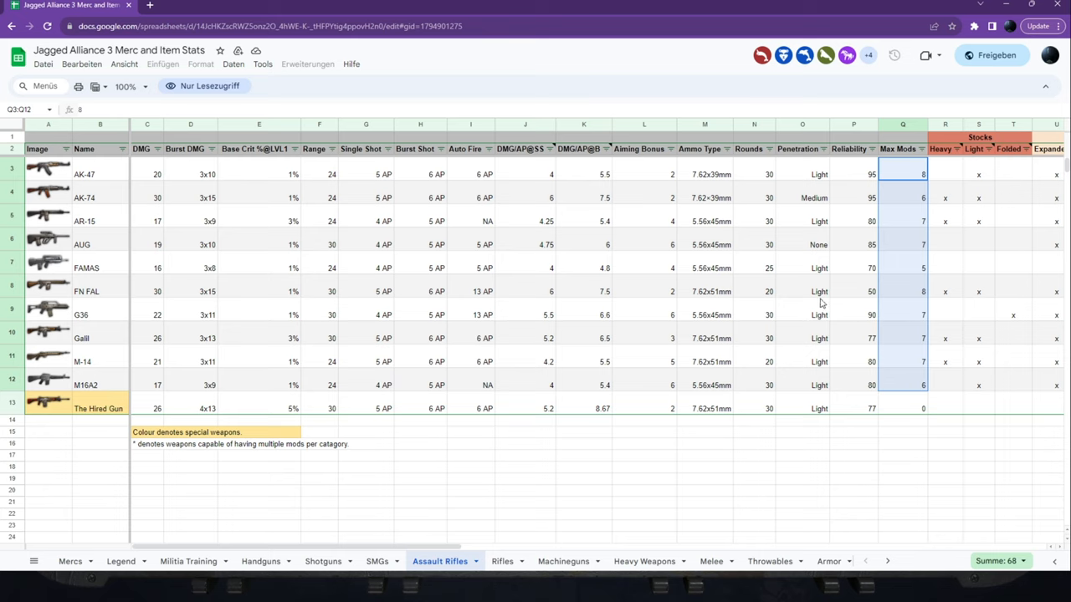
mouse_move(783, 258)
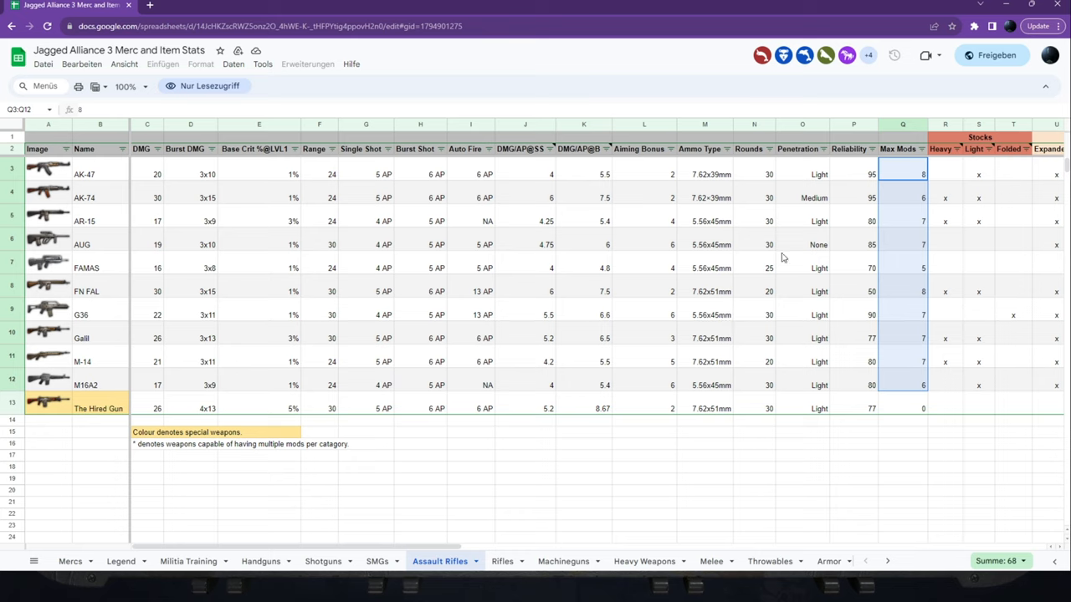
mouse_move(381, 262)
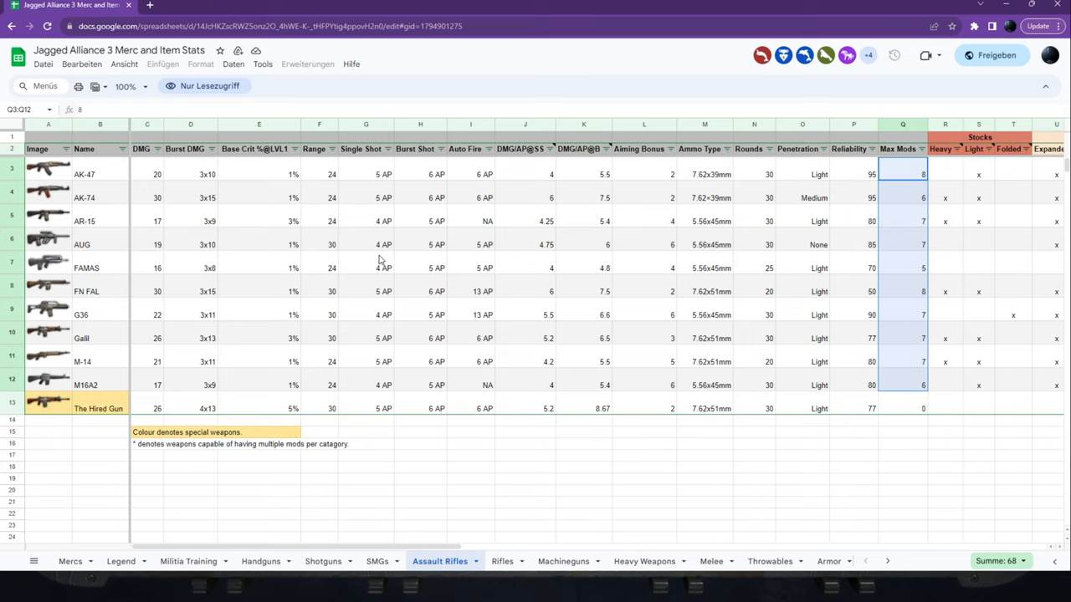
mouse_move(526, 302)
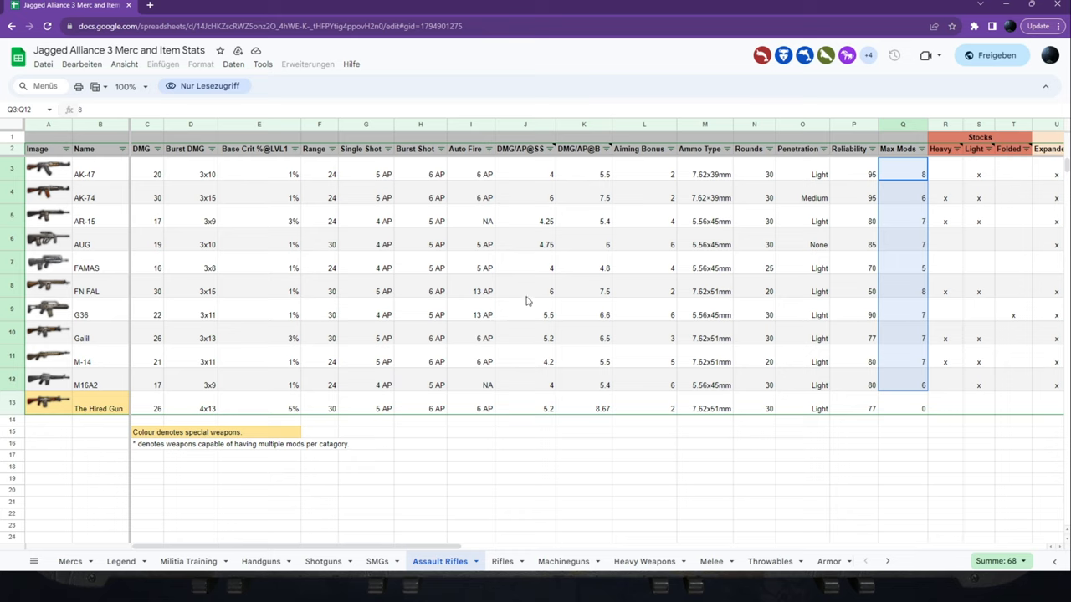
mouse_move(731, 297)
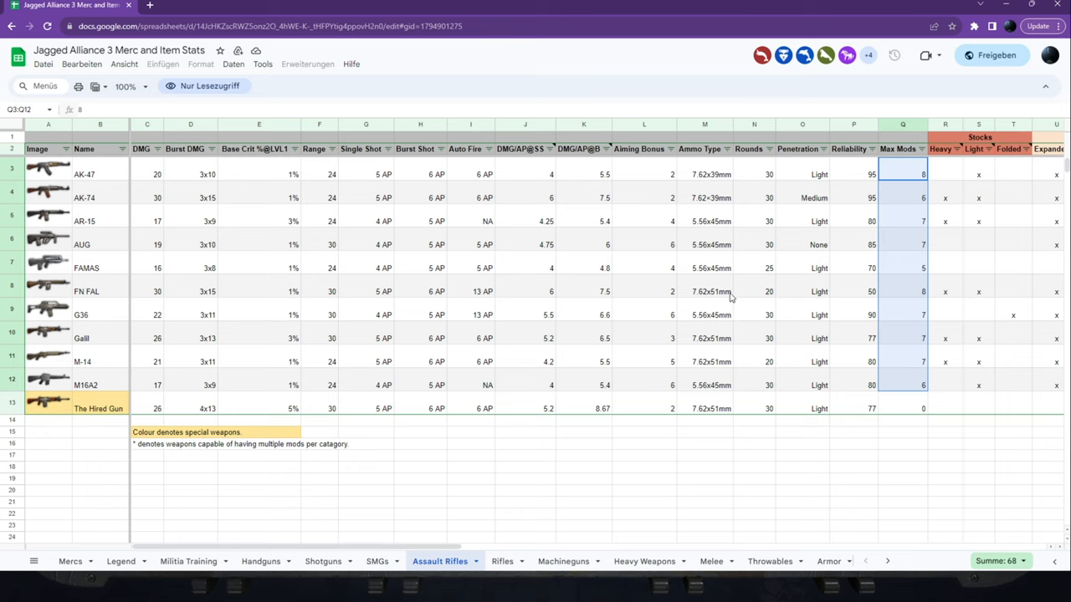
mouse_move(179, 308)
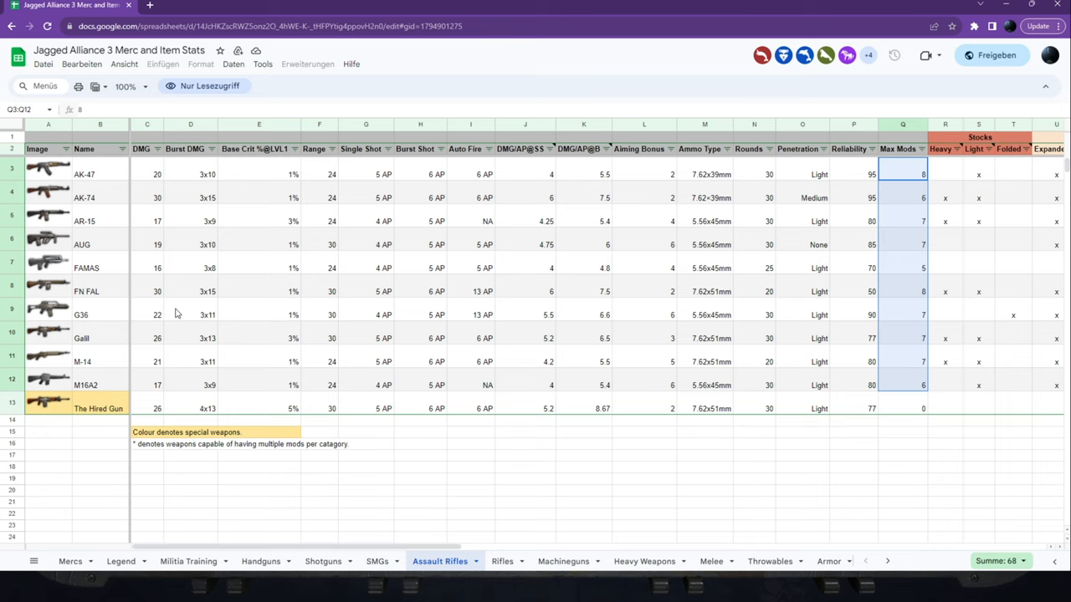
Check the FN FAL base crit, AUG penetration and G36 row on Assault Rifles.
left_click(258, 291)
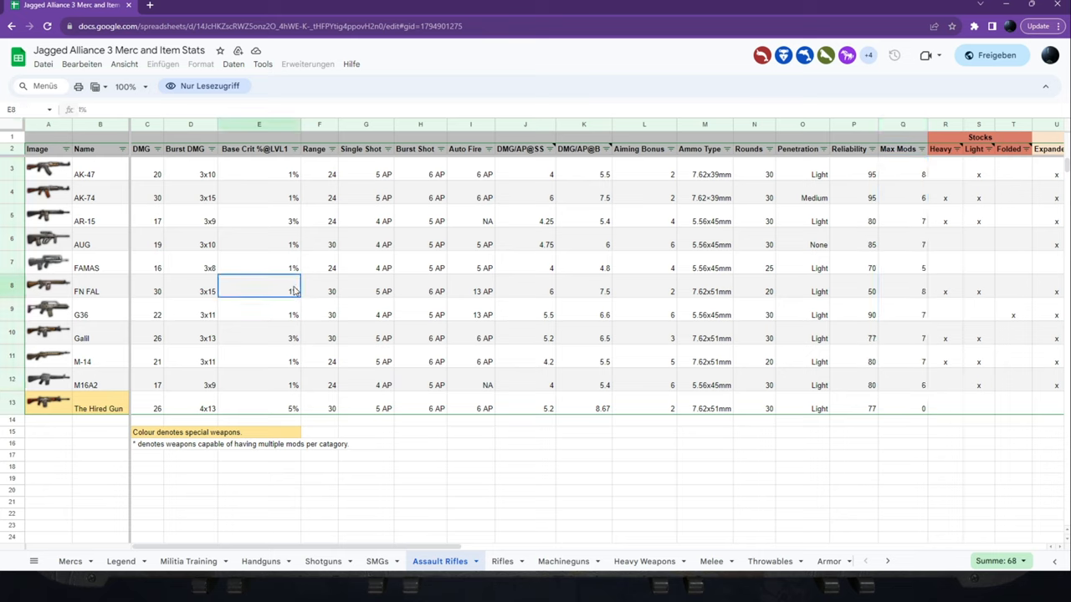
mouse_move(264, 354)
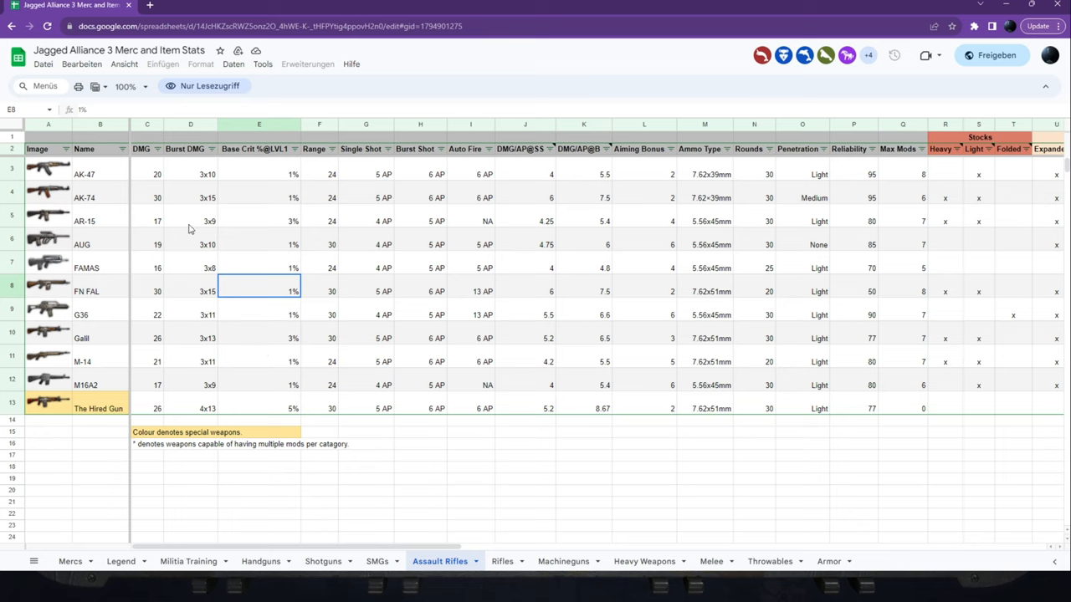
mouse_move(464, 513)
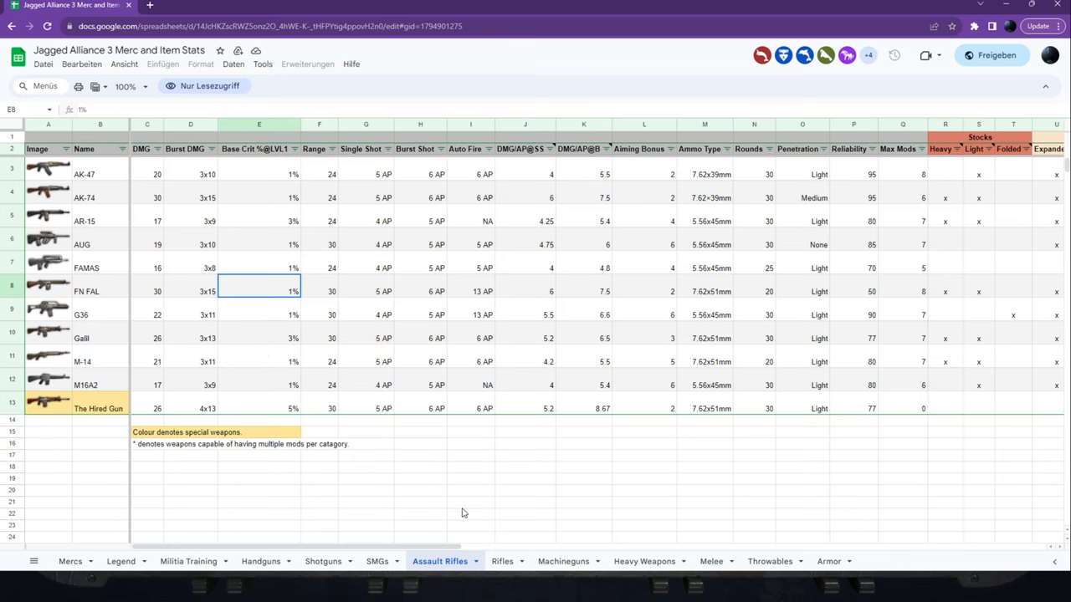
mouse_move(843, 324)
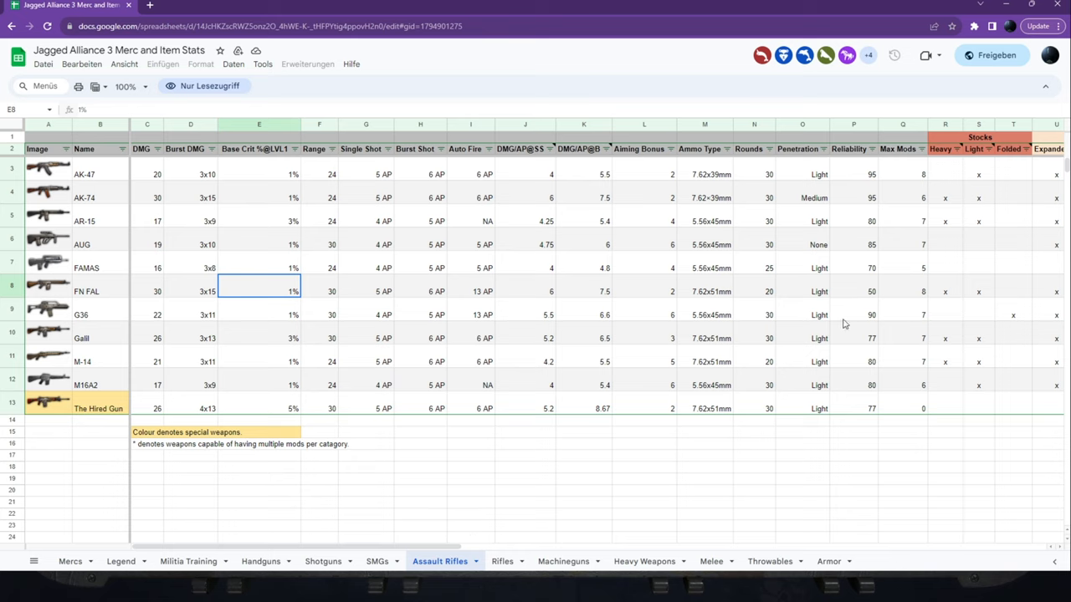
left_click(802, 245)
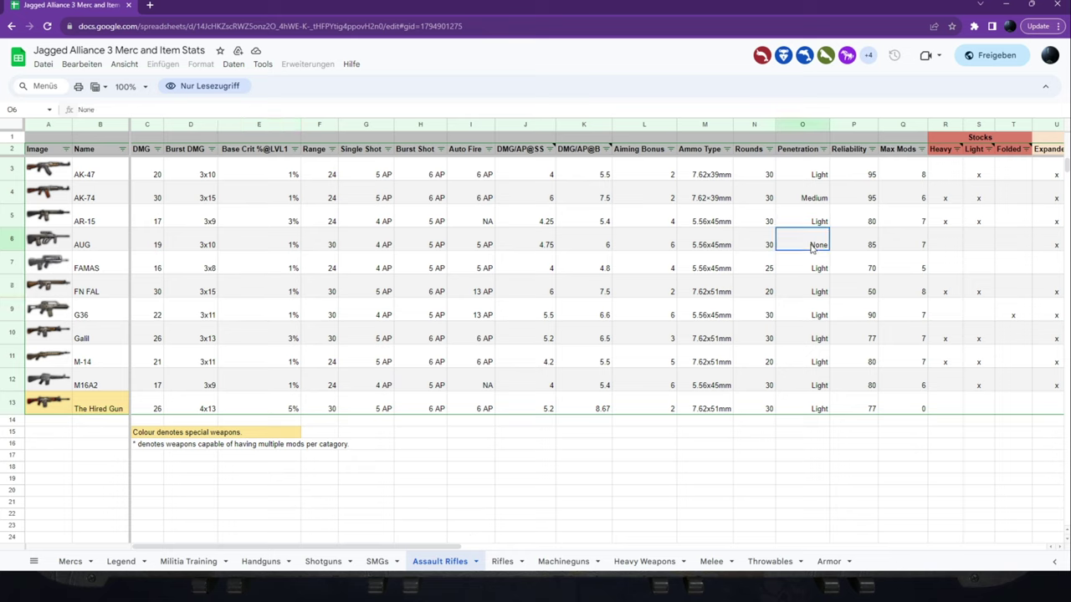
mouse_move(856, 361)
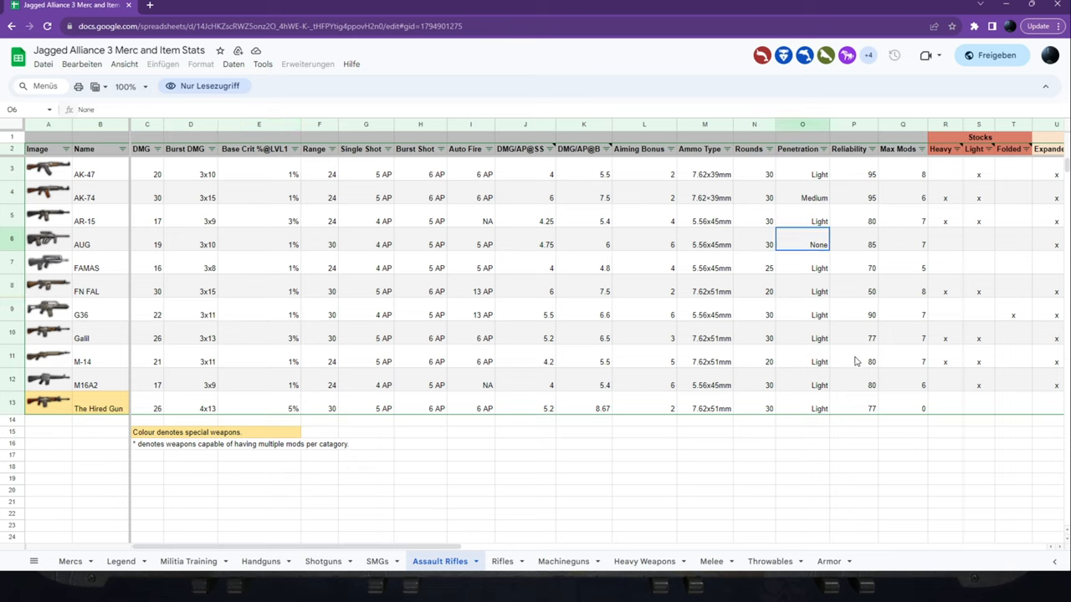
mouse_move(805, 358)
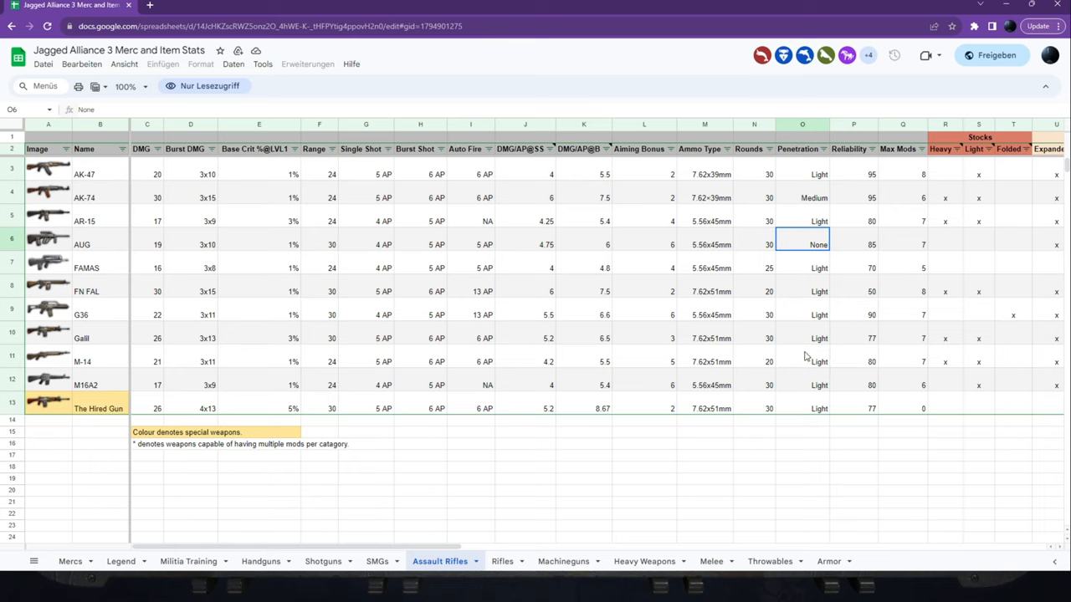
mouse_move(386, 340)
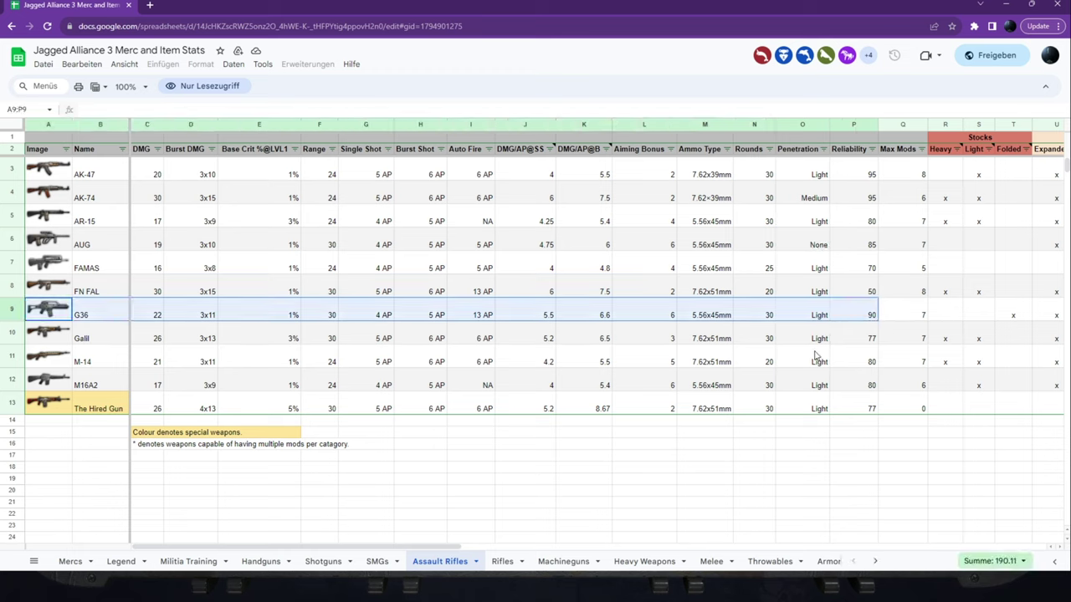
left_click(801, 361)
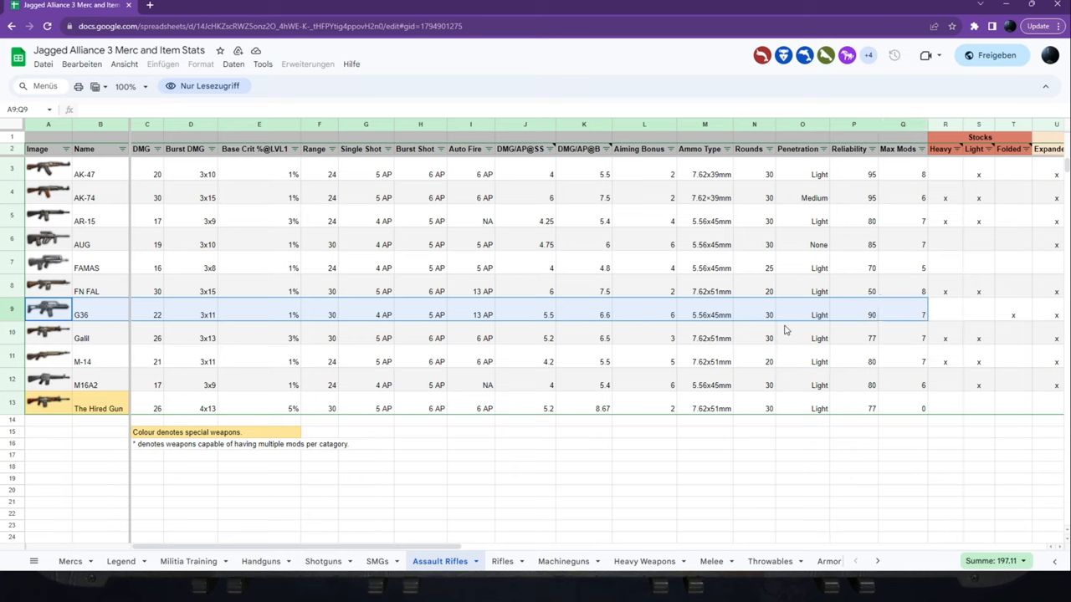
mouse_move(830, 322)
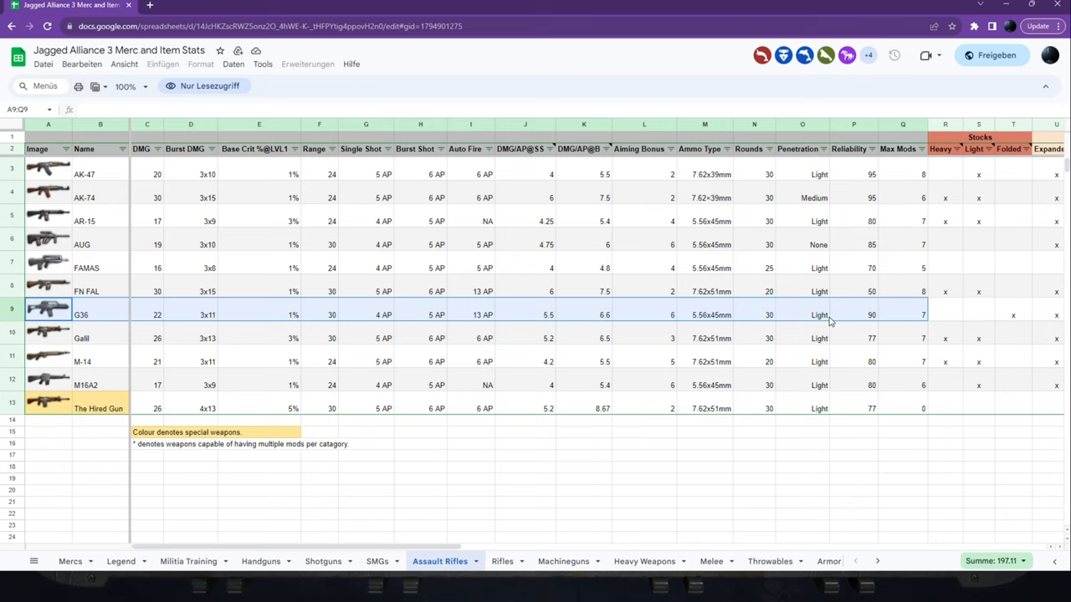
mouse_move(809, 333)
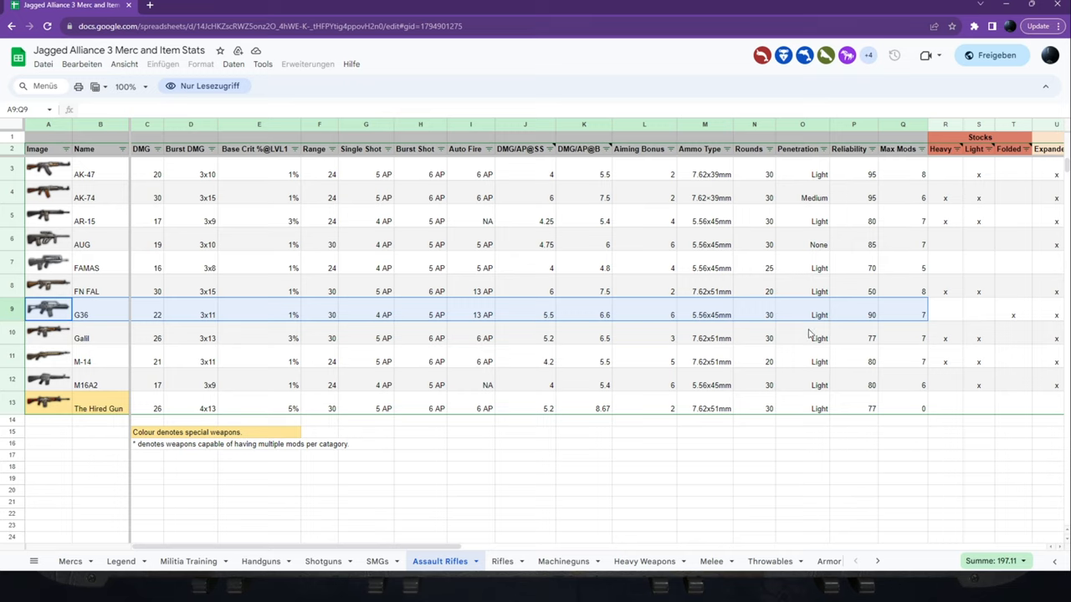
Switch to the Rifles sheet and inspect the Winchester 1894, M24 and Dragunov rows.
left_click(501, 562)
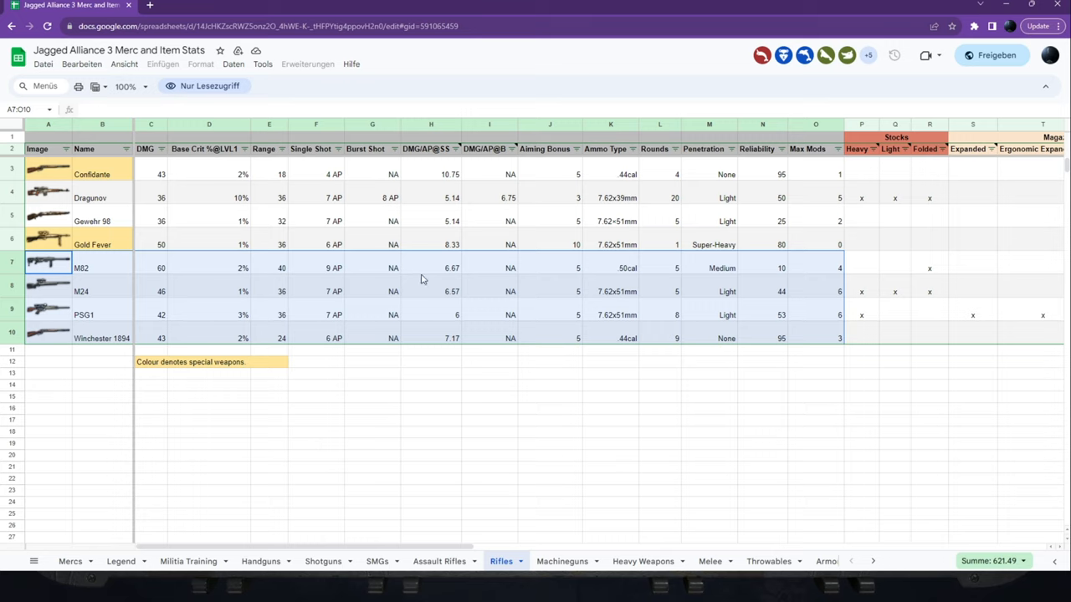
mouse_move(184, 382)
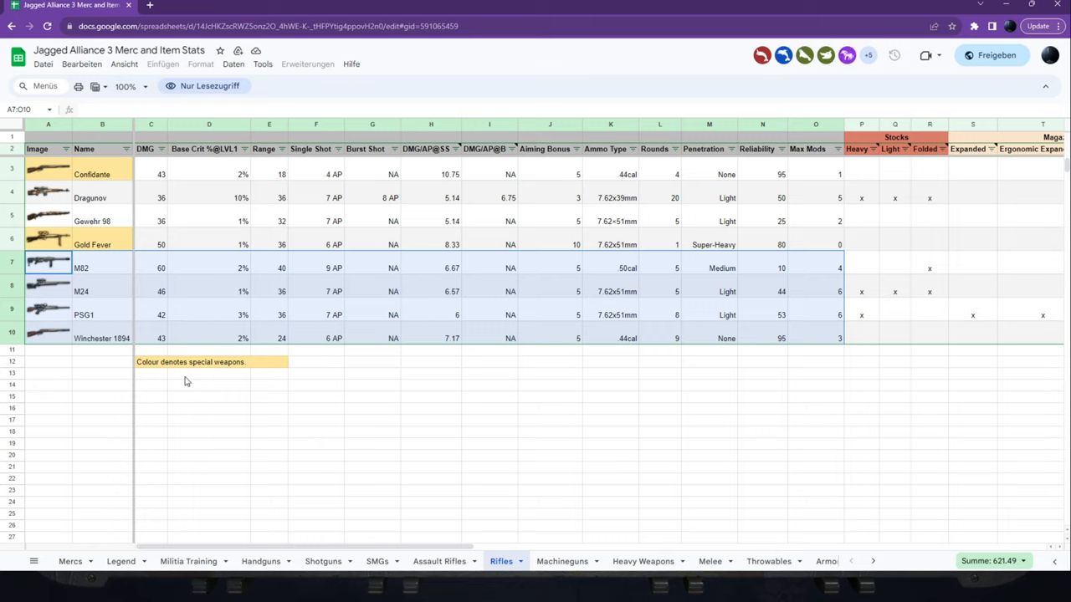
left_click(150, 397)
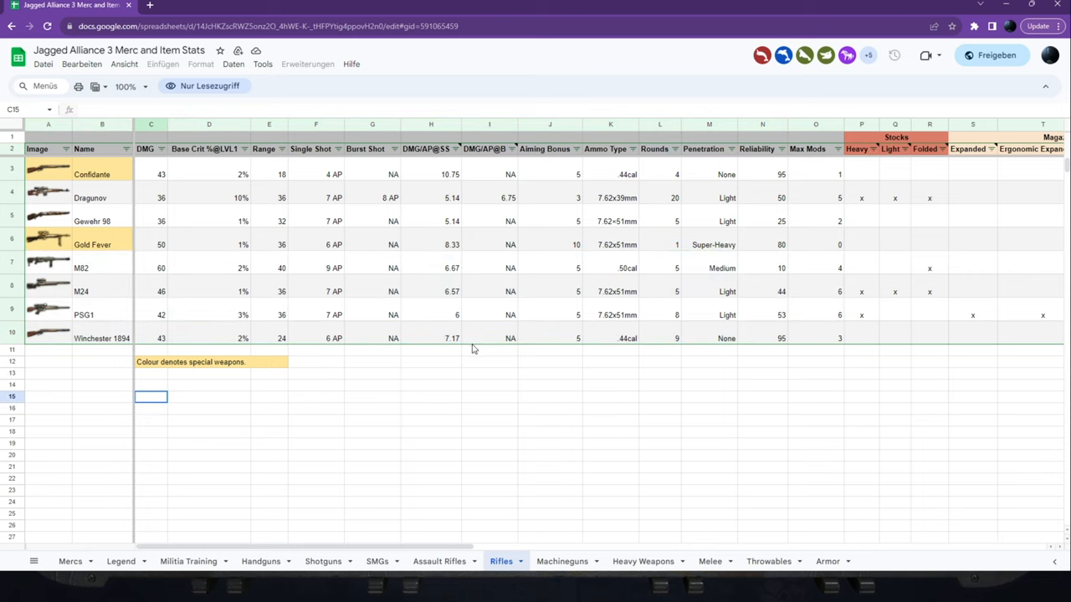
mouse_move(629, 343)
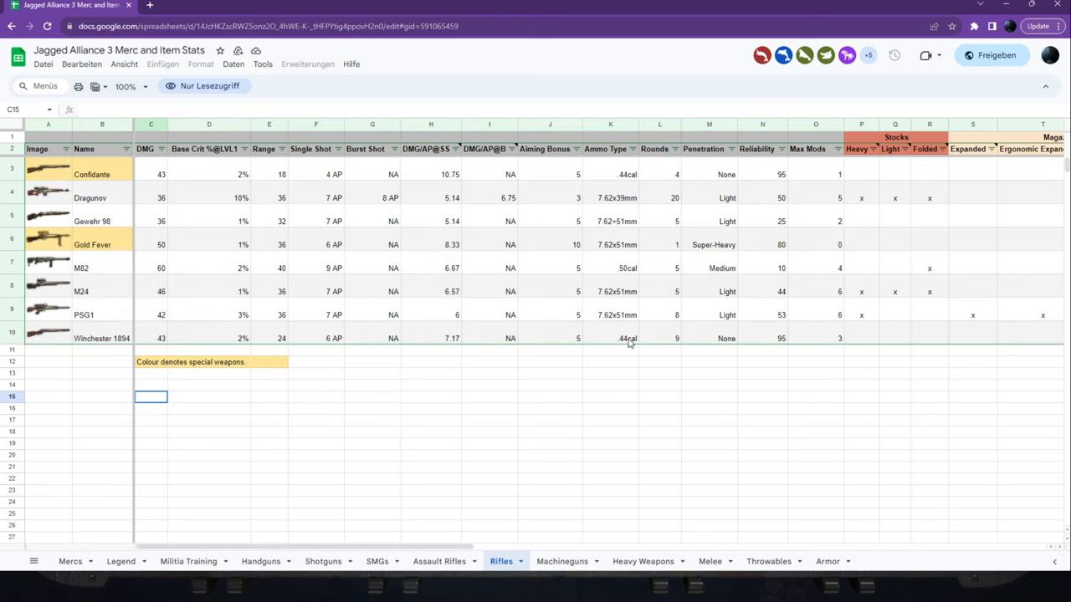
left_click(610, 338)
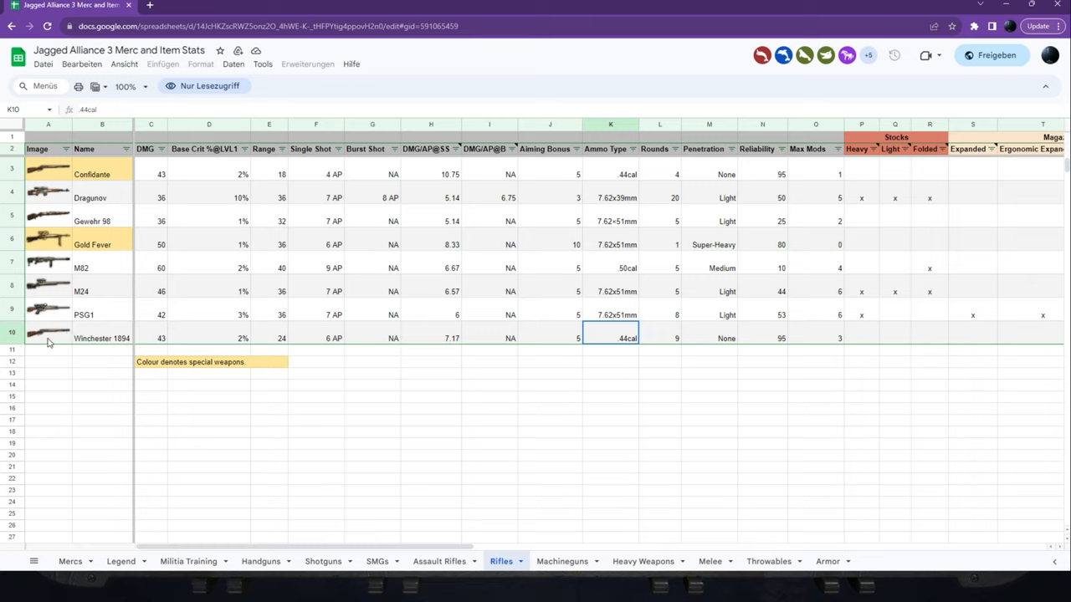
left_click(48, 285)
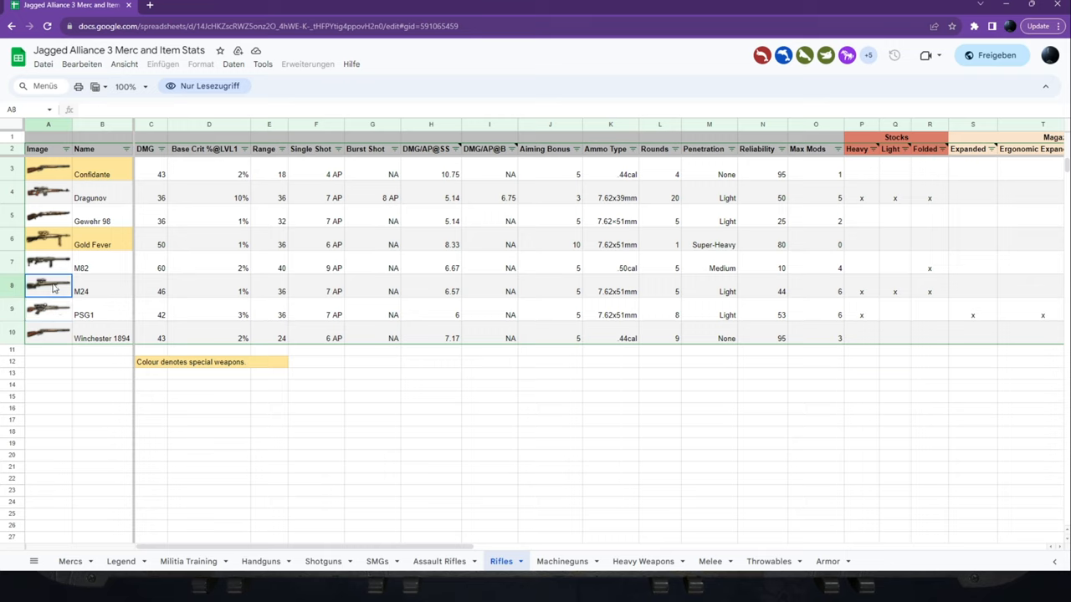
left_click(47, 262)
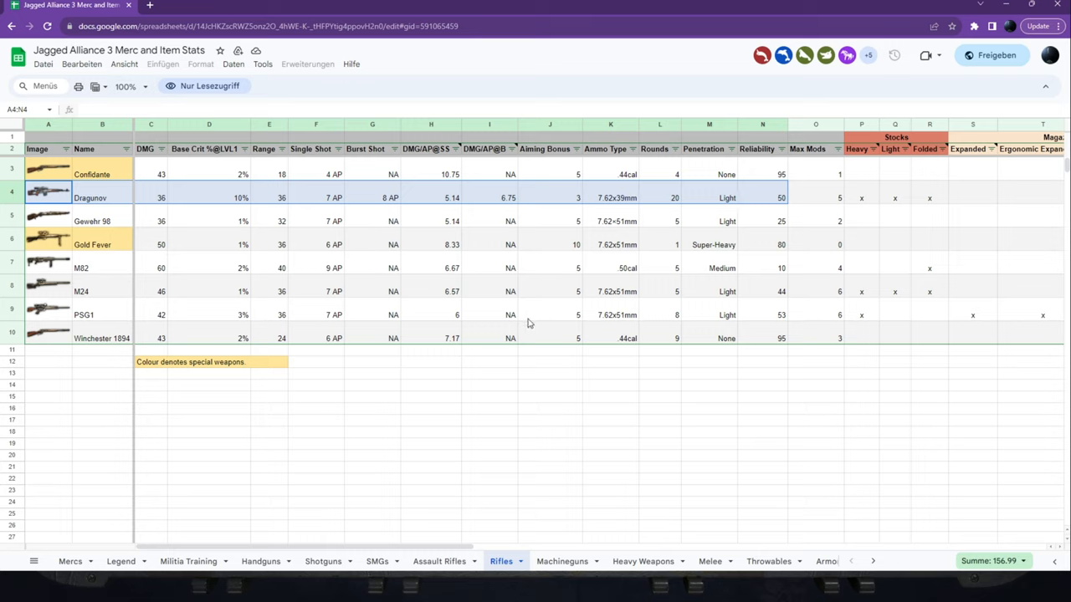
mouse_move(516, 525)
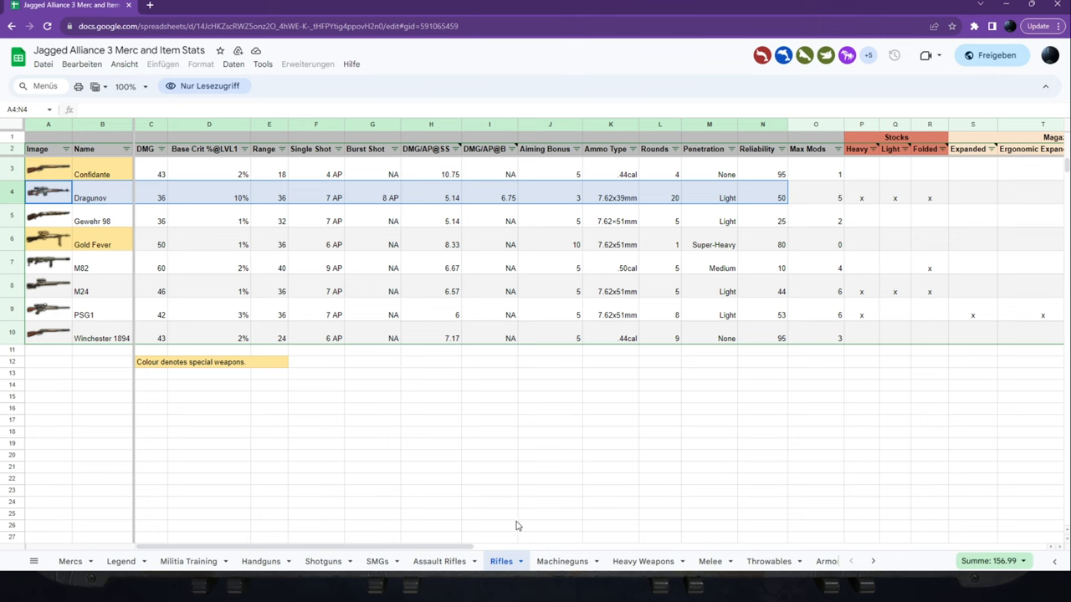
left_click(562, 561)
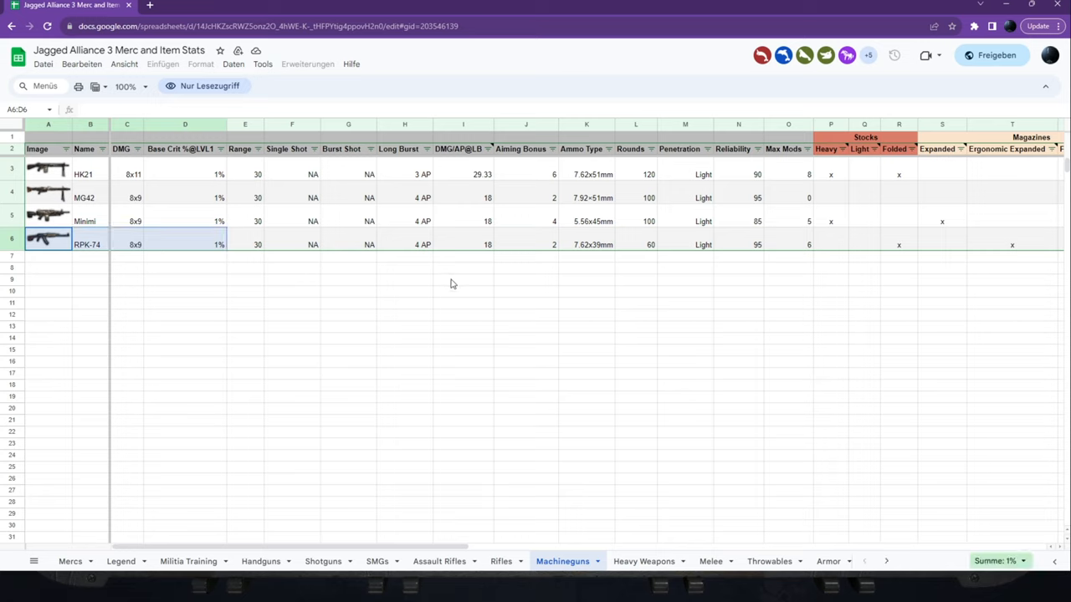
mouse_move(789, 251)
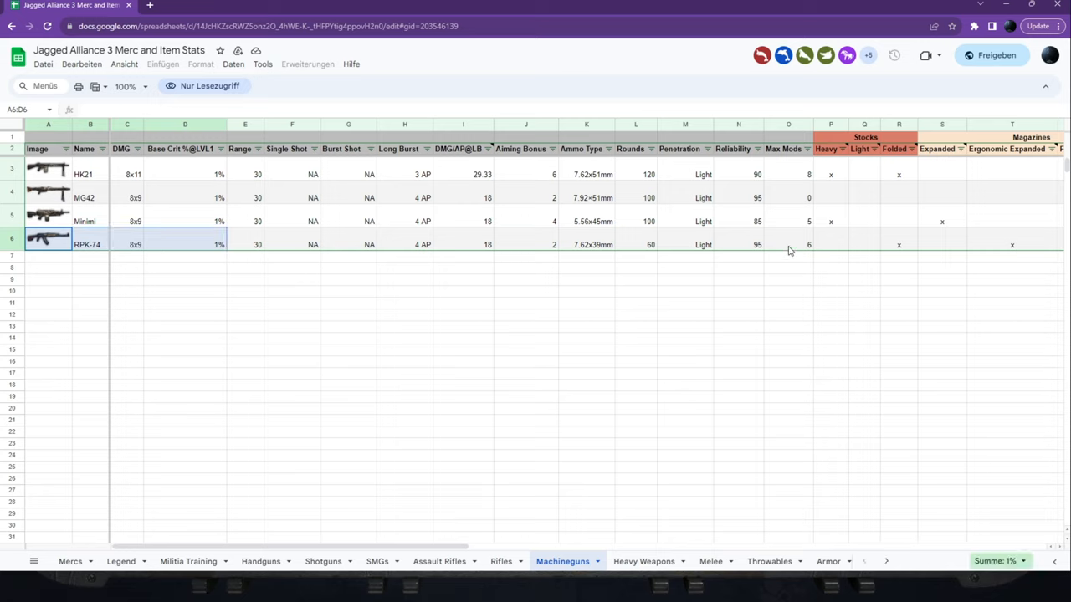
left_click(787, 244)
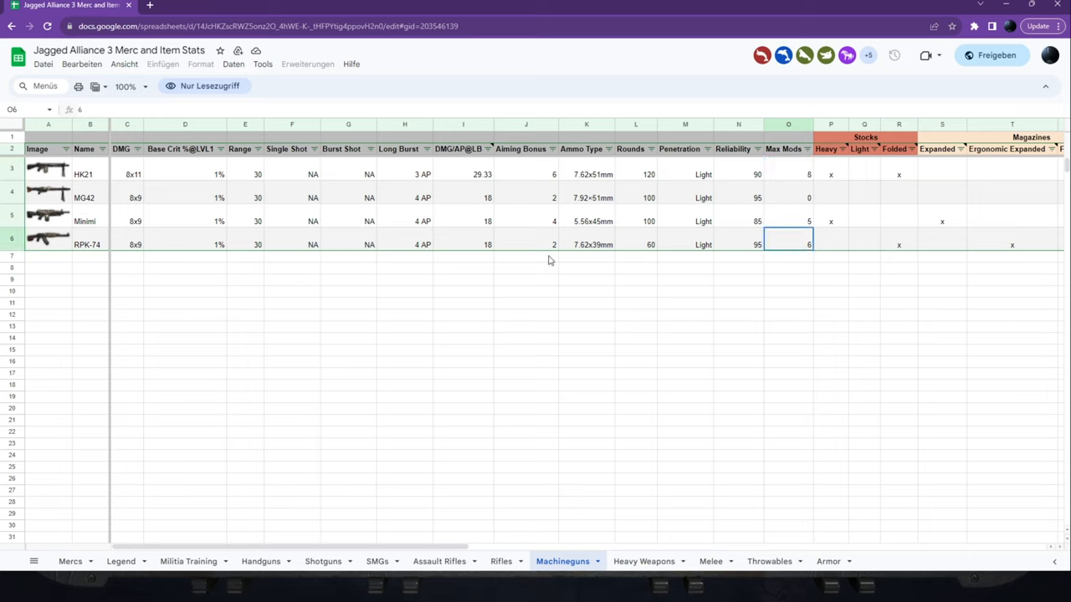
mouse_move(781, 253)
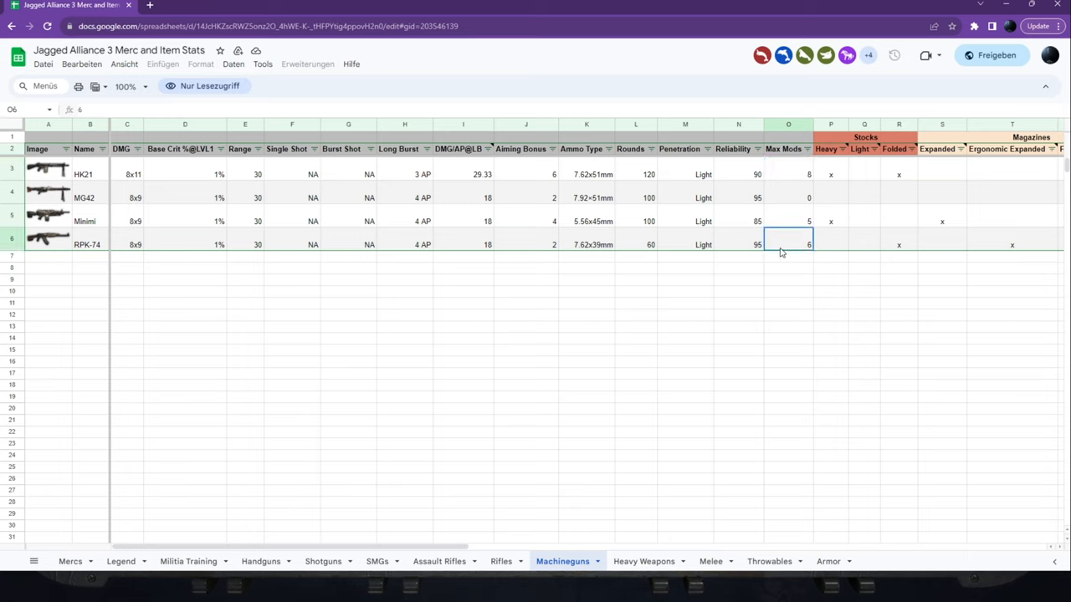
mouse_move(467, 272)
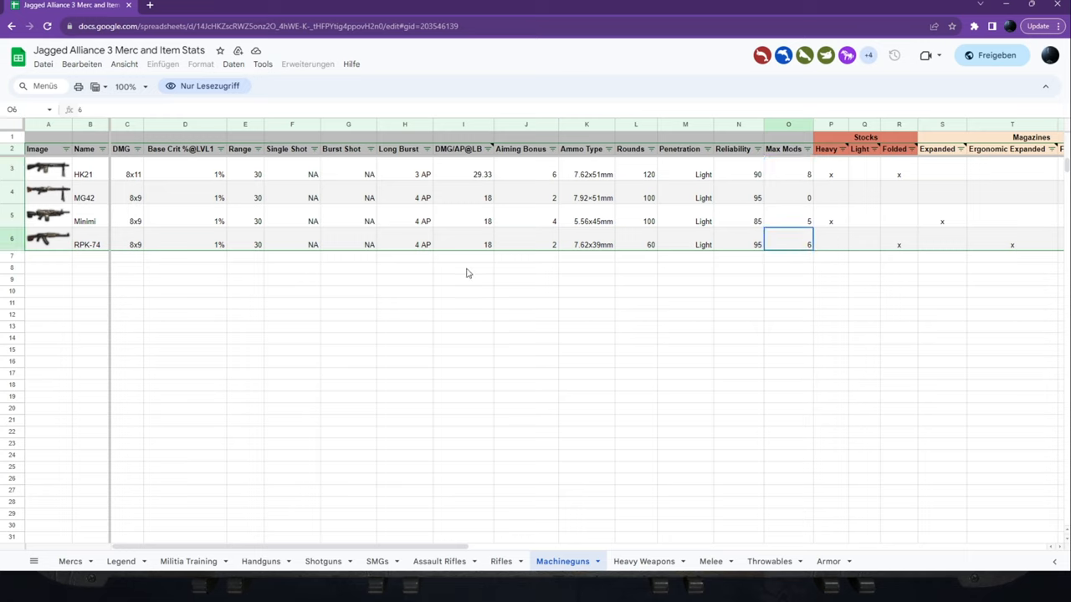
mouse_move(605, 254)
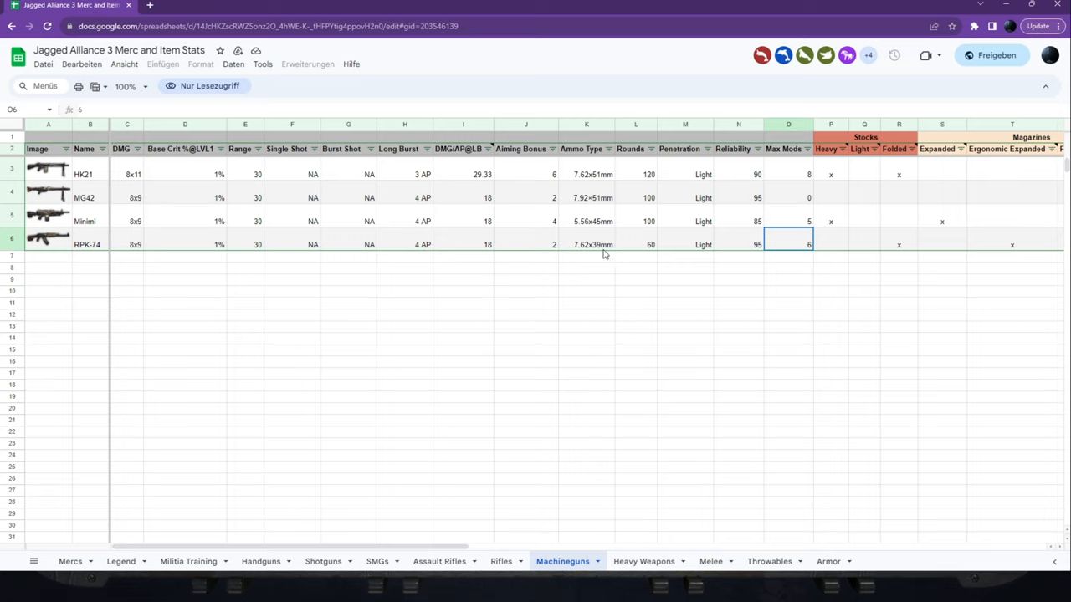
mouse_move(653, 259)
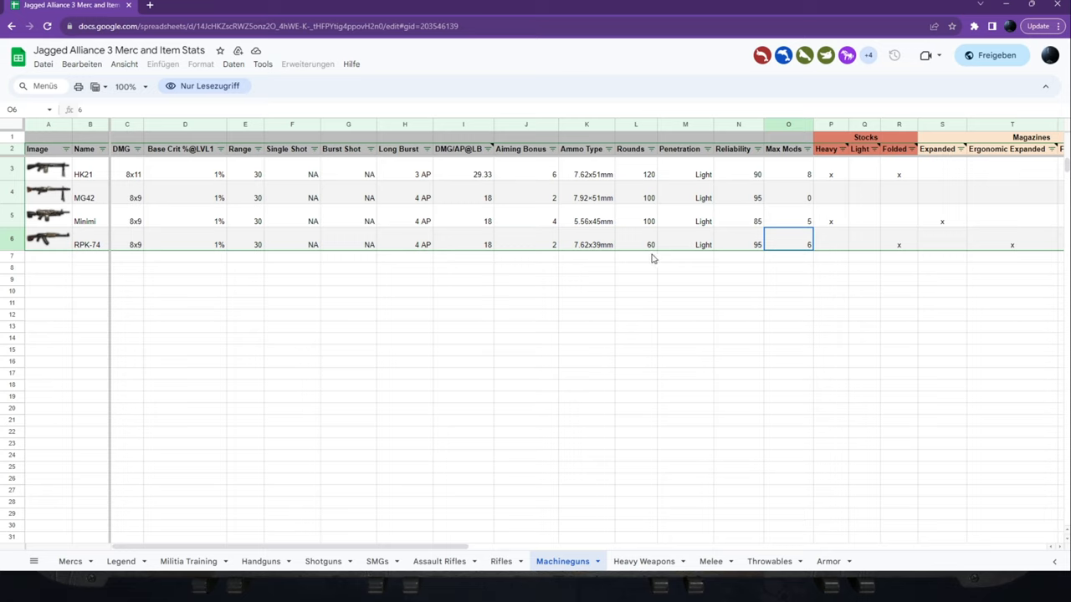
mouse_move(648, 254)
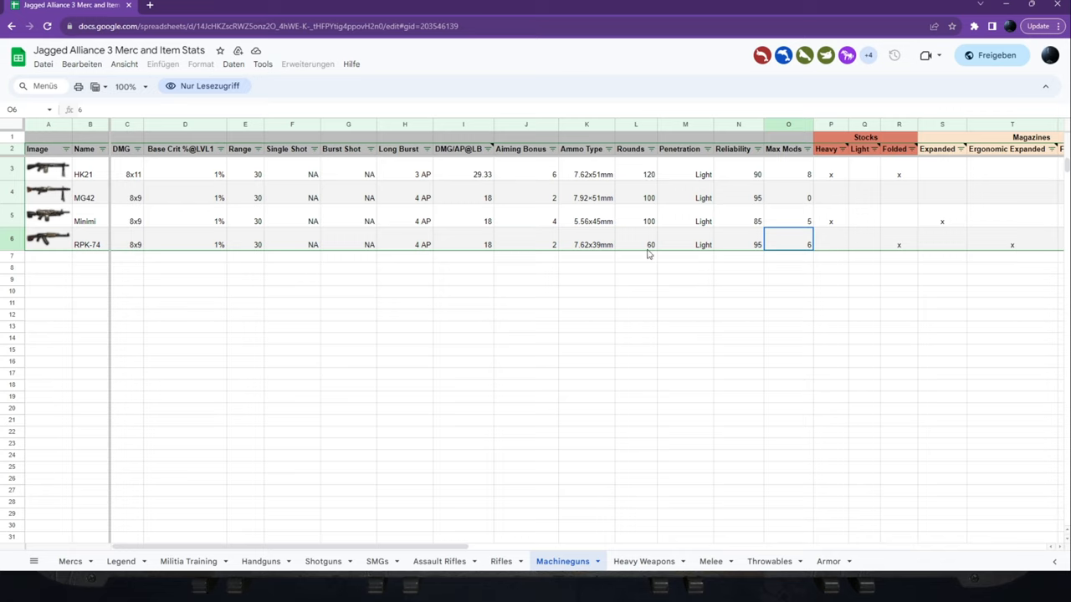
left_click(634, 244)
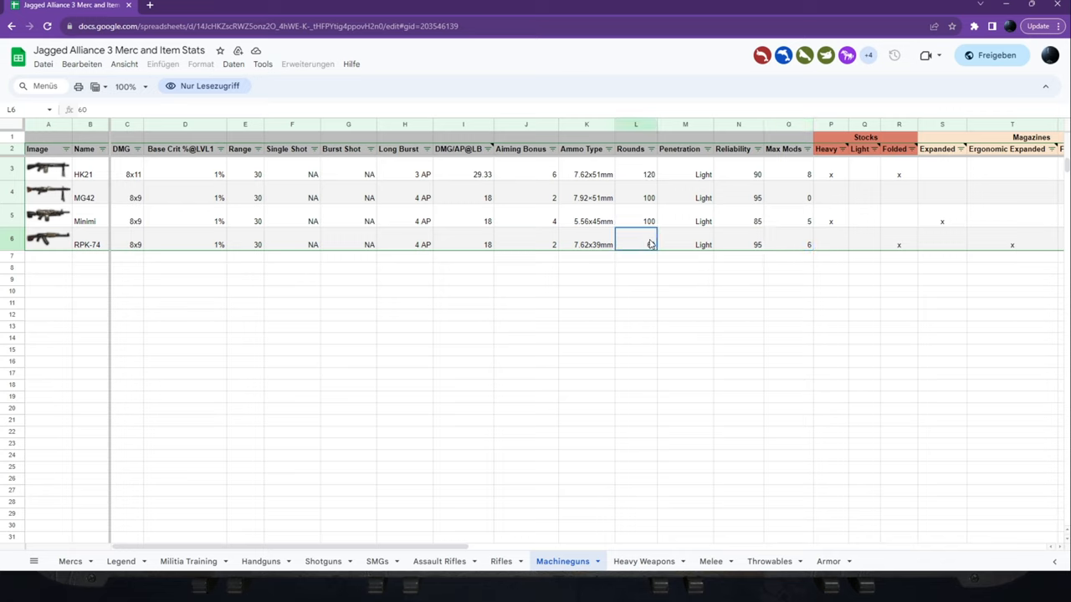
left_click(635, 174)
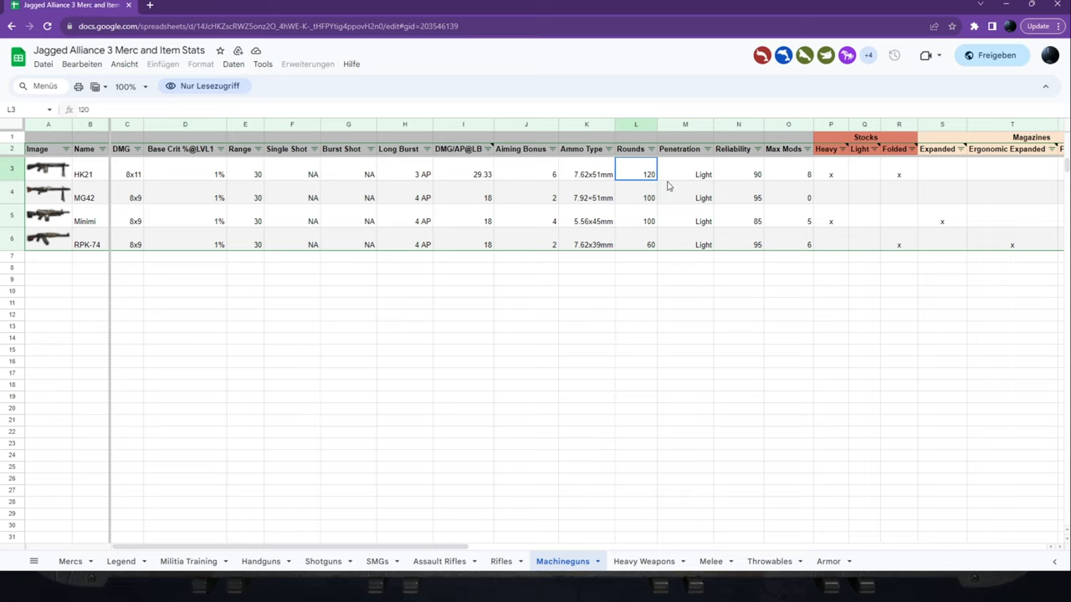
mouse_move(641, 562)
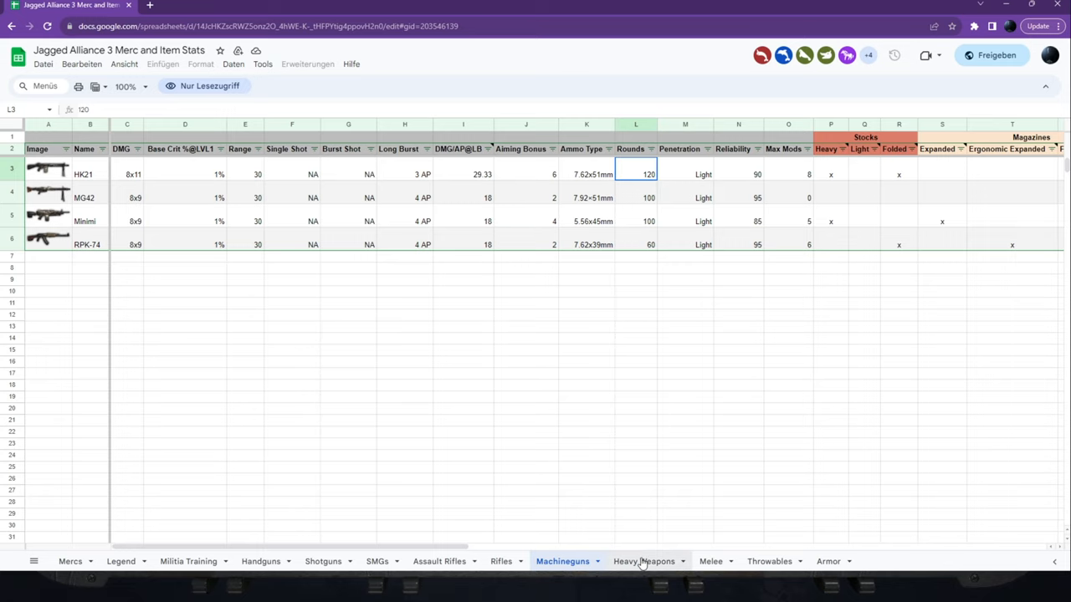
Check the RPG-7 row on the Heavy Weapons sheet, then move to the Melee sheet.
left_click(643, 561)
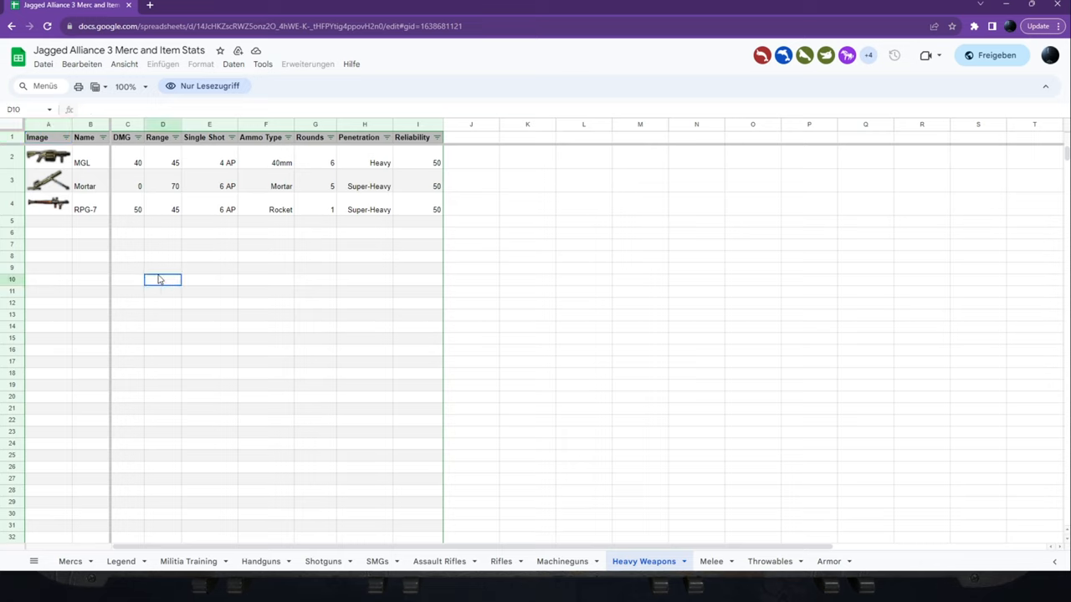
left_click(48, 209)
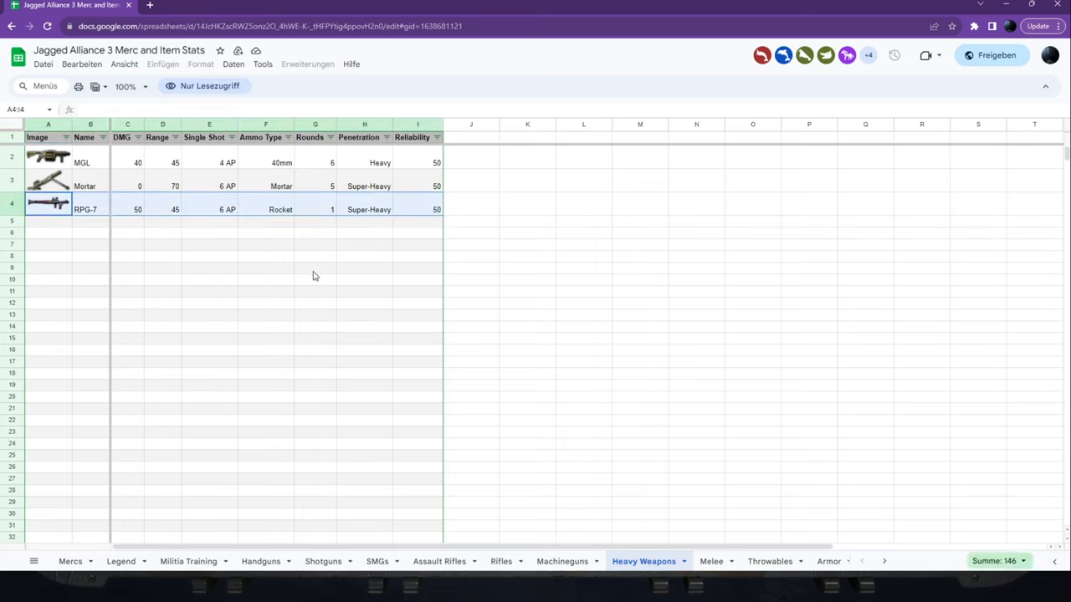
mouse_move(388, 266)
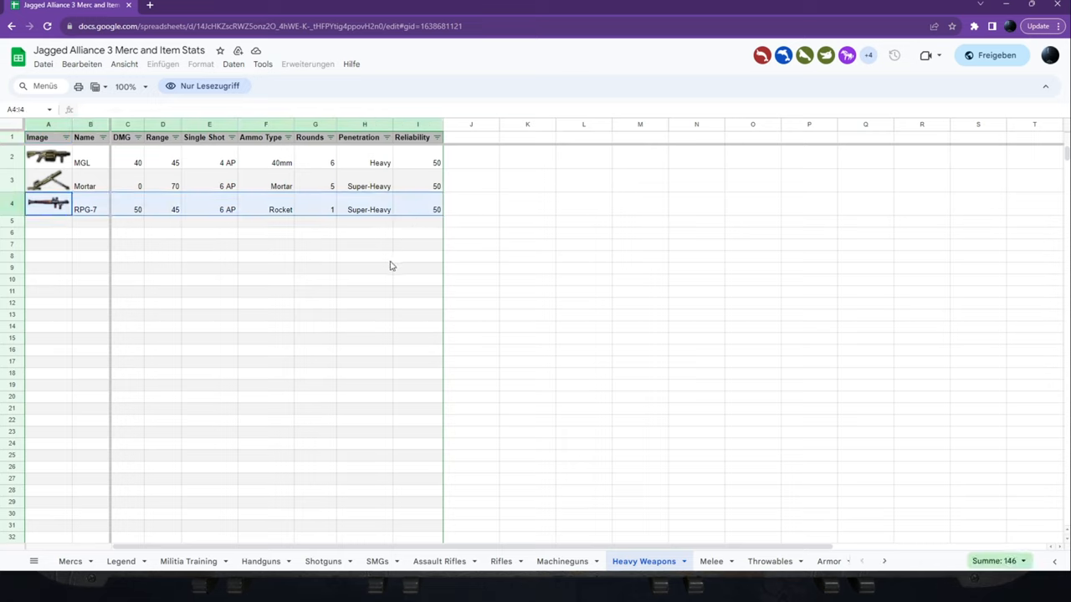
mouse_move(105, 198)
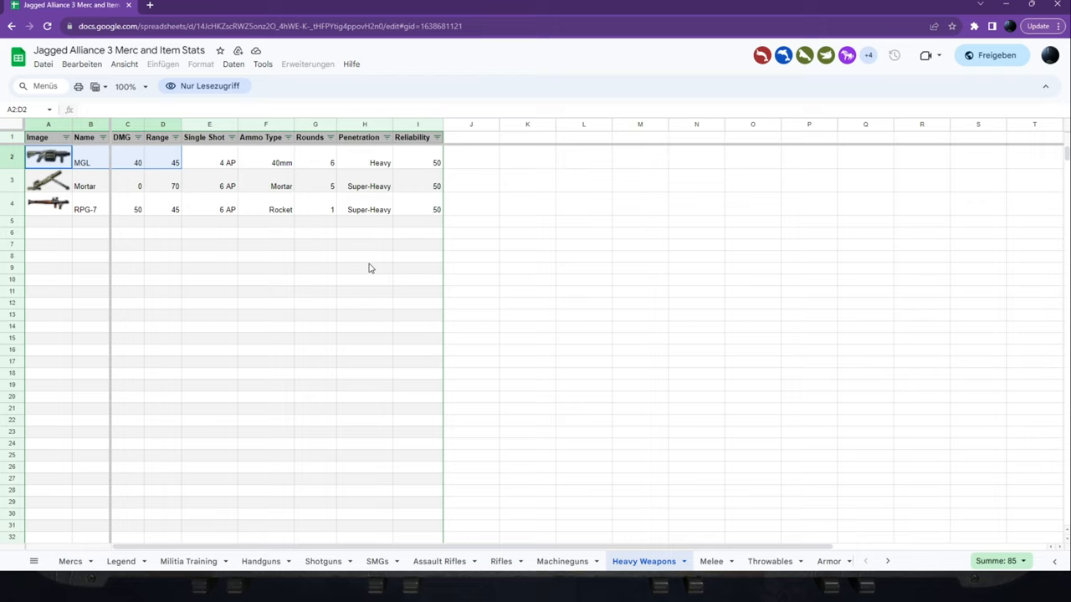
left_click(709, 561)
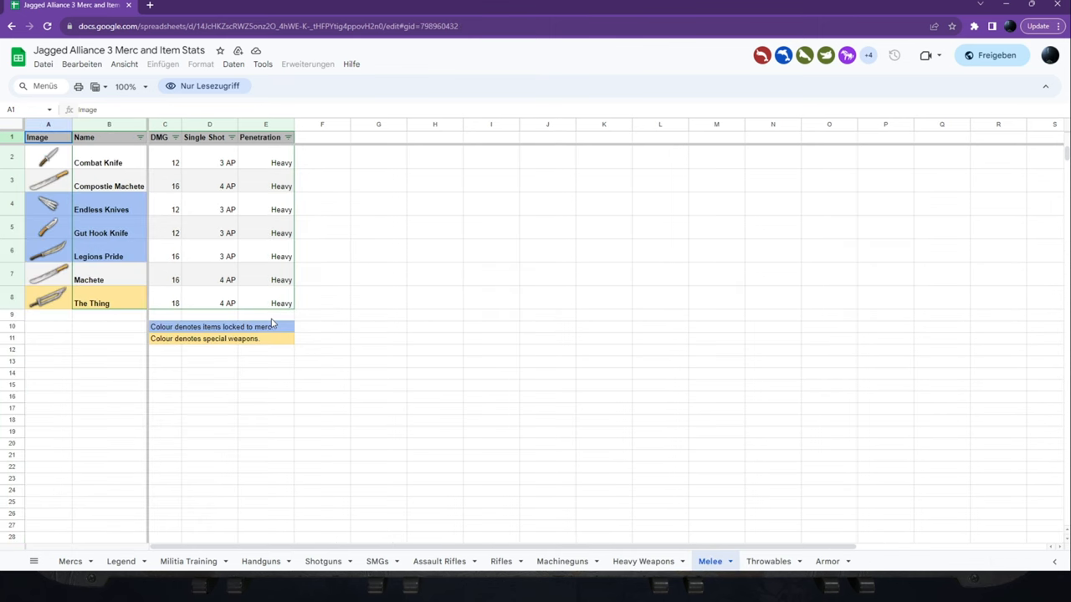
left_click(434, 273)
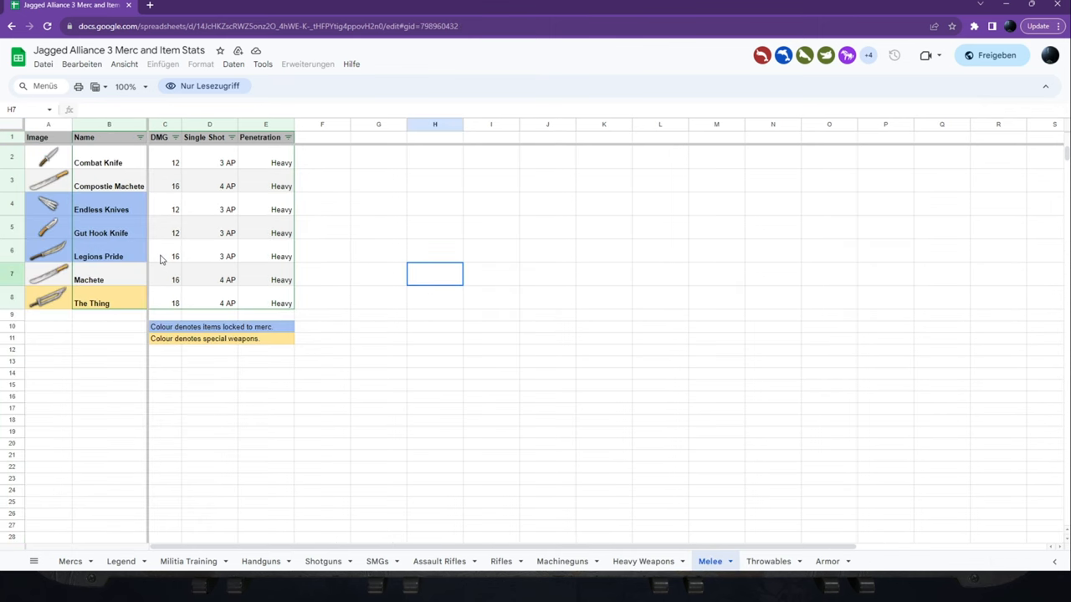
left_click(47, 279)
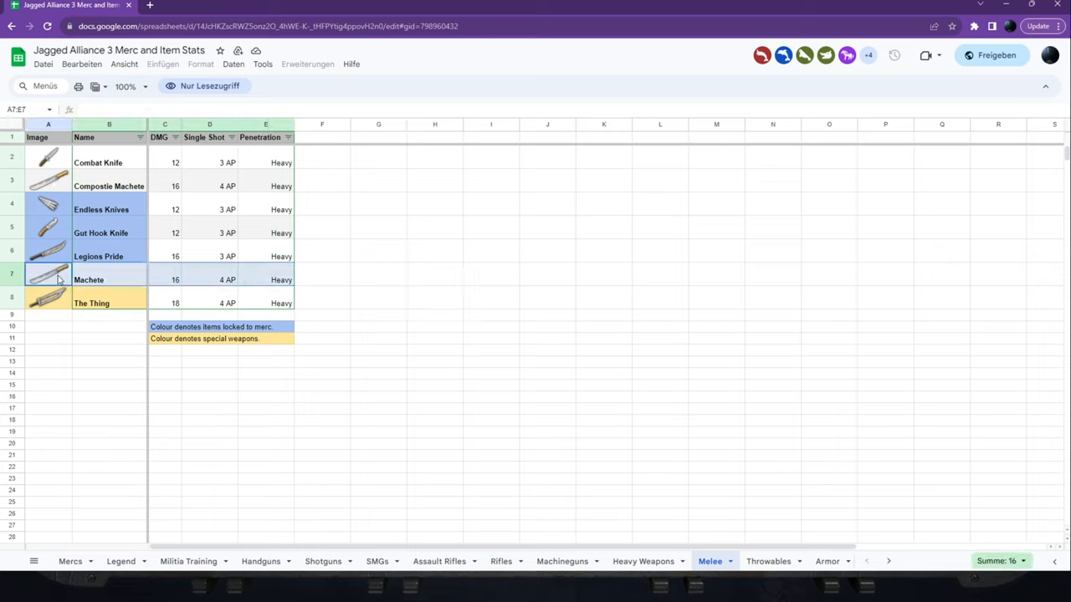
left_click(109, 349)
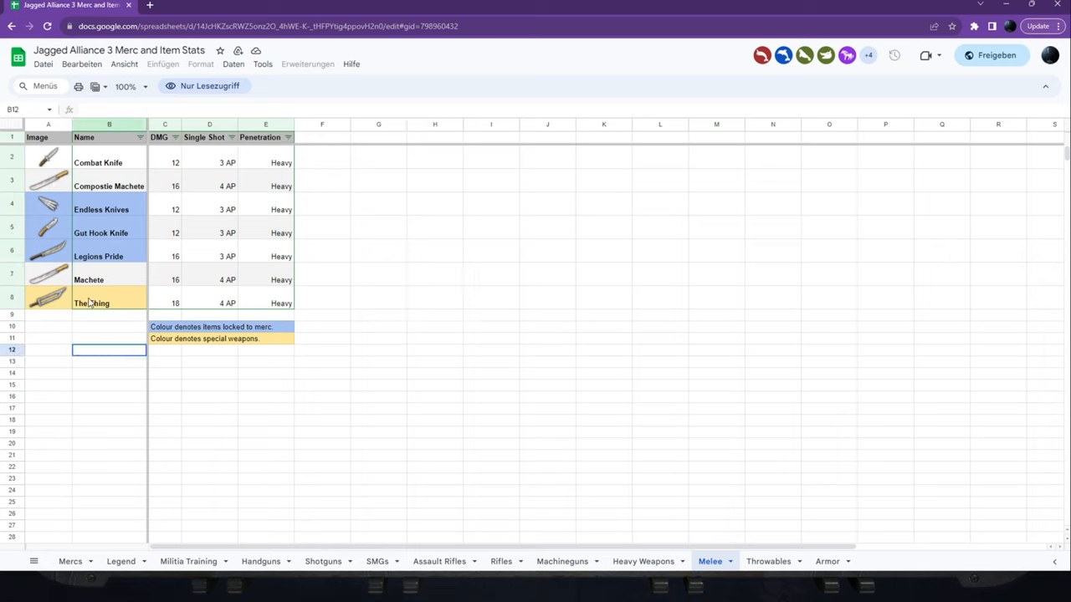
left_click(48, 303)
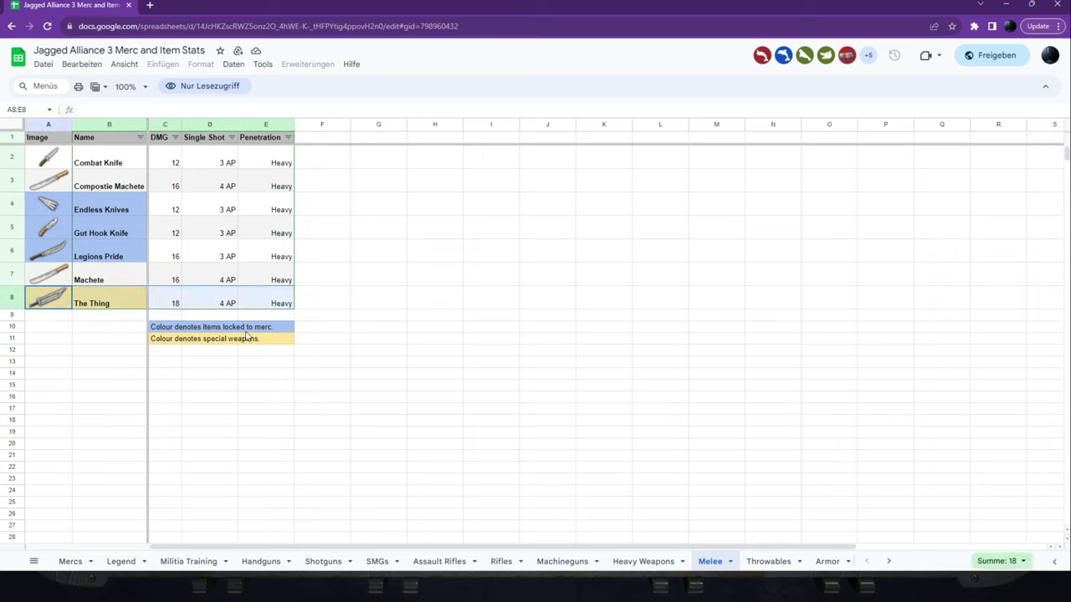
mouse_move(374, 406)
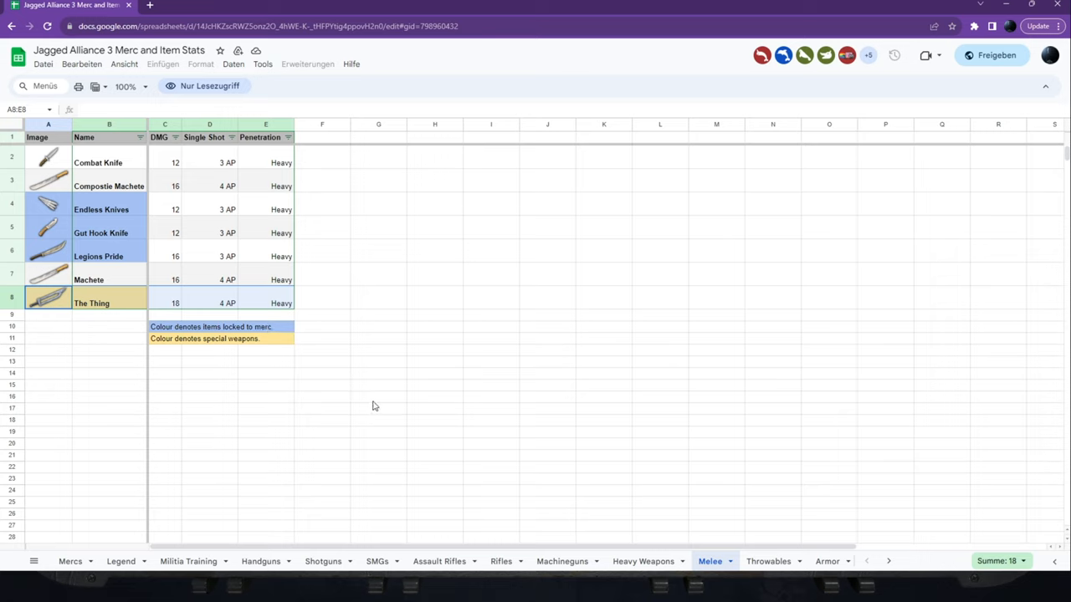
left_click(378, 385)
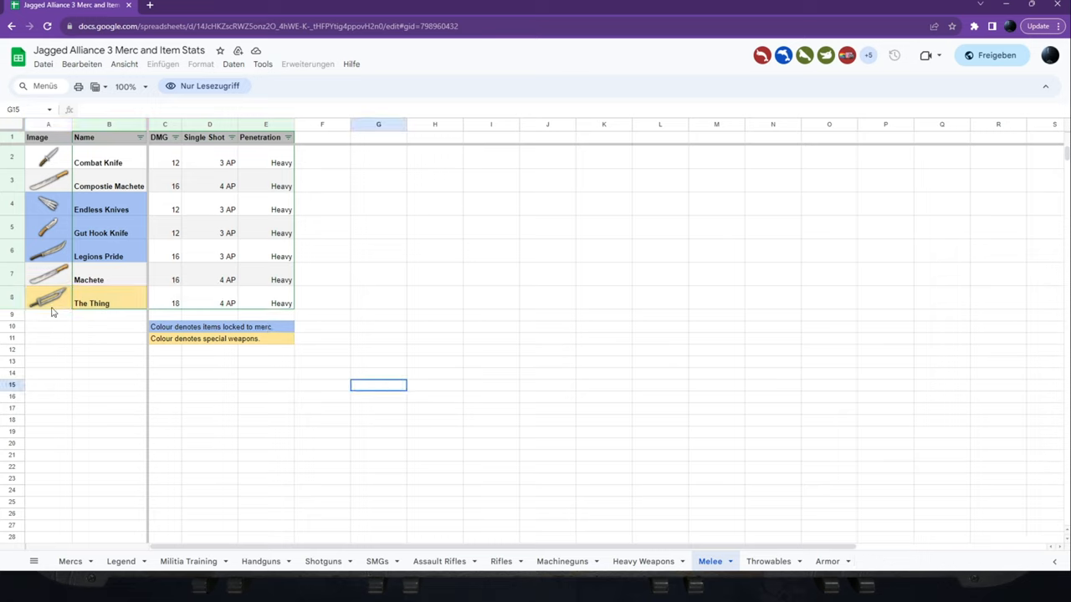
mouse_move(515, 429)
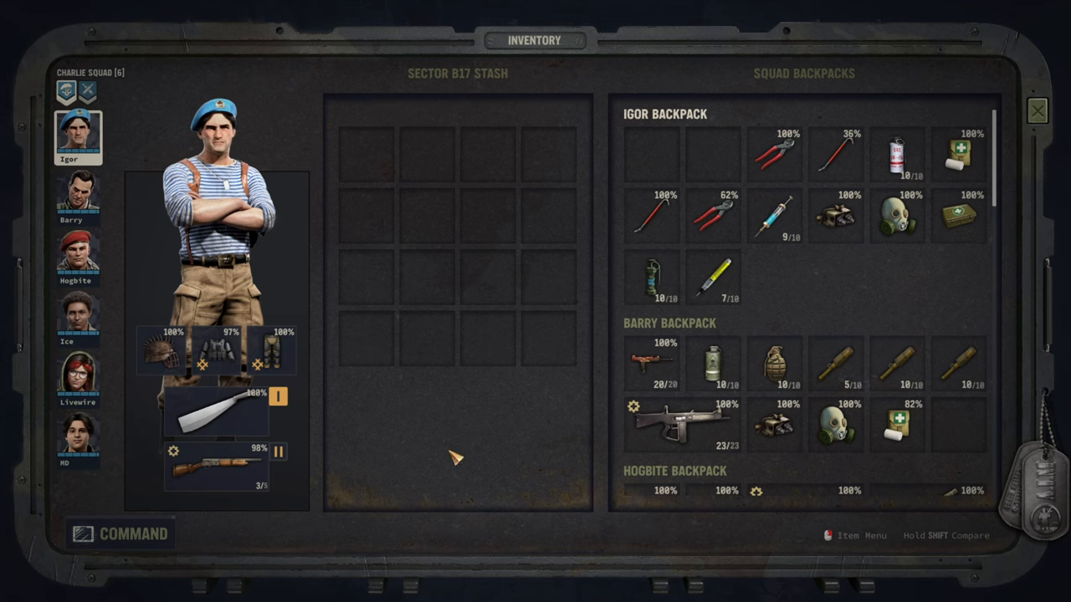
mouse_move(558, 435)
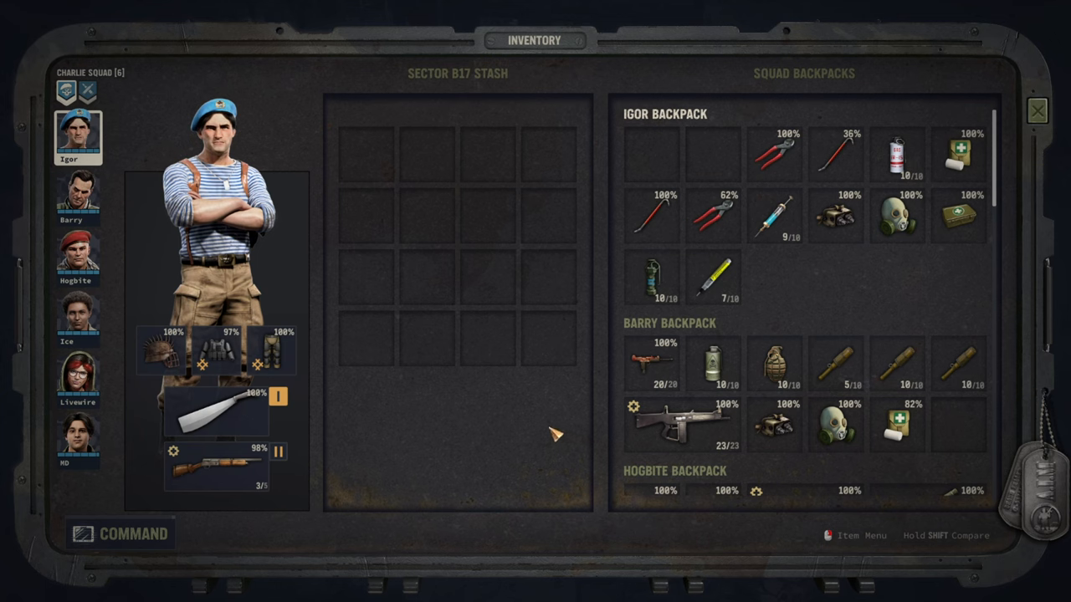
mouse_move(372, 481)
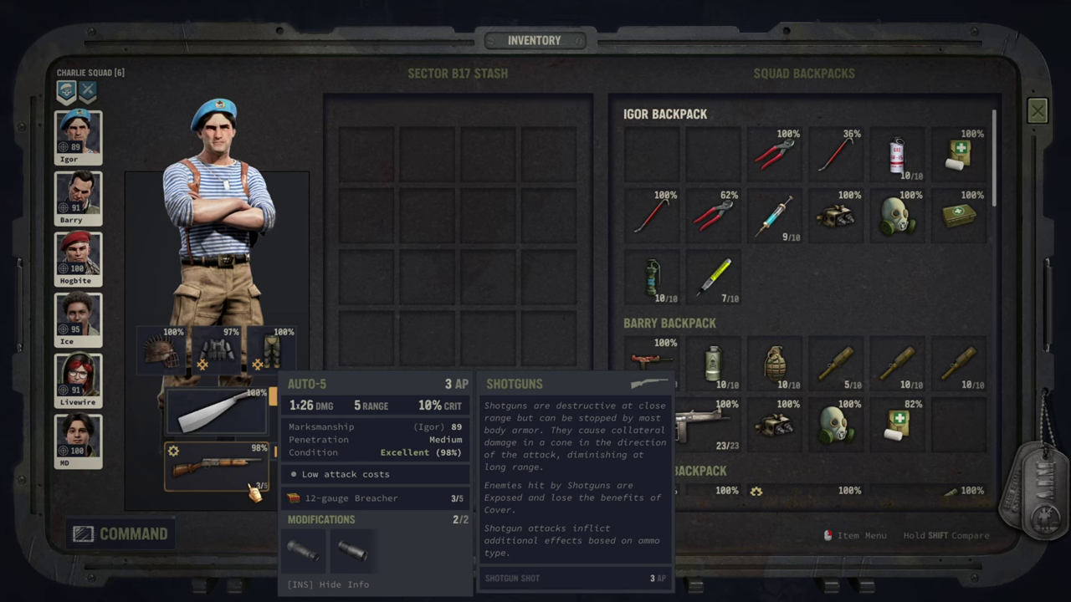
Select Barry's portrait in the squad inventory to view his Winchester 1894 loadout.
left_click(77, 198)
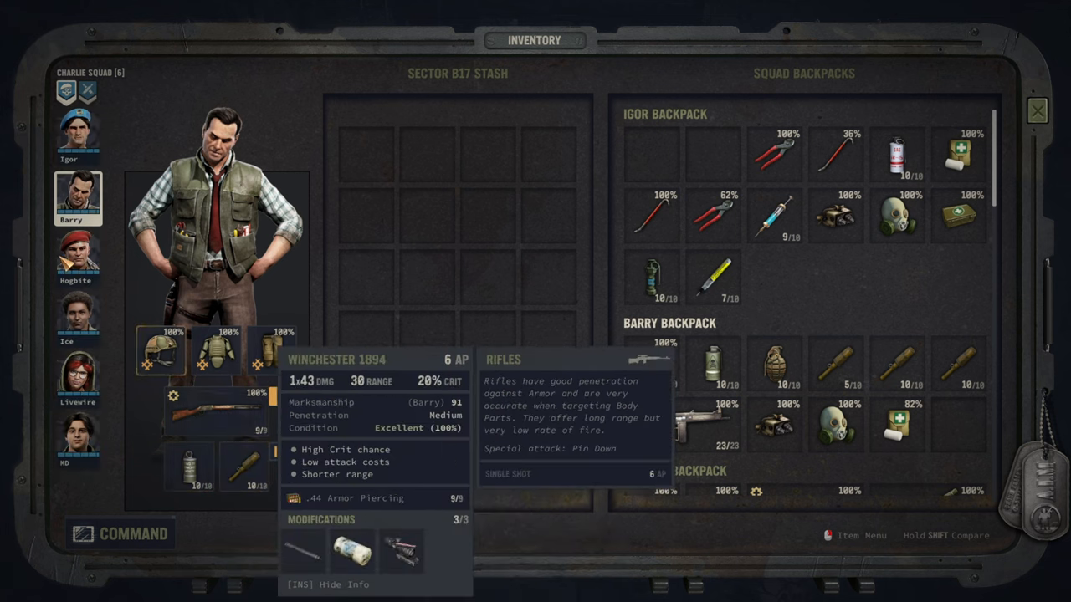
left_click(77, 260)
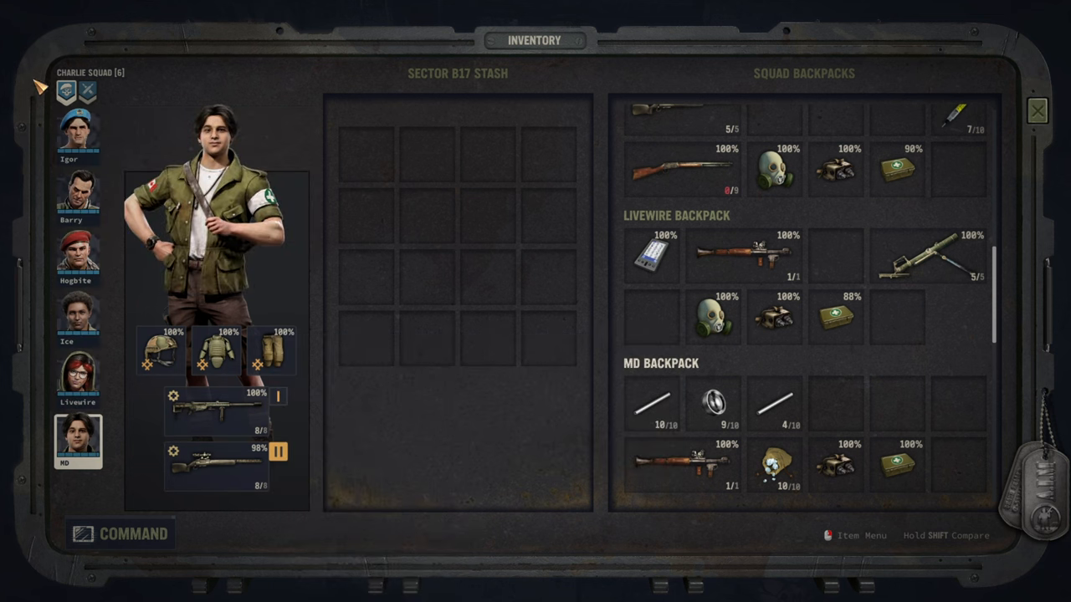
mouse_move(429, 435)
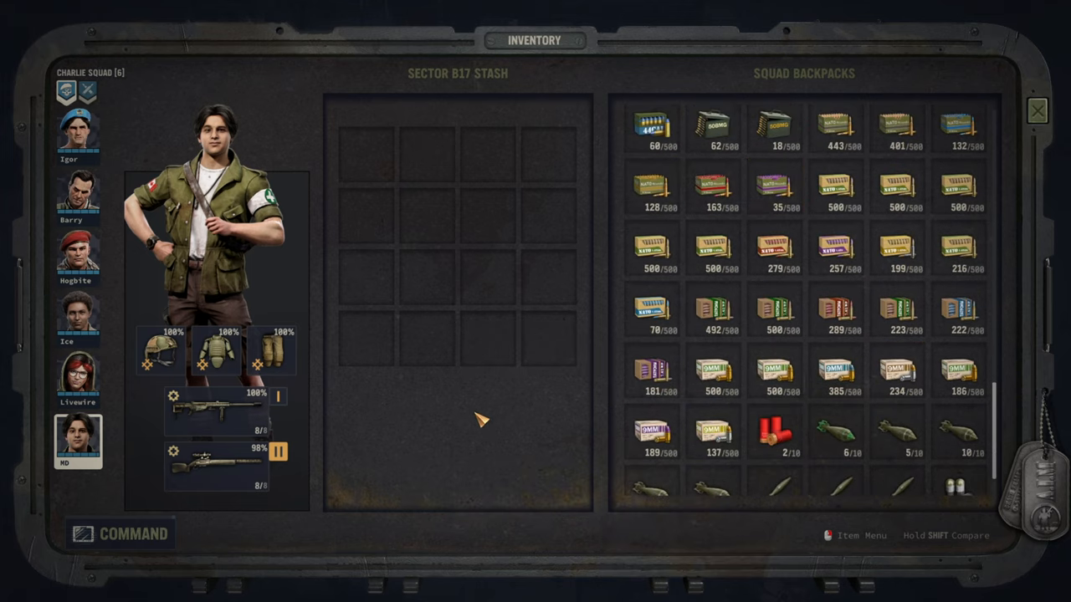
mouse_move(713, 431)
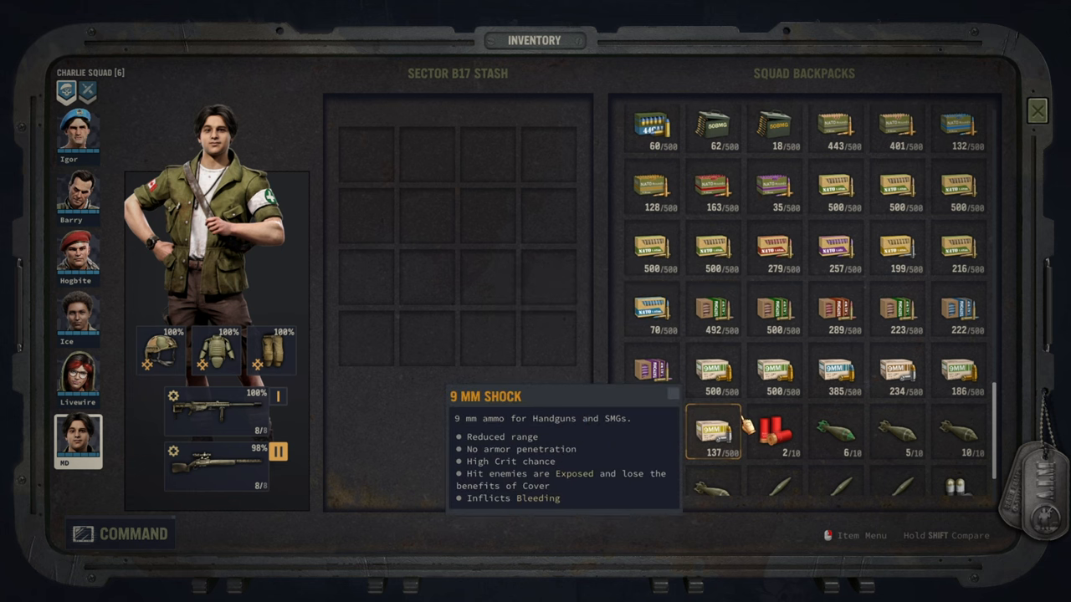
scroll("down", 3)
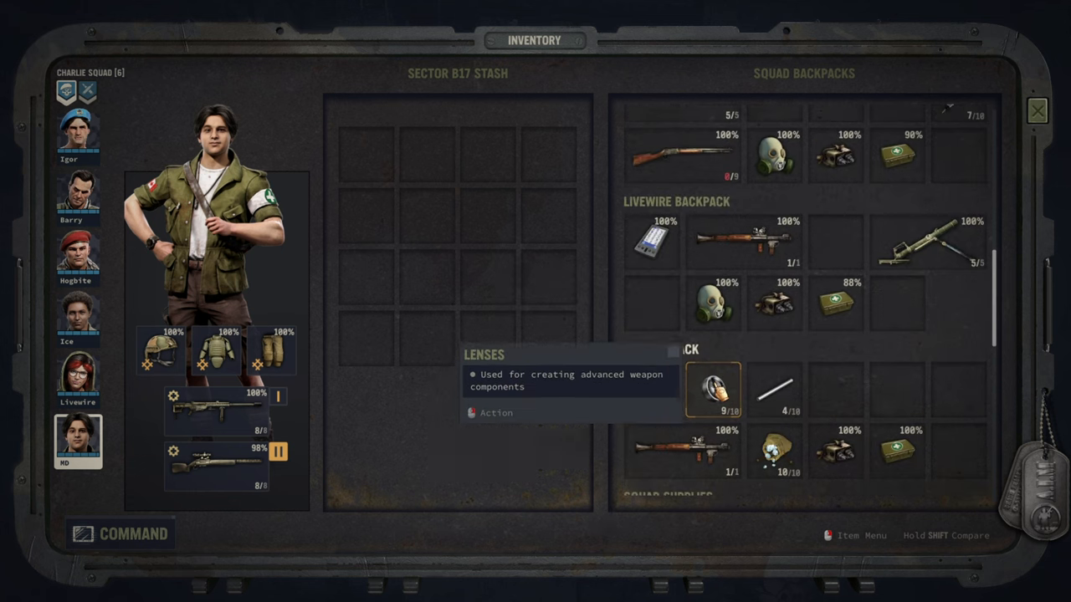